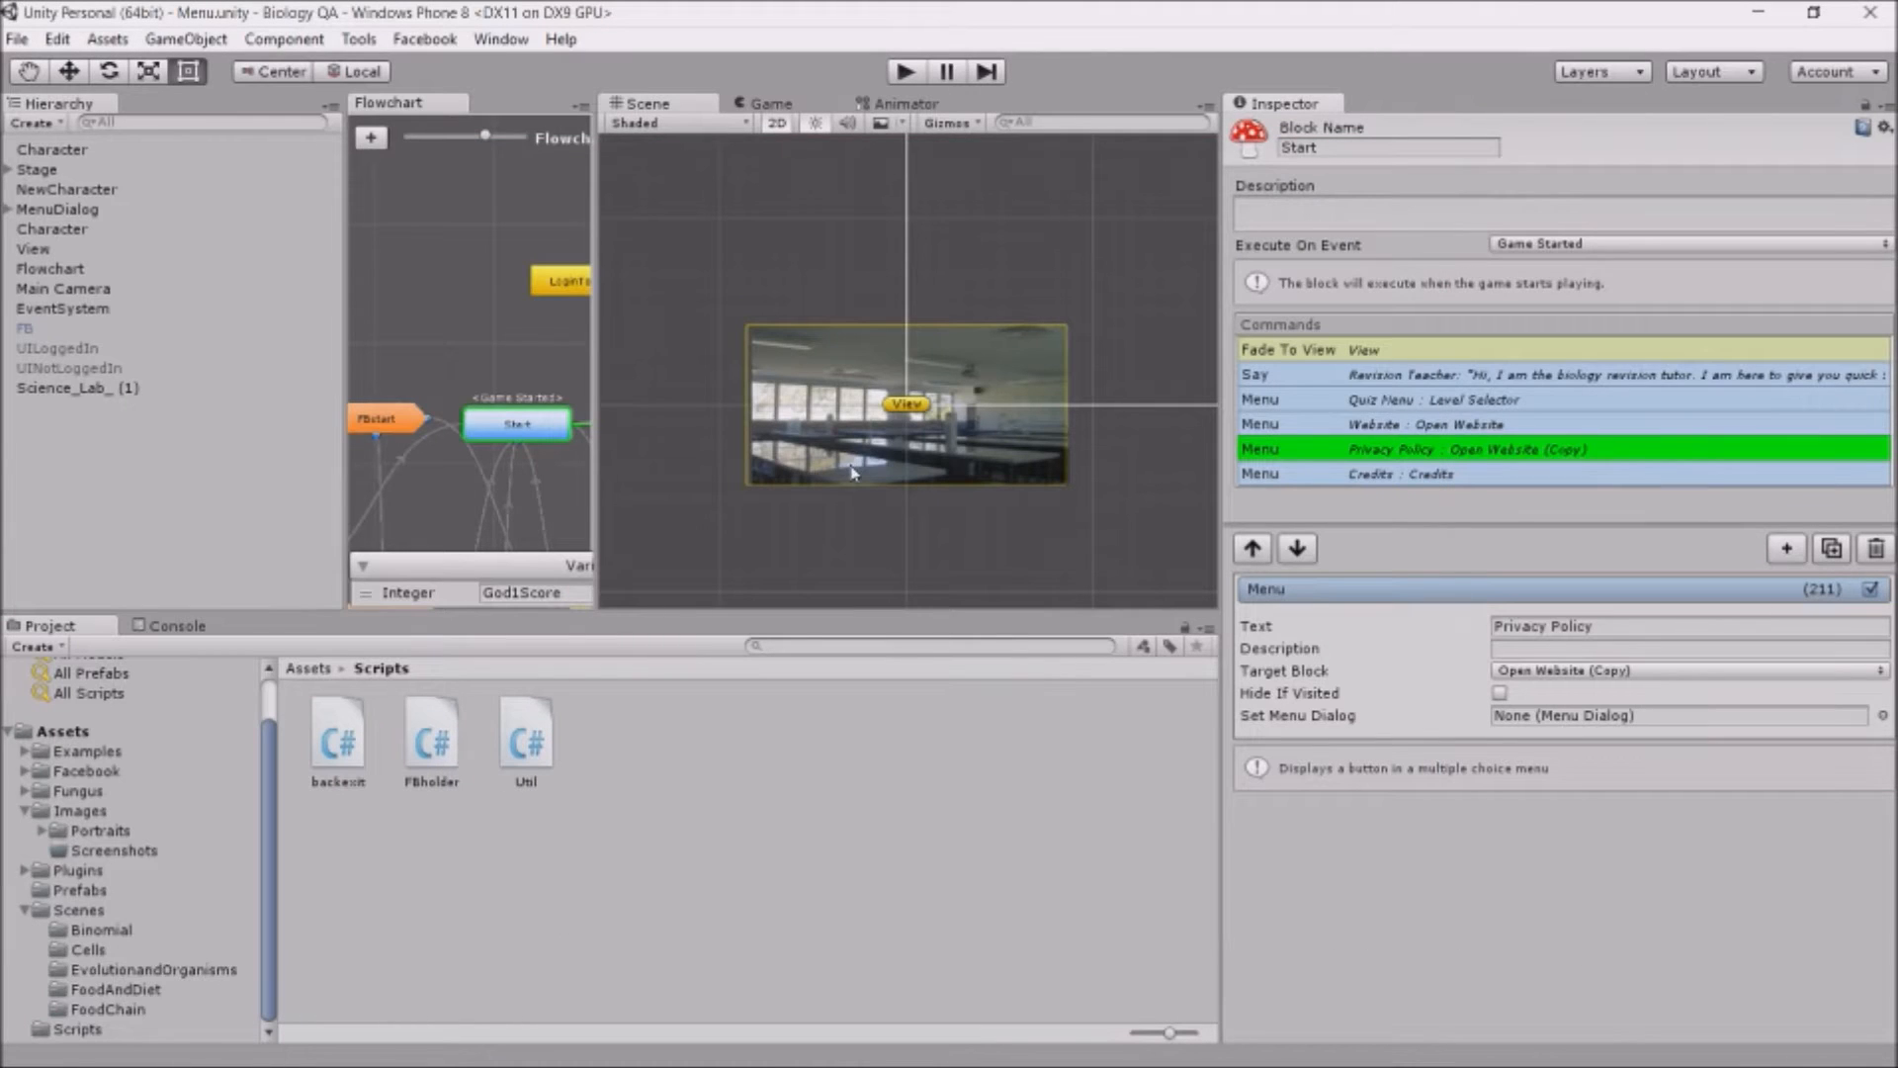
{"action": "mouse_move", "coordinate": [902, 59]}
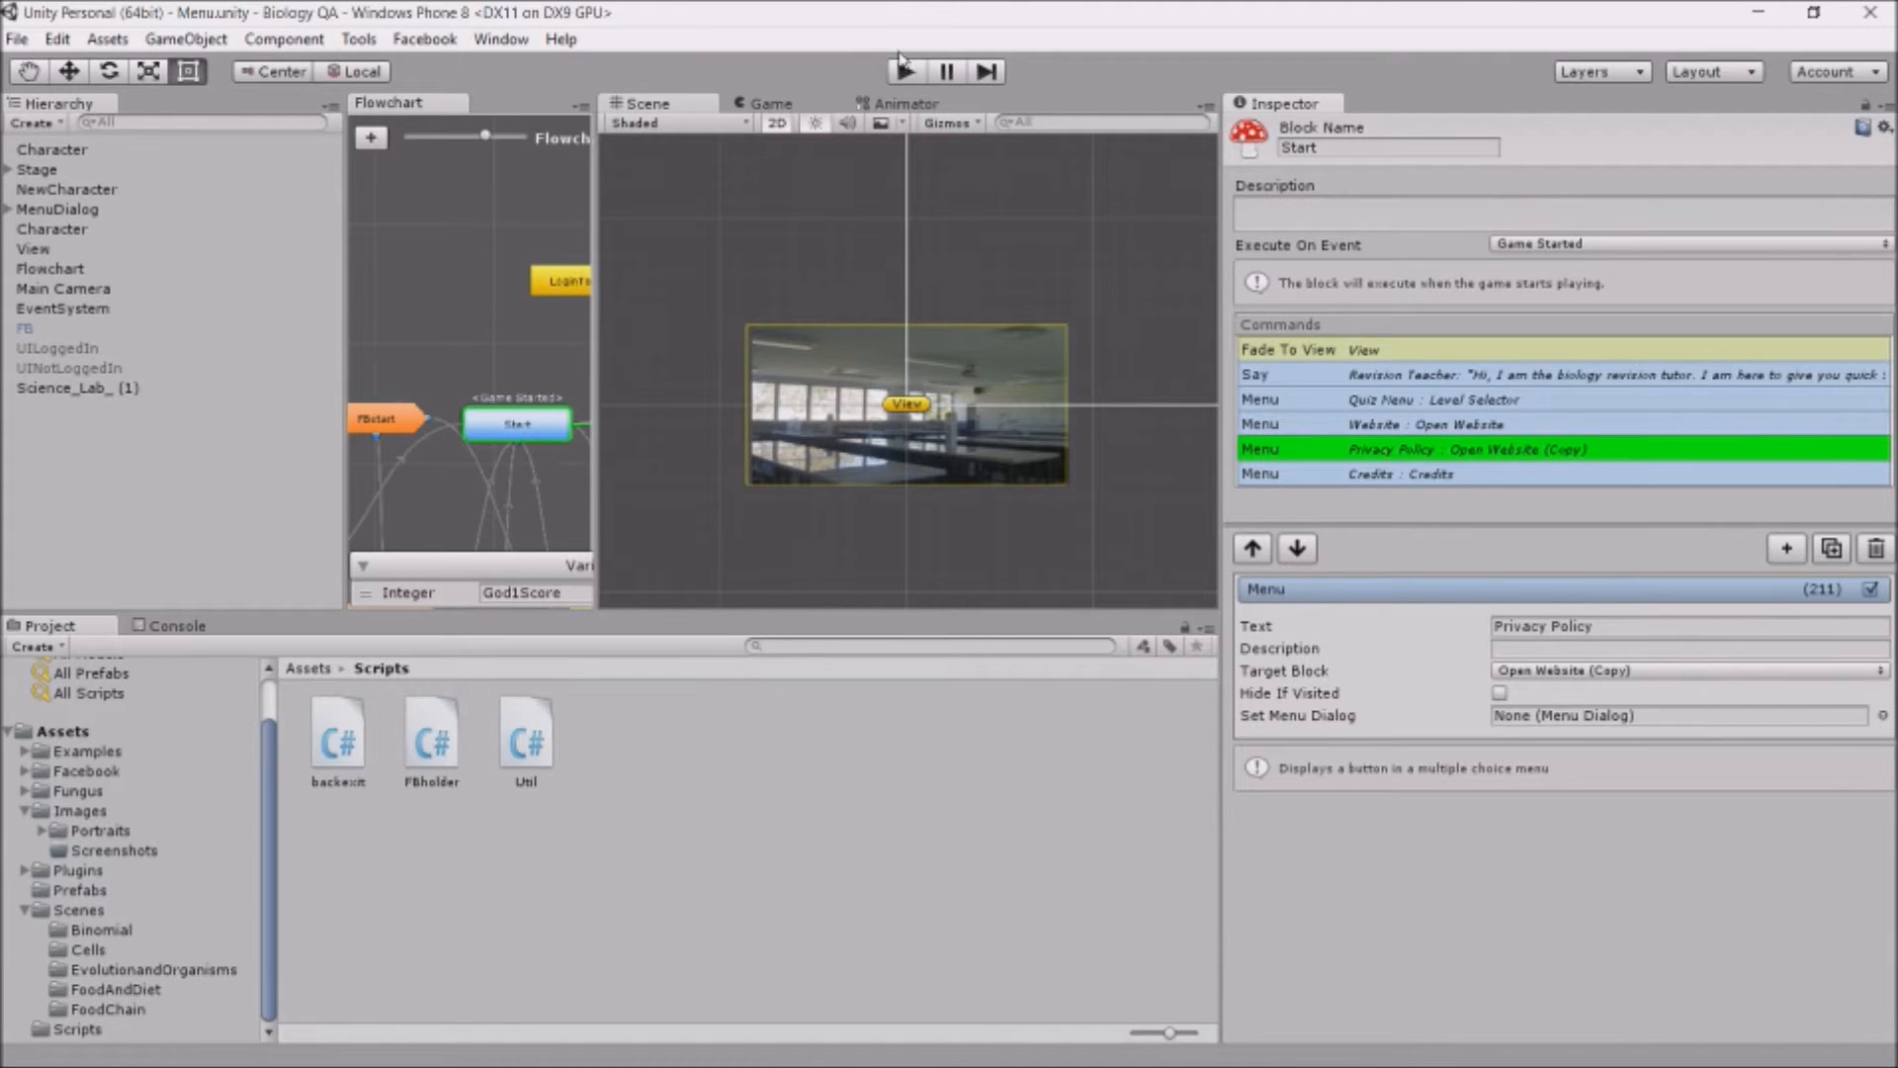
Enter play mode to run the Biology QA scene and its revision teacher's opening dialogue
{"action": "left_click", "coordinate": [905, 71]}
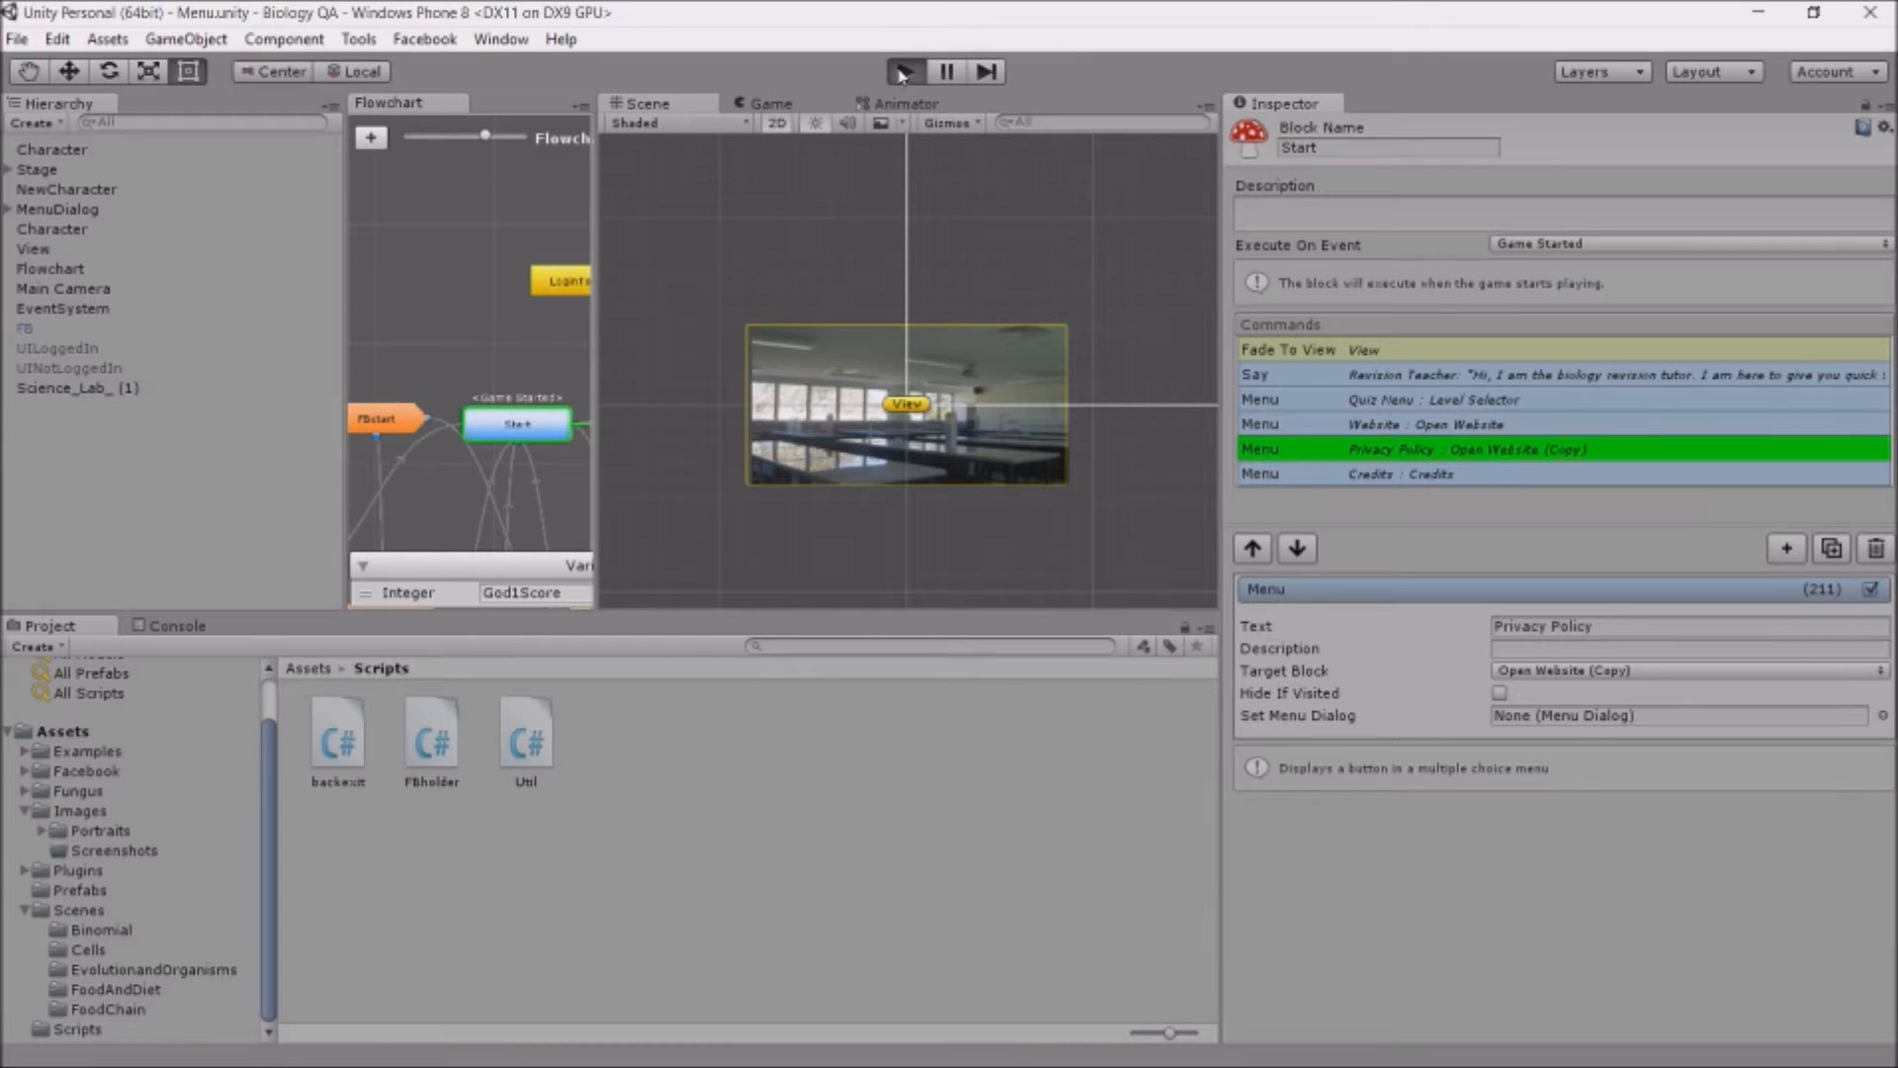
{"action": "left_click", "coordinate": [903, 71]}
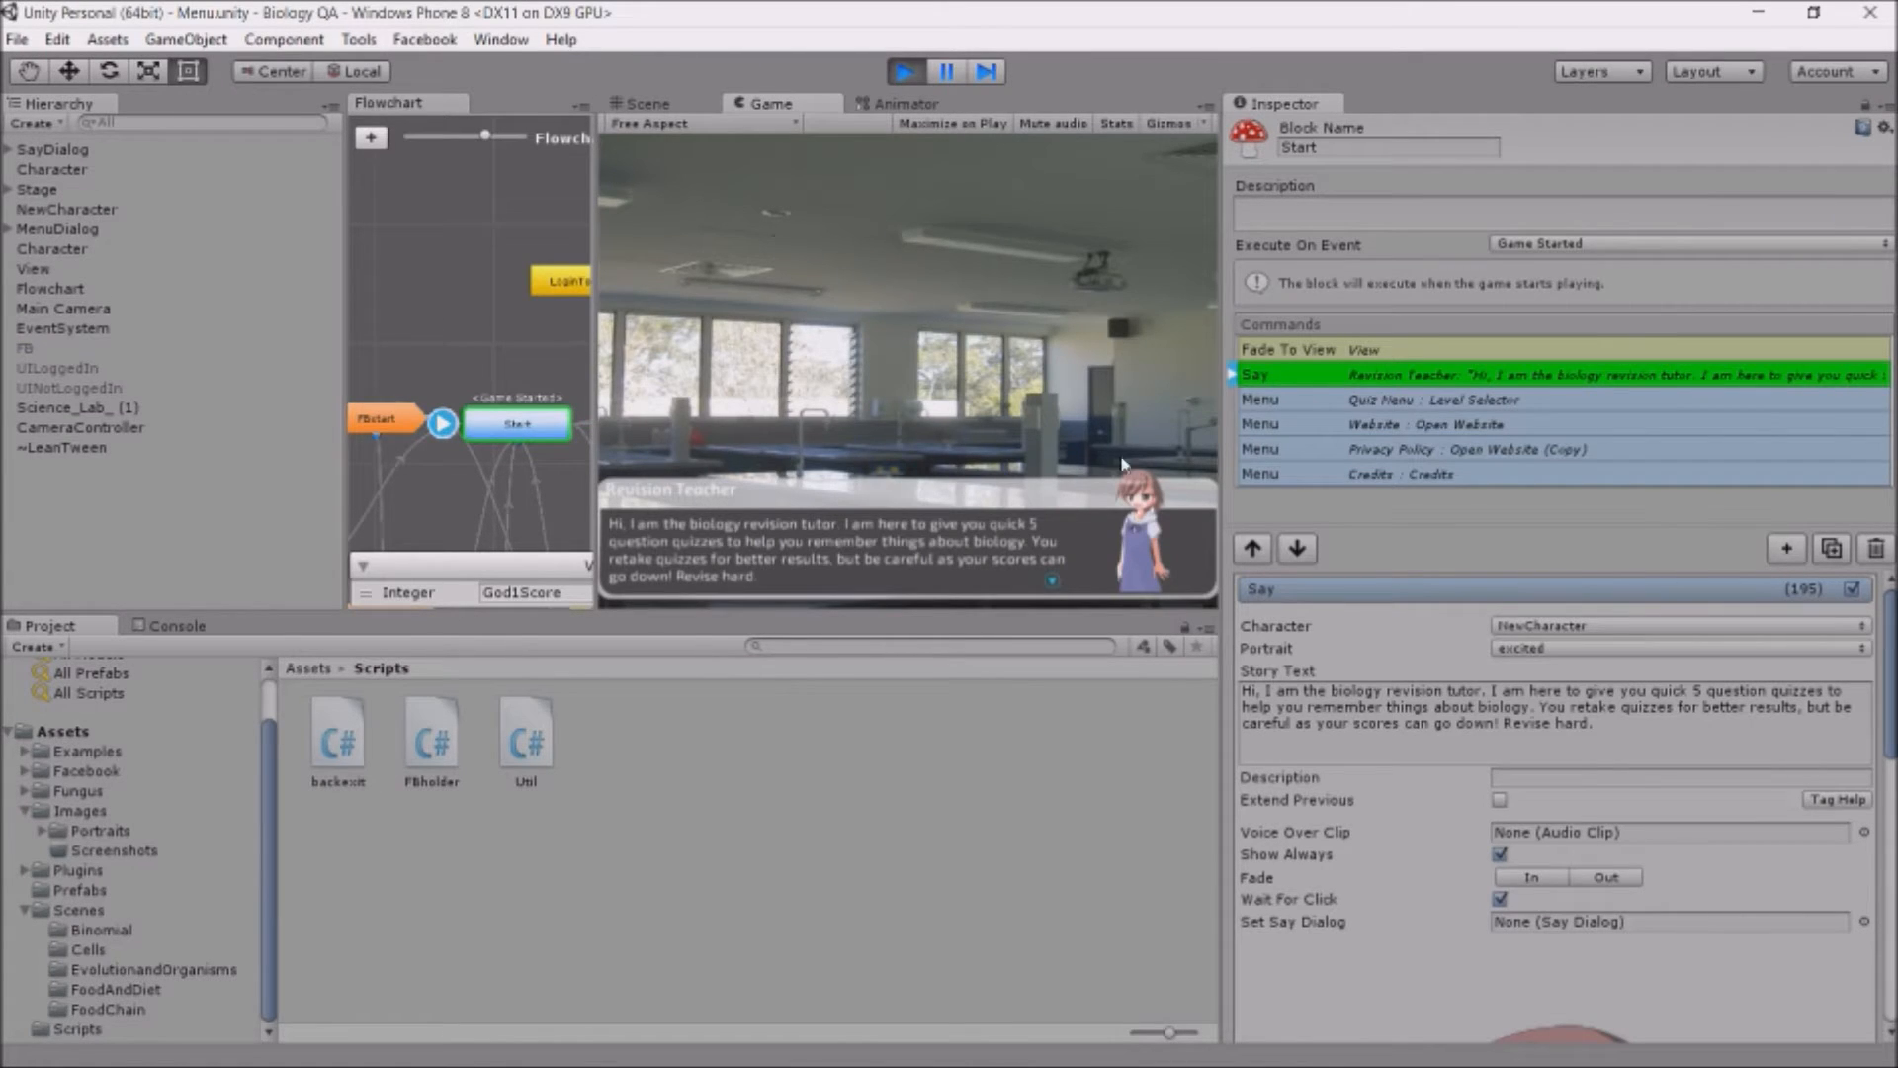
{"action": "mouse_move", "coordinate": [875, 269]}
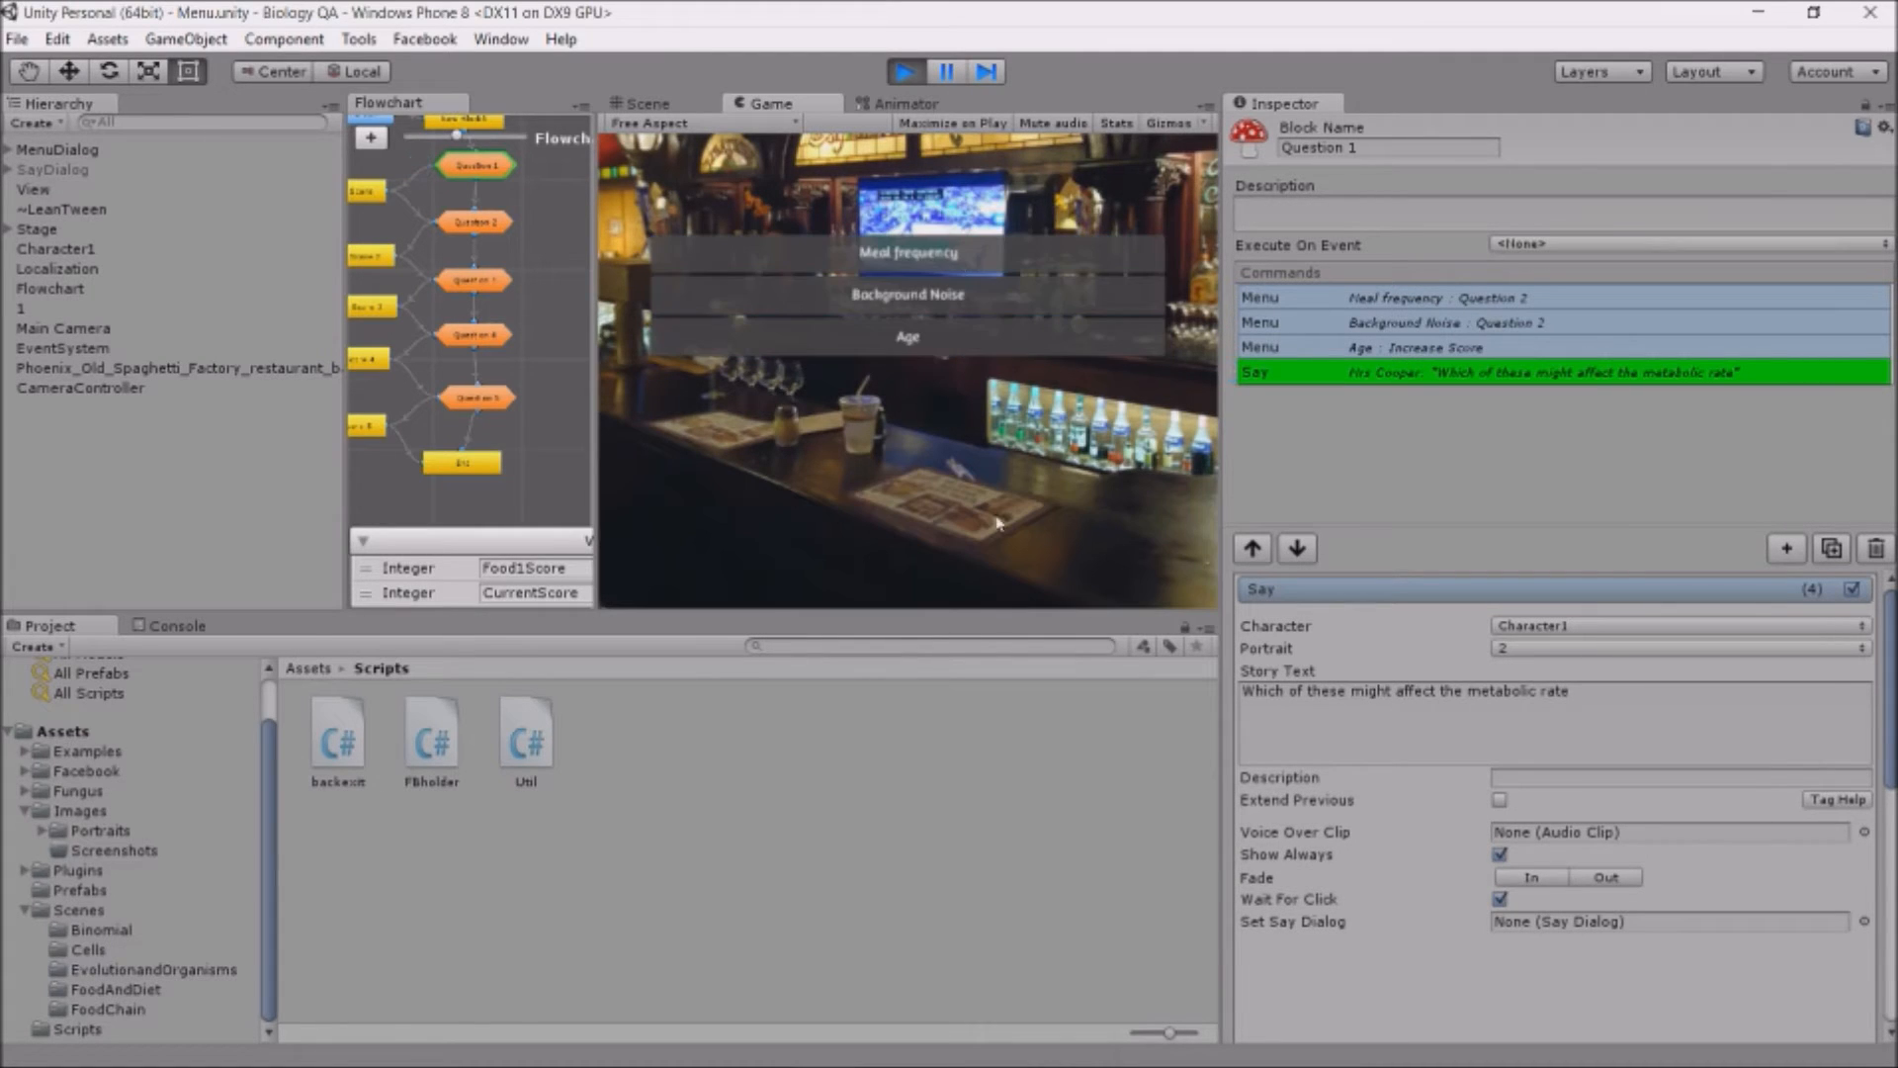
{"action": "mouse_move", "coordinate": [881, 91]}
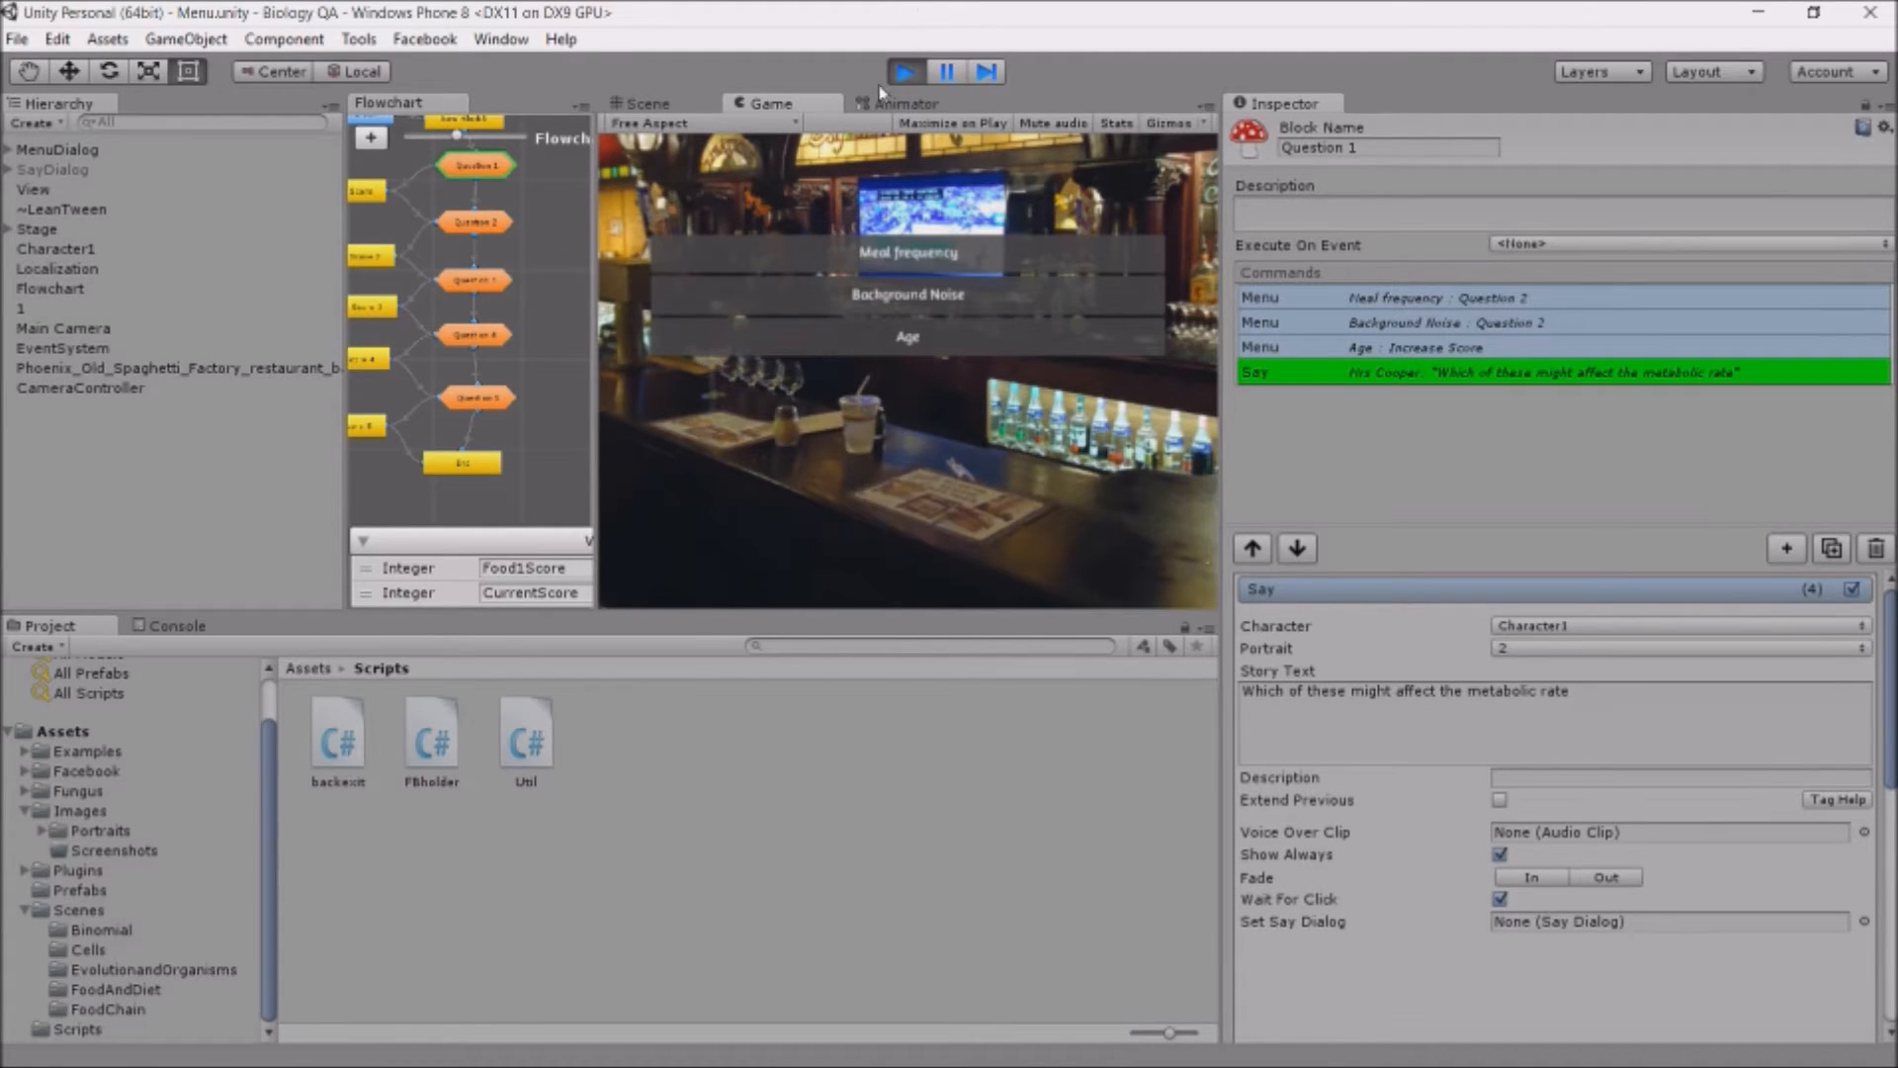
{"action": "mouse_move", "coordinate": [650, 157]}
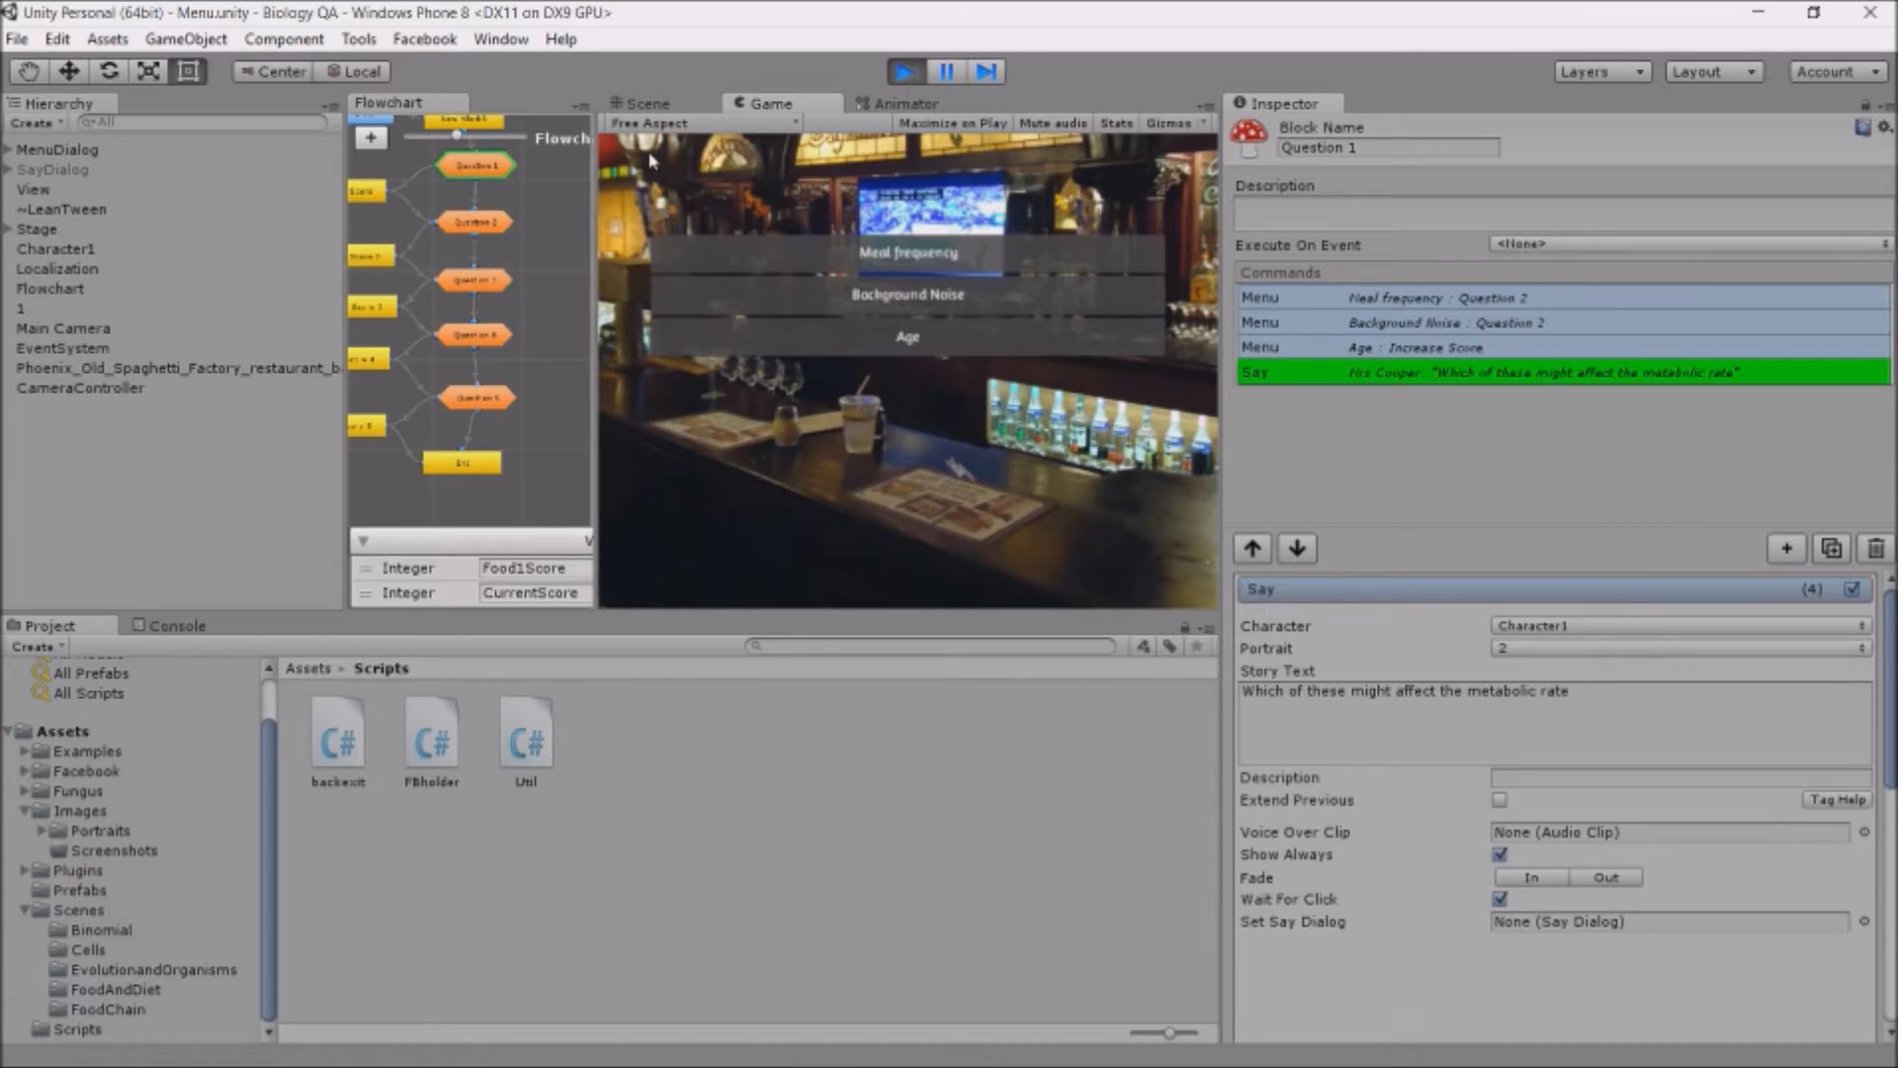
{"action": "mouse_move", "coordinate": [658, 225]}
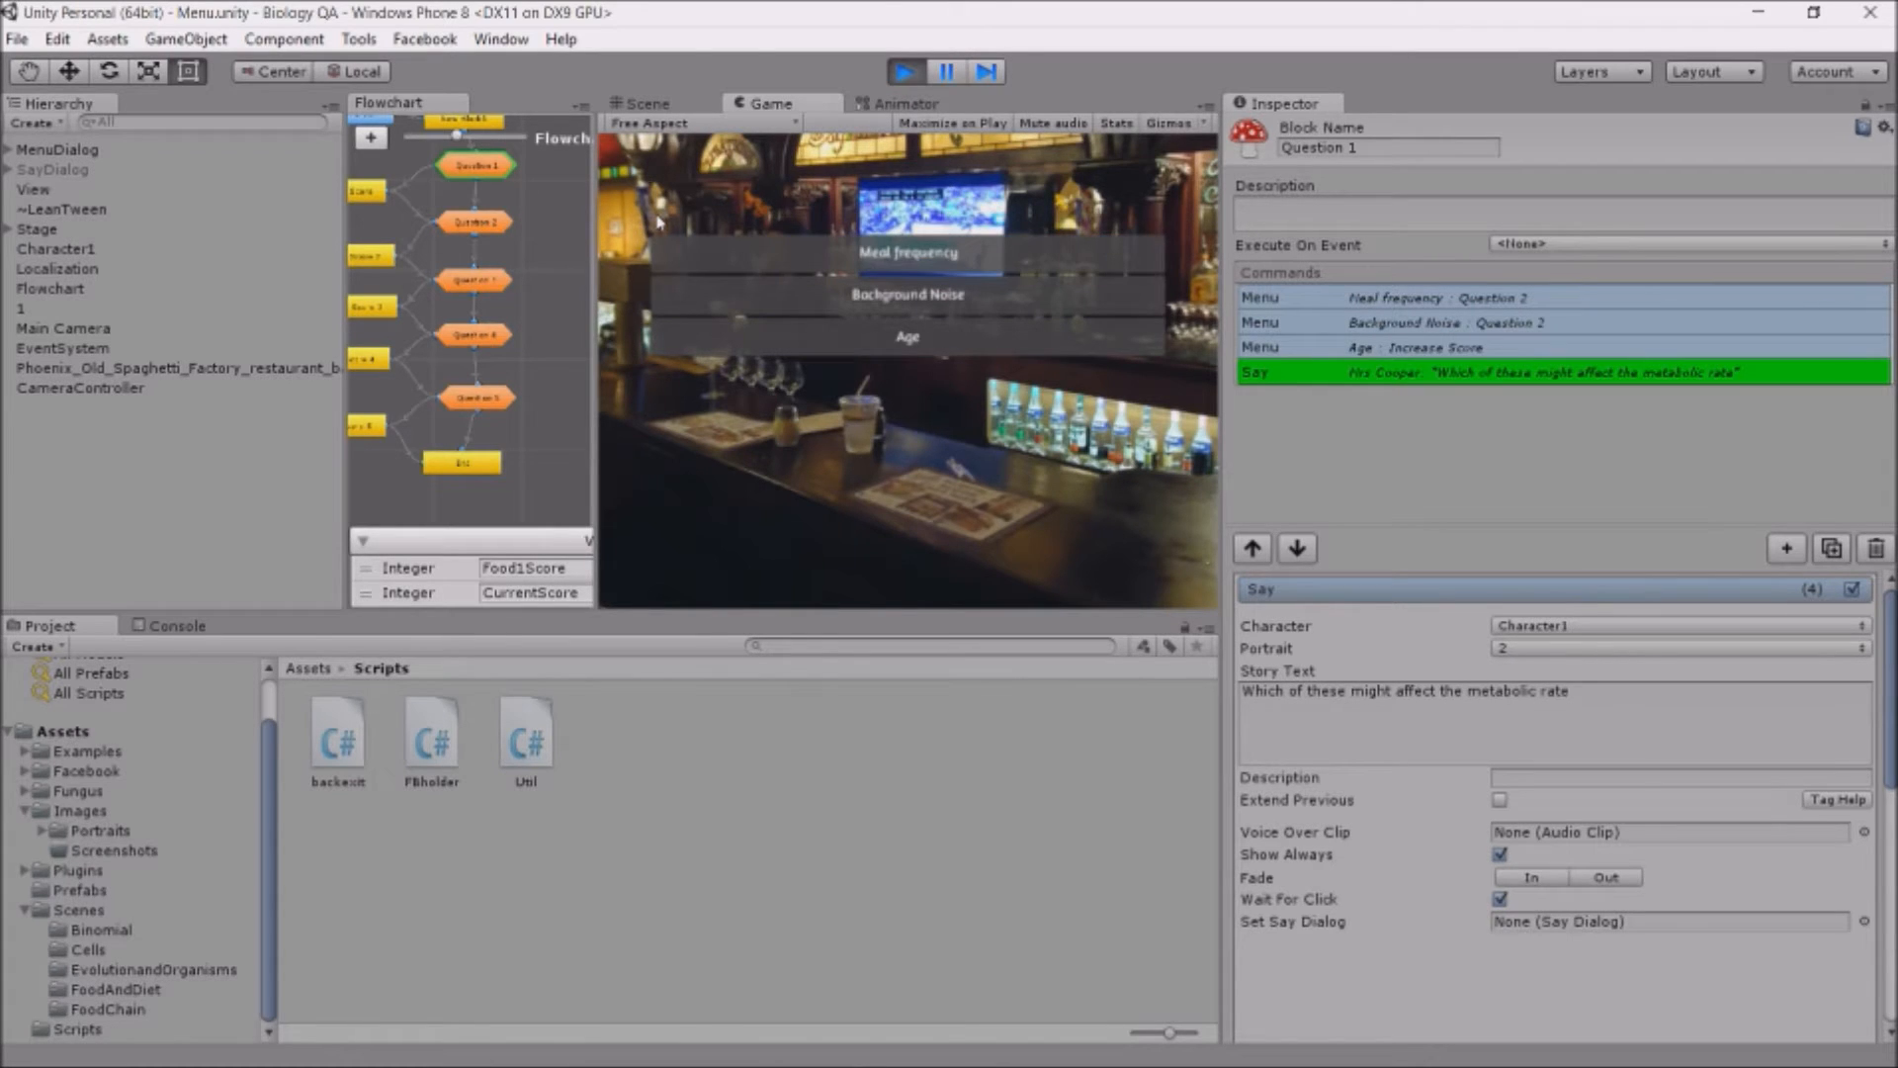
{"action": "mouse_move", "coordinate": [711, 199]}
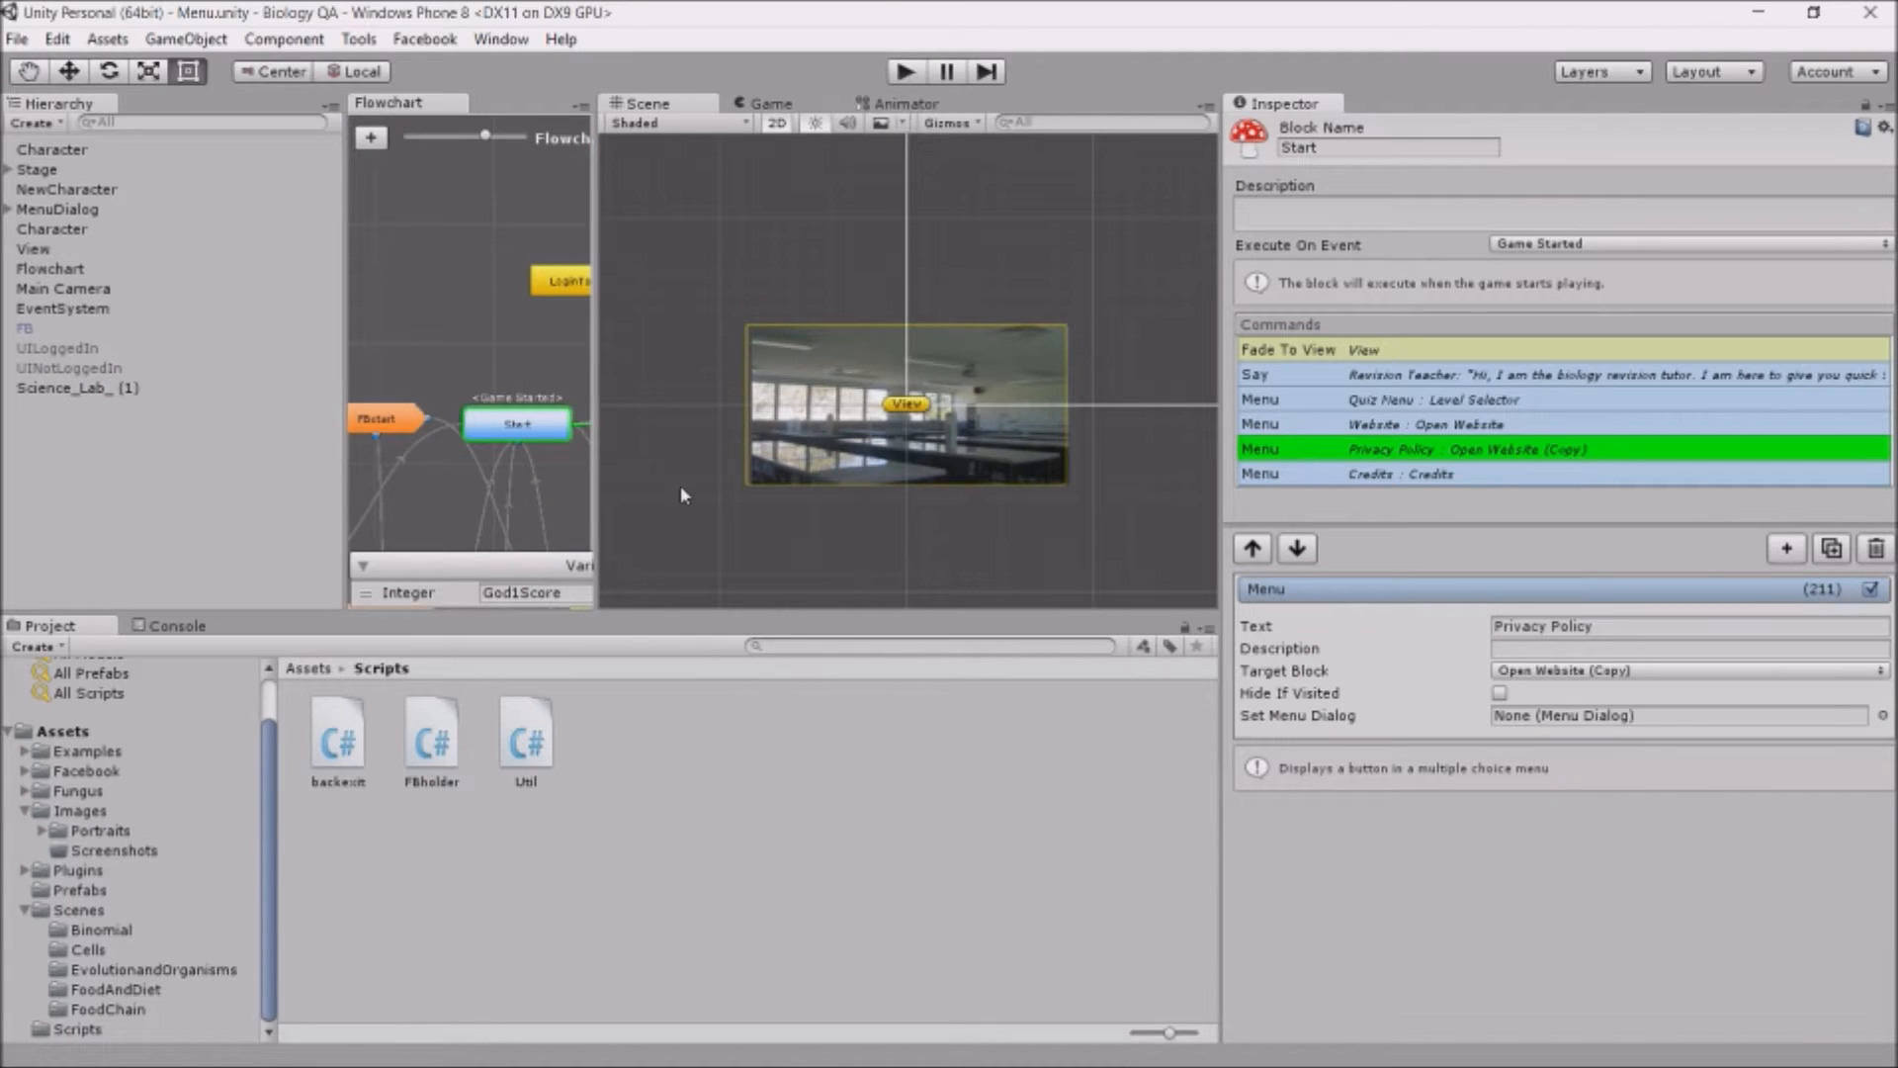
{"action": "mouse_move", "coordinate": [527, 791]}
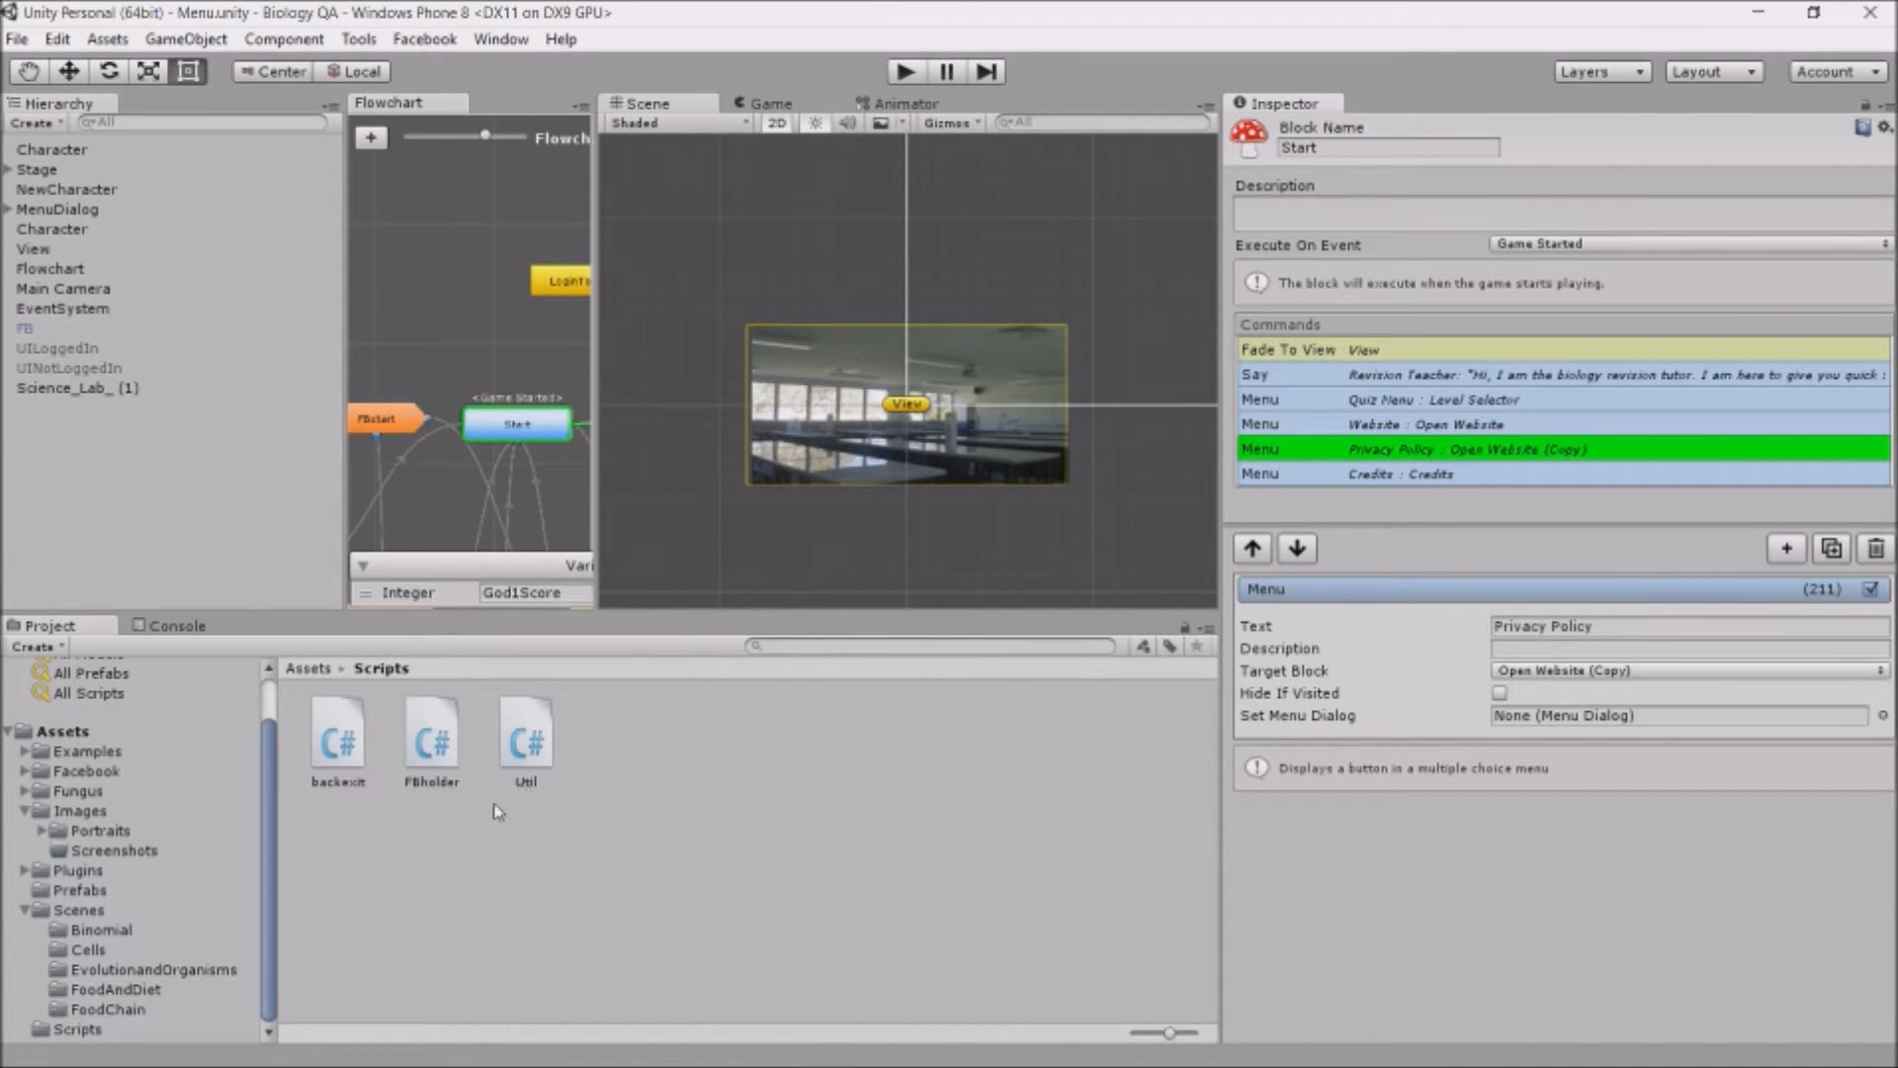
{"action": "mouse_move", "coordinate": [458, 848]}
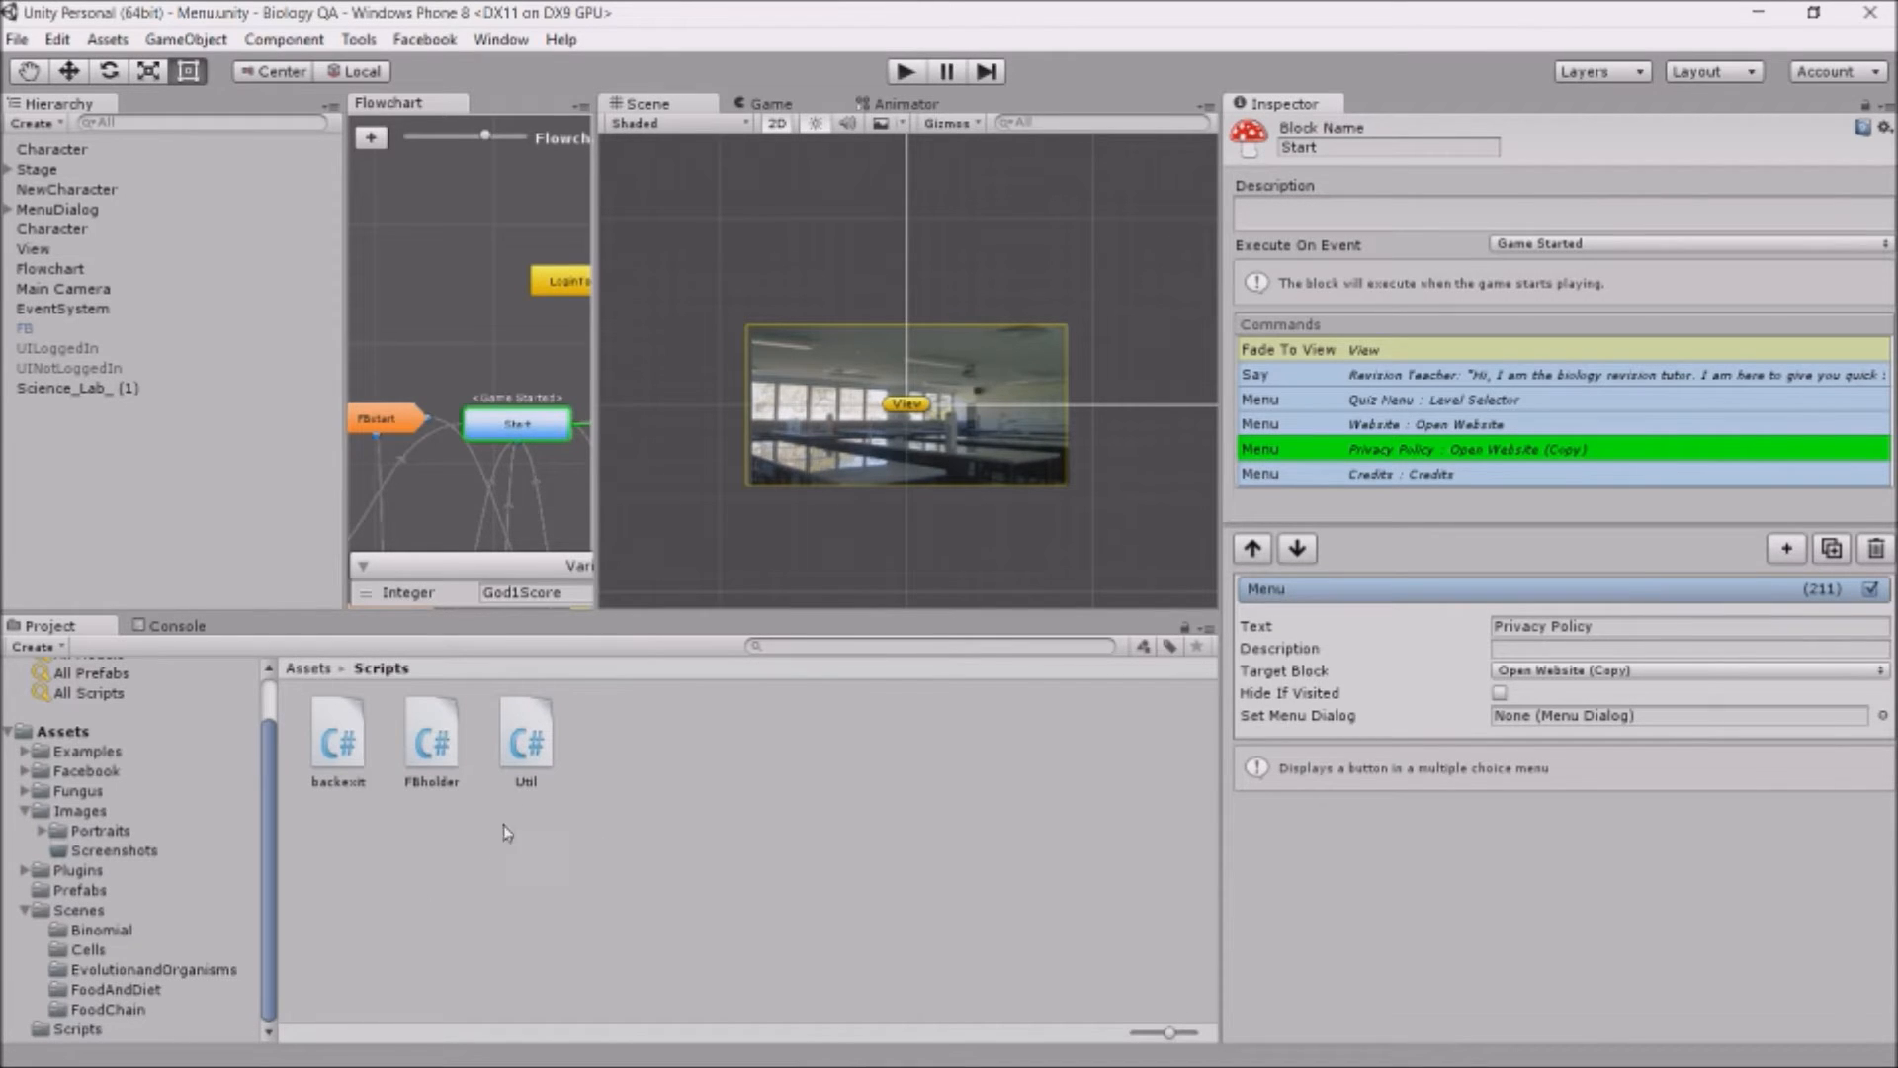
{"action": "mouse_move", "coordinate": [562, 667]}
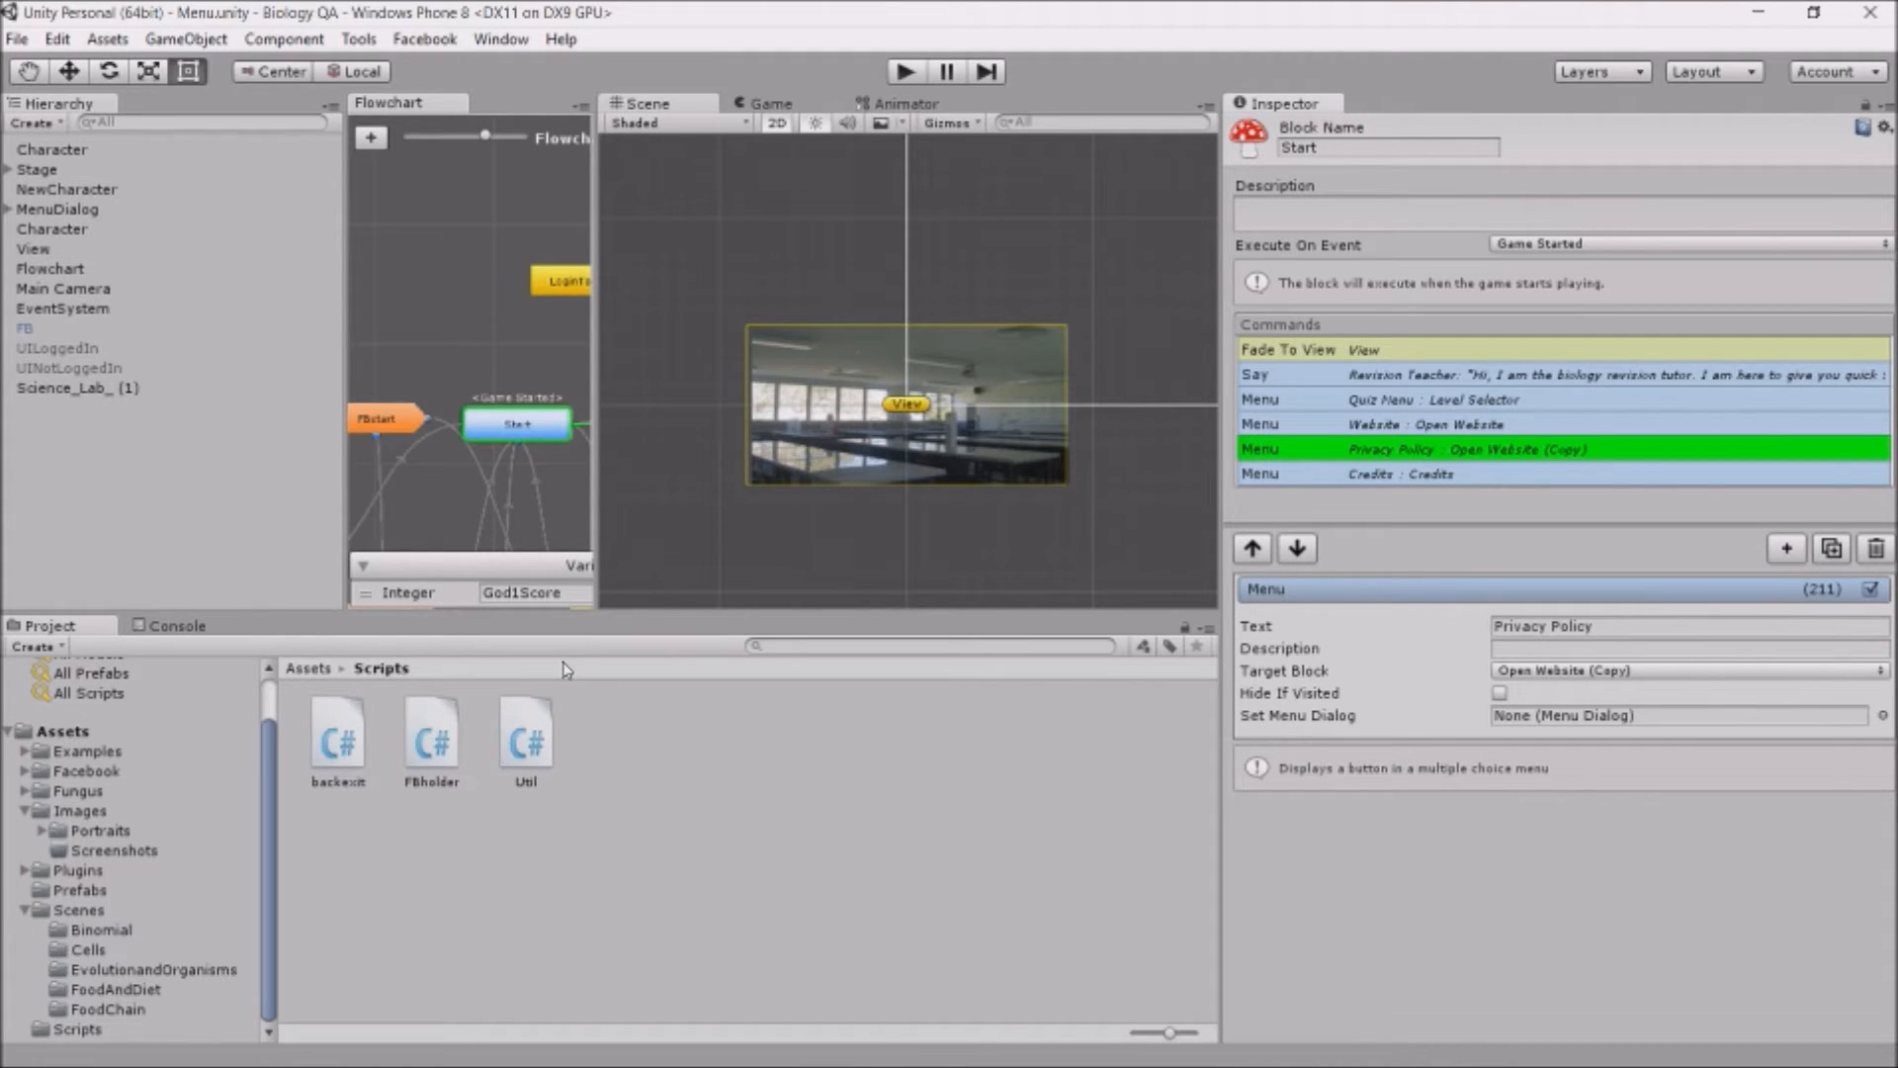
{"action": "mouse_move", "coordinate": [17, 39]}
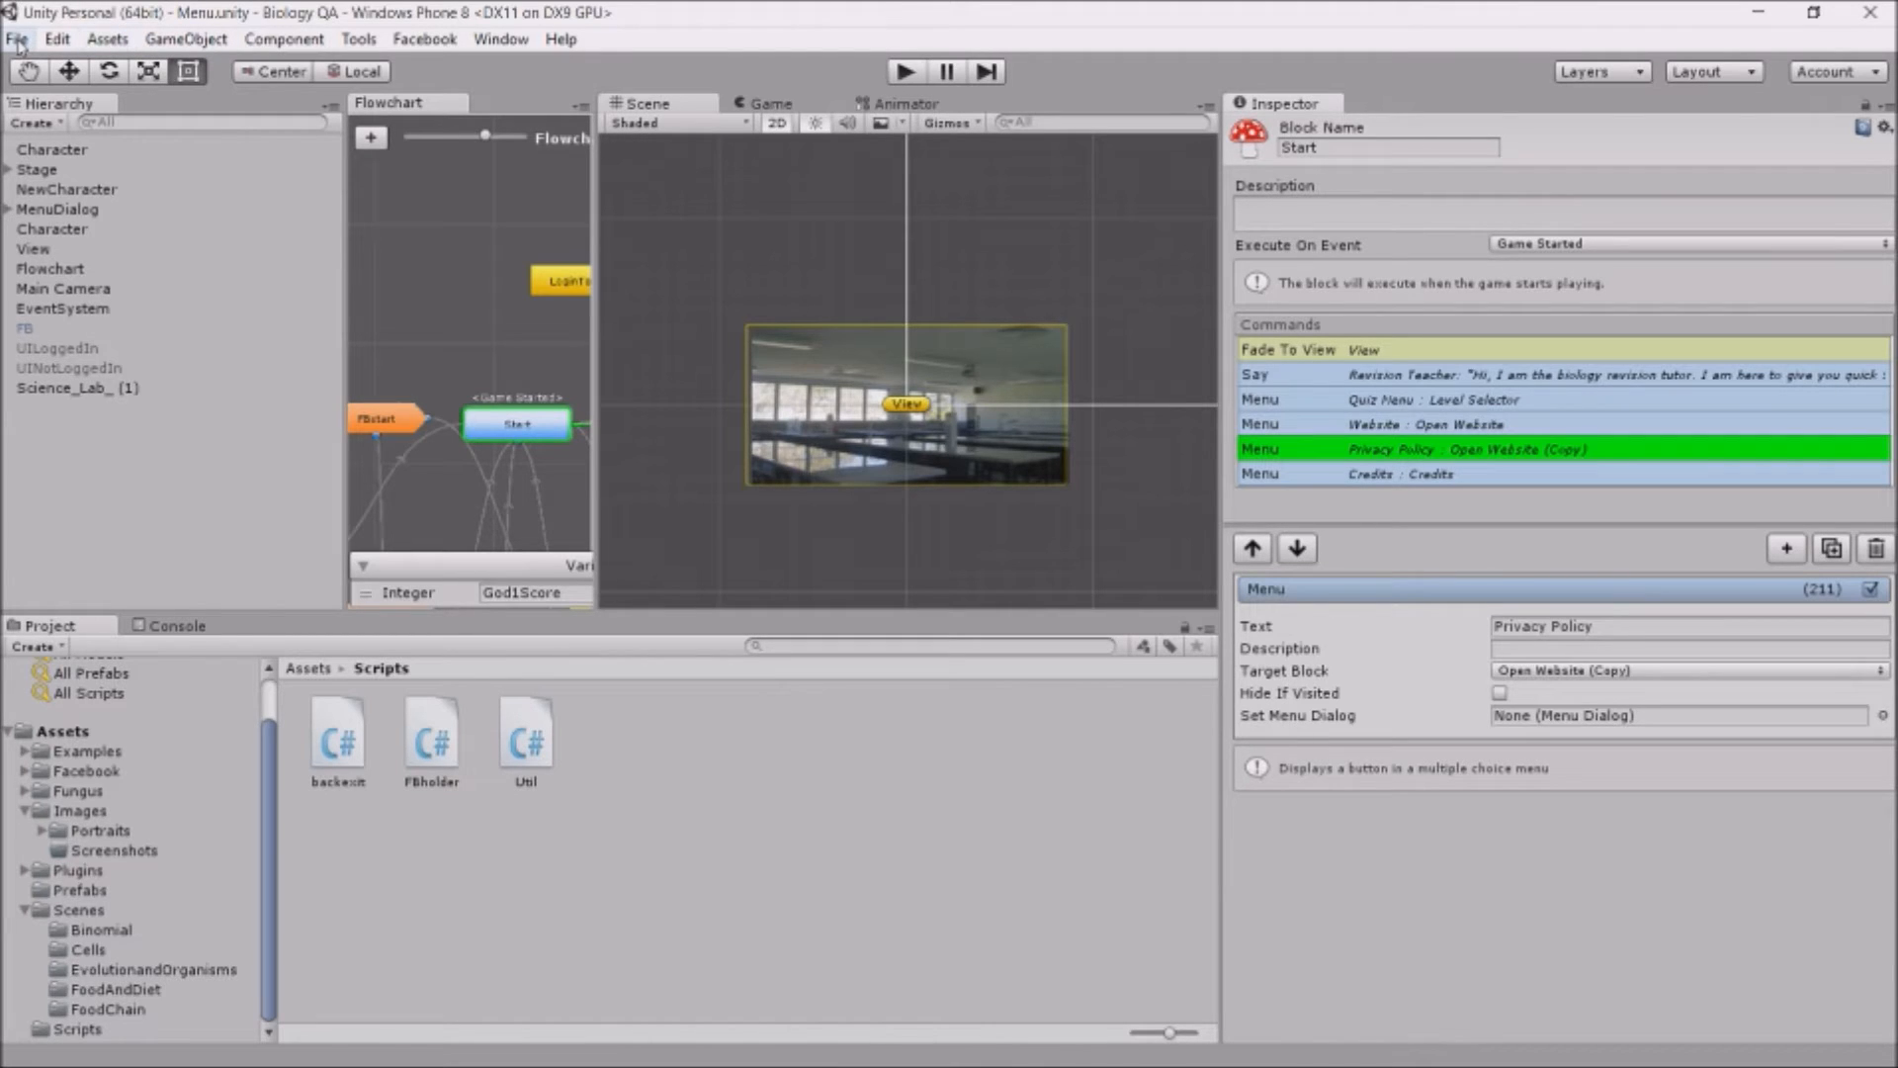
Open Build Settings for Windows Phone 8 and show the Resolution and Presentation player settings
{"action": "left_click", "coordinate": [16, 38]}
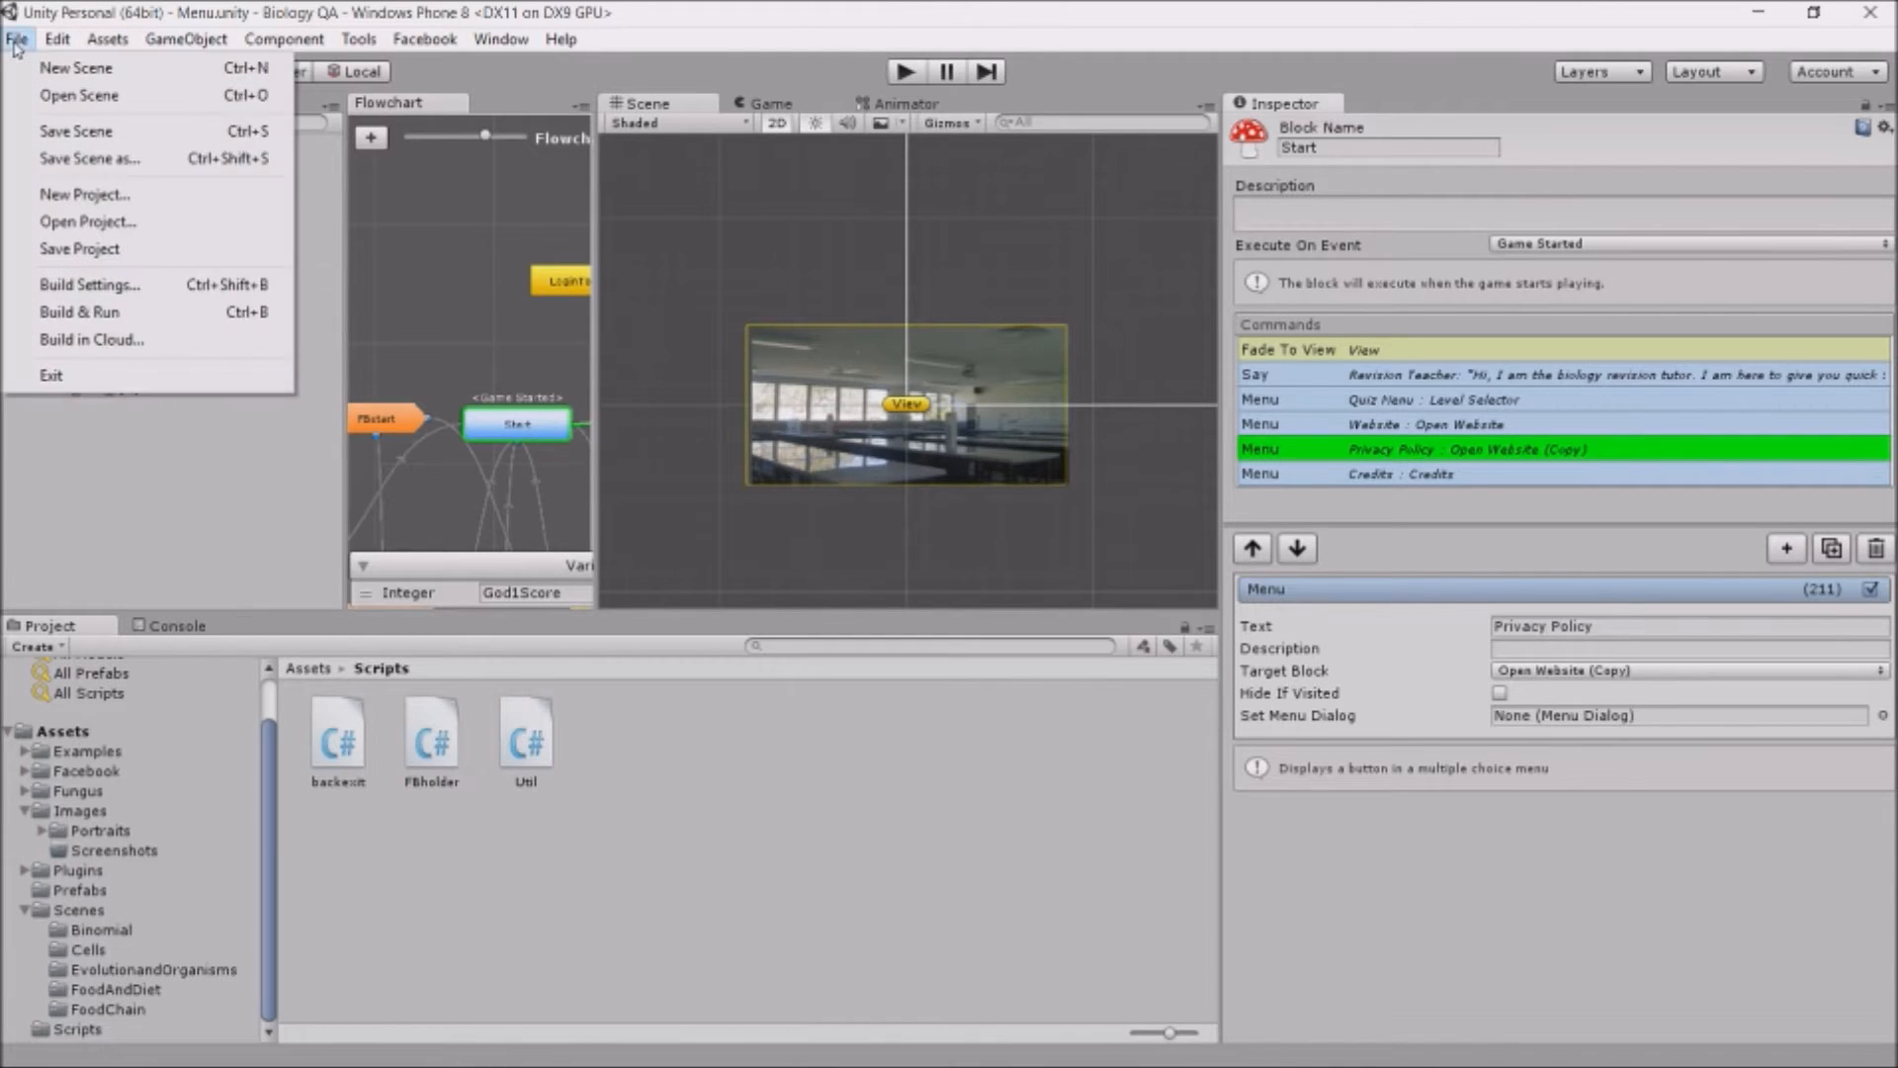
{"action": "mouse_move", "coordinate": [79, 312]}
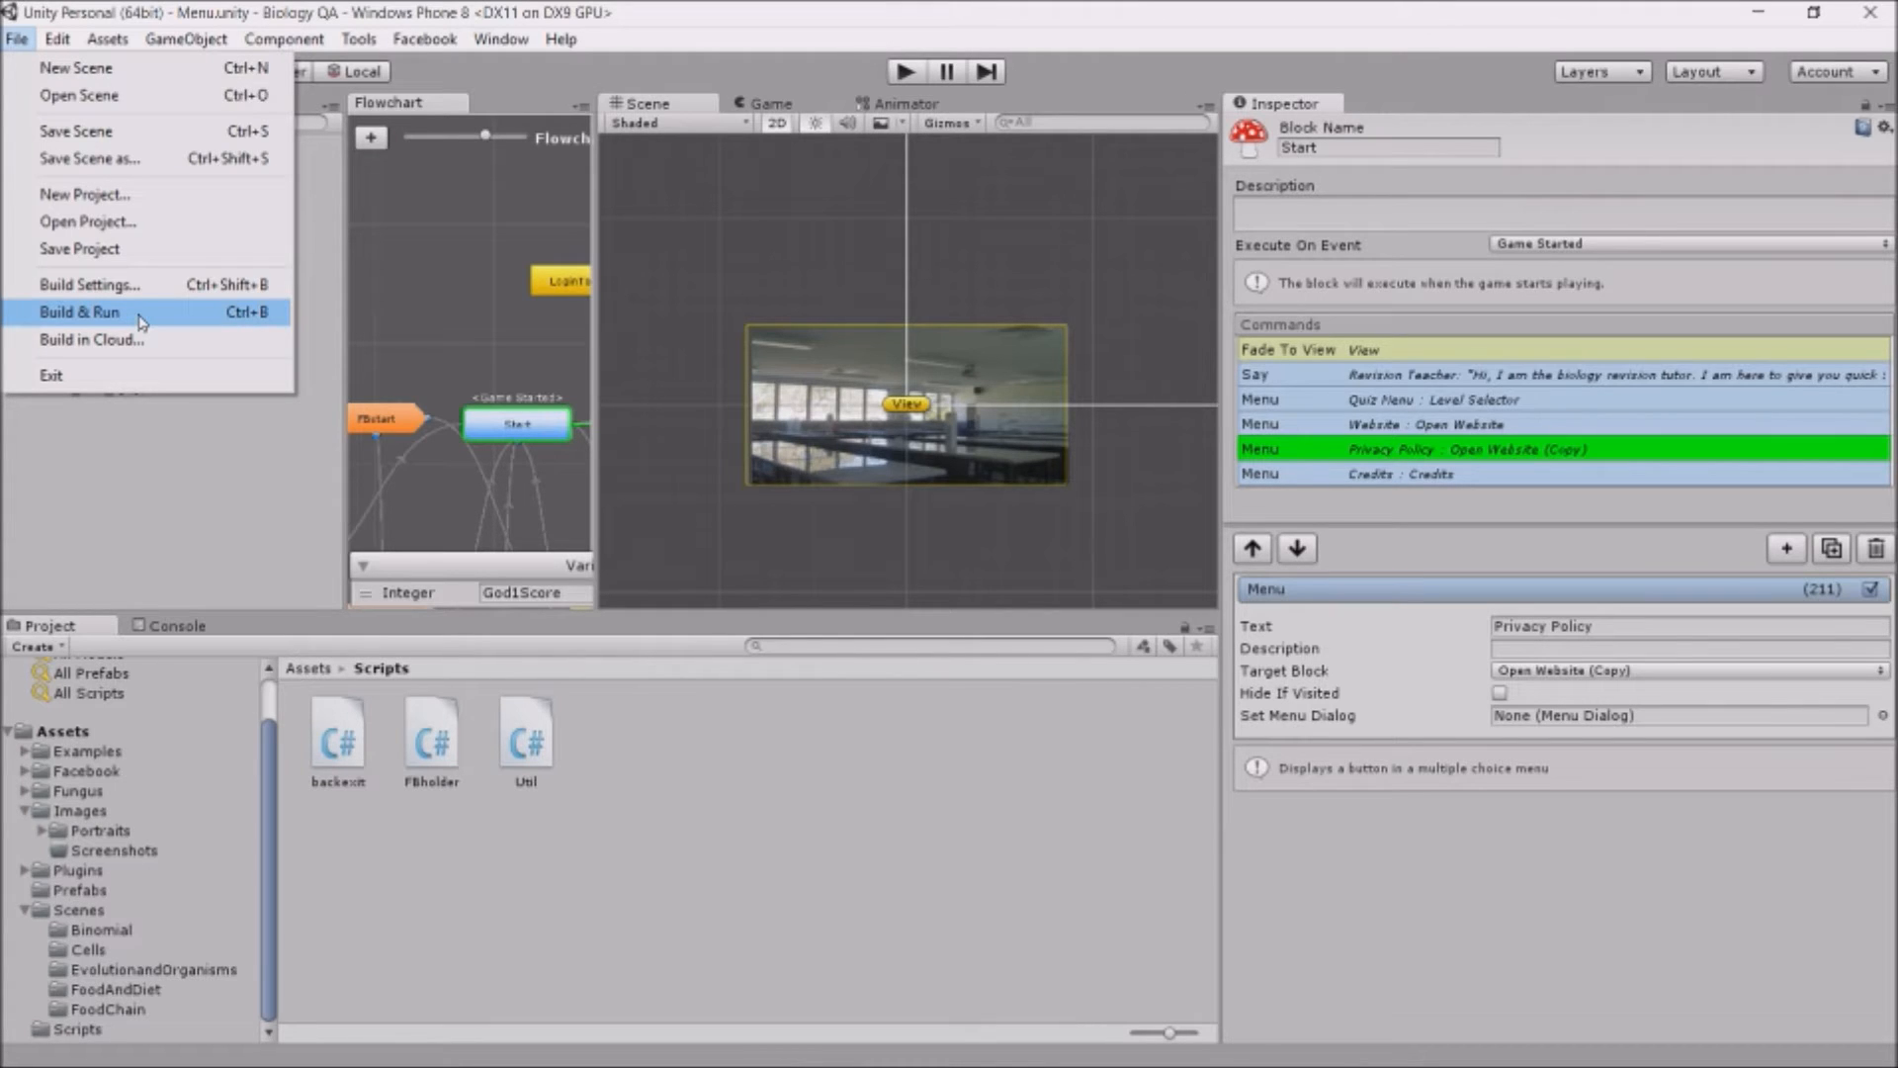
{"action": "left_click", "coordinate": [88, 284]}
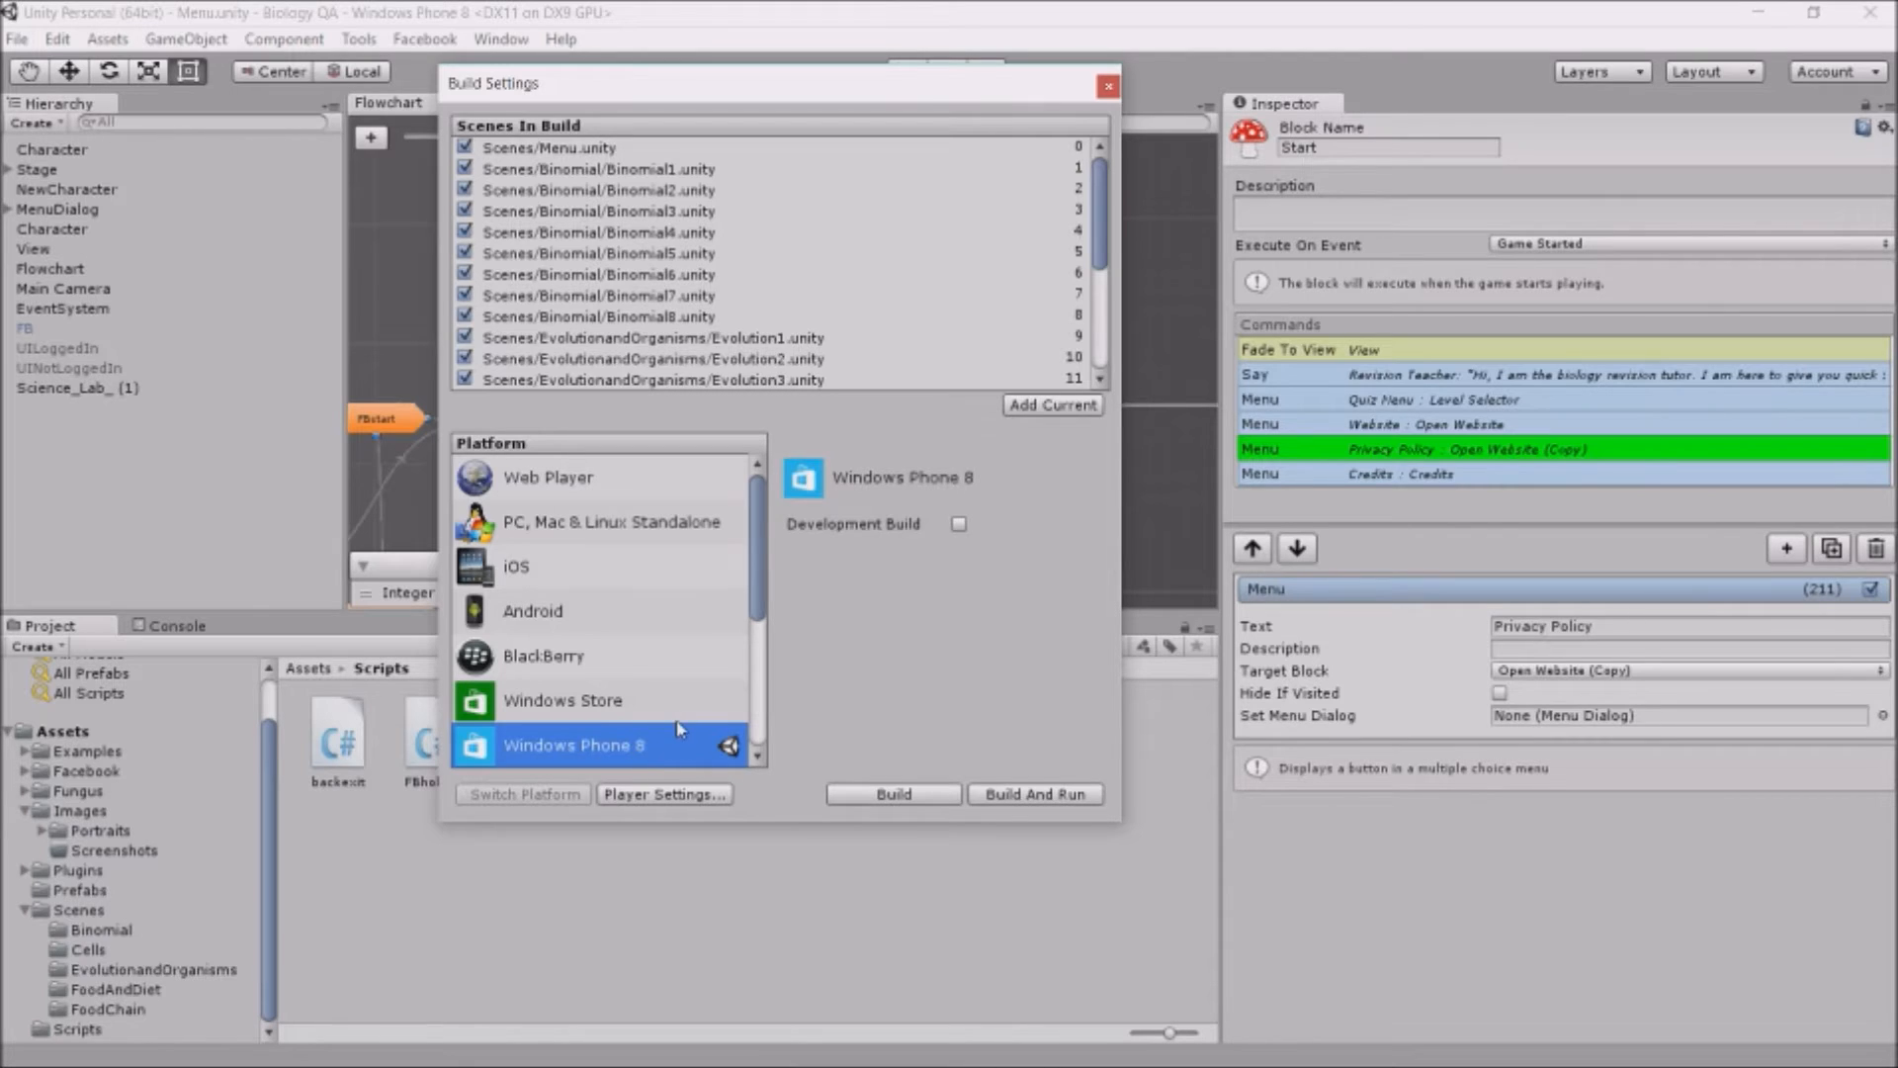
{"action": "left_click", "coordinate": [663, 794]}
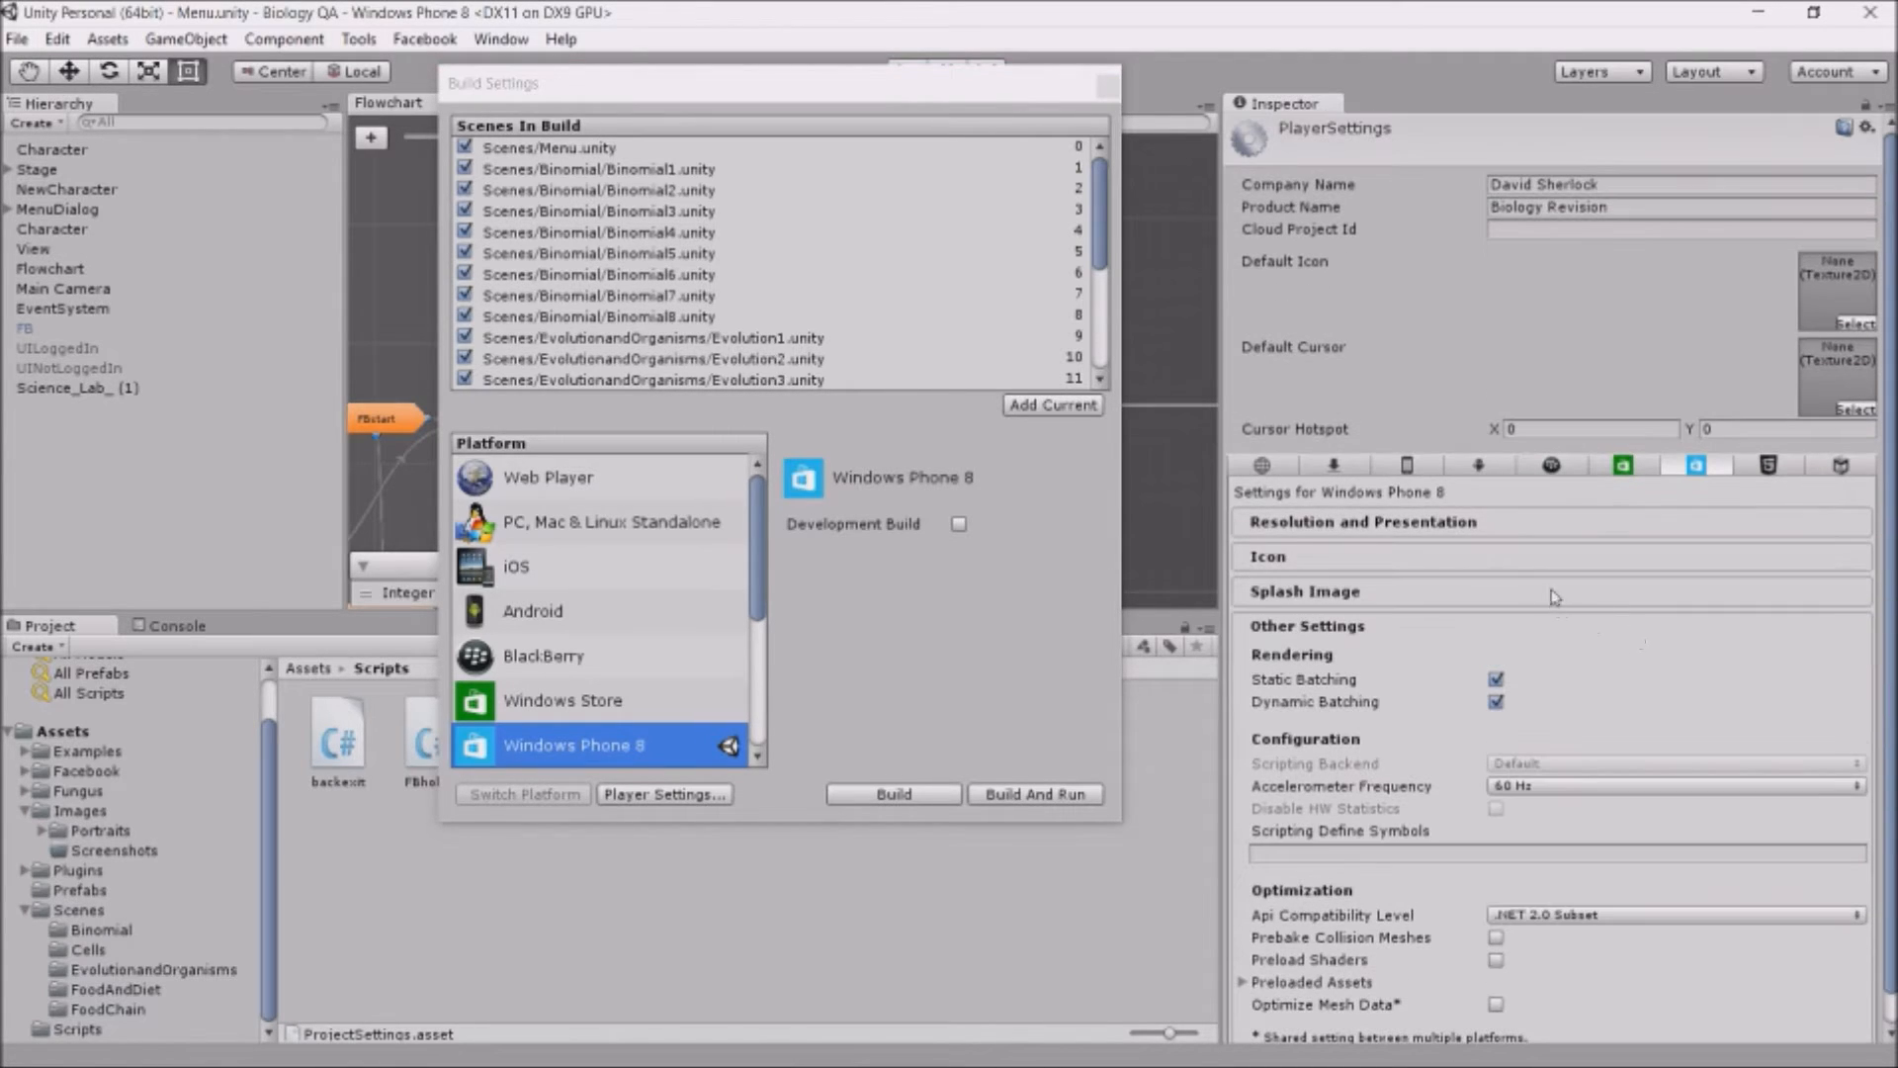
{"action": "left_click", "coordinate": [1267, 555]}
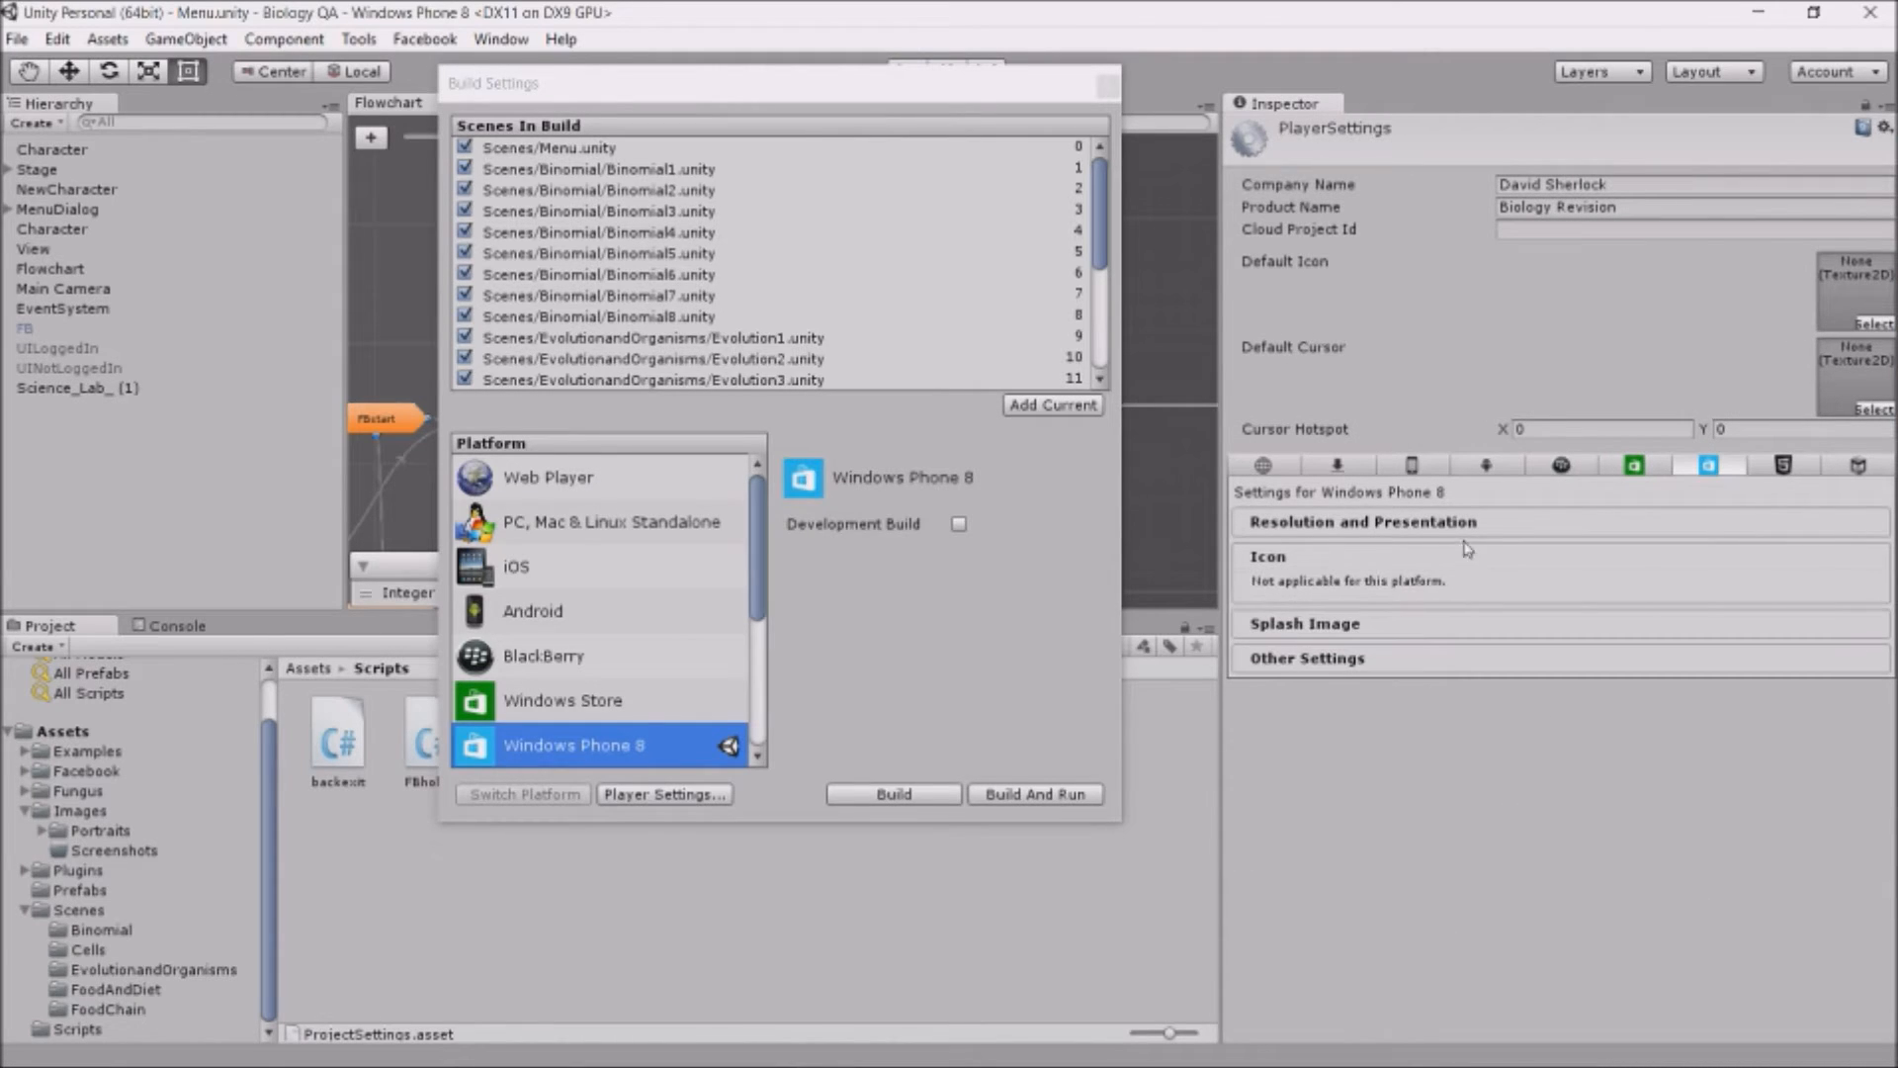
{"action": "left_click", "coordinate": [1360, 522]}
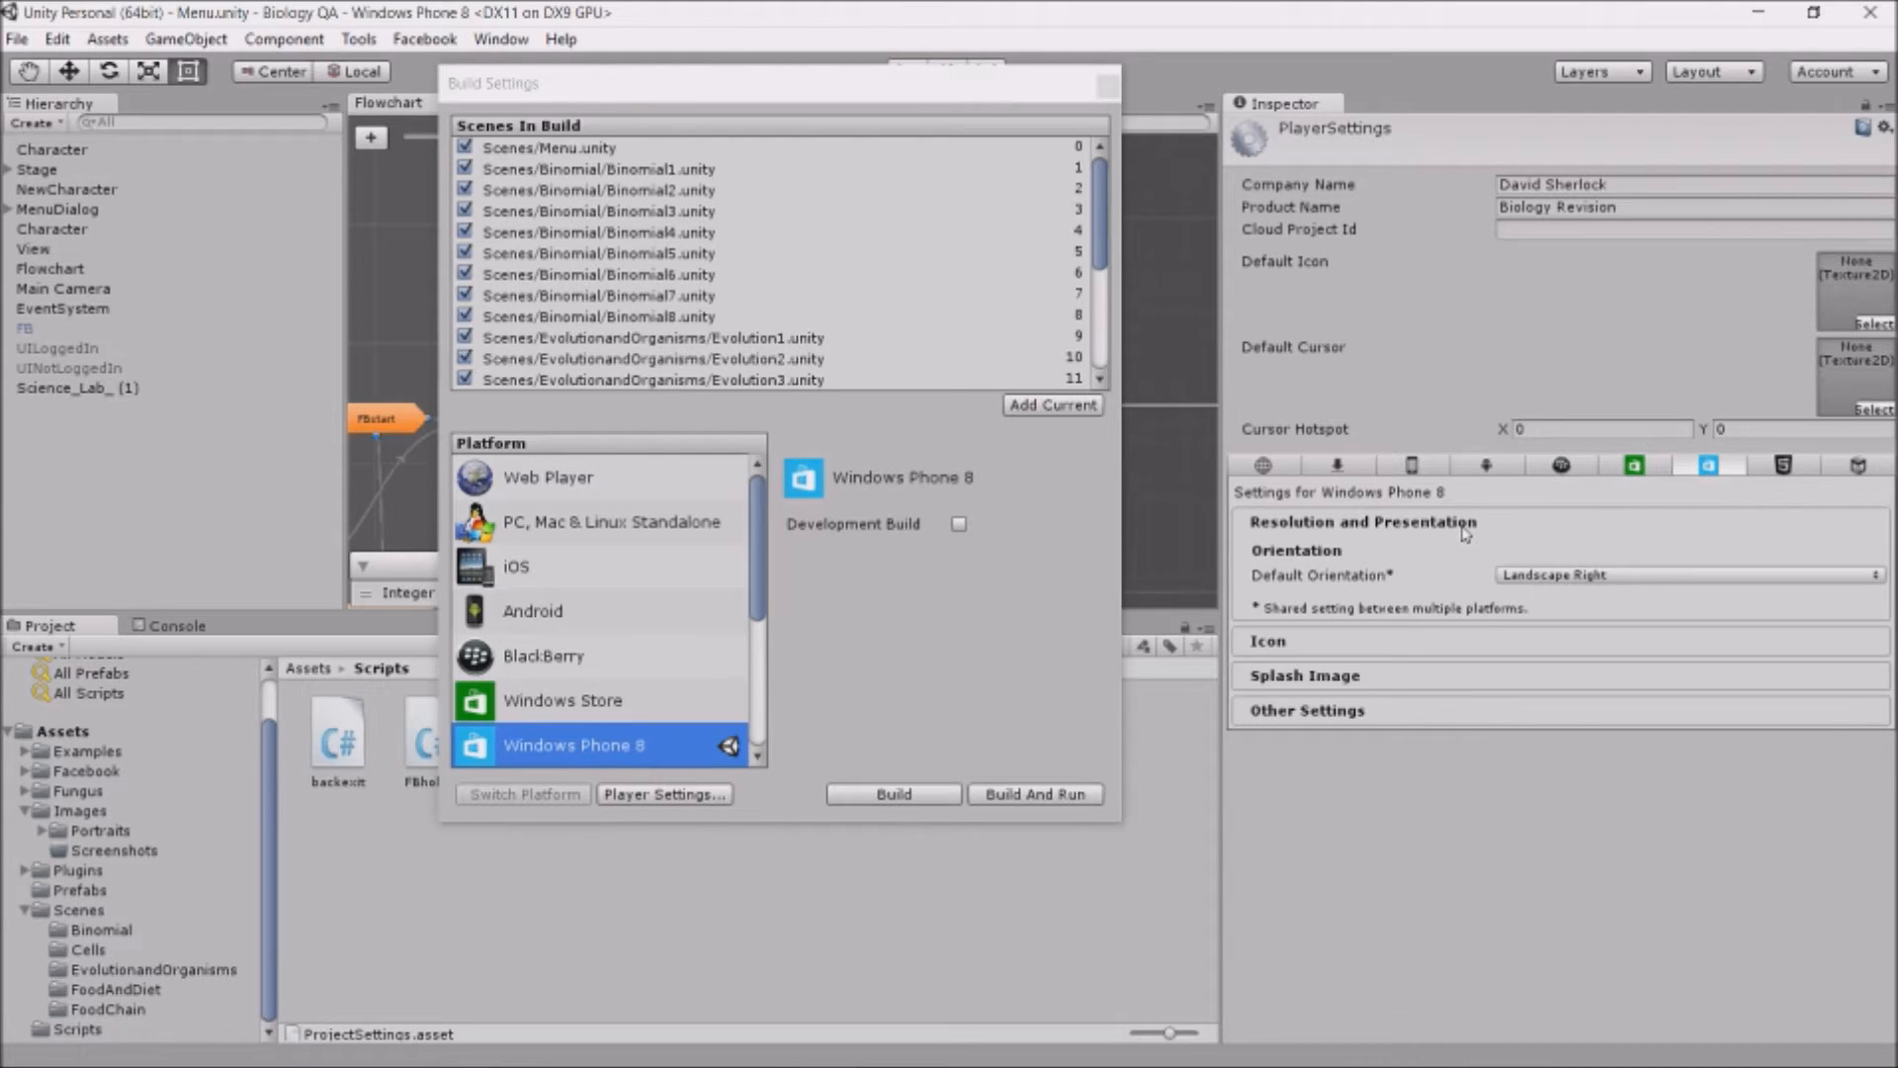
{"action": "mouse_move", "coordinate": [1624, 594]}
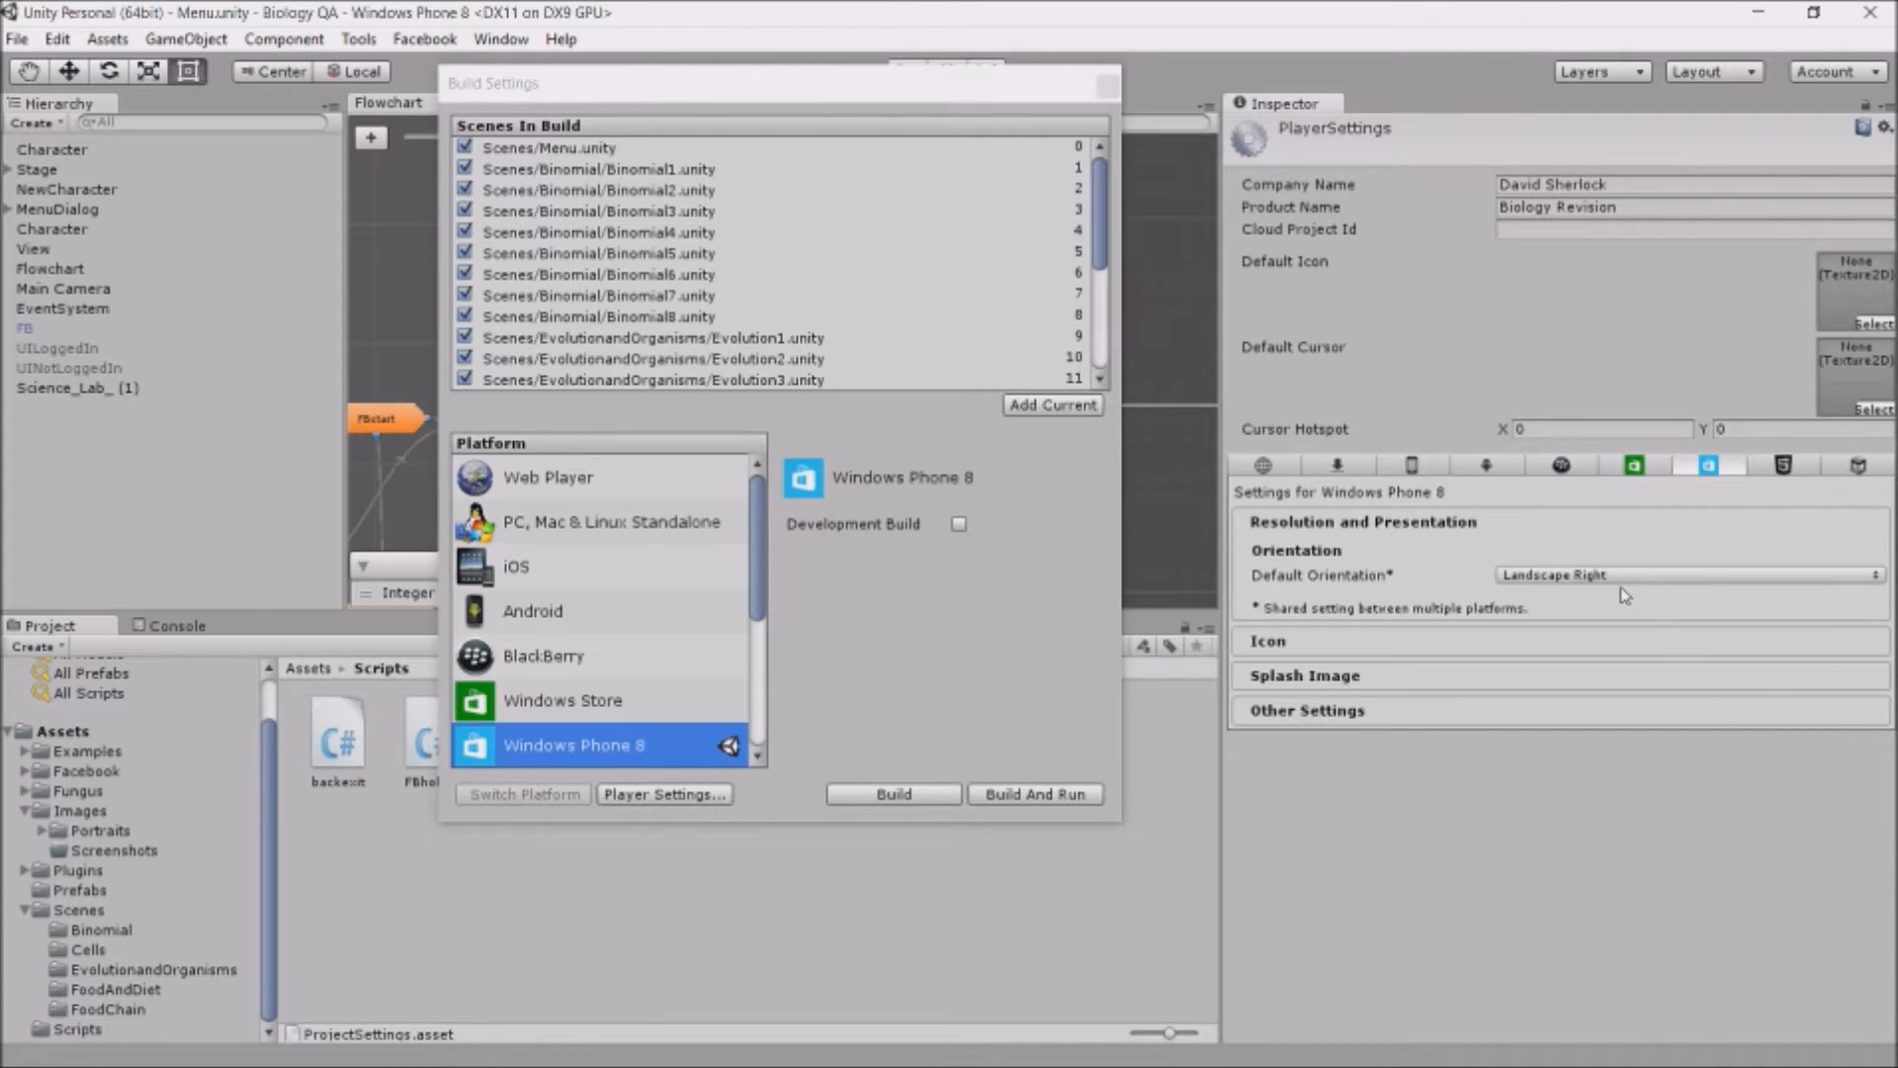
{"action": "mouse_move", "coordinate": [581, 751]}
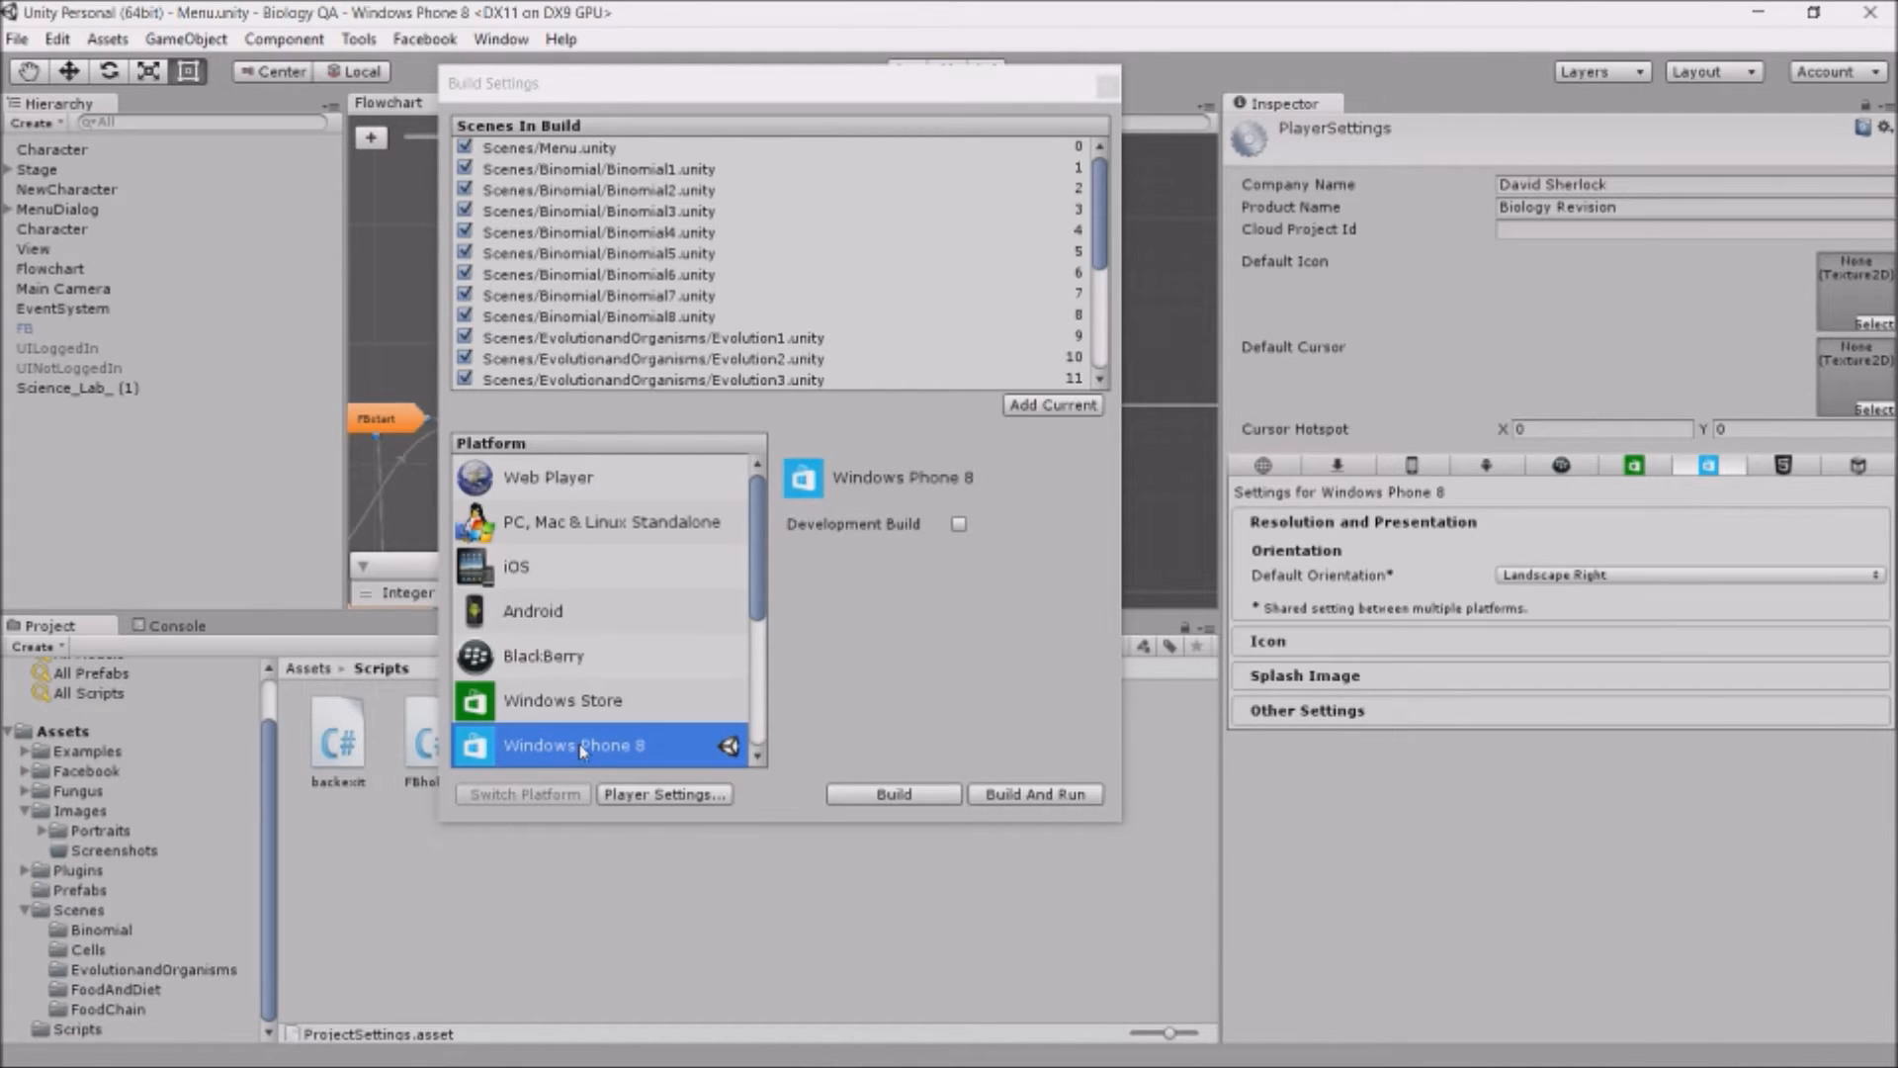
Start the Windows Phone 8 build with the Biology QA folder as destination
{"action": "left_click", "coordinate": [892, 793]}
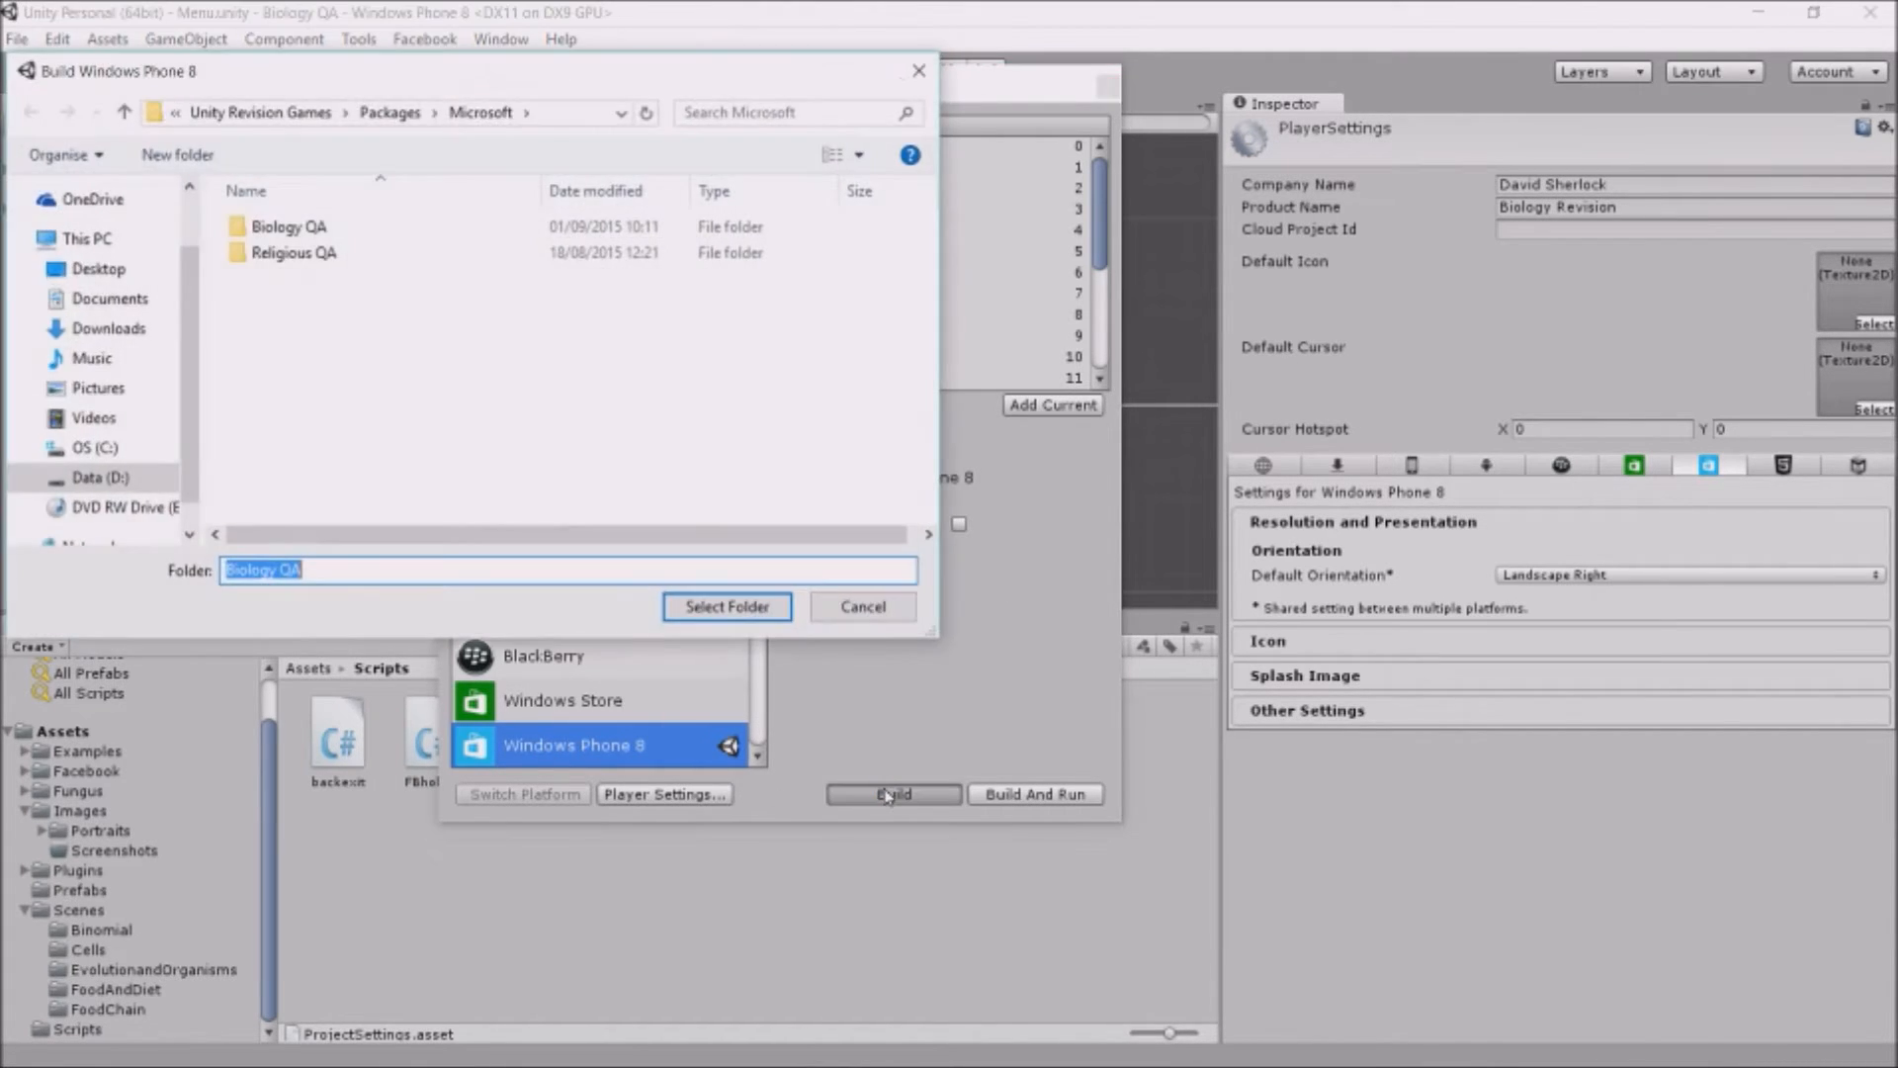
{"action": "mouse_move", "coordinate": [248, 421]}
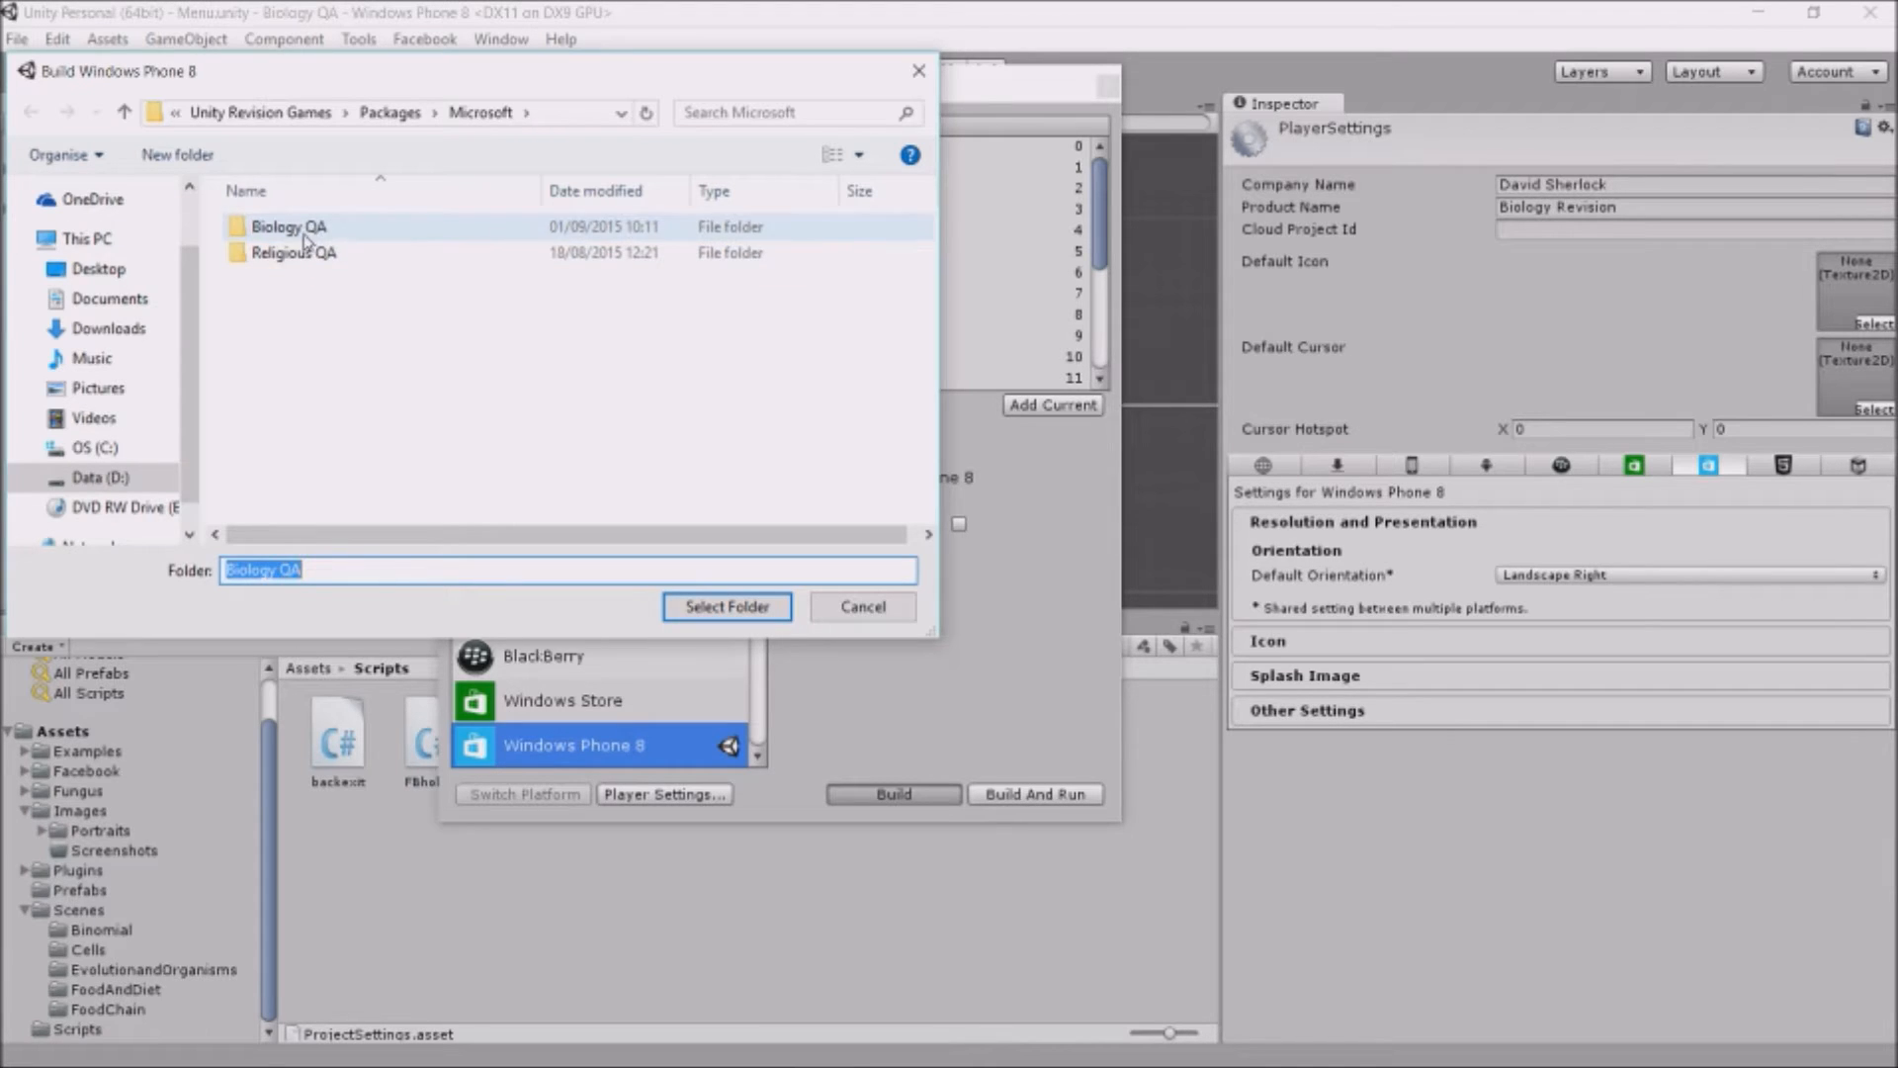
{"action": "double_click", "coordinate": [288, 226]}
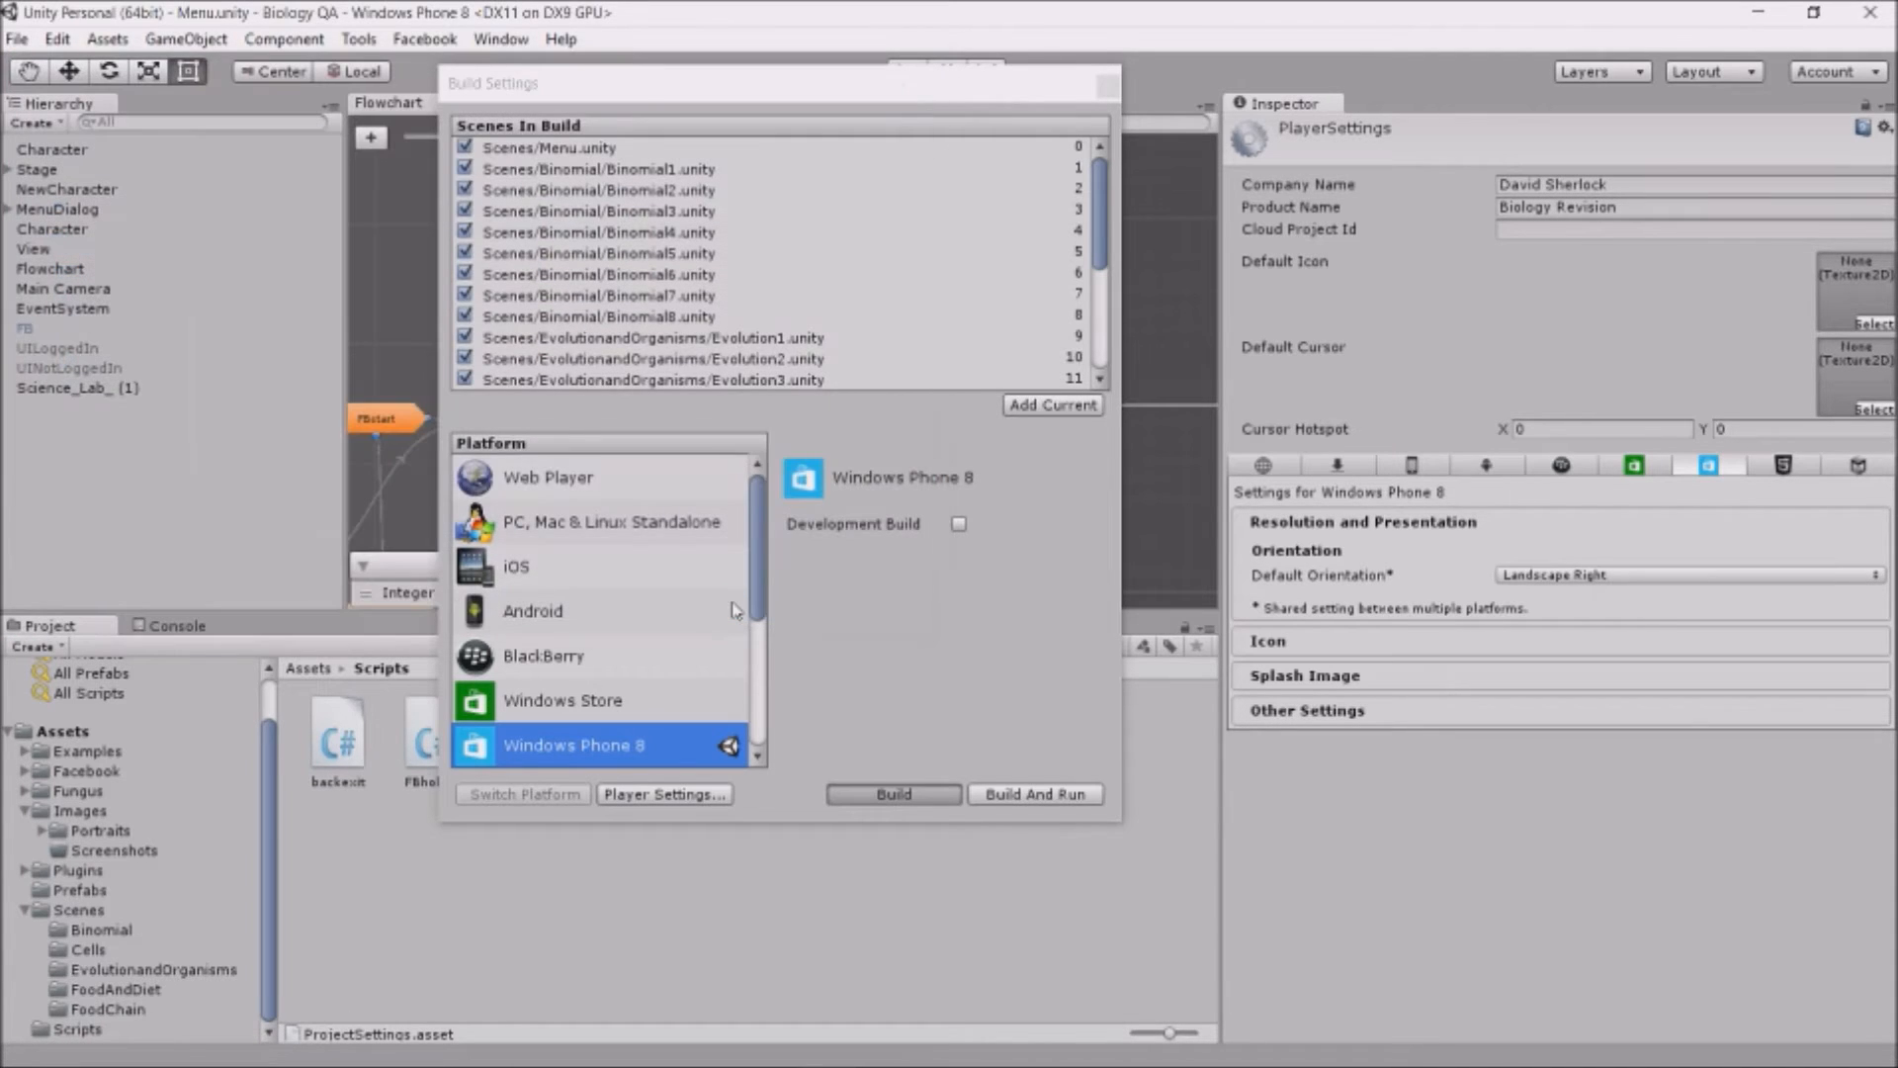
{"action": "left_click", "coordinate": [891, 794]}
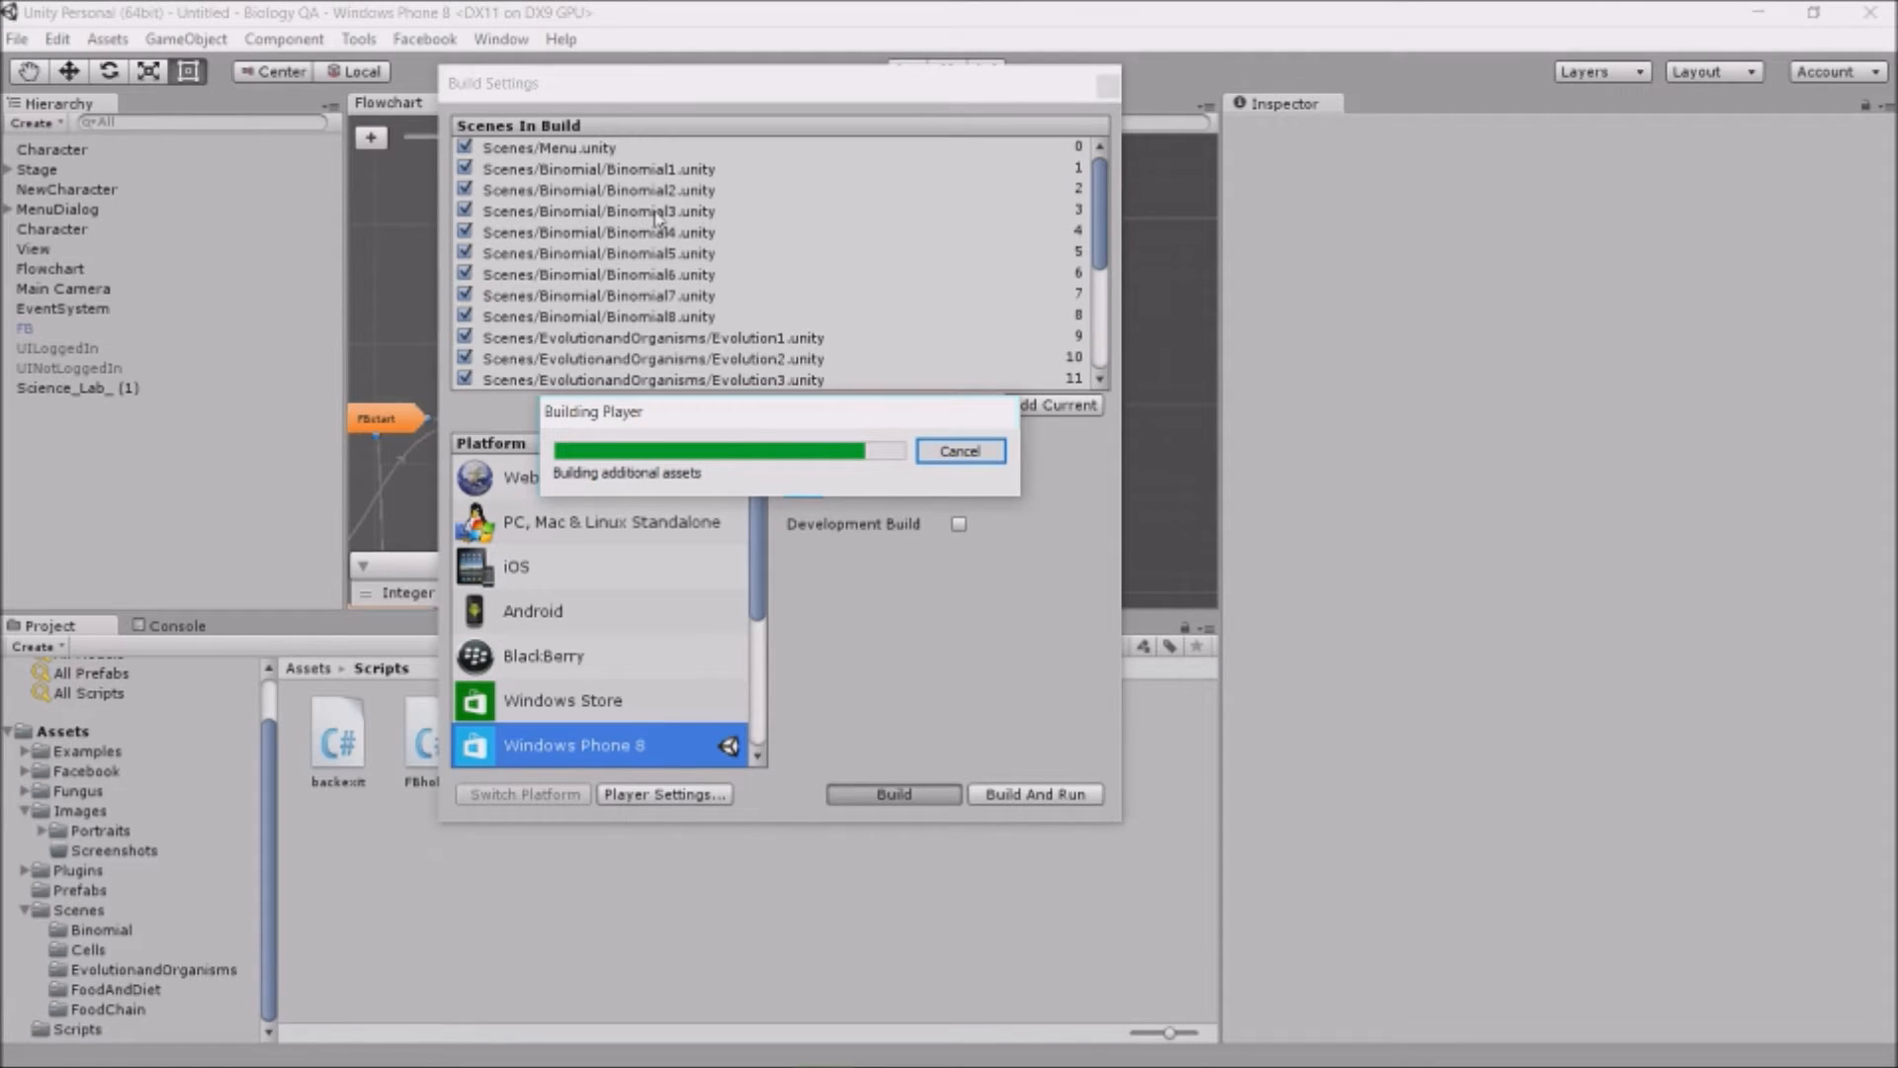
{"action": "mouse_move", "coordinate": [638, 1044]}
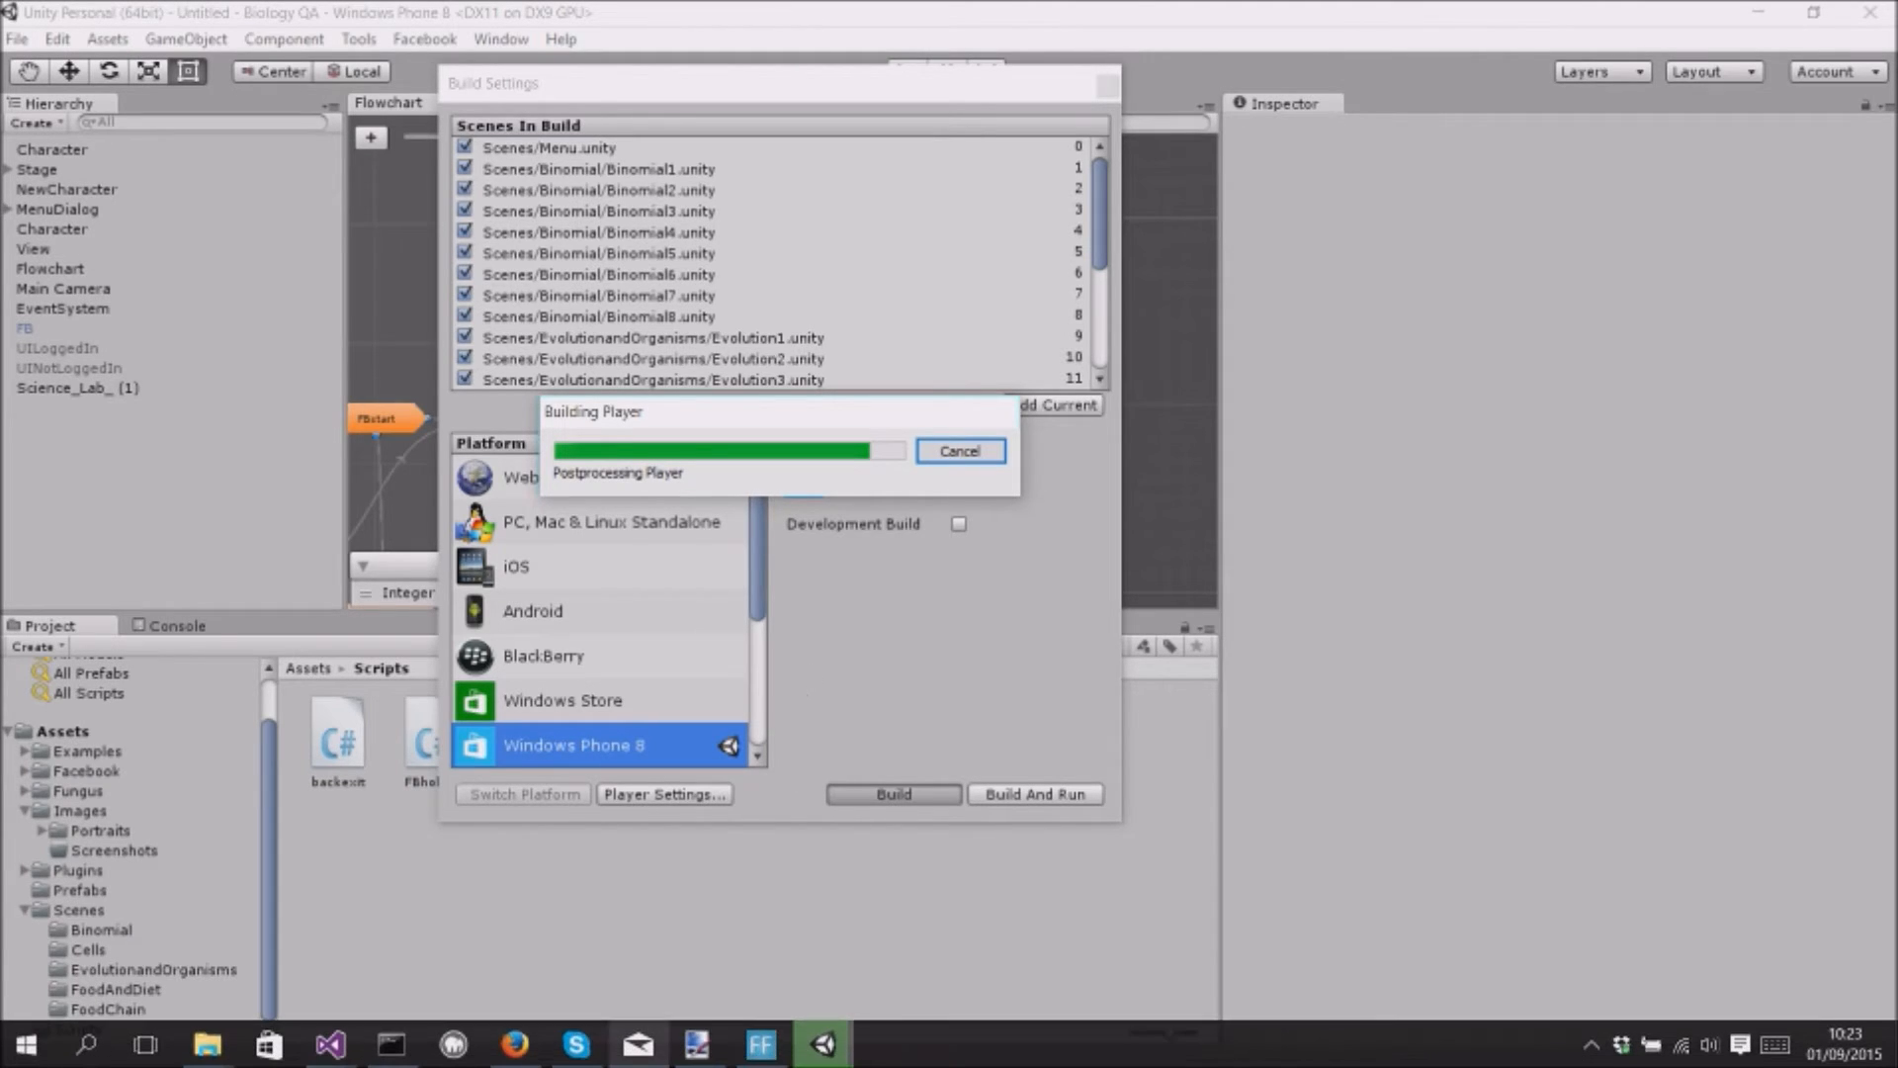
{"action": "mouse_move", "coordinate": [206, 1042]}
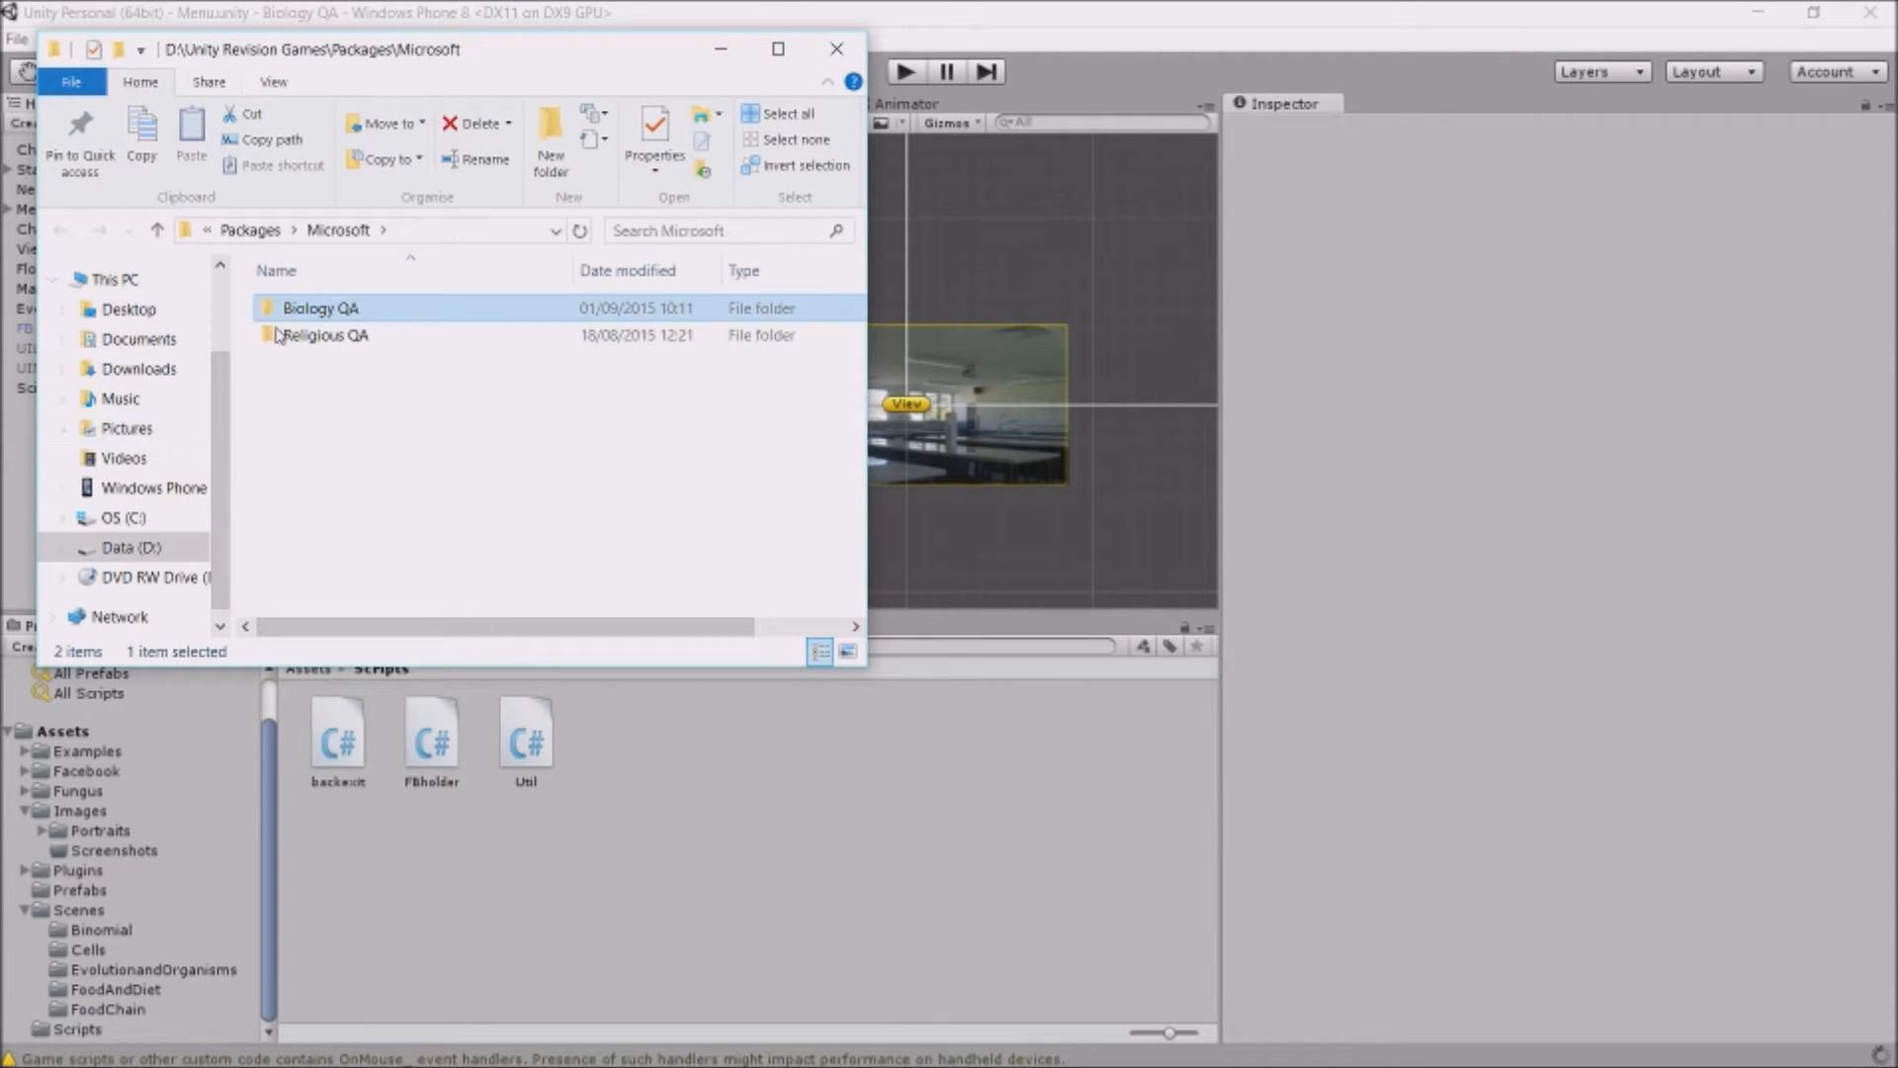
Go into the Biology QA output folder and open BiologyRevision.sln
{"action": "double_click", "coordinate": [320, 307]}
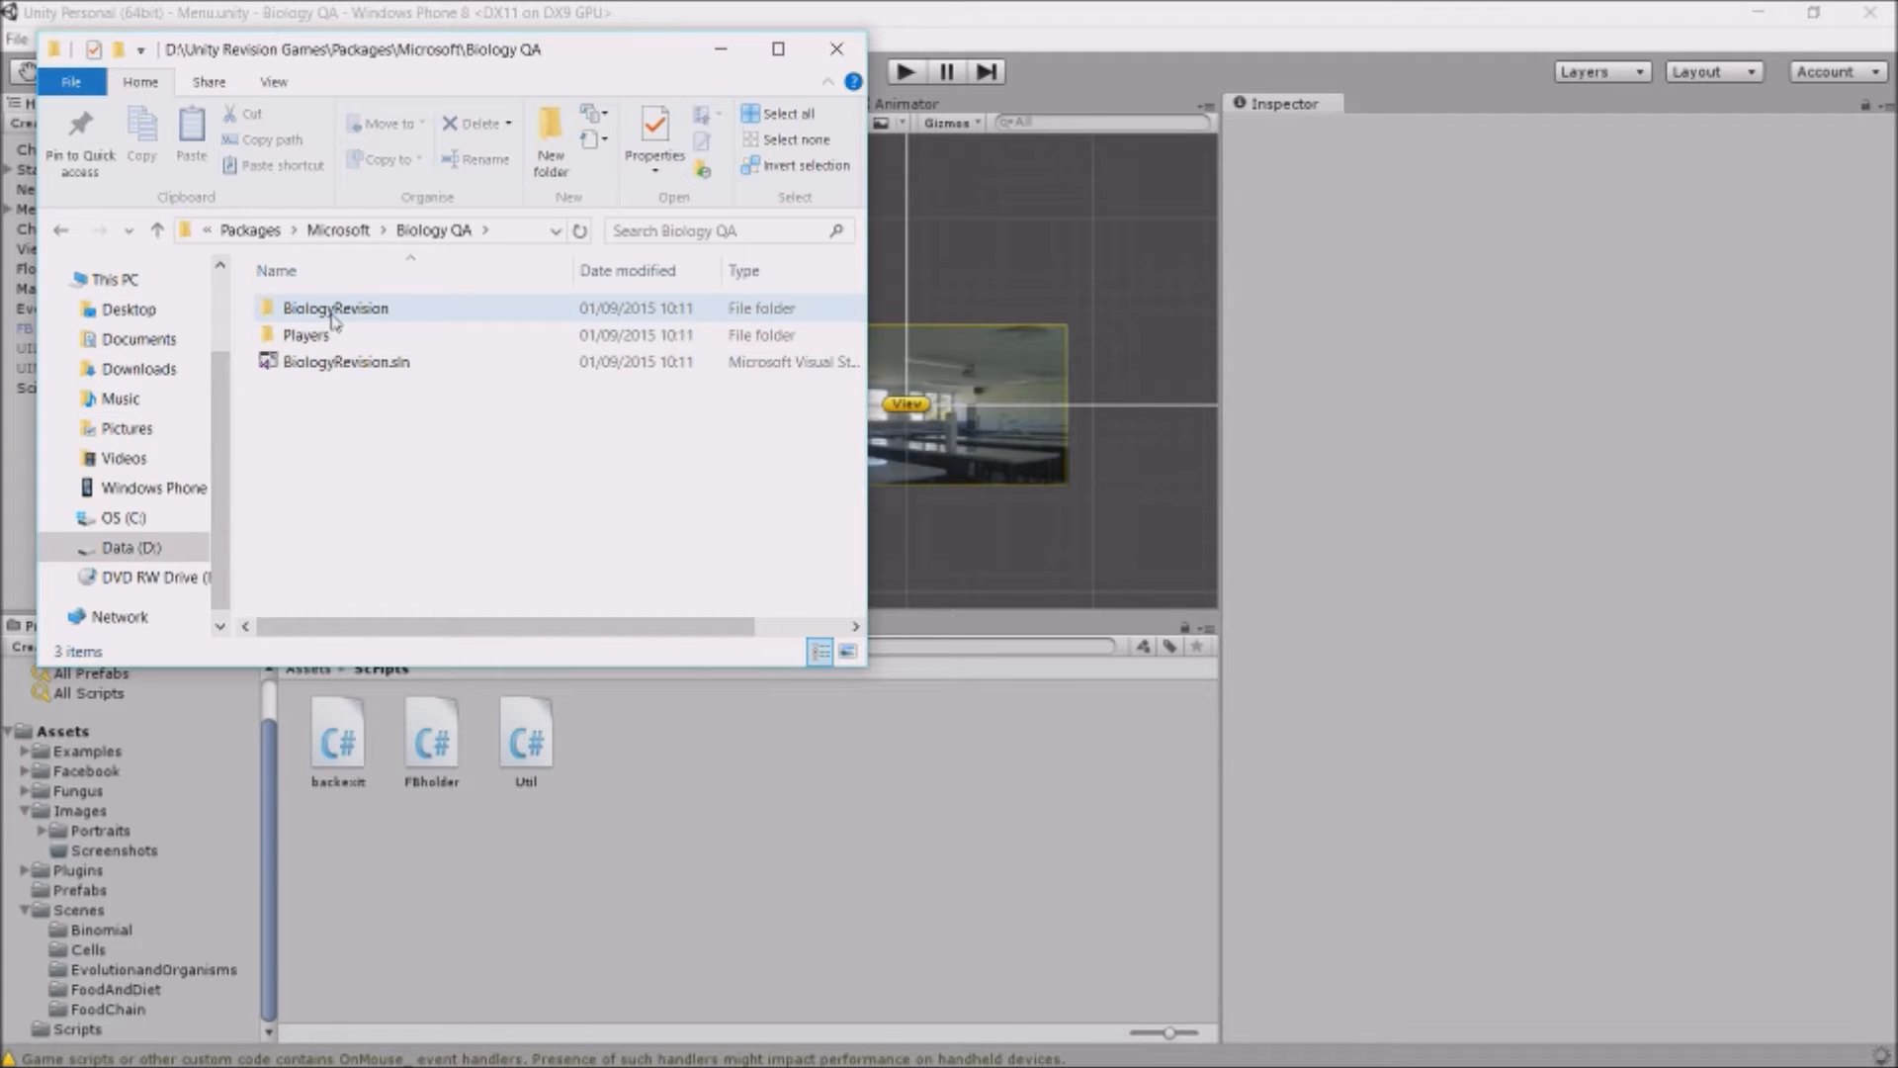
{"action": "left_click", "coordinate": [346, 360]}
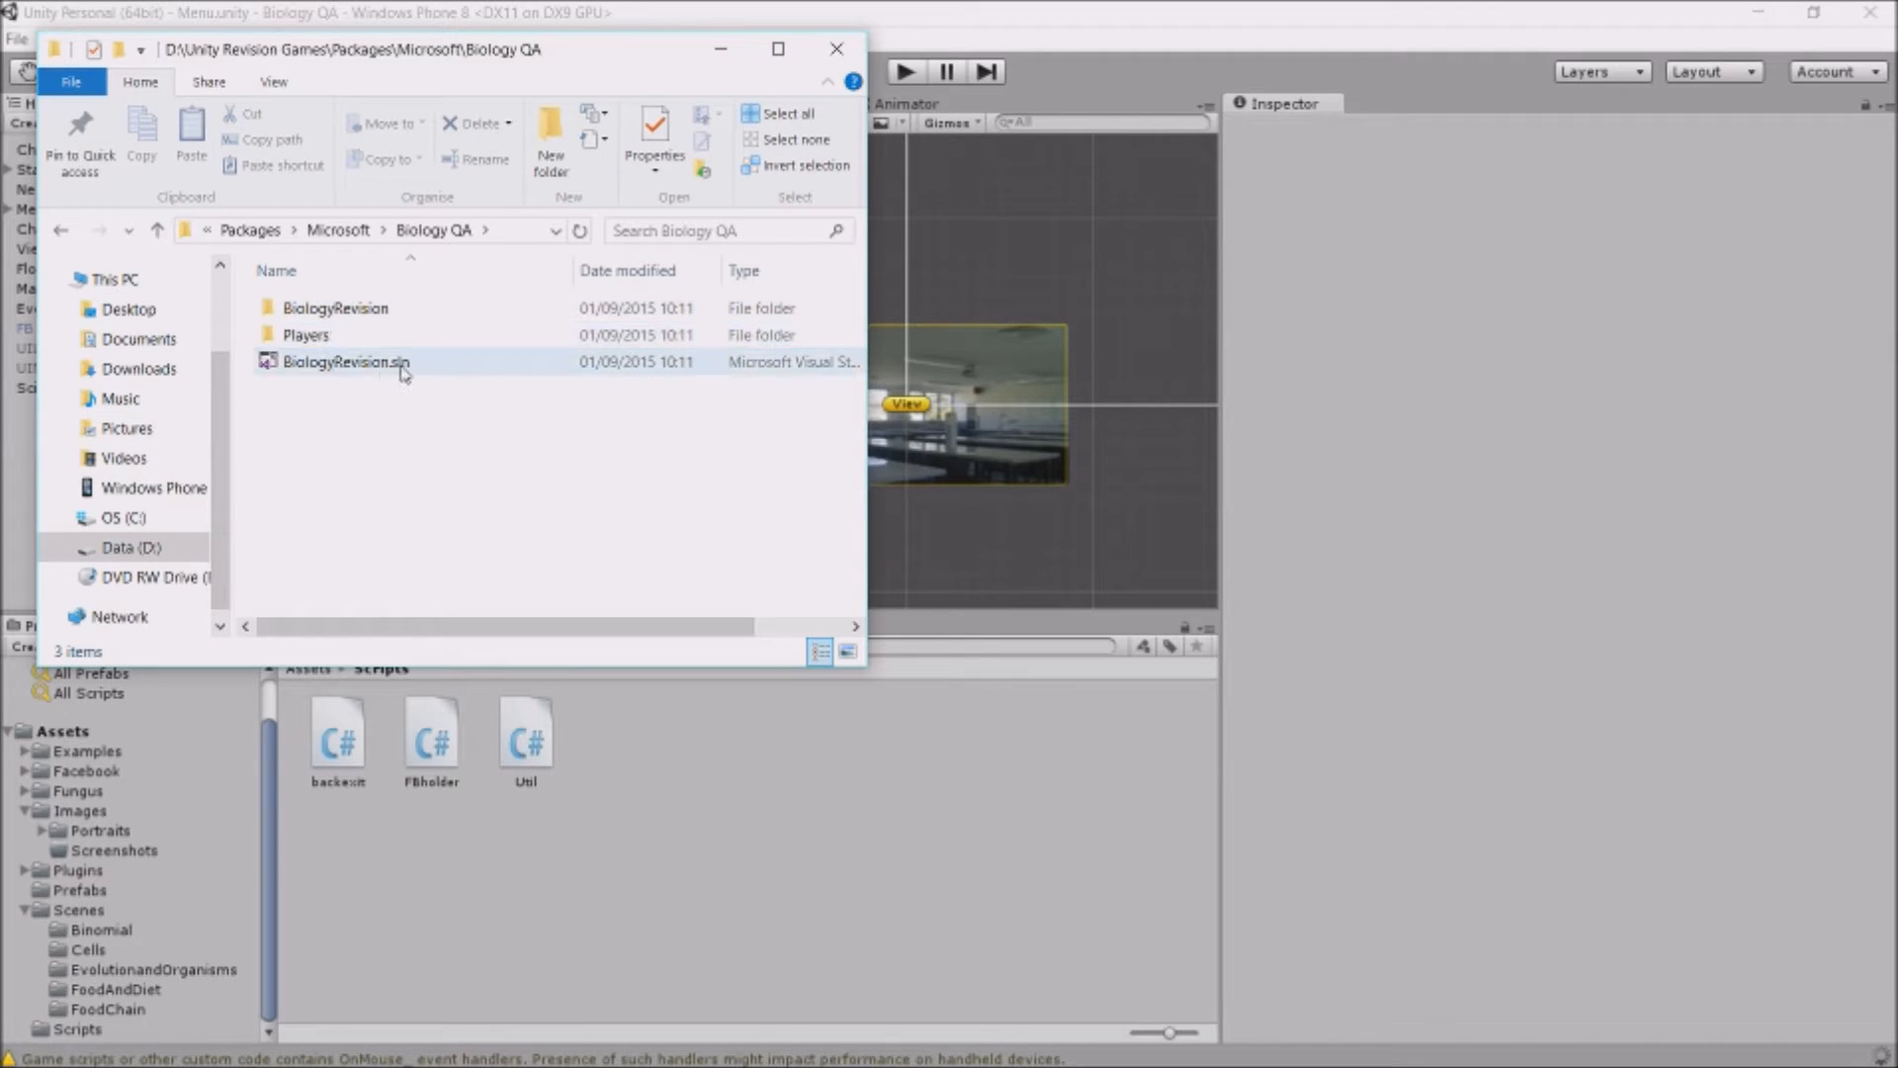
{"action": "mouse_move", "coordinate": [405, 363]}
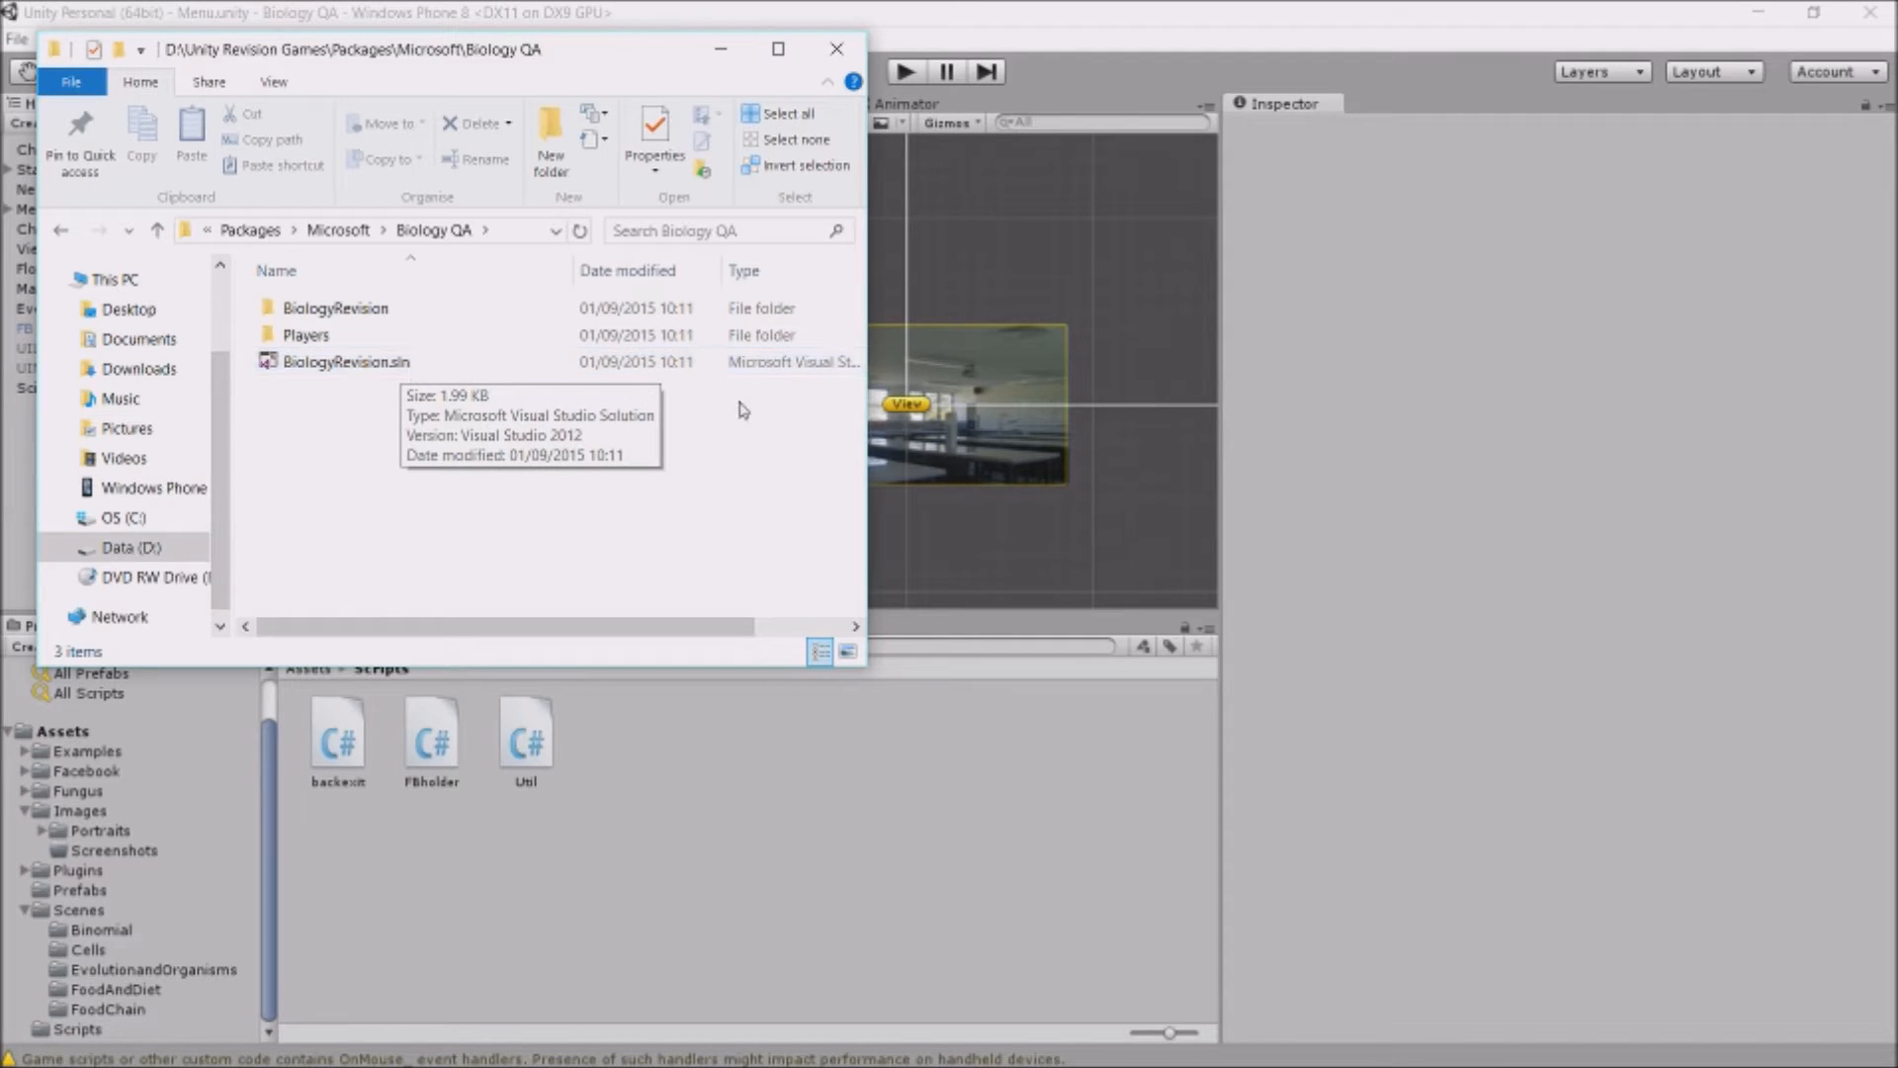
{"action": "mouse_move", "coordinate": [653, 398]}
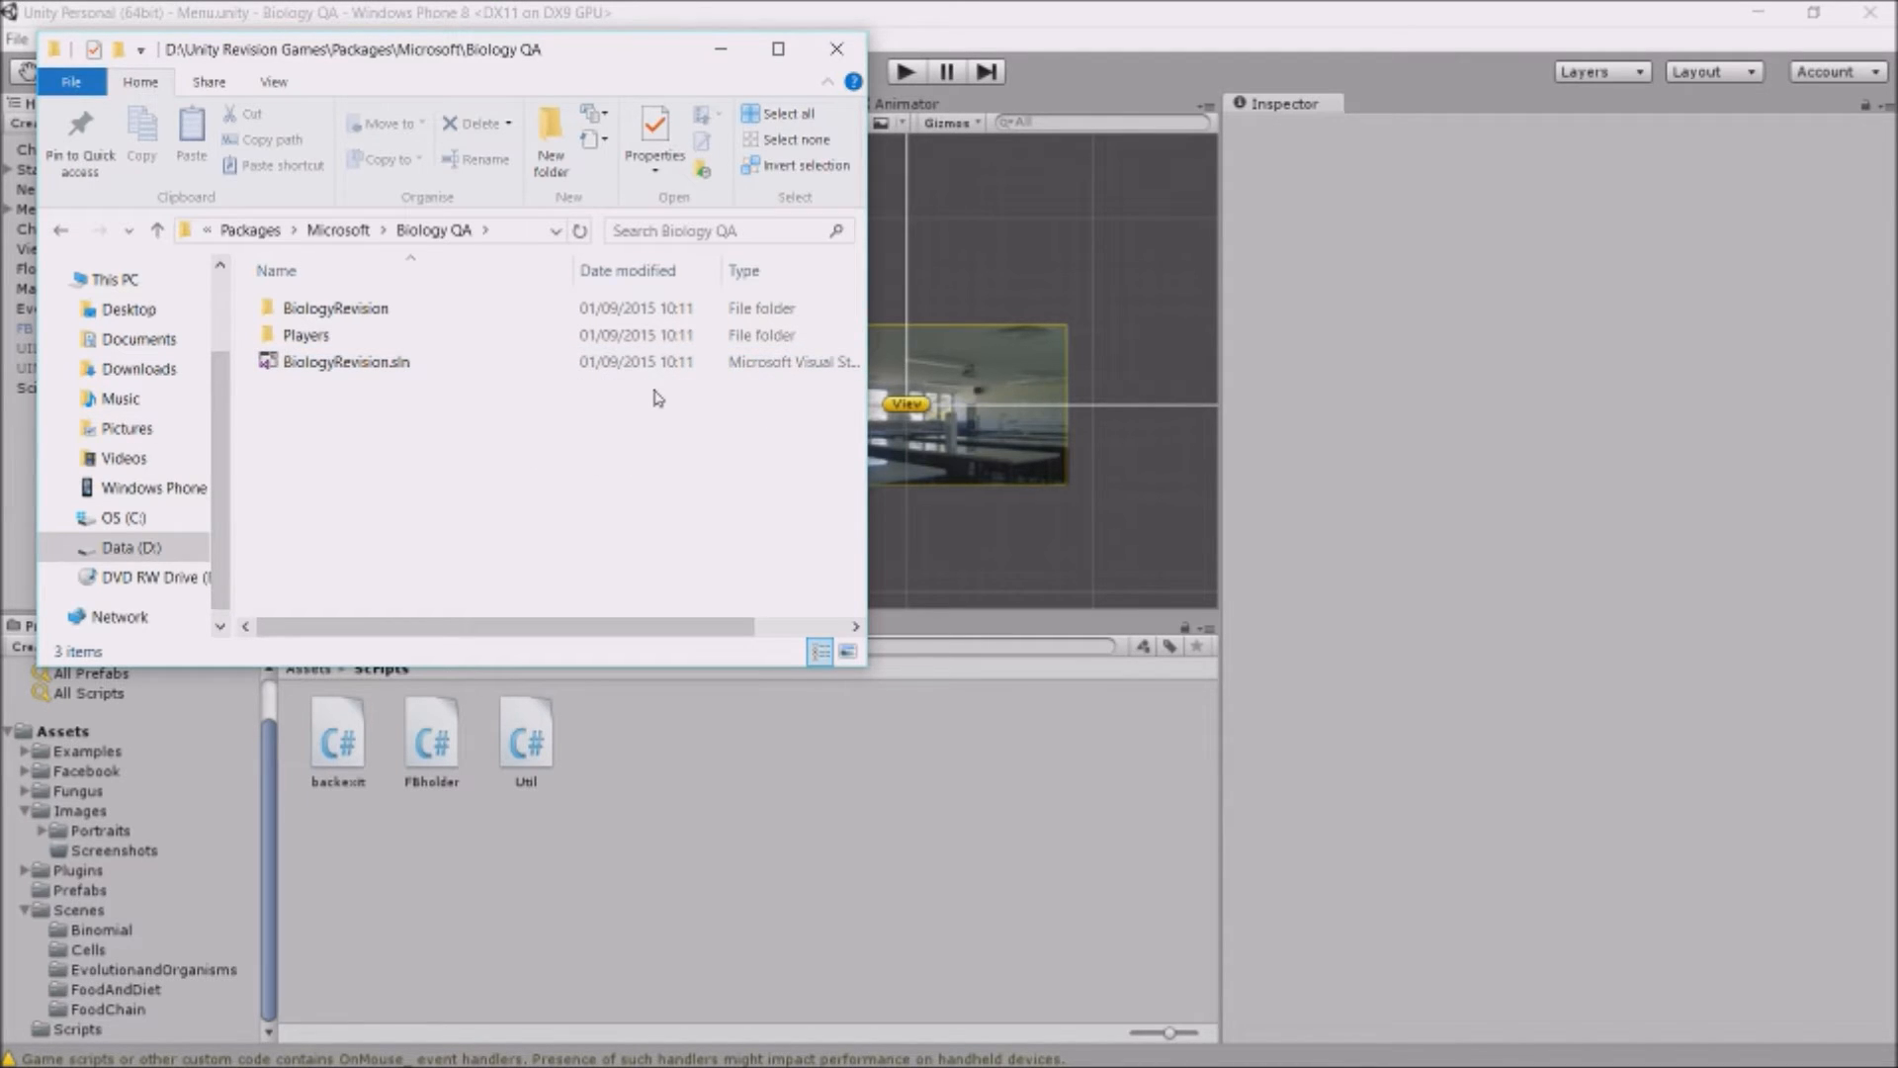
{"action": "left_click", "coordinate": [346, 361]}
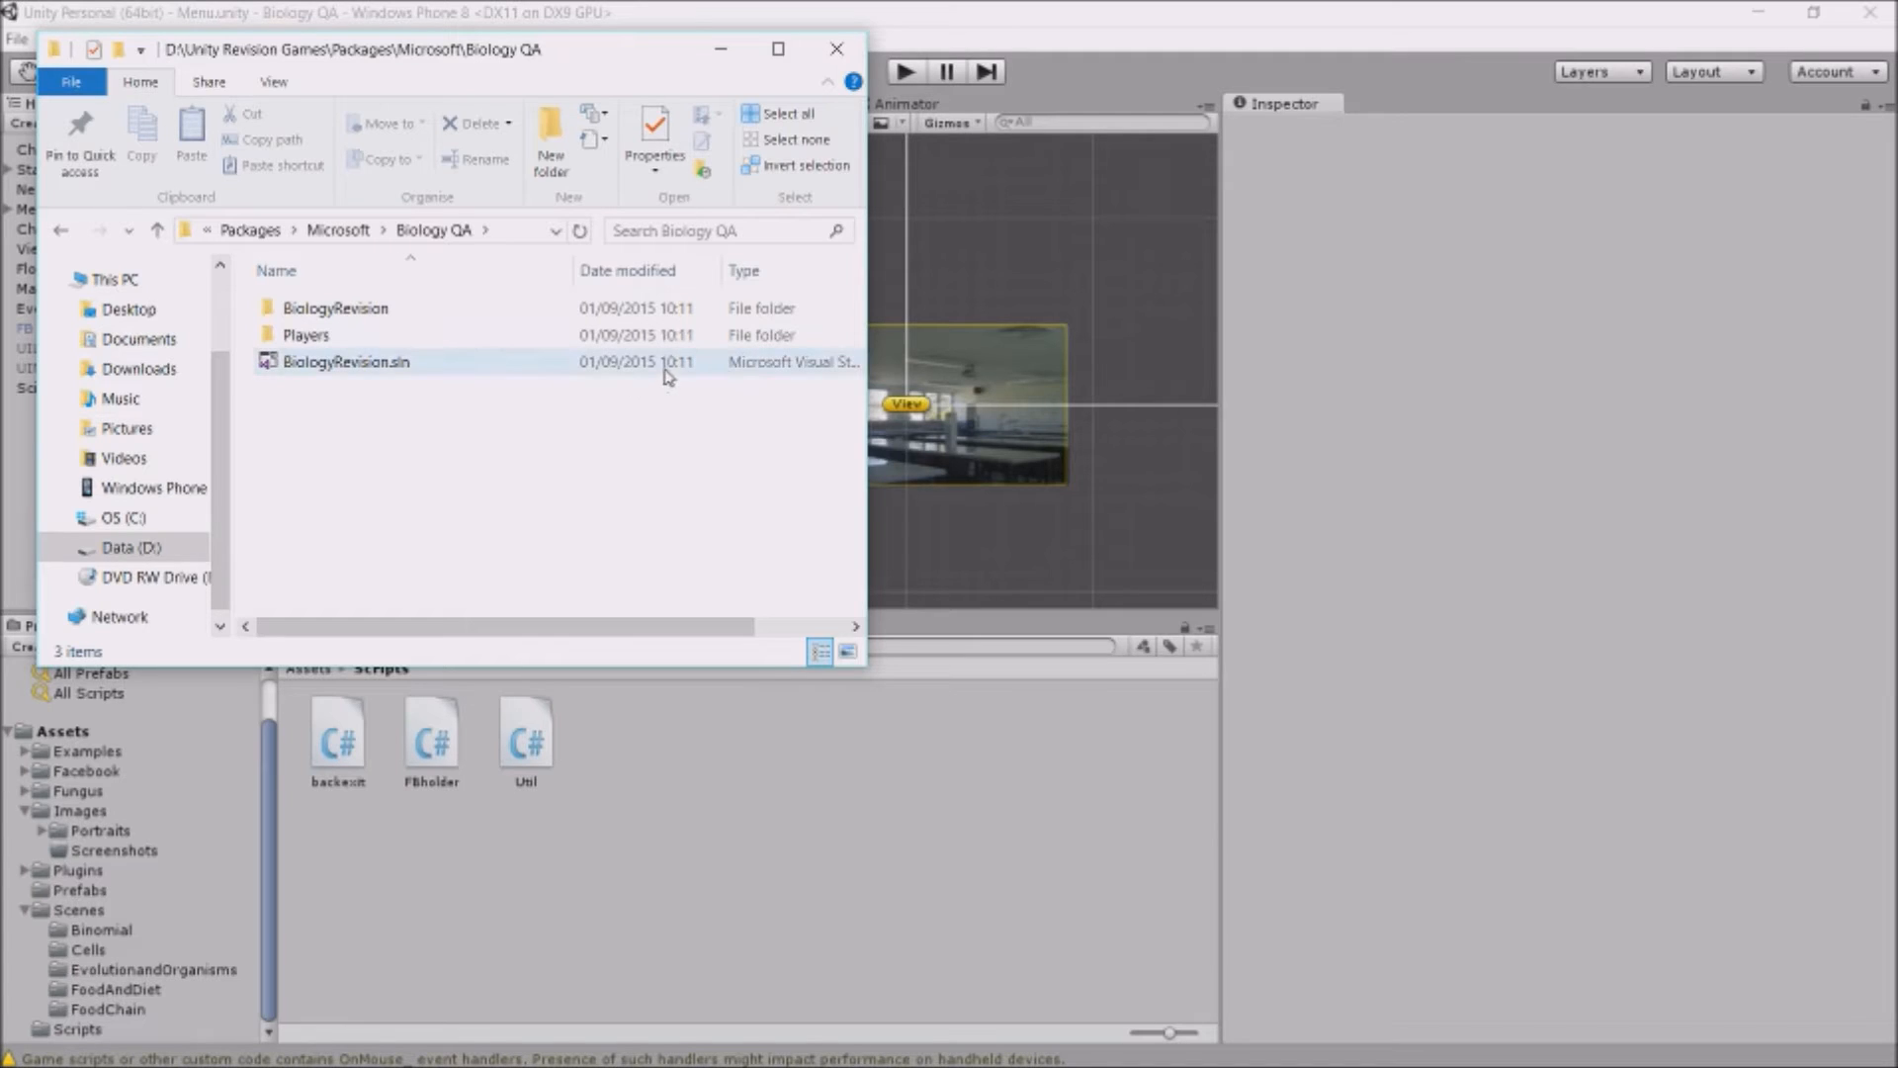
{"action": "left_click", "coordinate": [556, 447]}
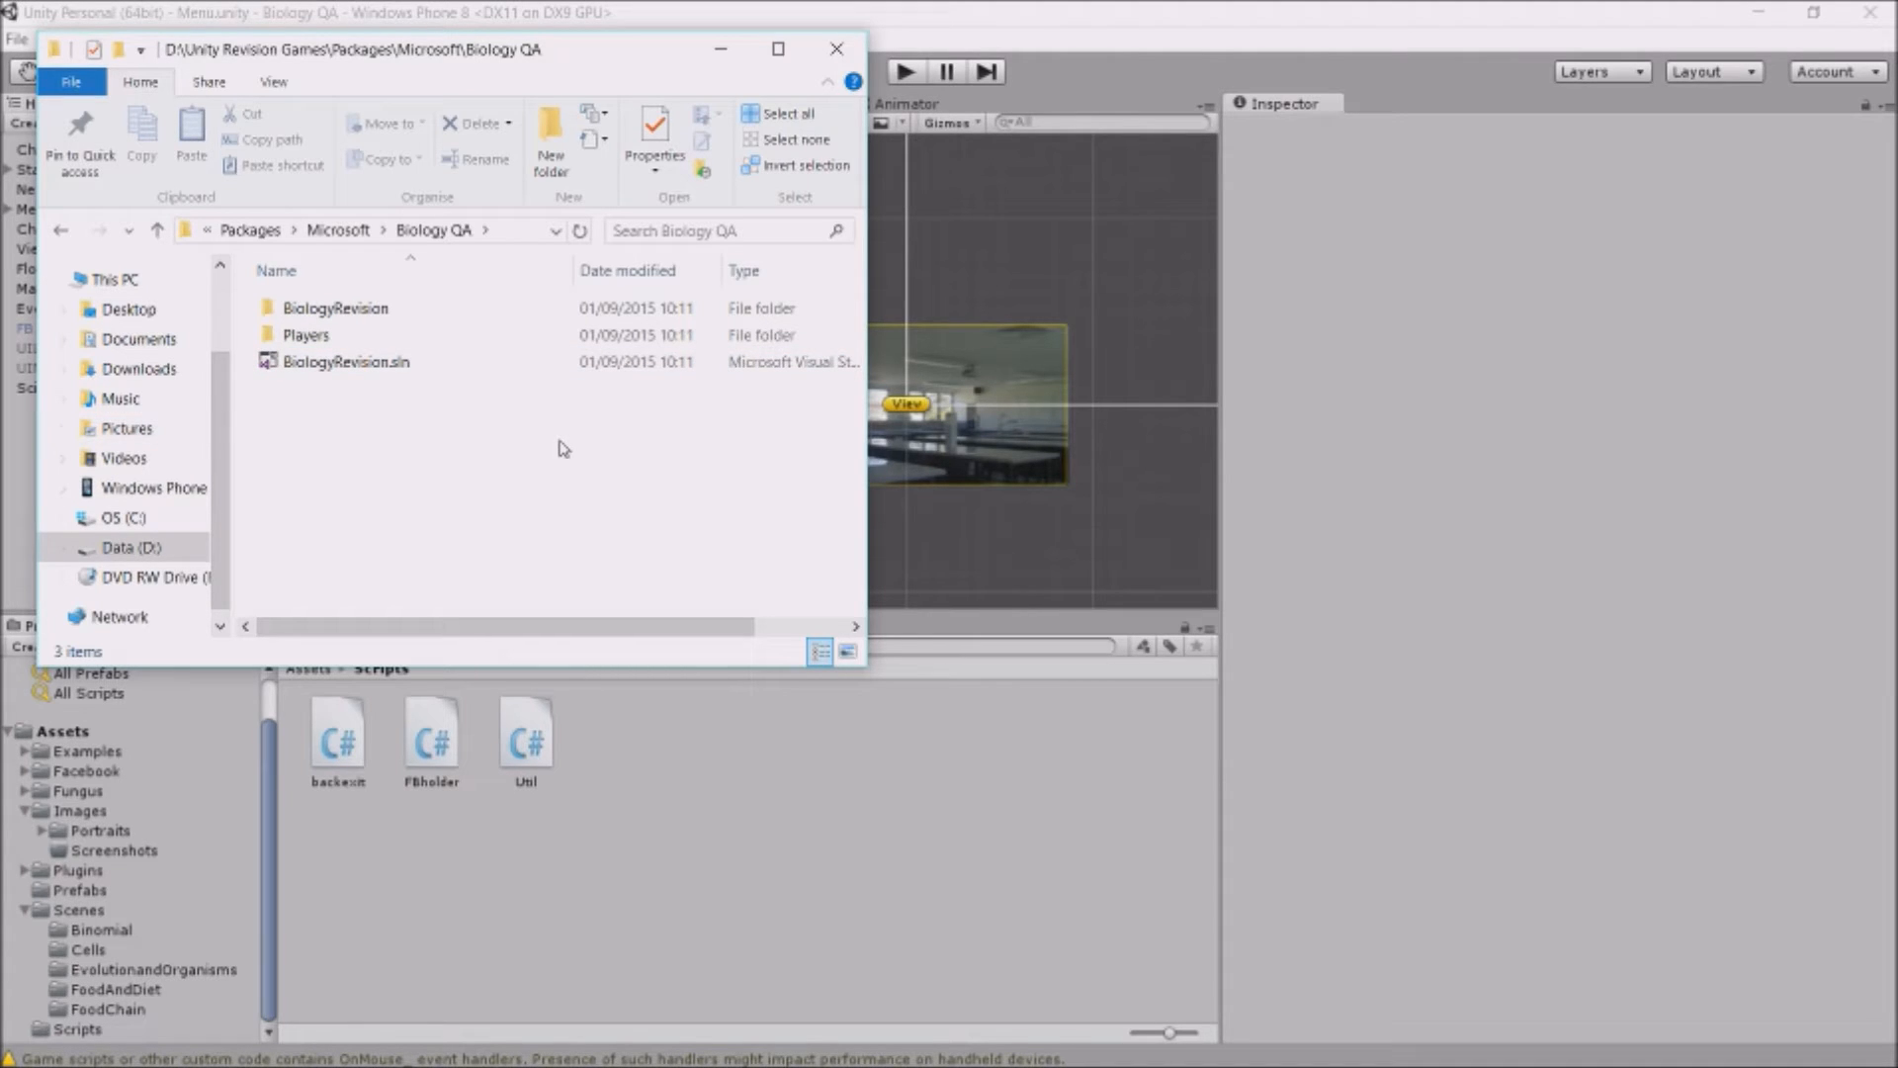
{"action": "left_click", "coordinate": [346, 362]}
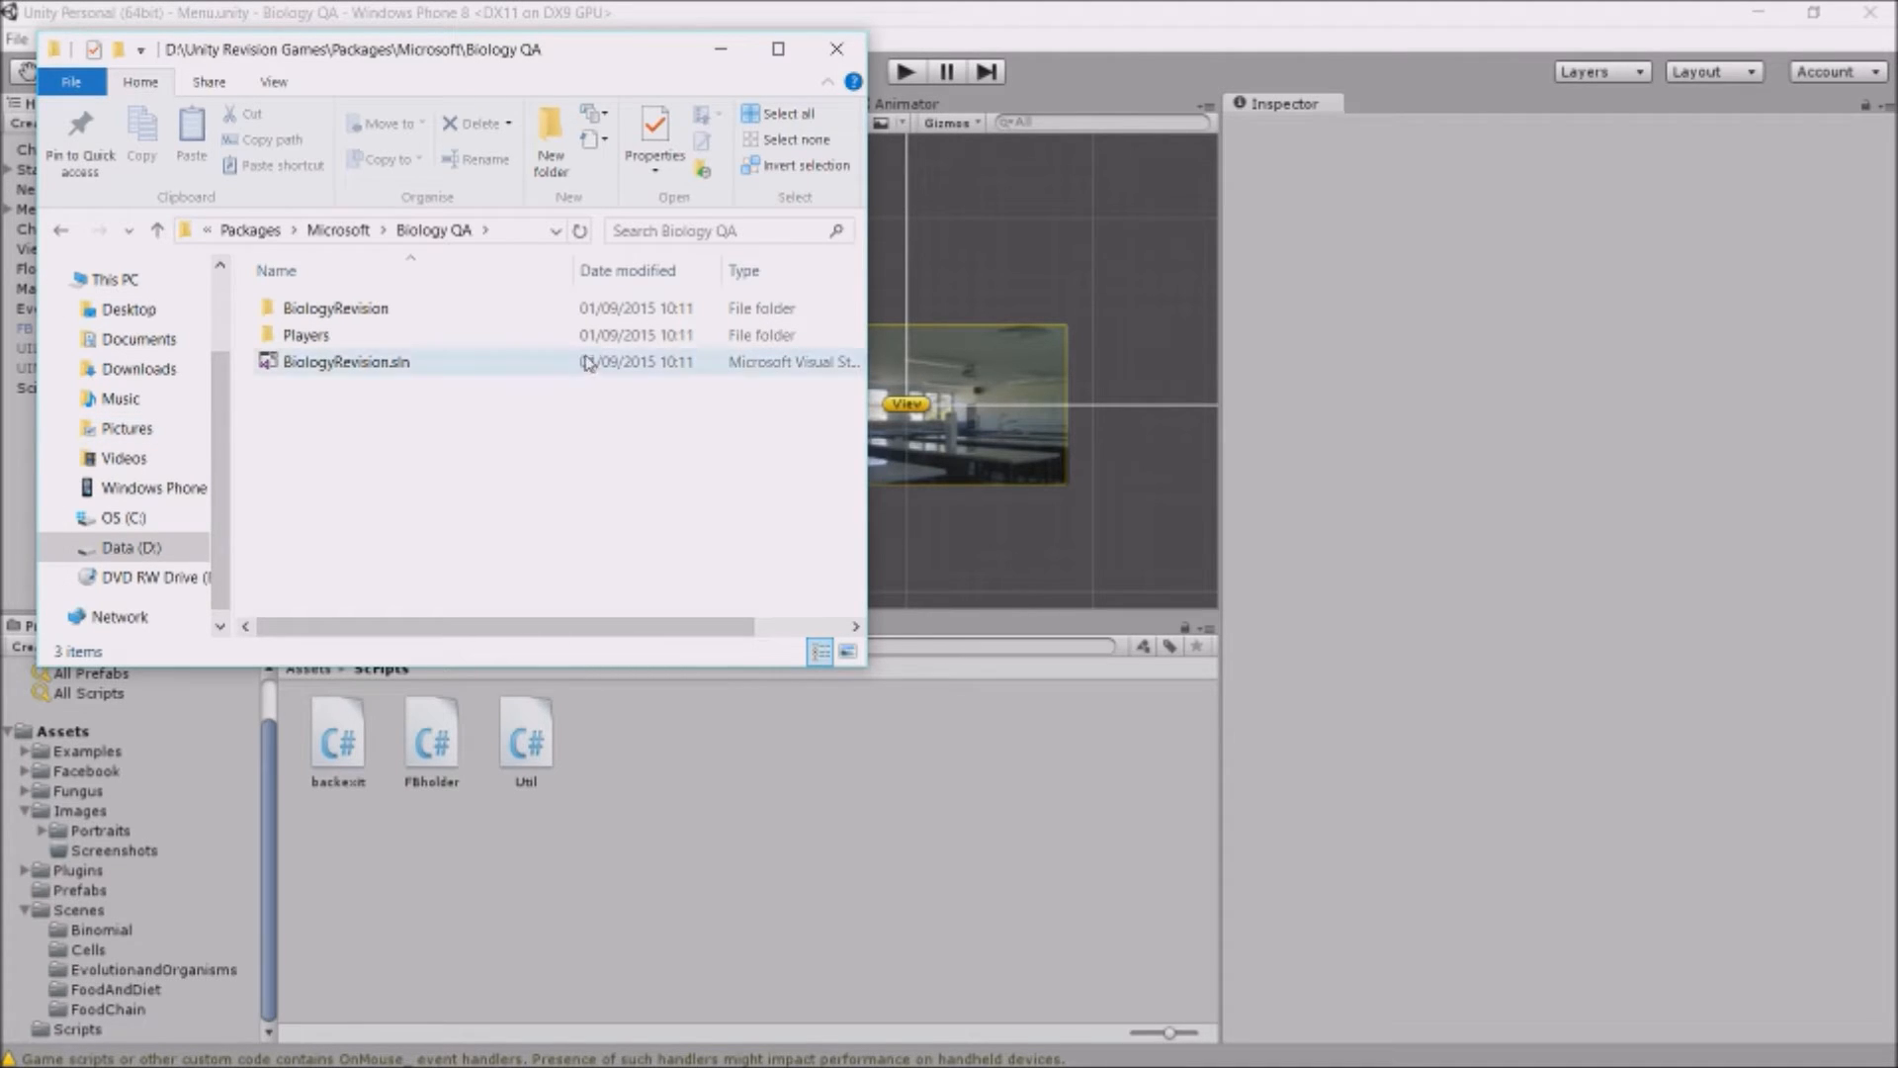
{"action": "left_click", "coordinate": [346, 361]}
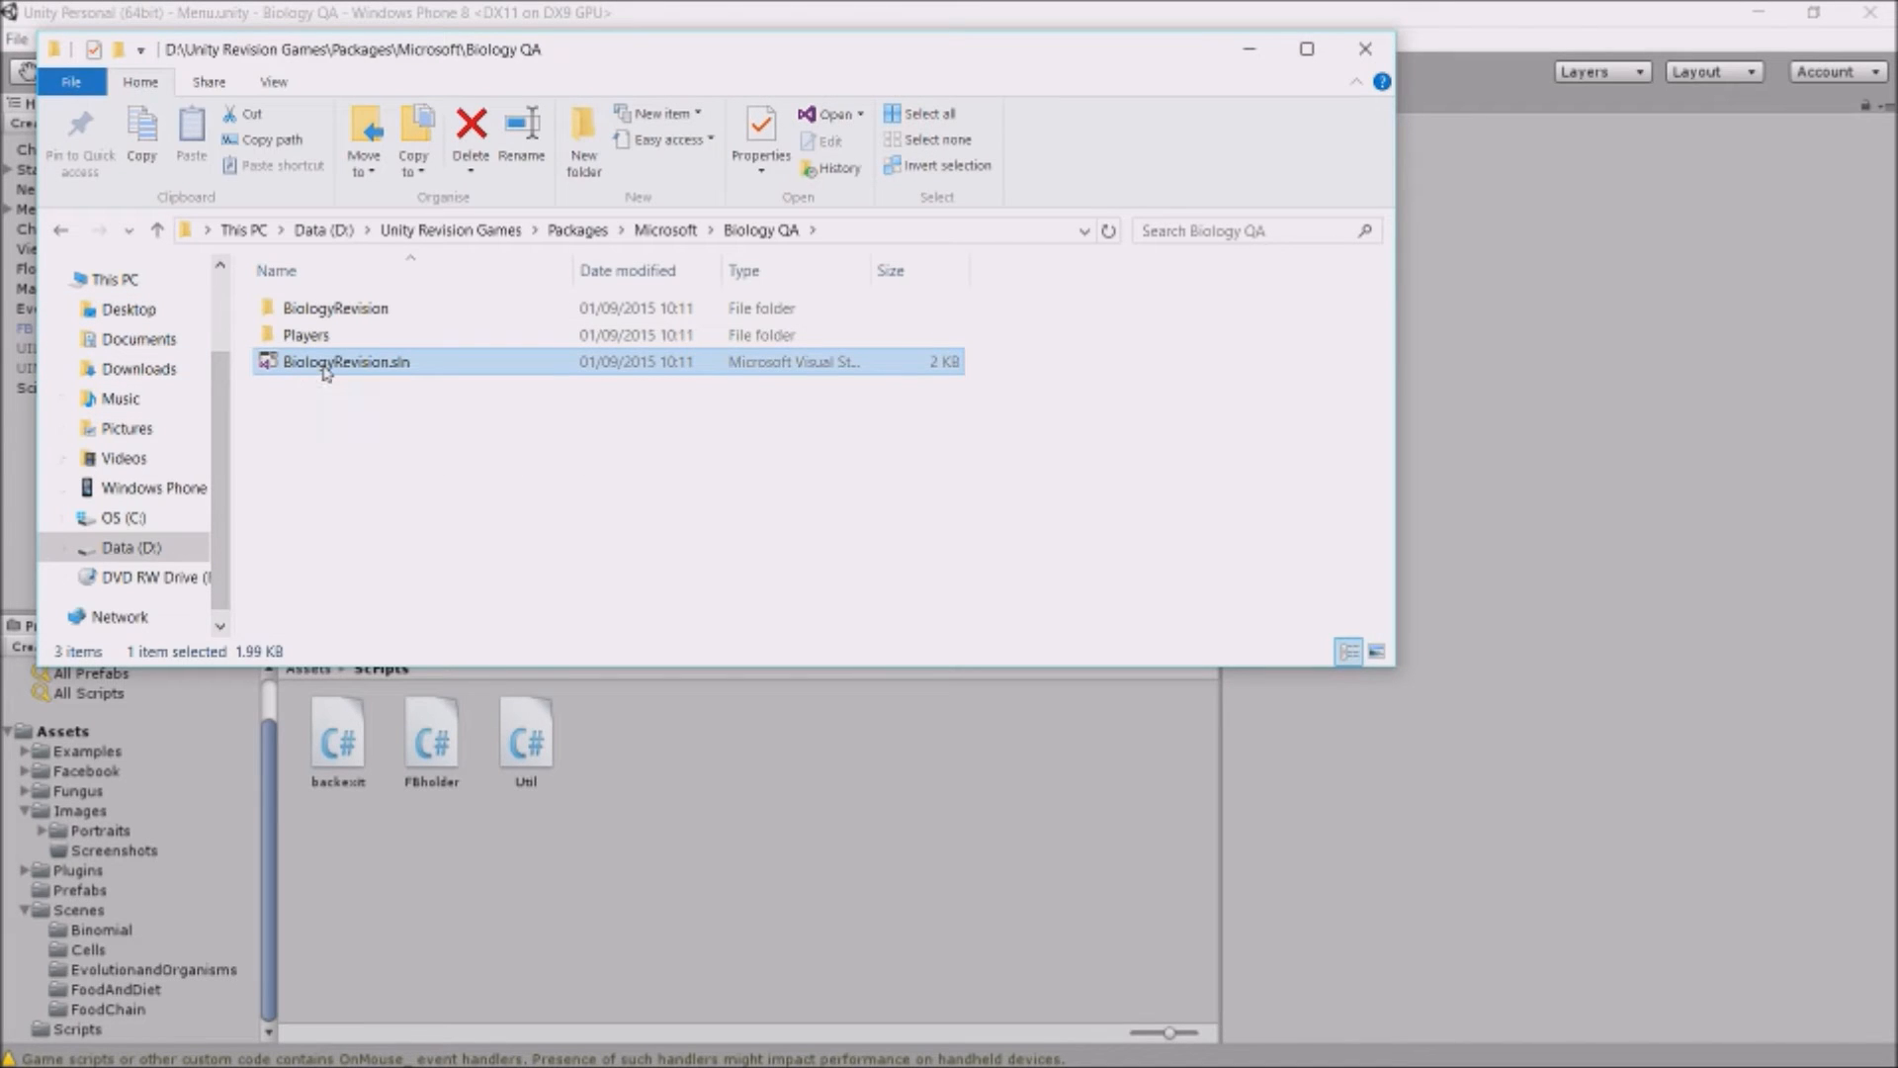
{"action": "double_click", "coordinate": [346, 360]}
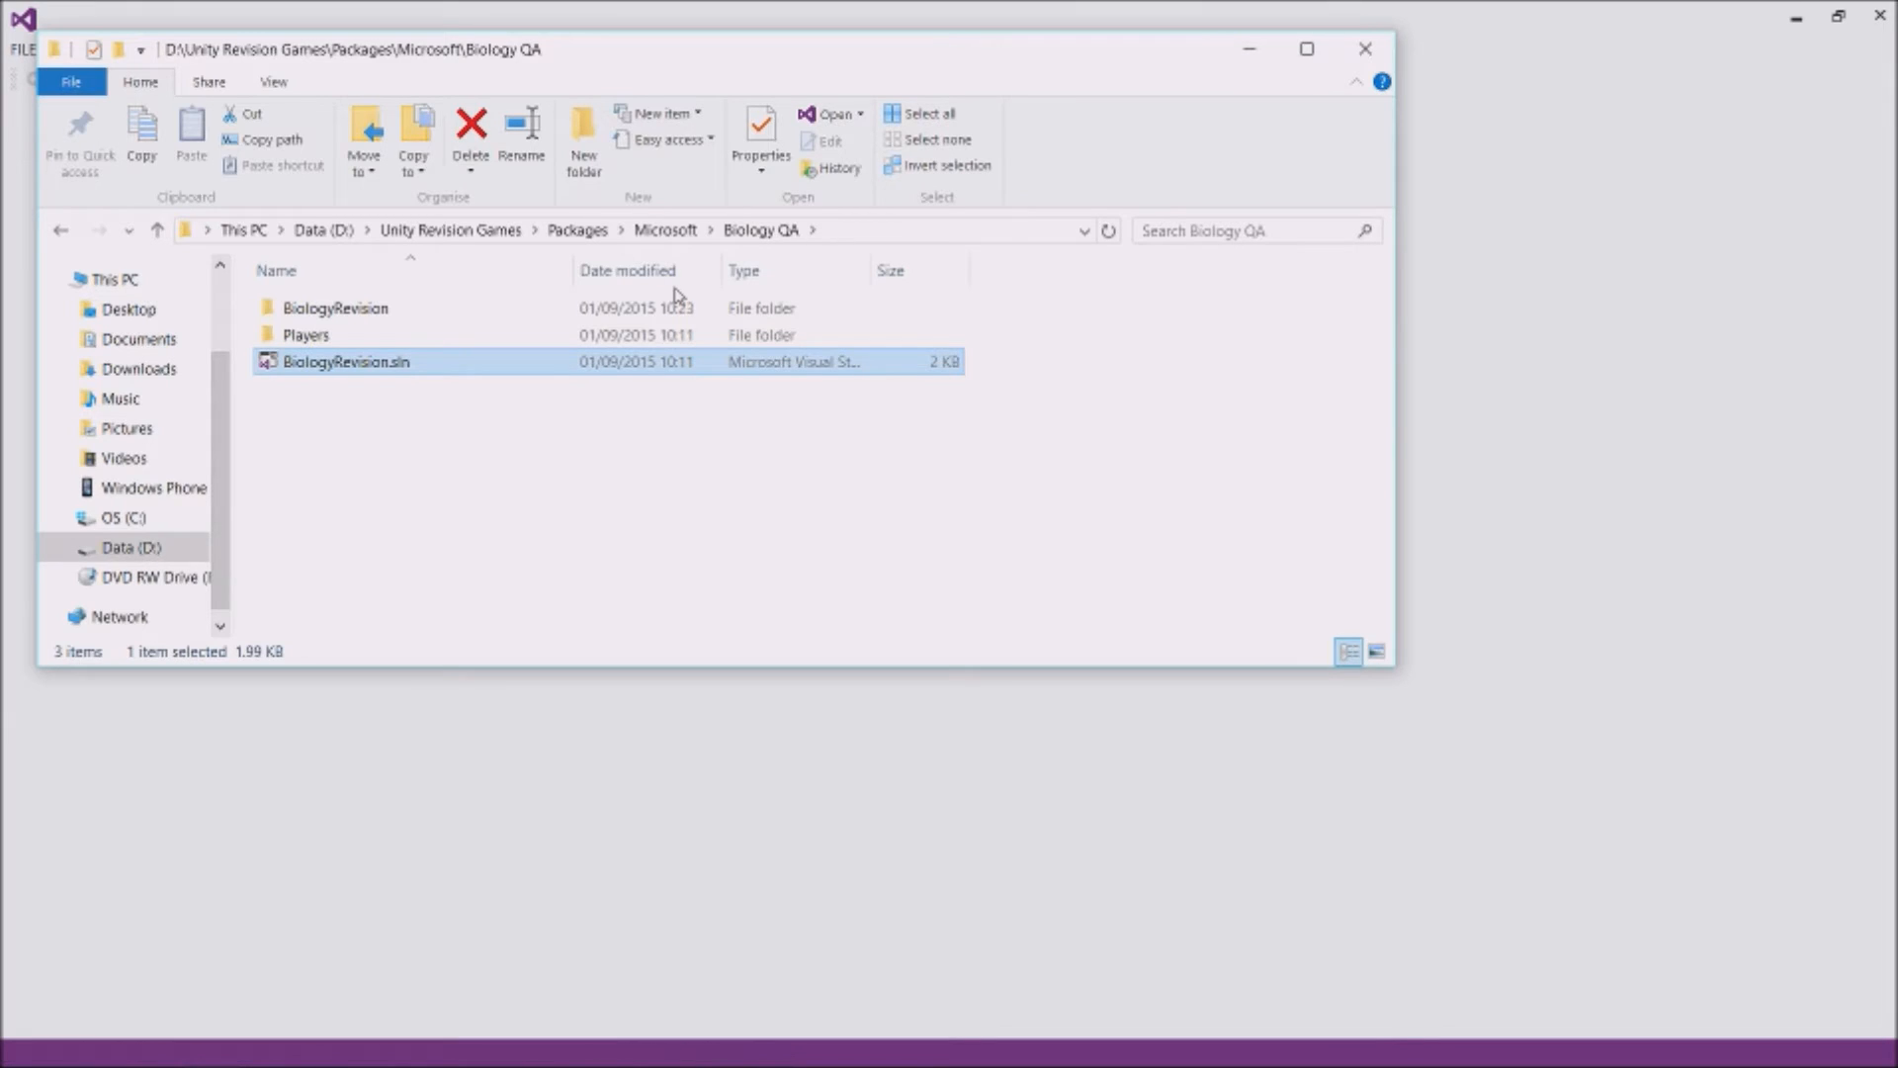
Open the BiologyRevision solution so Solution Explorer lists App.xaml, MainPage.xaml and assets
{"action": "double_click", "coordinate": [346, 361]}
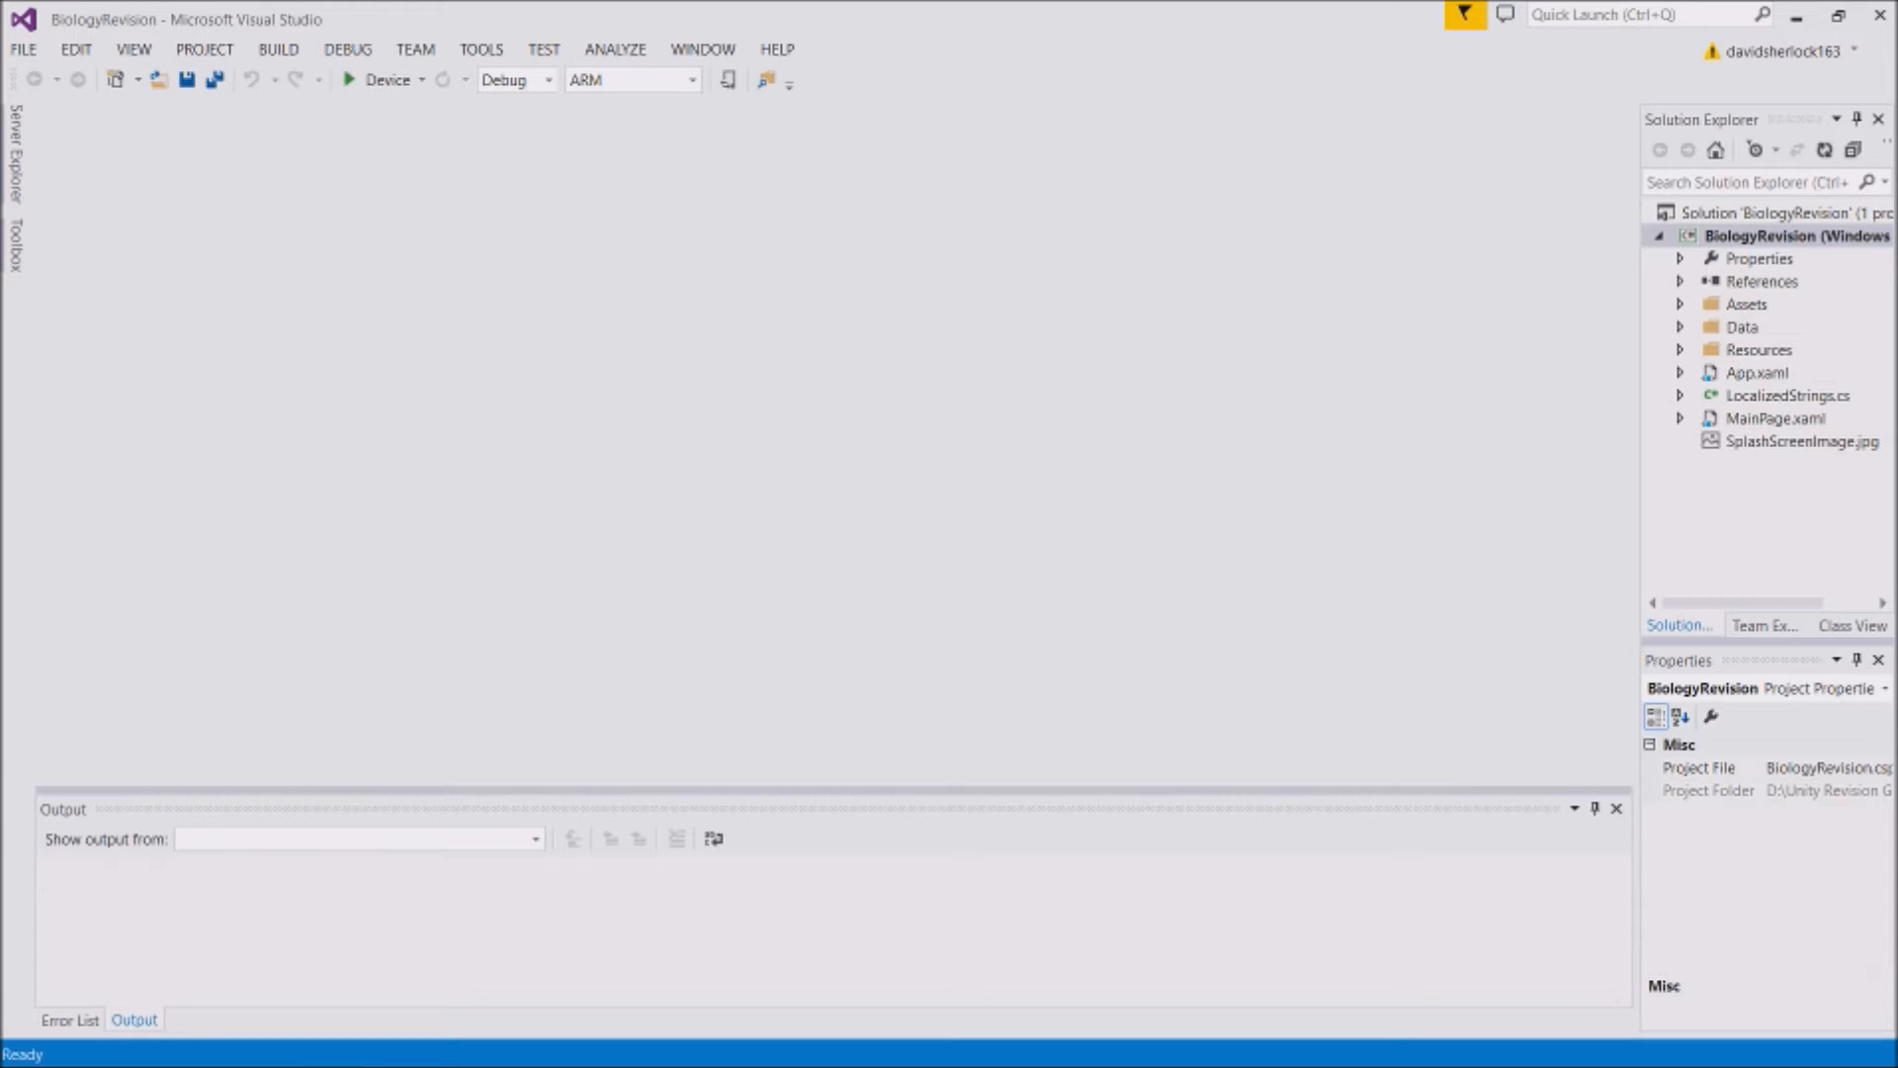
{"action": "mouse_move", "coordinate": [1724, 265]}
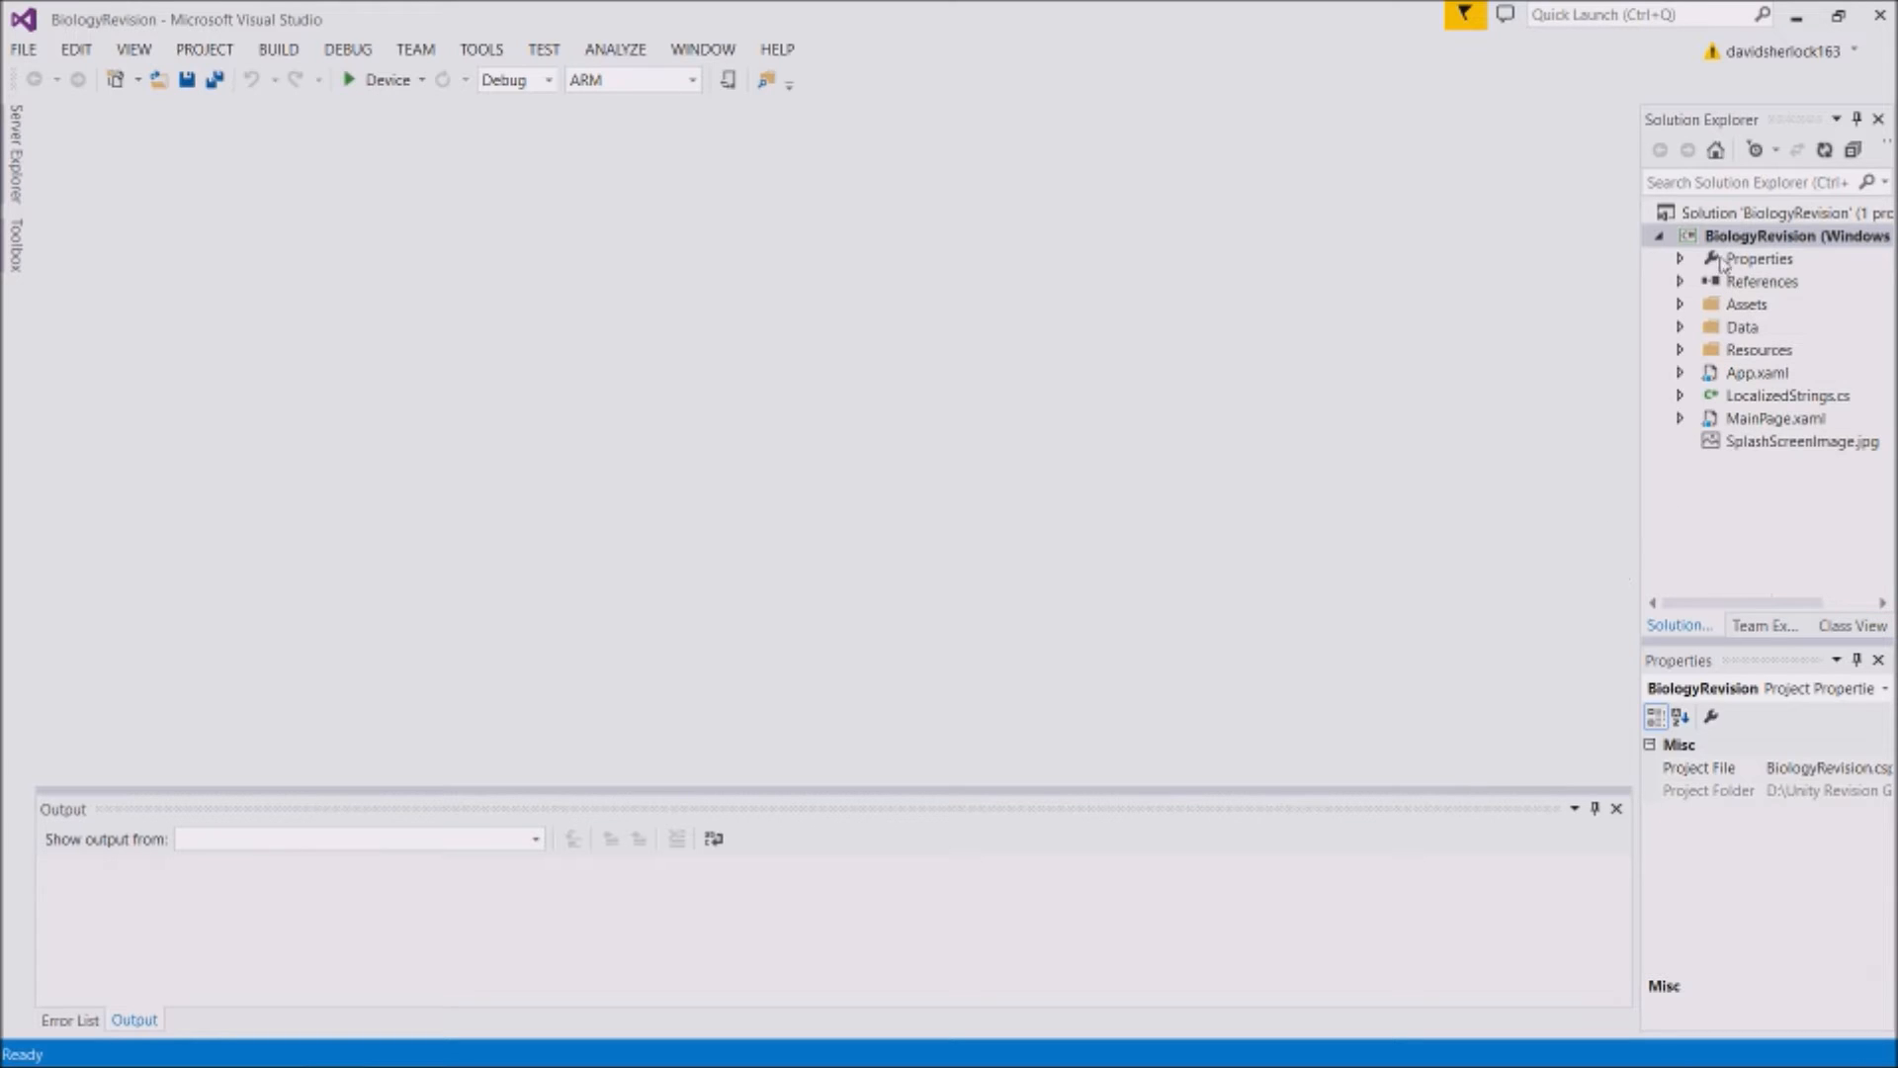
{"action": "mouse_move", "coordinate": [430, 26]}
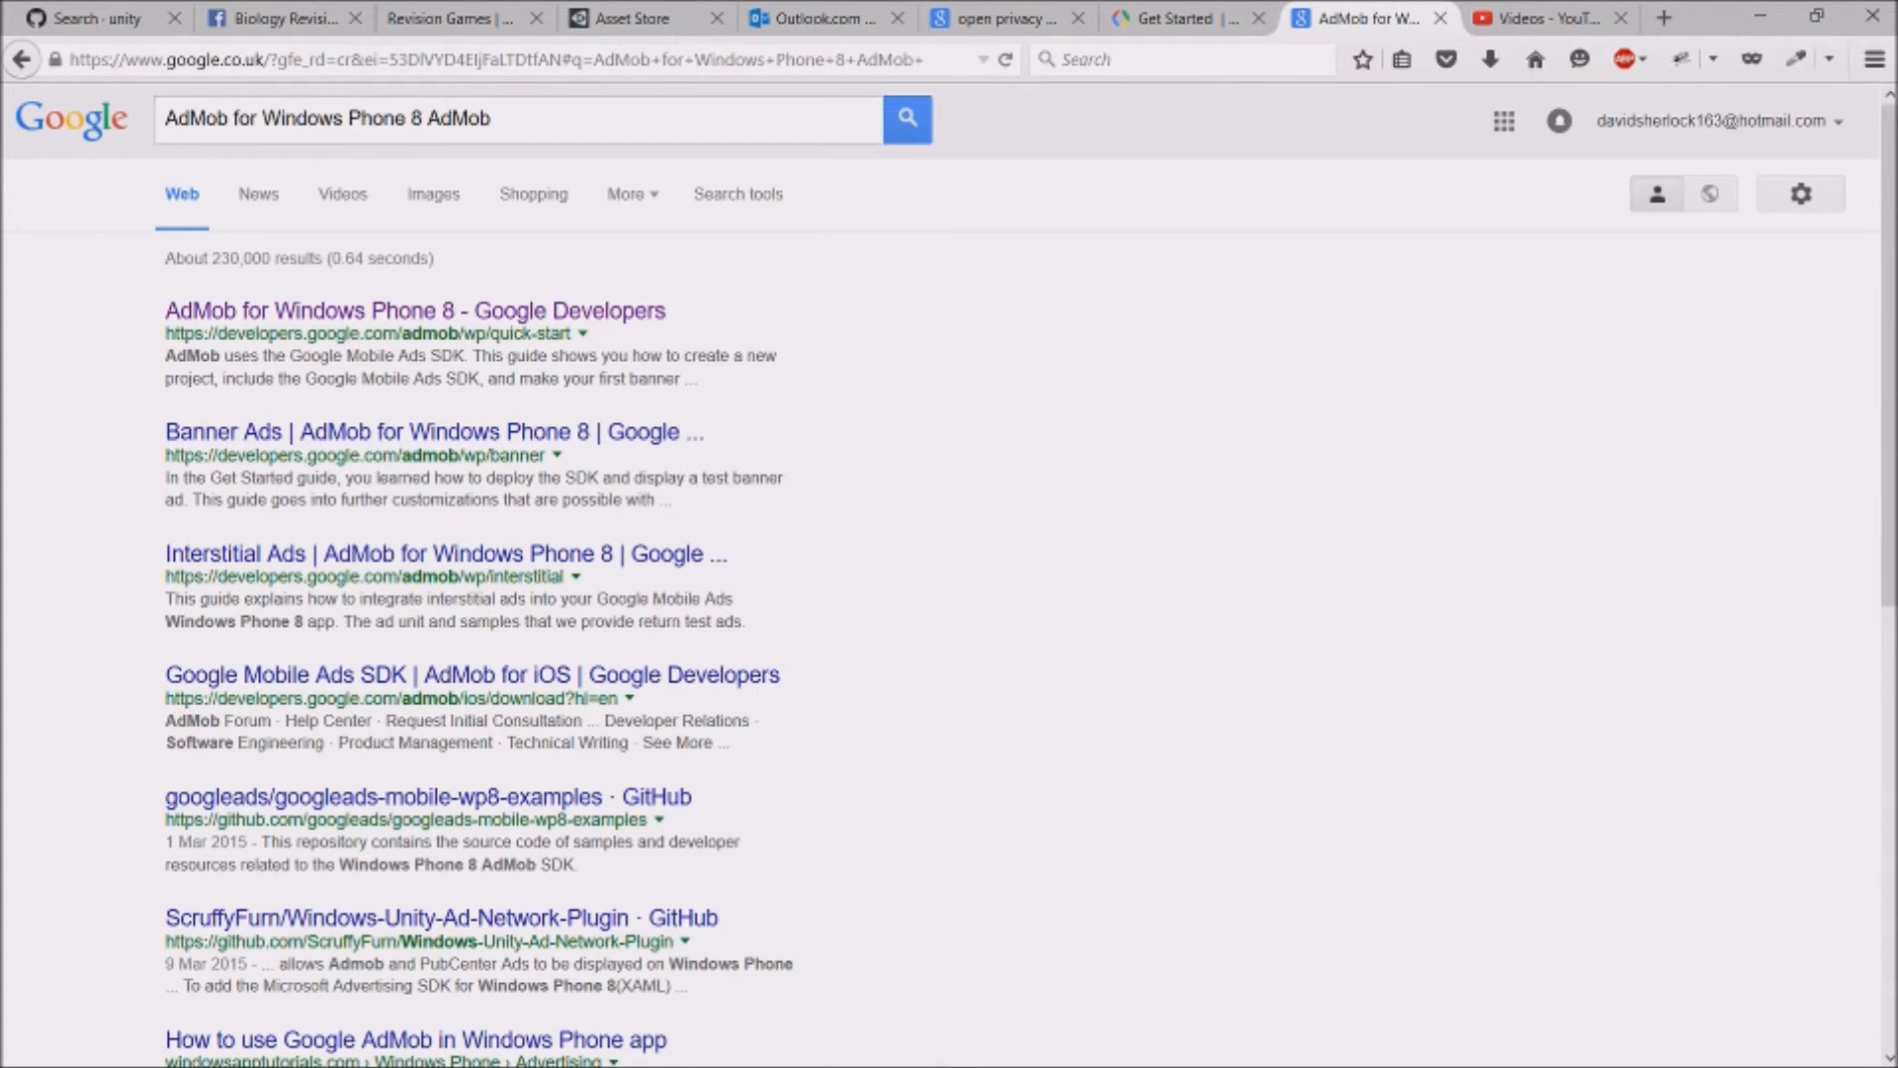
Remove the duplicate 'AdMob' from the query, search again, and open the Google Developers guide
{"action": "double_click", "coordinate": [459, 119]}
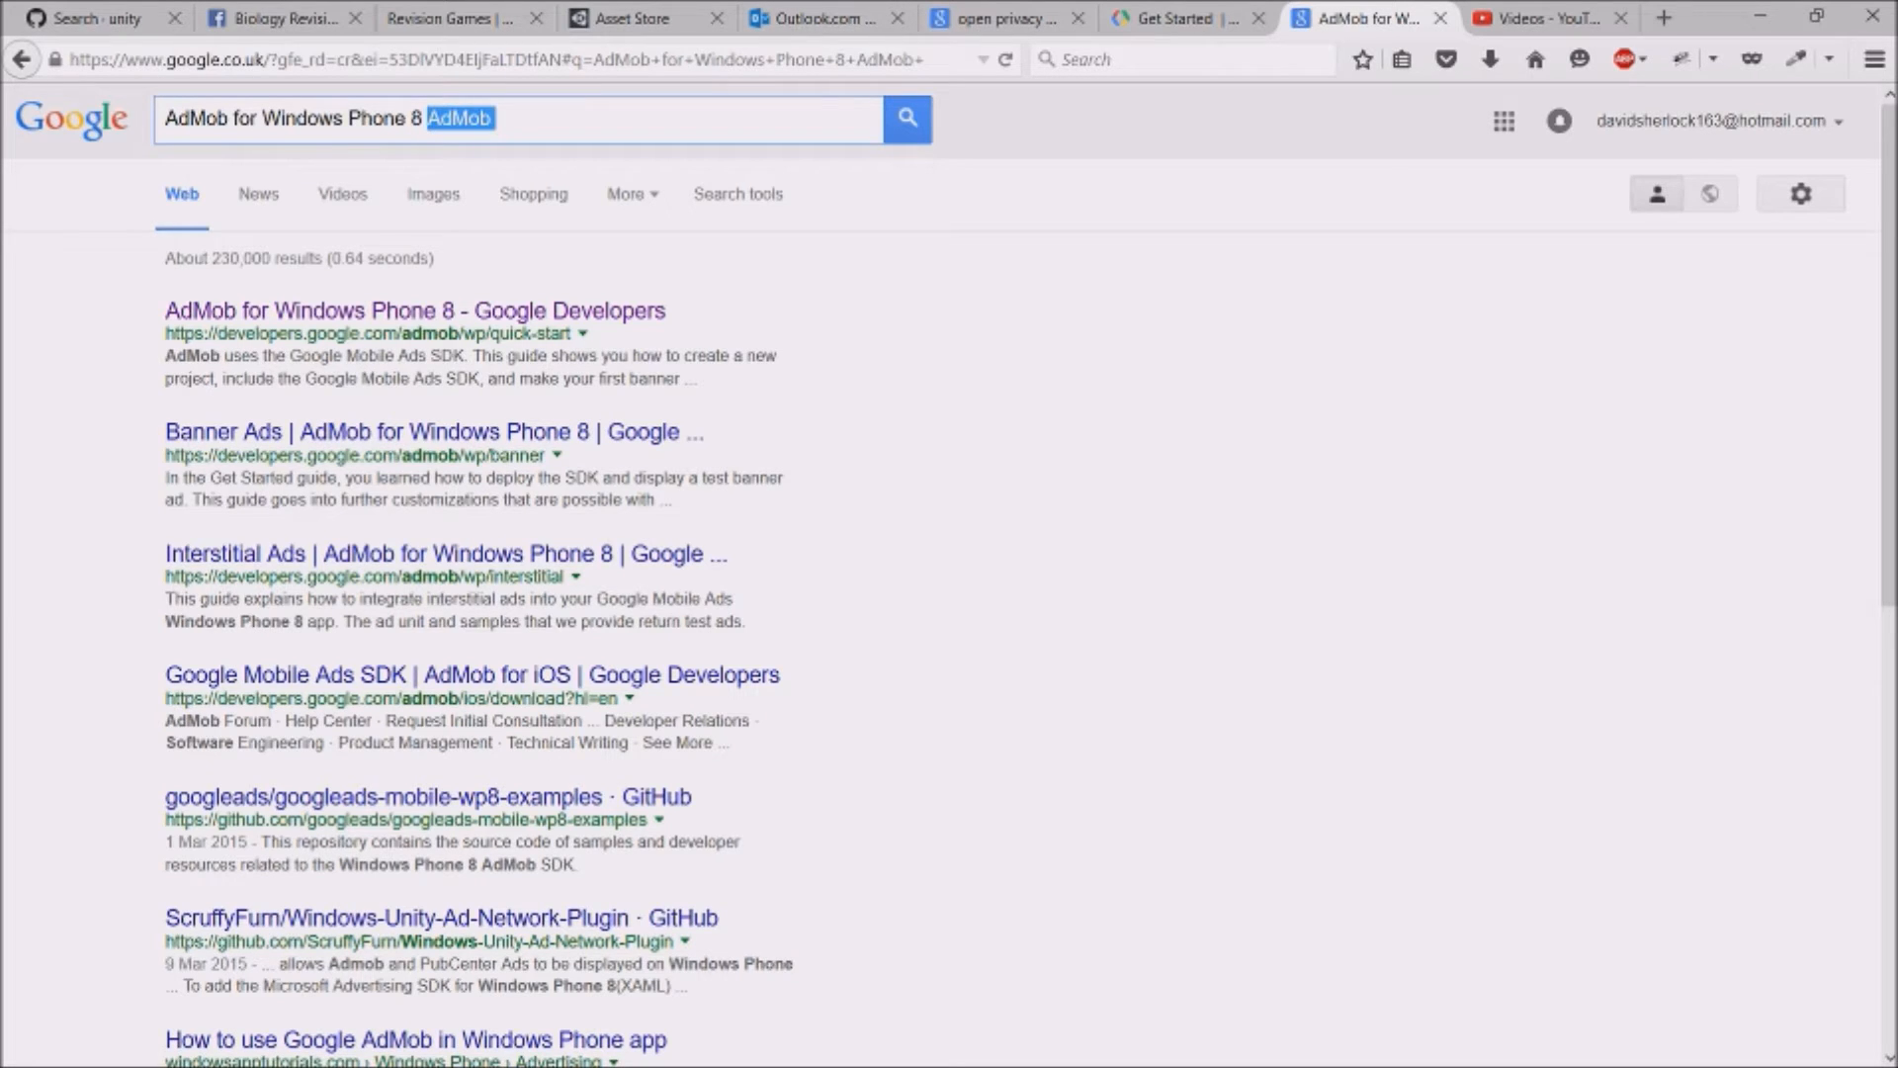
{"action": "type", "text": "1"}
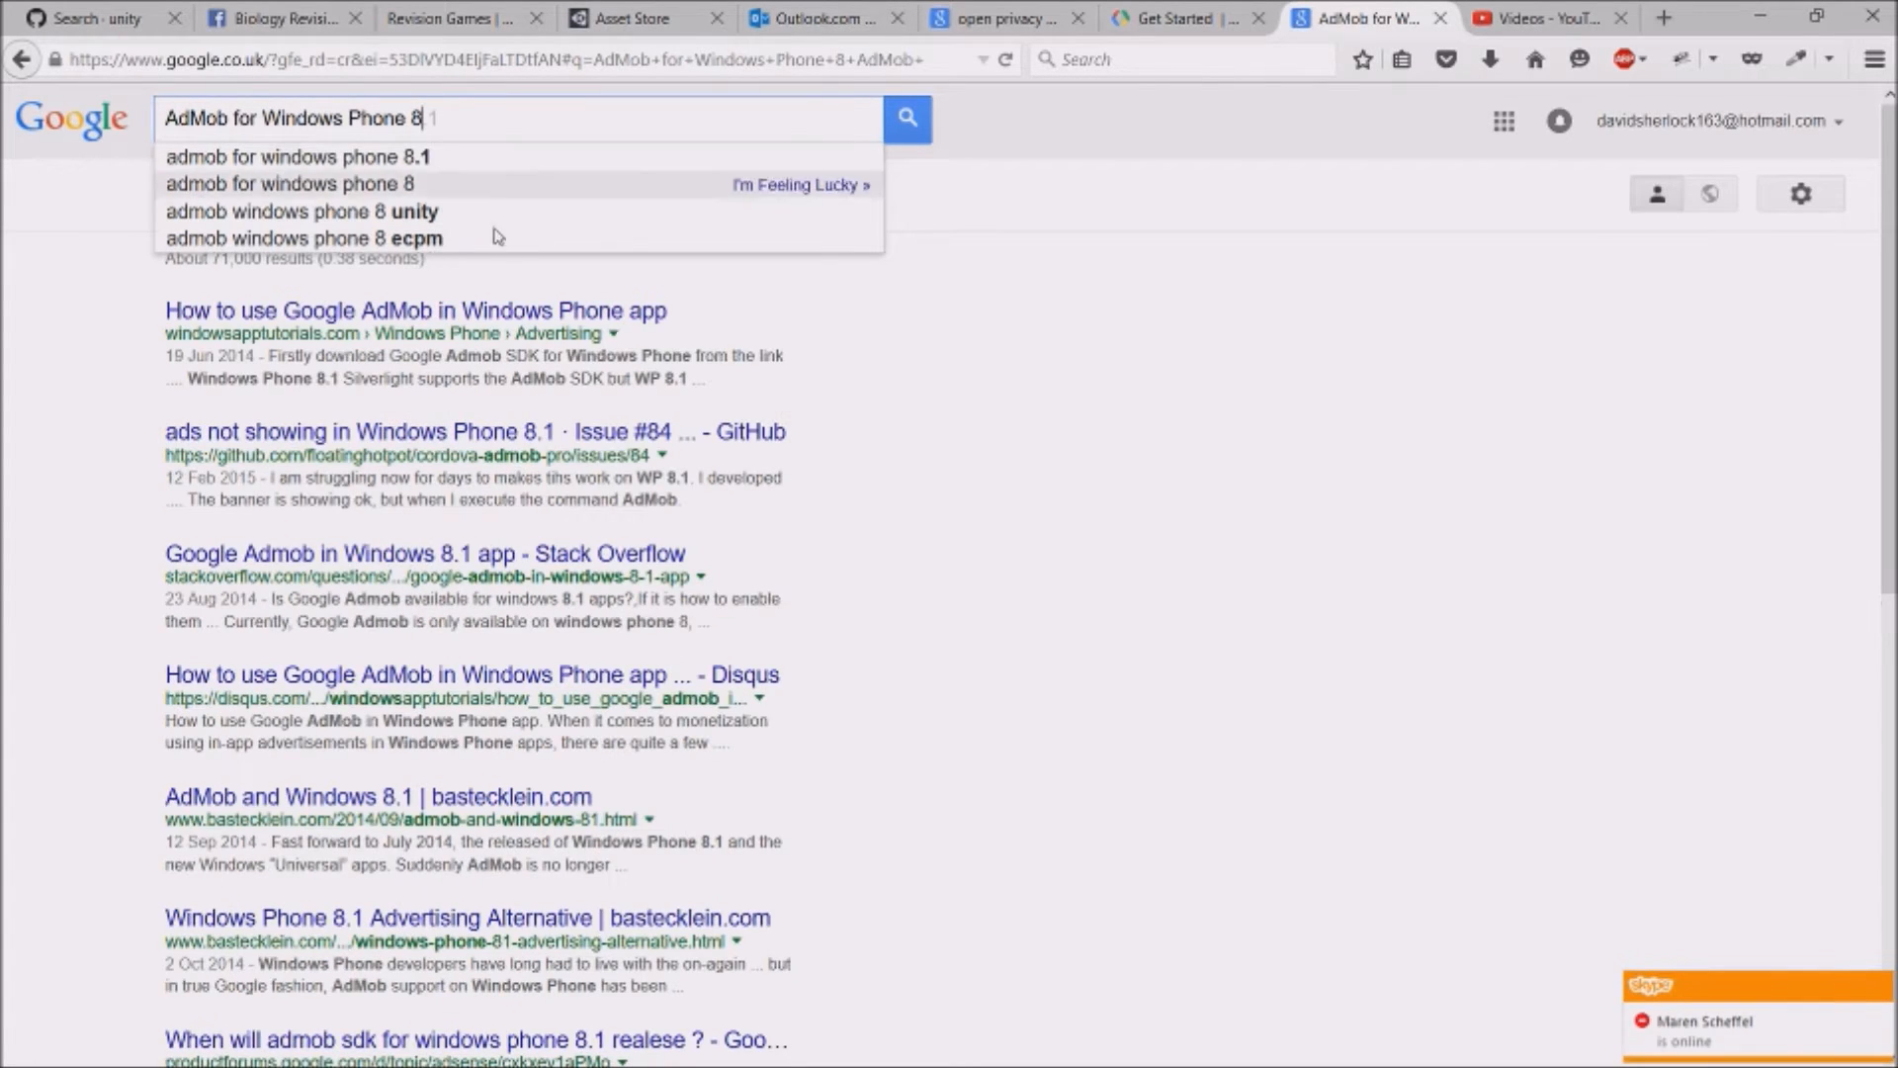
{"action": "mouse_move", "coordinate": [1069, 462]}
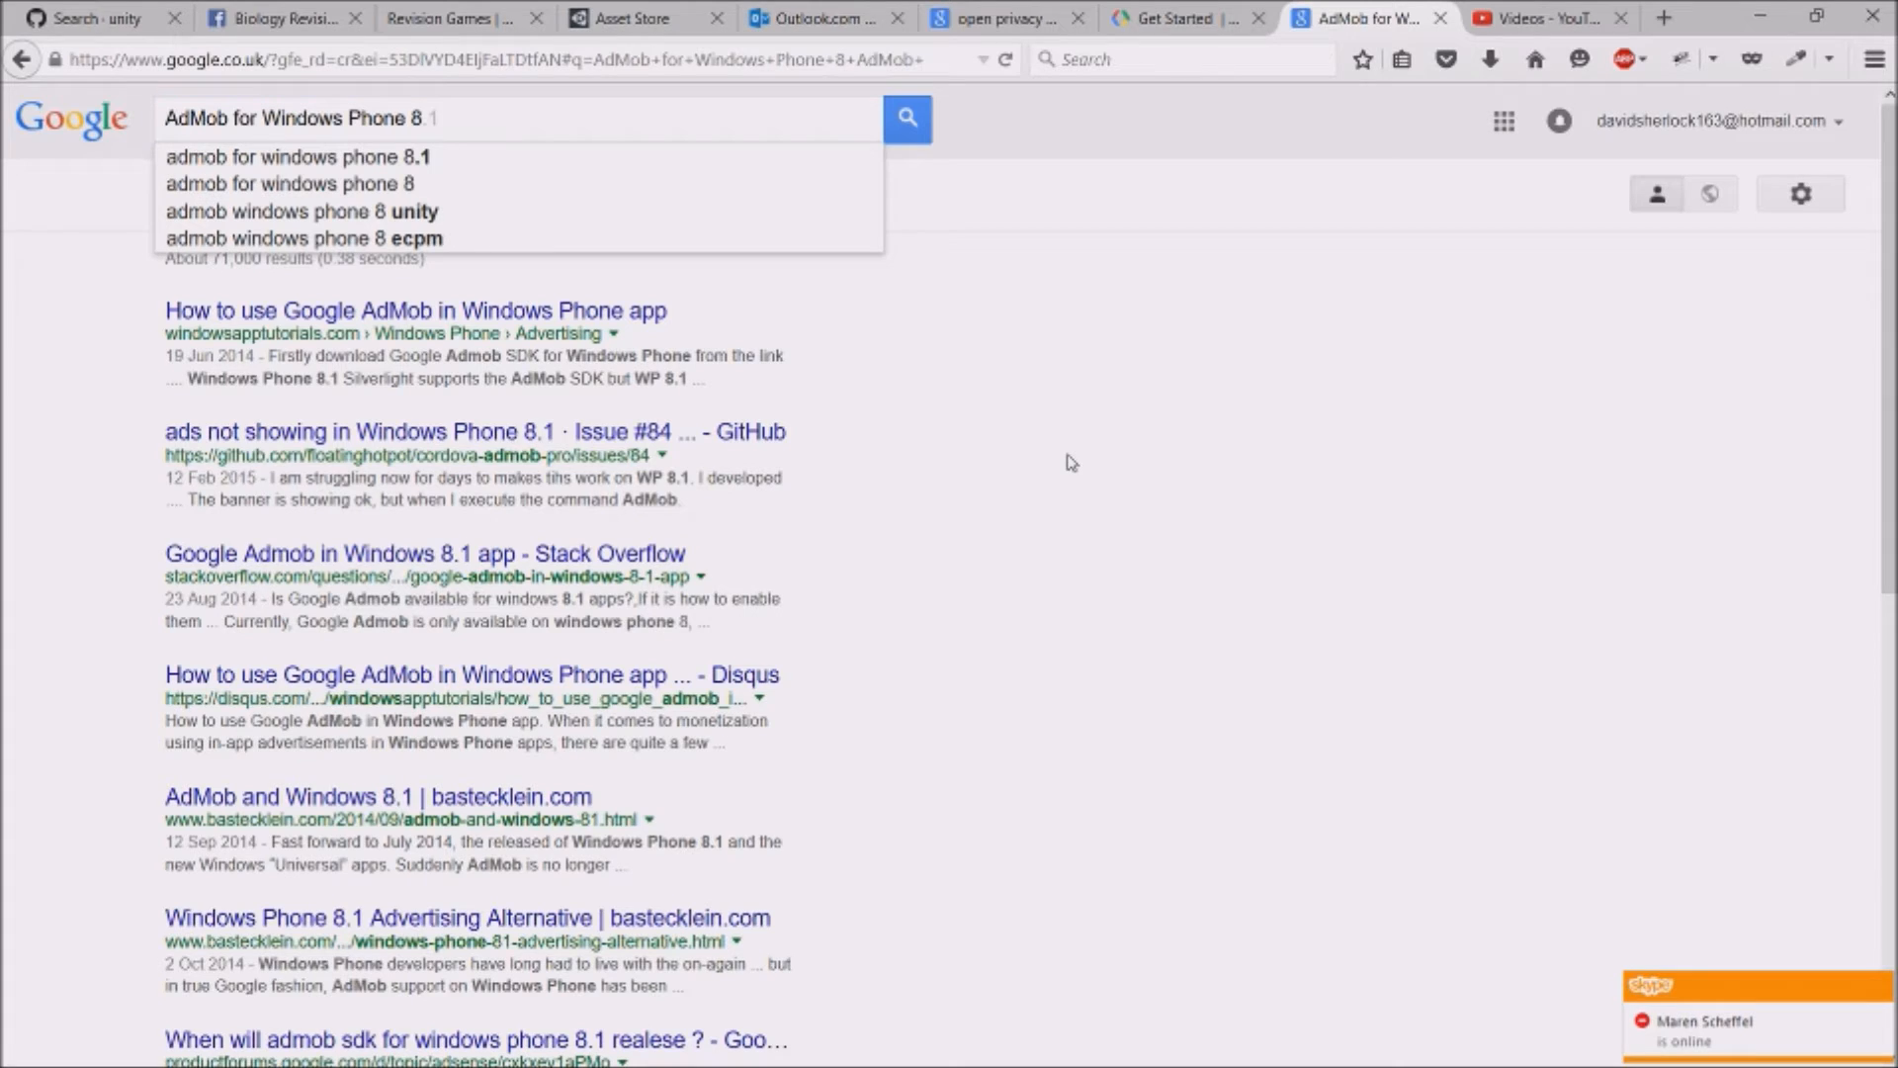
{"action": "mouse_move", "coordinate": [950, 230]}
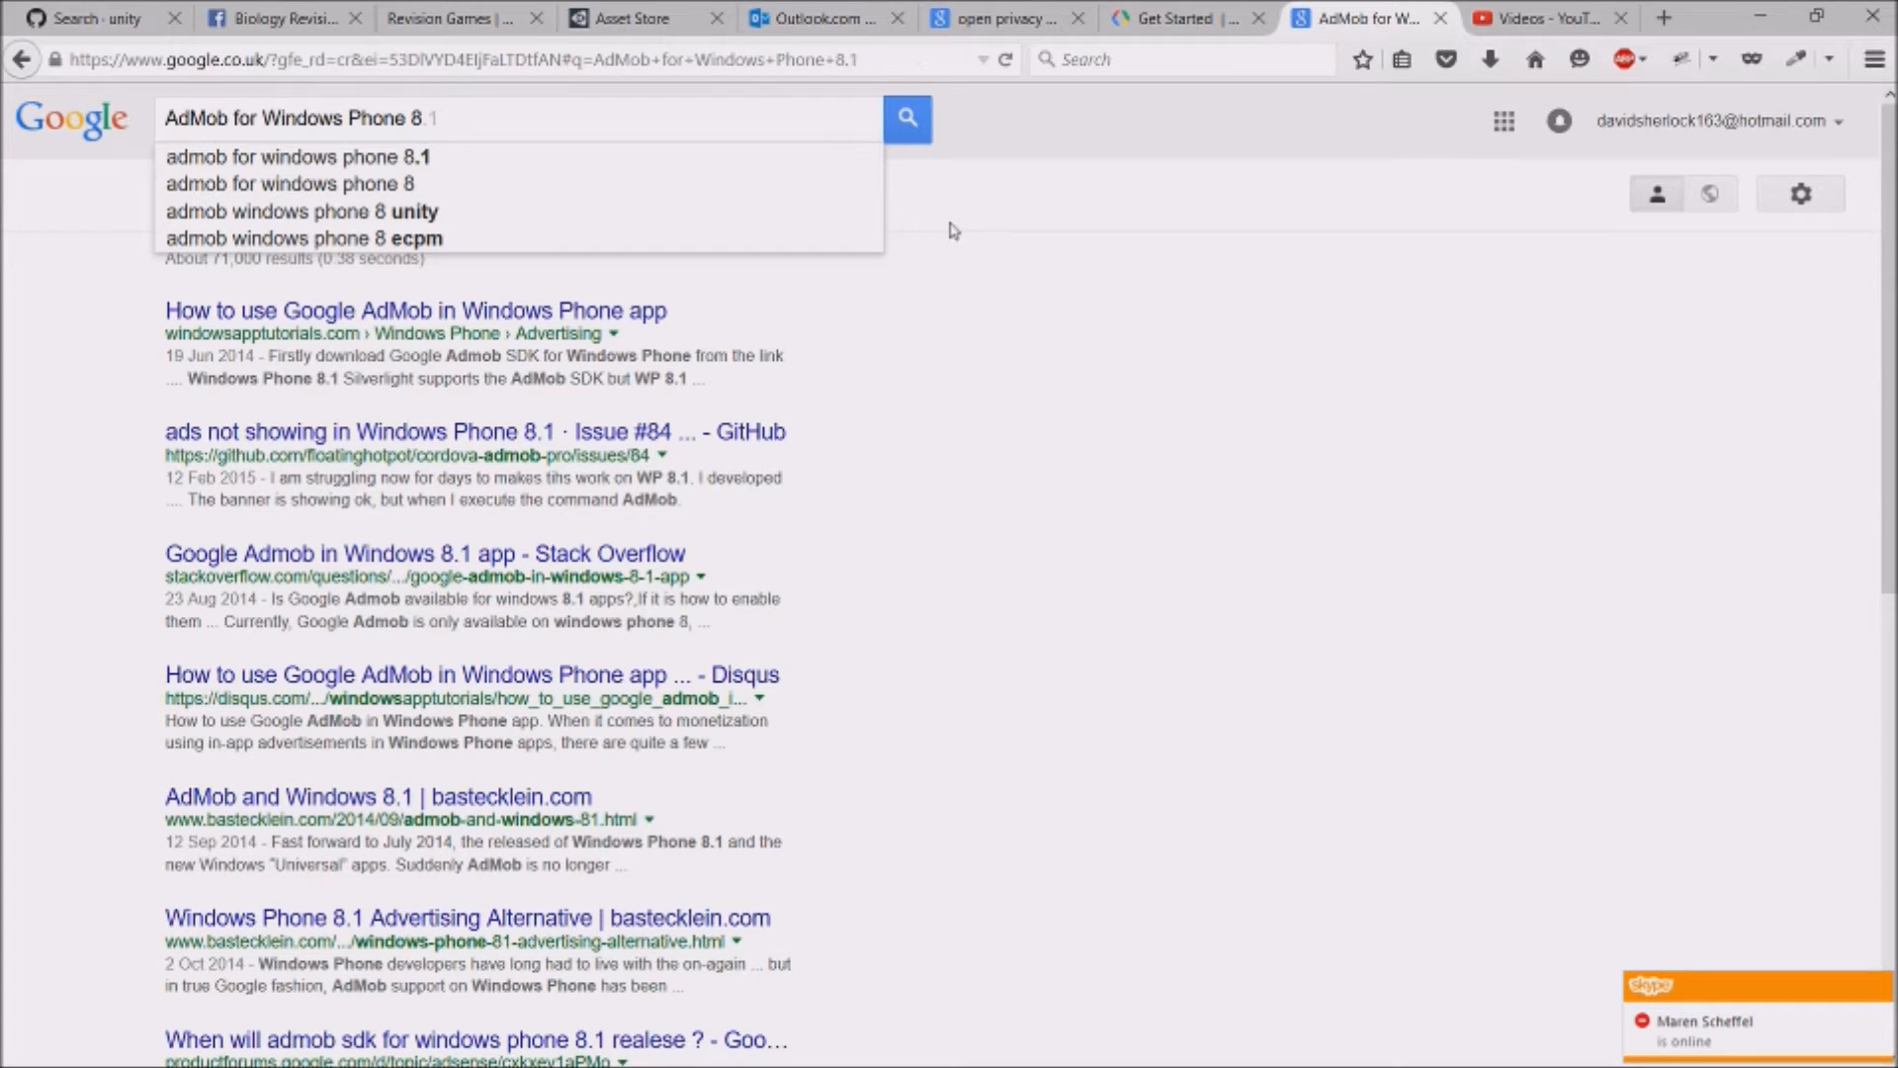
{"action": "left_click", "coordinate": [907, 118]}
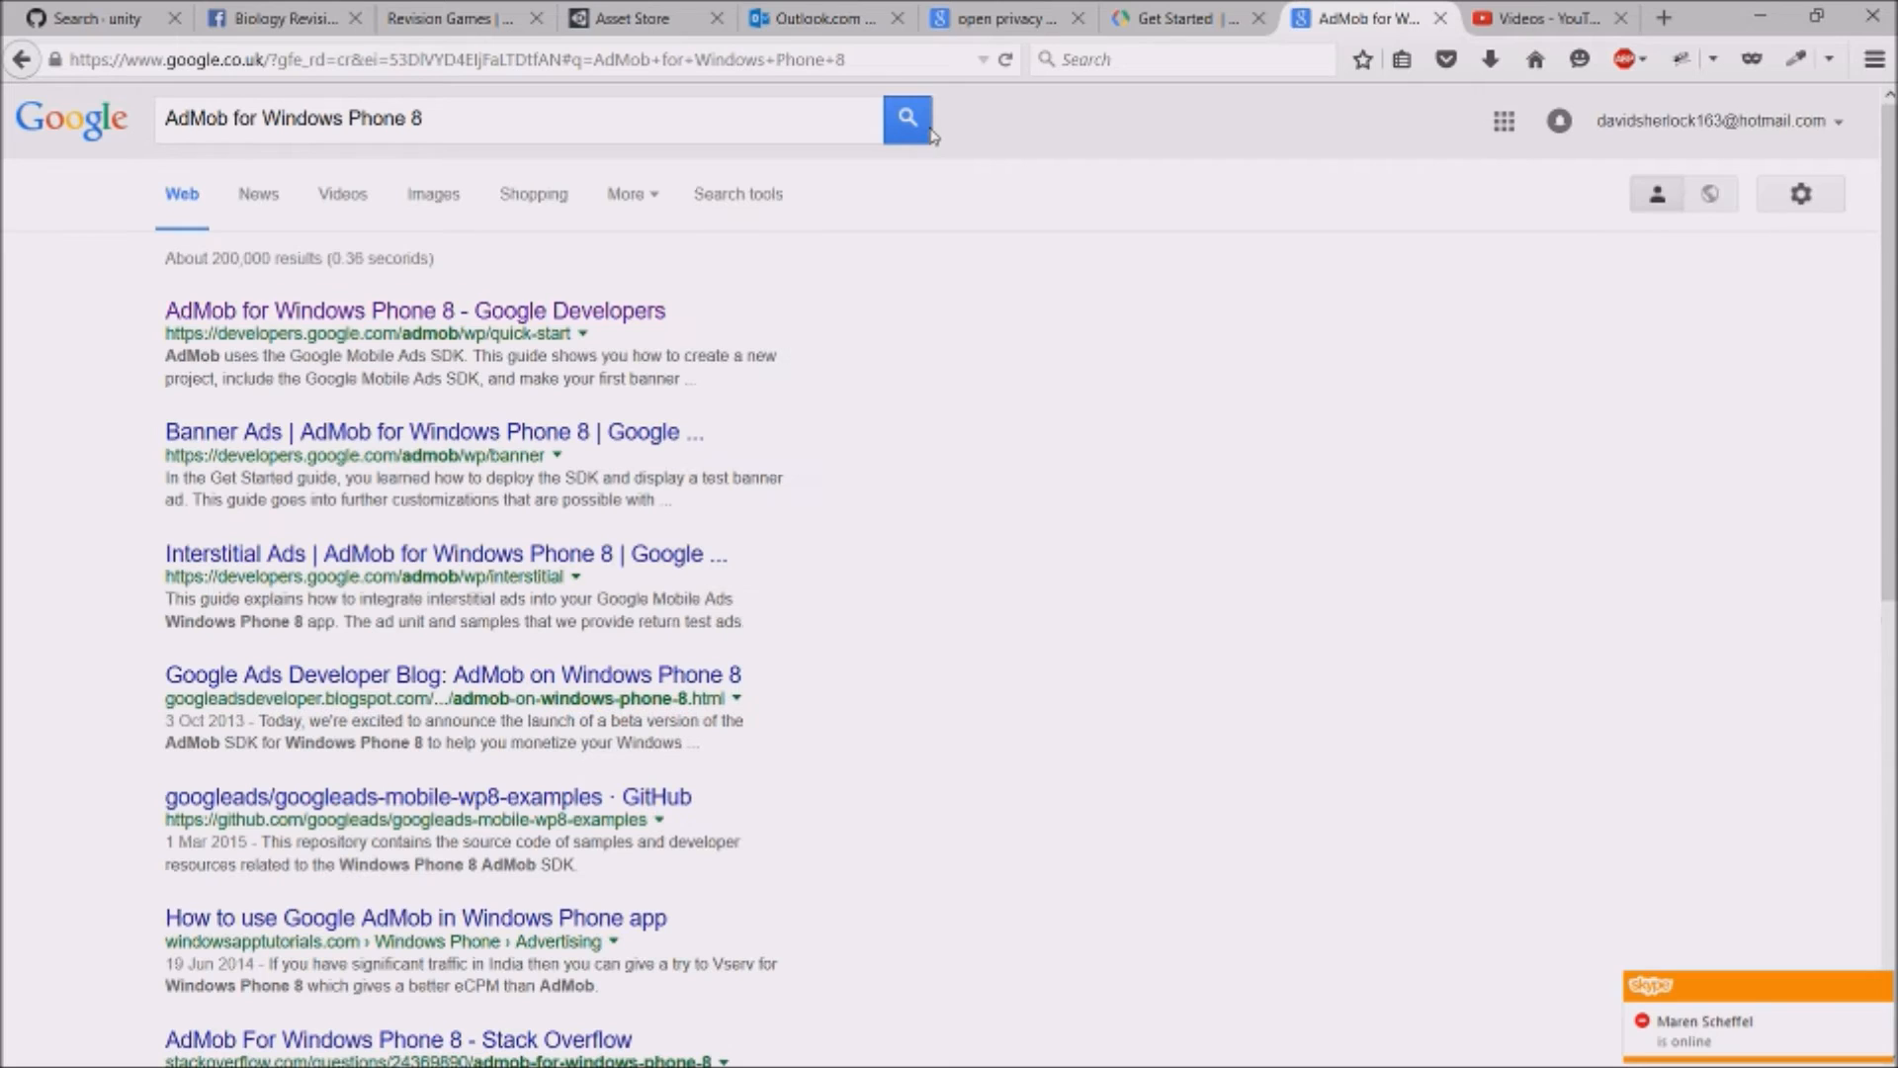
{"action": "mouse_move", "coordinate": [218, 310]}
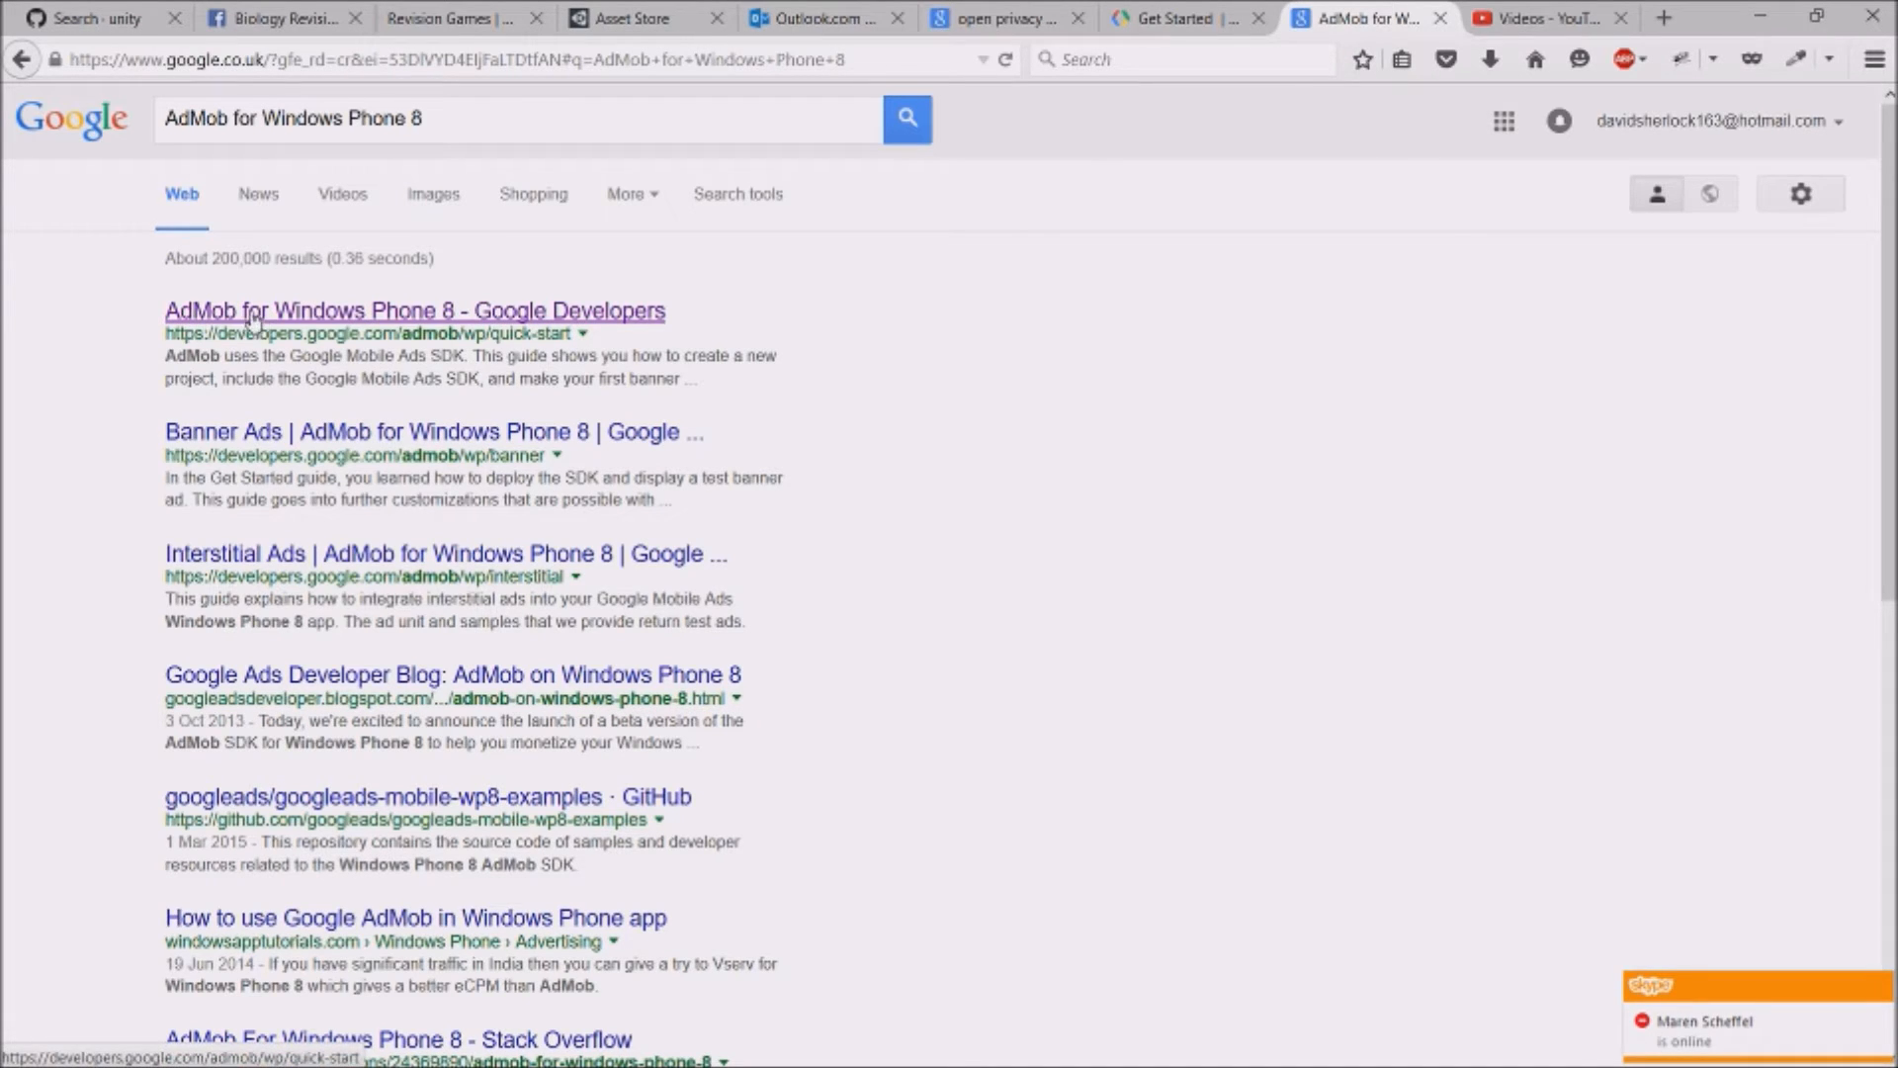
{"action": "left_click", "coordinate": [414, 309]}
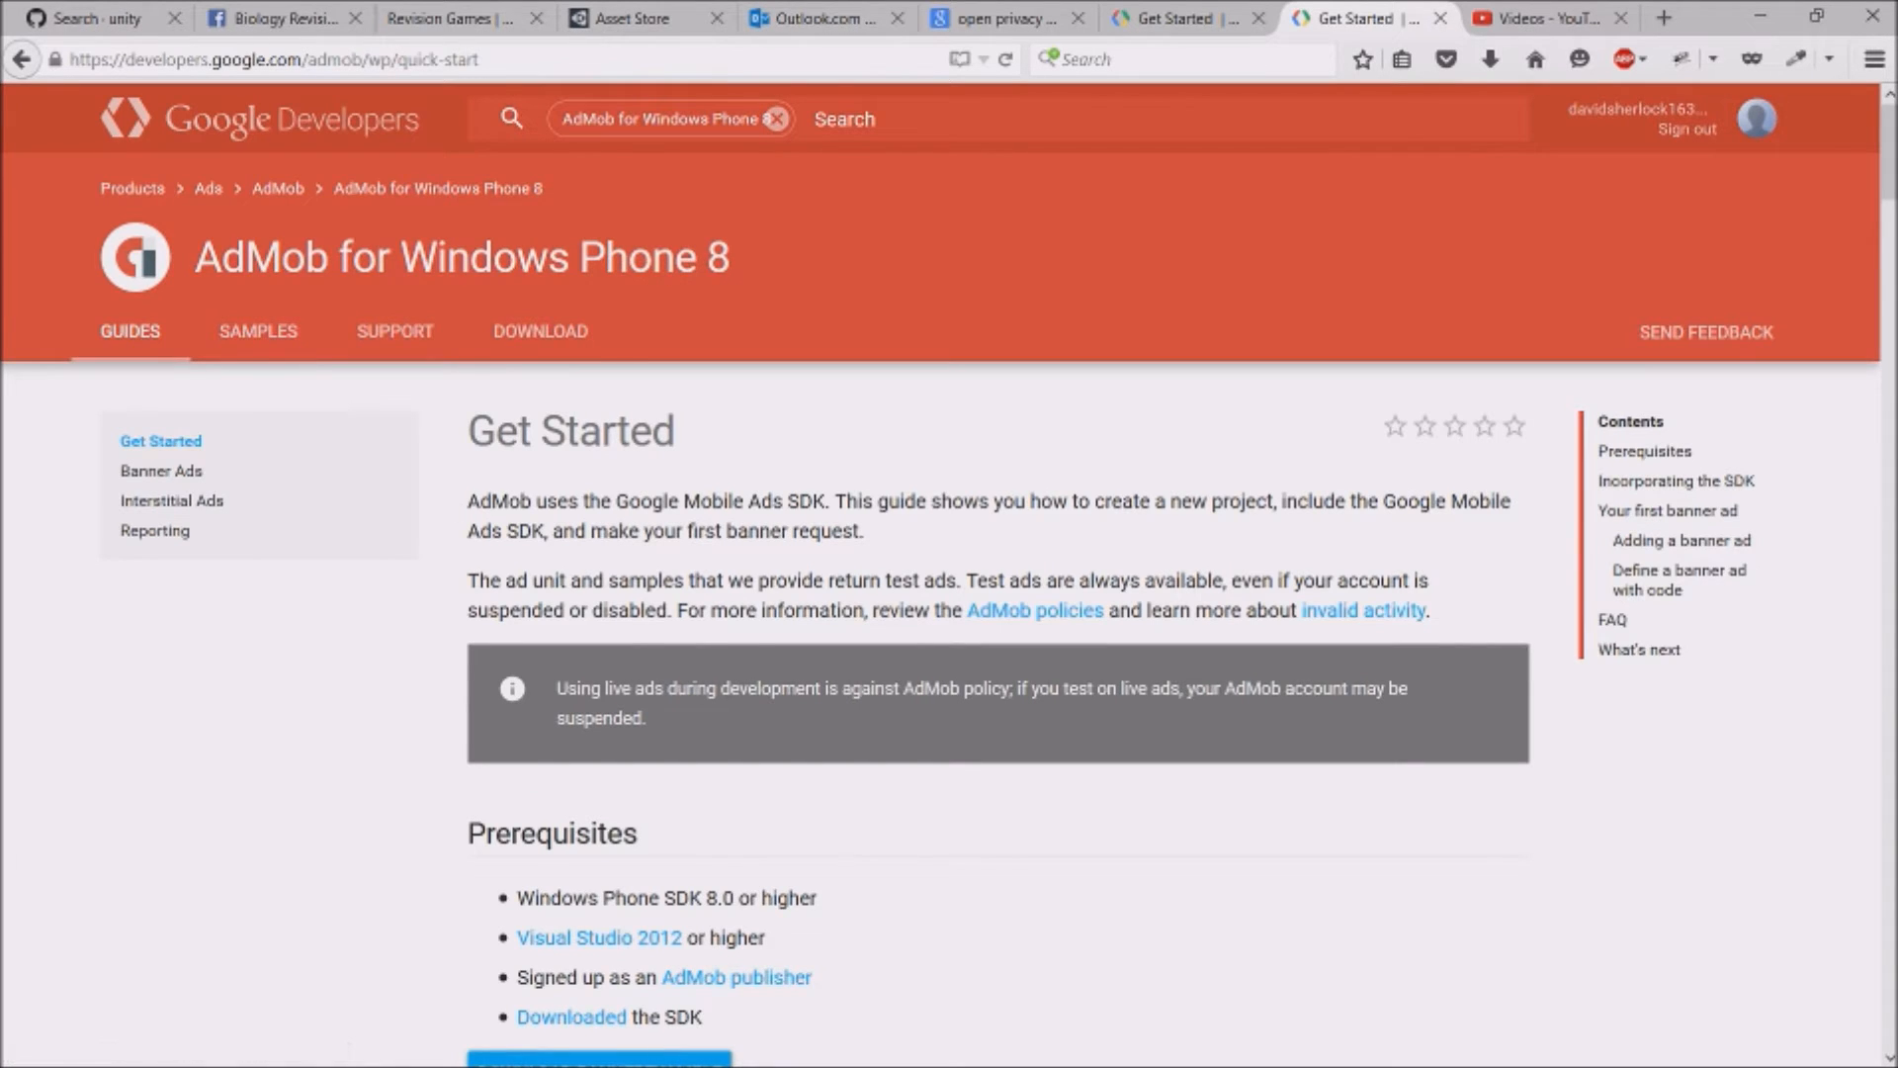
Scroll through the AdMob Get Started guide to its Windows Phone SDK prerequisites
{"action": "scroll", "scroll_direction": "down", "scroll_amount": 3}
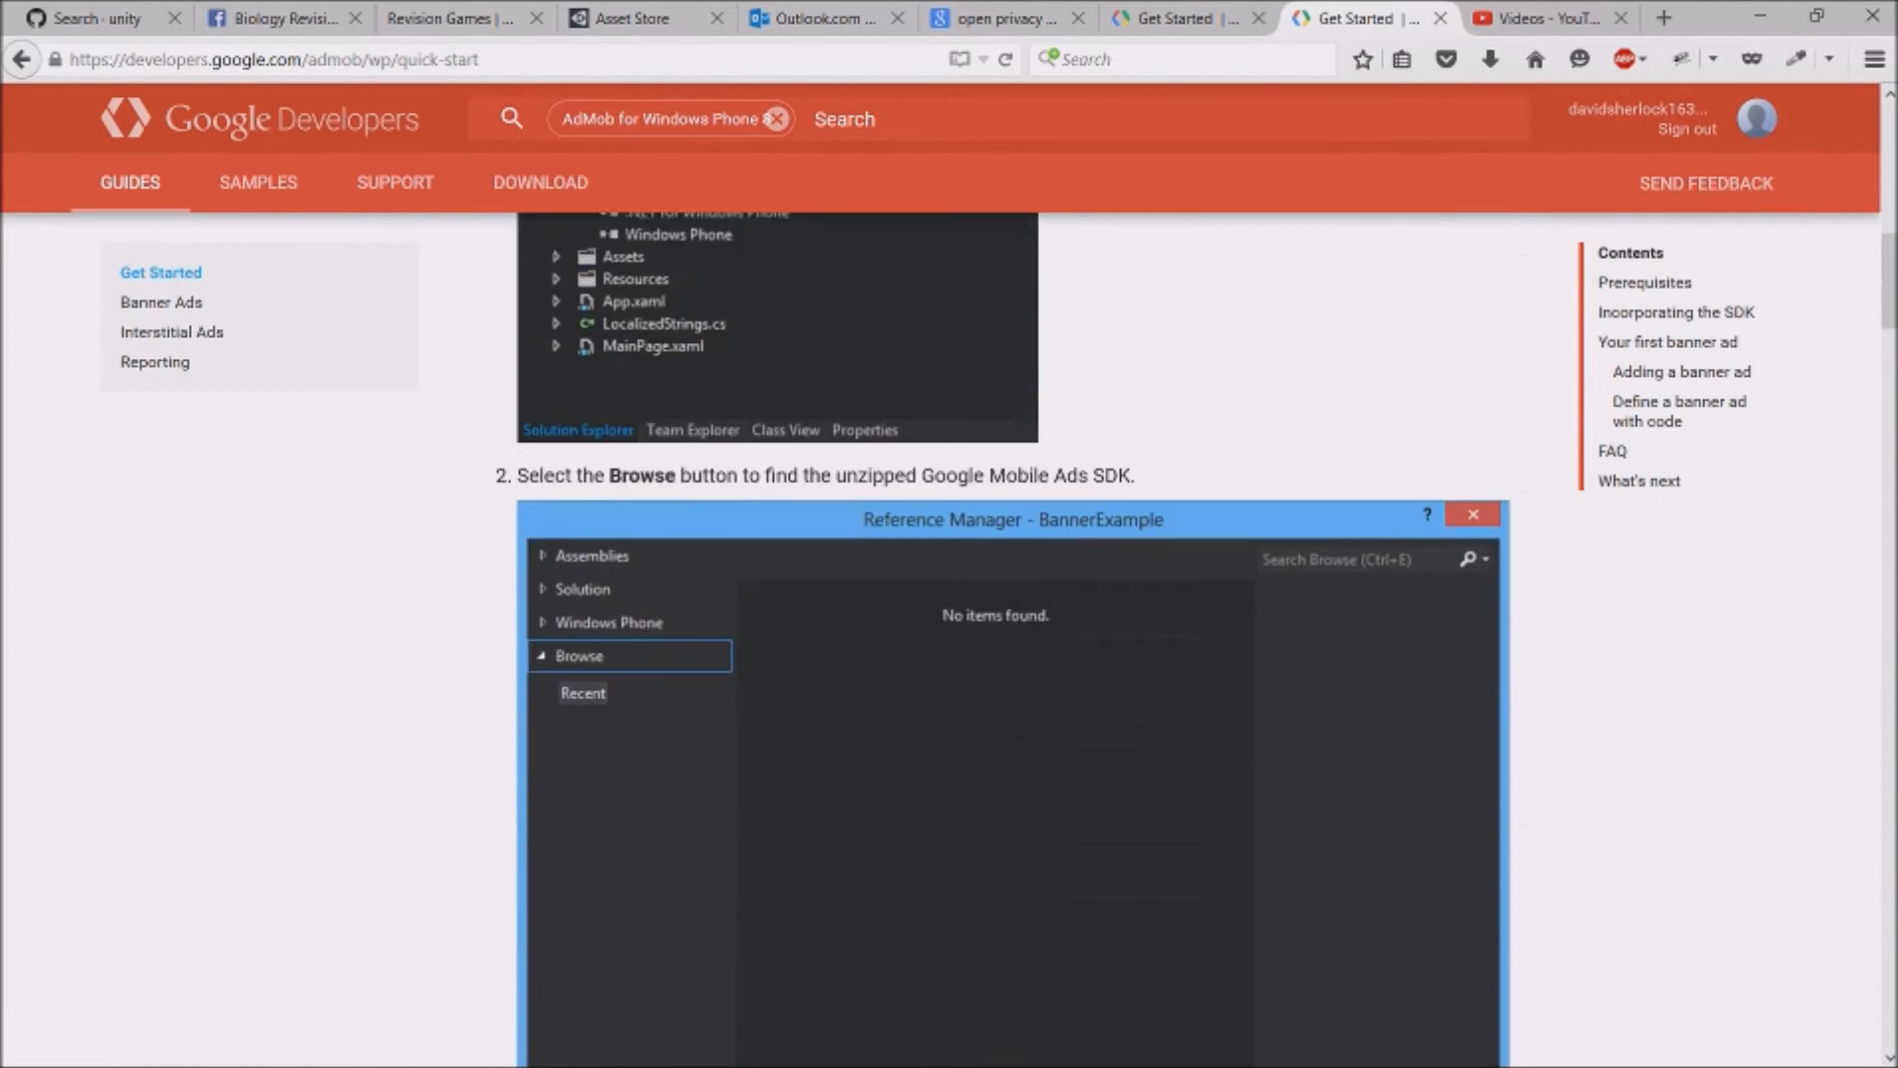
{"action": "scroll", "scroll_direction": "up", "scroll_amount": 3}
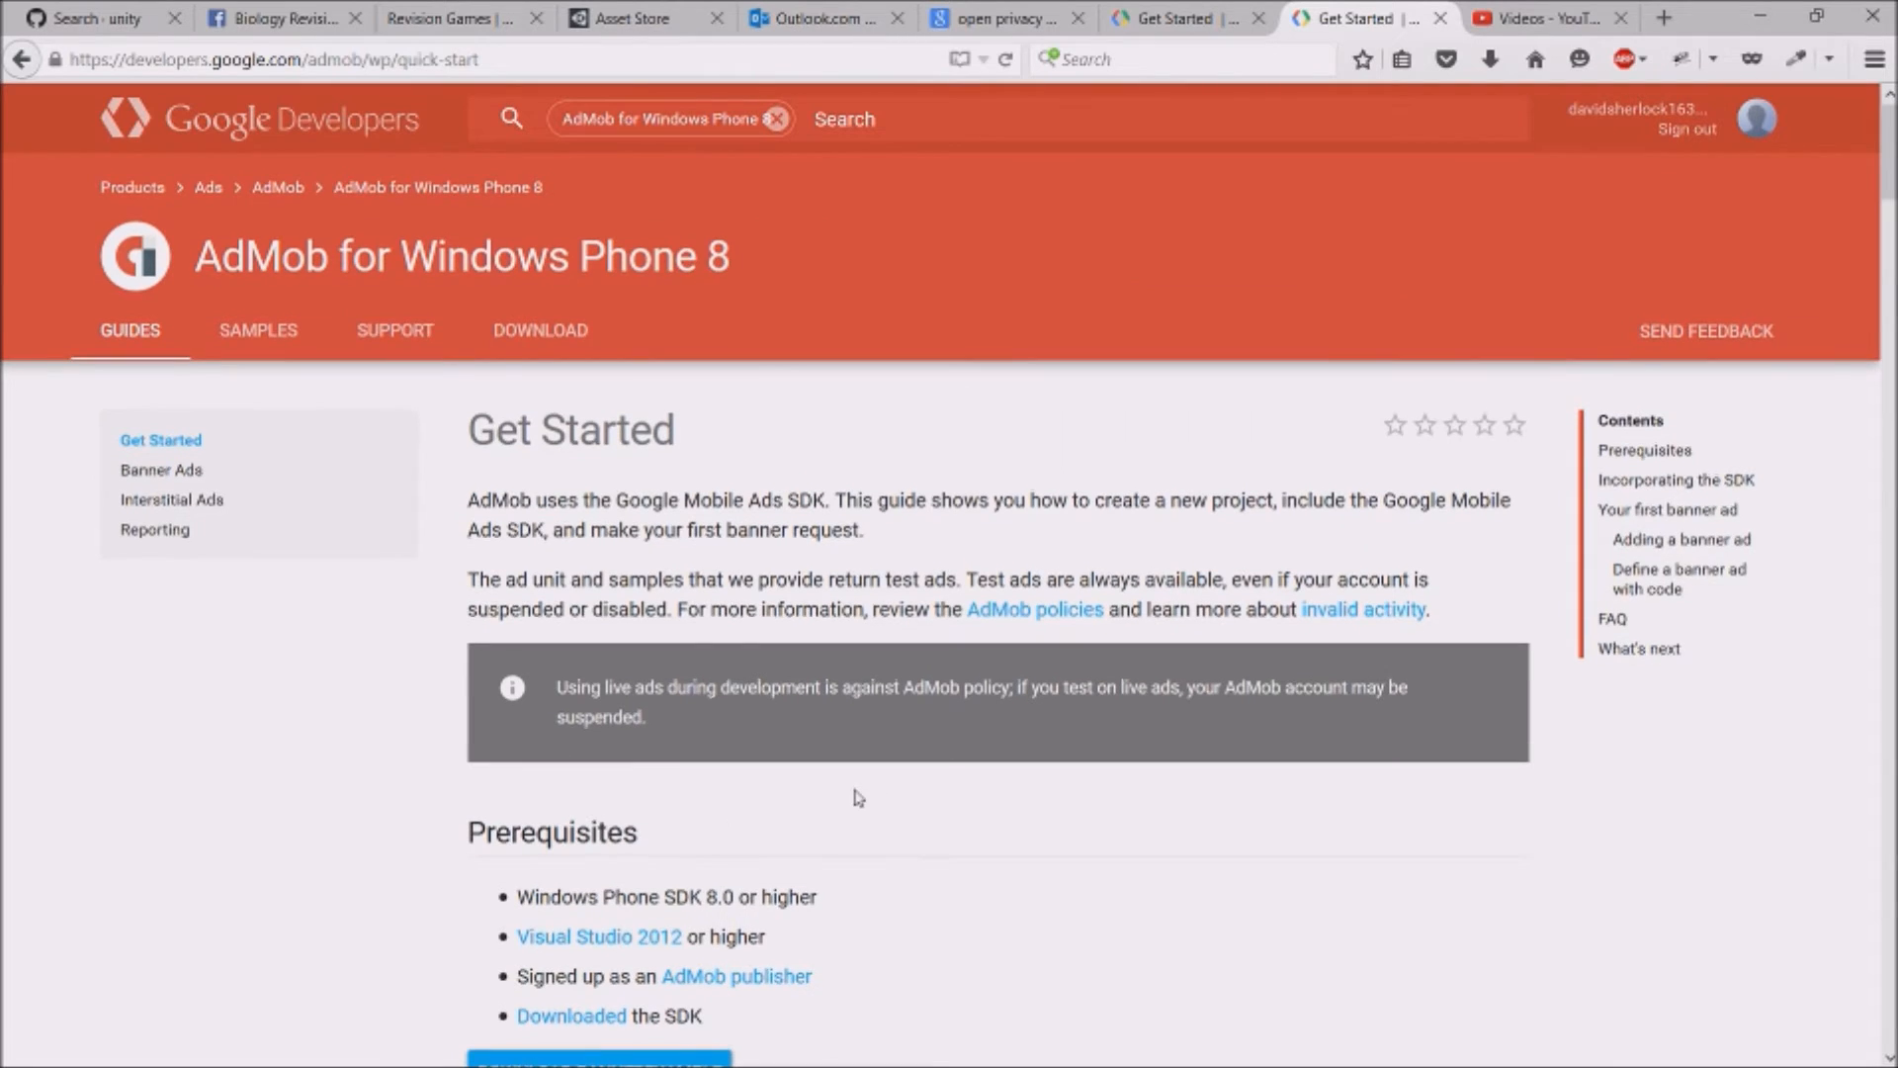
{"action": "scroll", "scroll_direction": "down", "scroll_amount": 3}
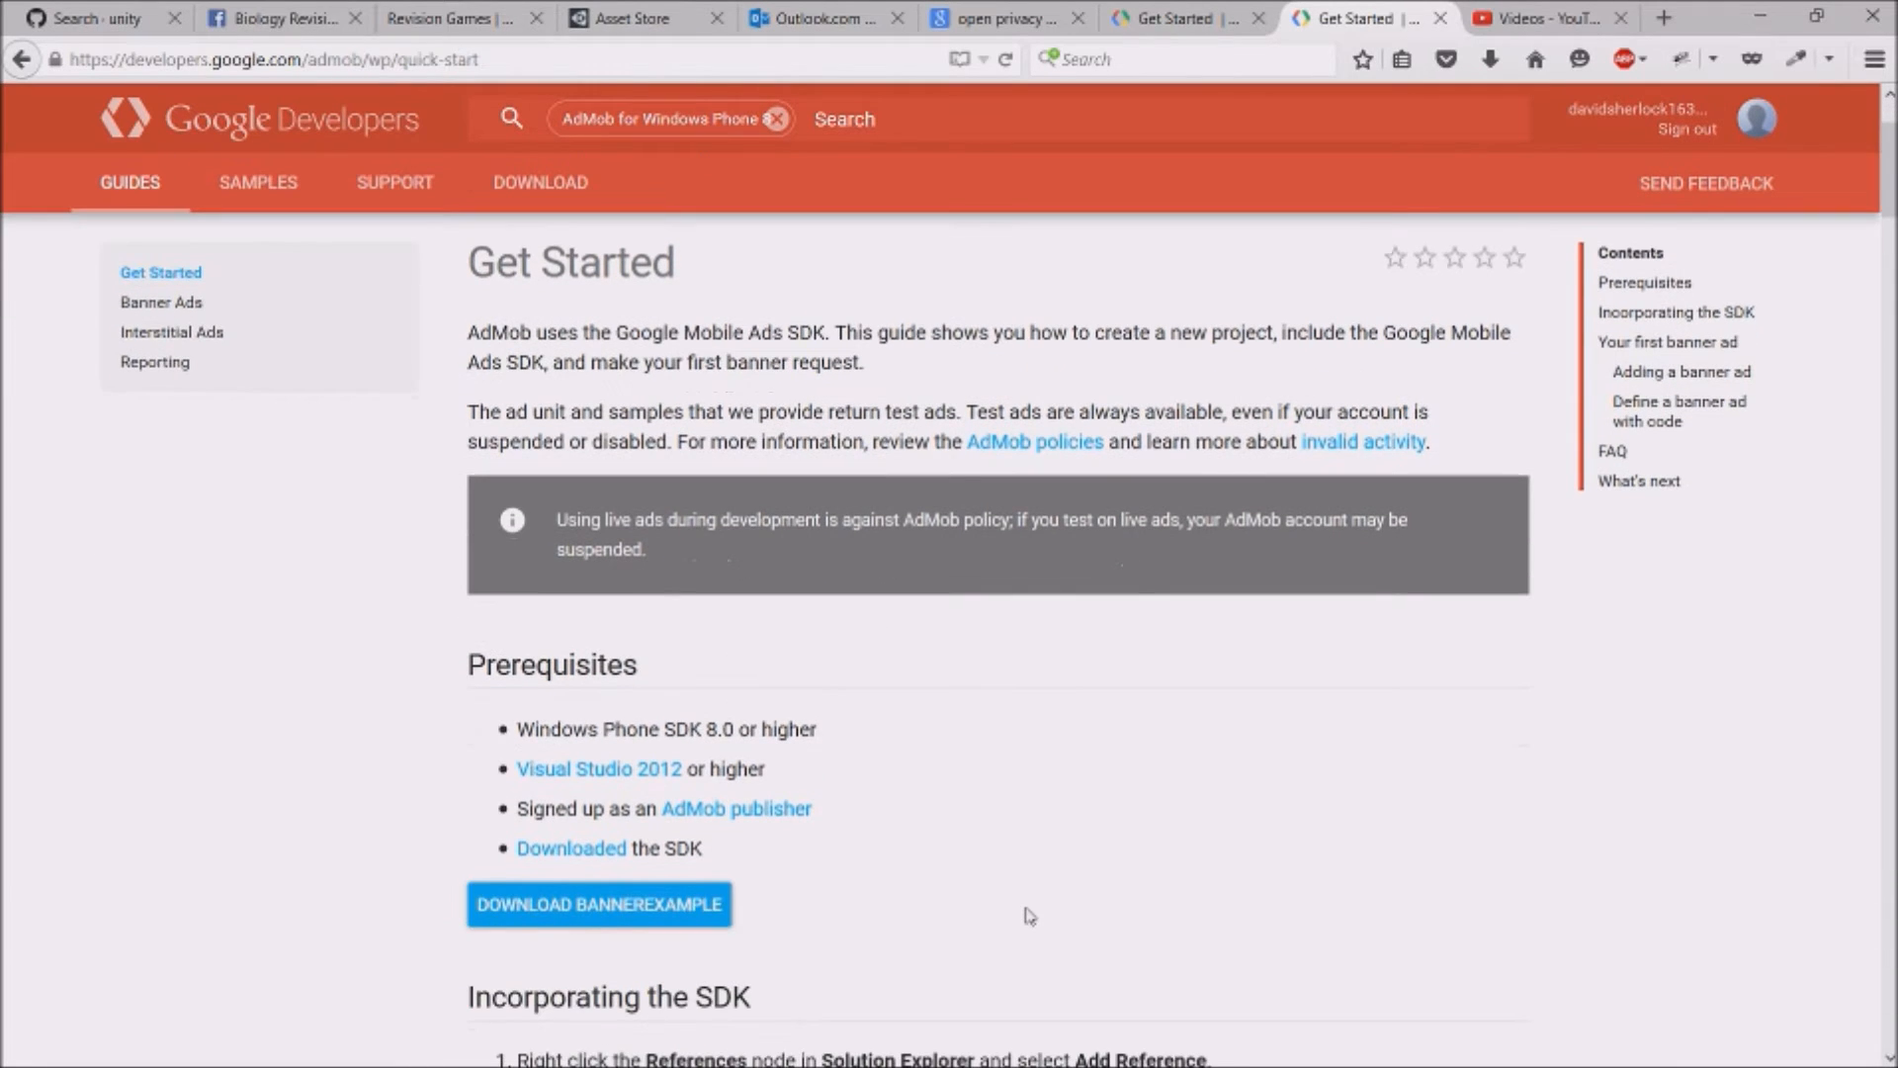
{"action": "mouse_move", "coordinate": [772, 775]}
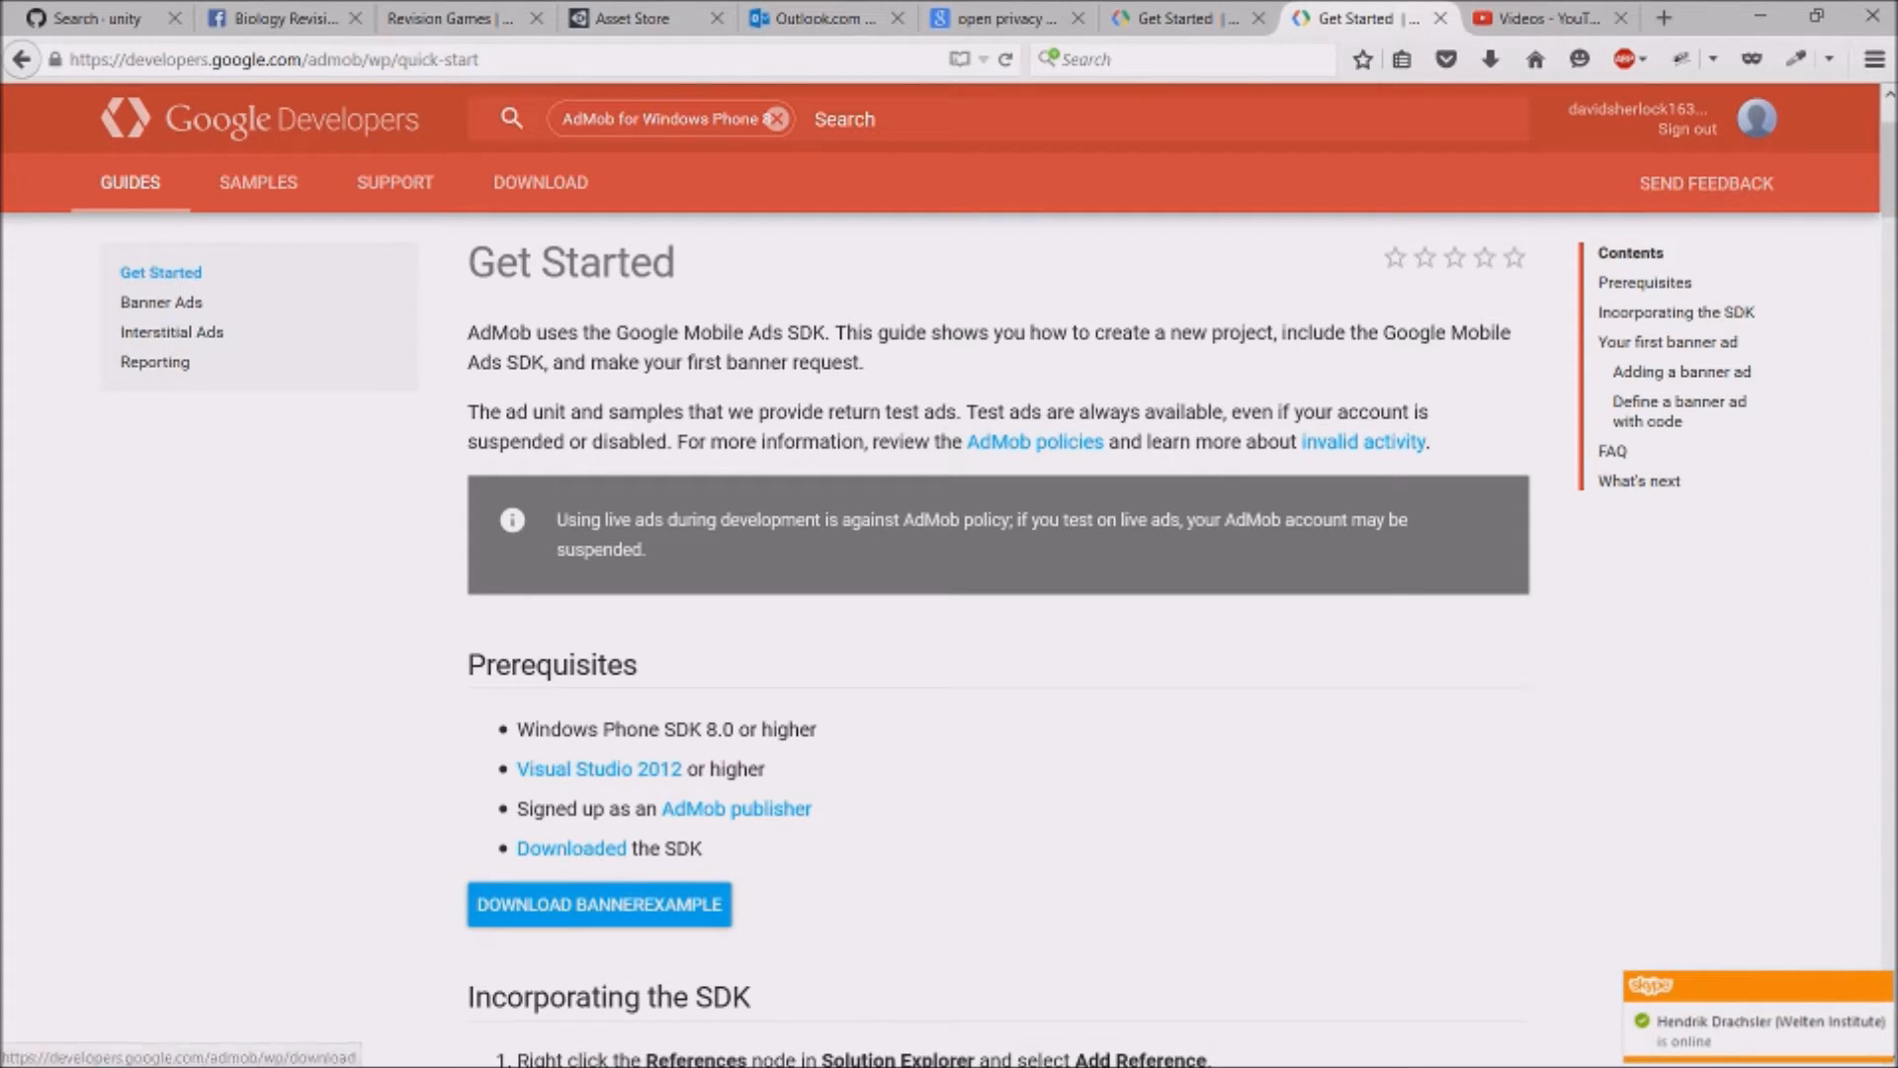
{"action": "mouse_move", "coordinate": [621, 859]}
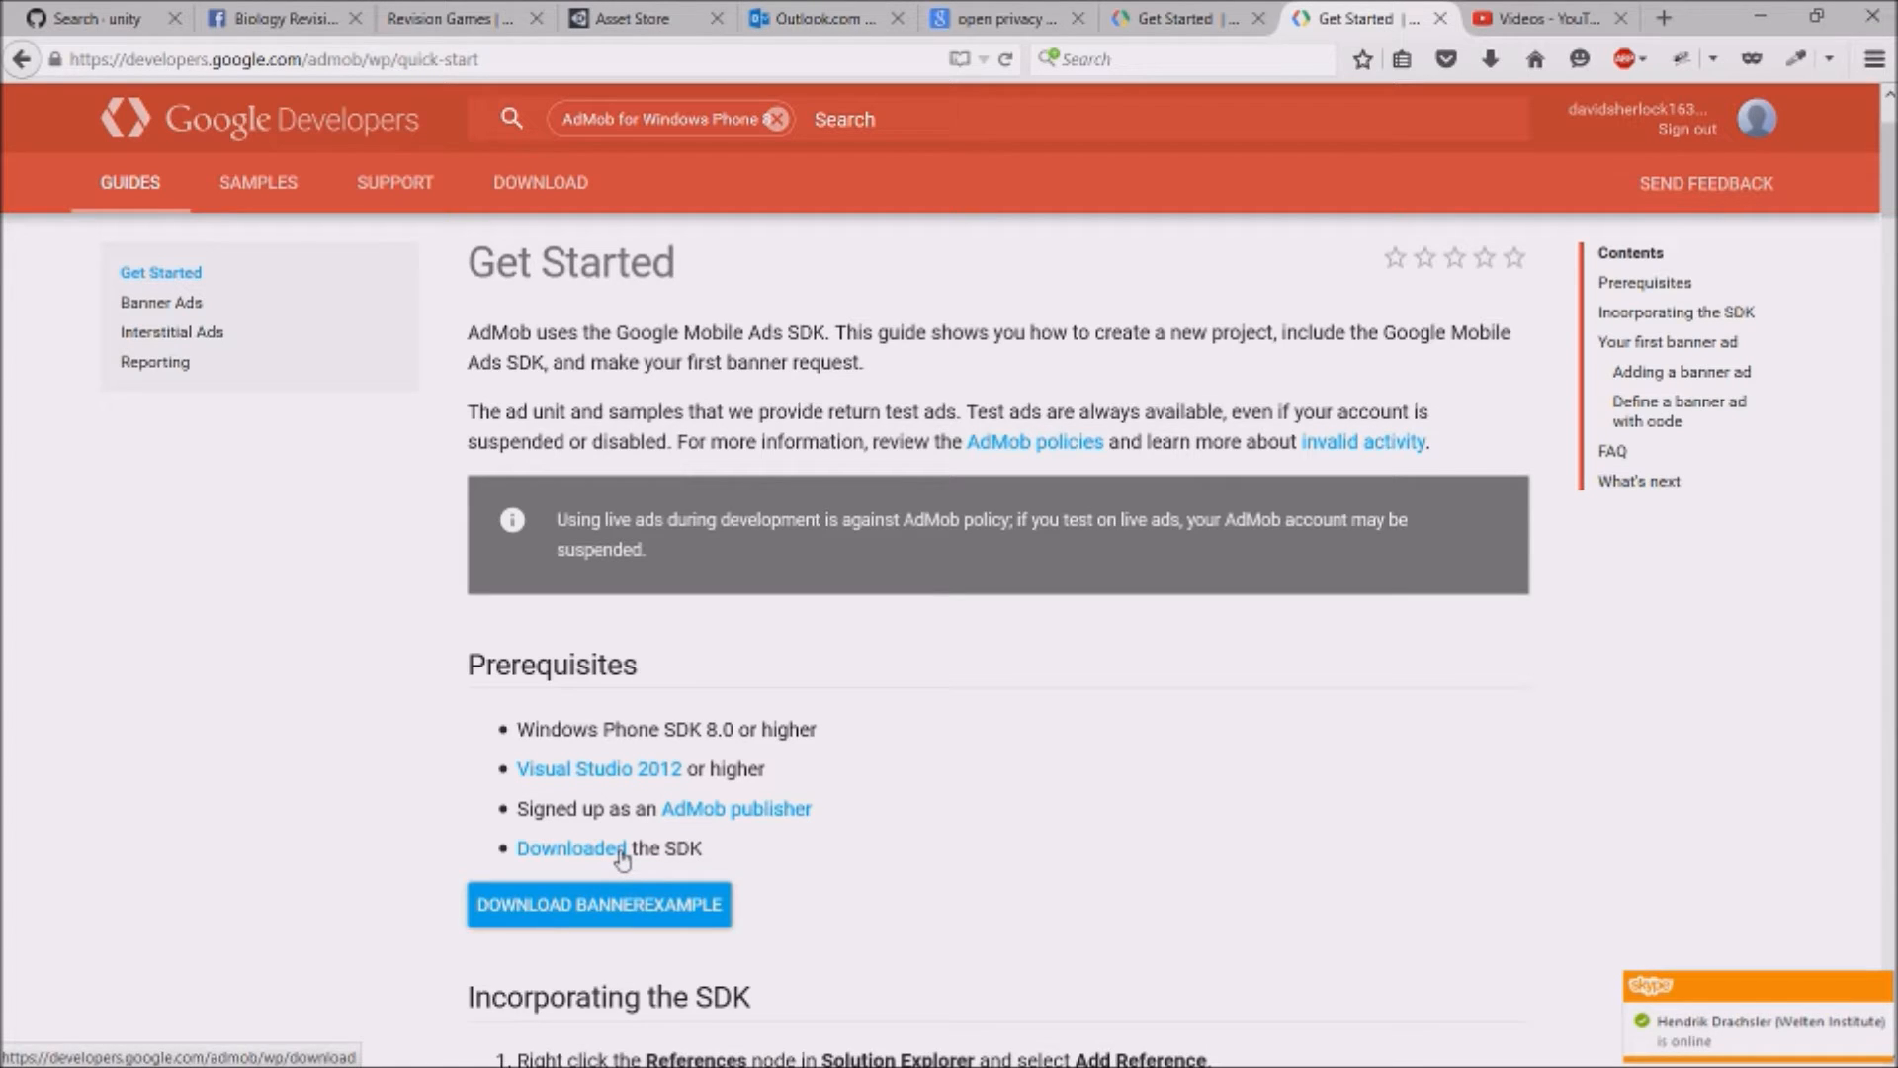
Open the Windows Phone 8 SDK download page, then switch back to the BiologyRevision Visual Studio window
{"action": "left_click", "coordinate": [571, 847]}
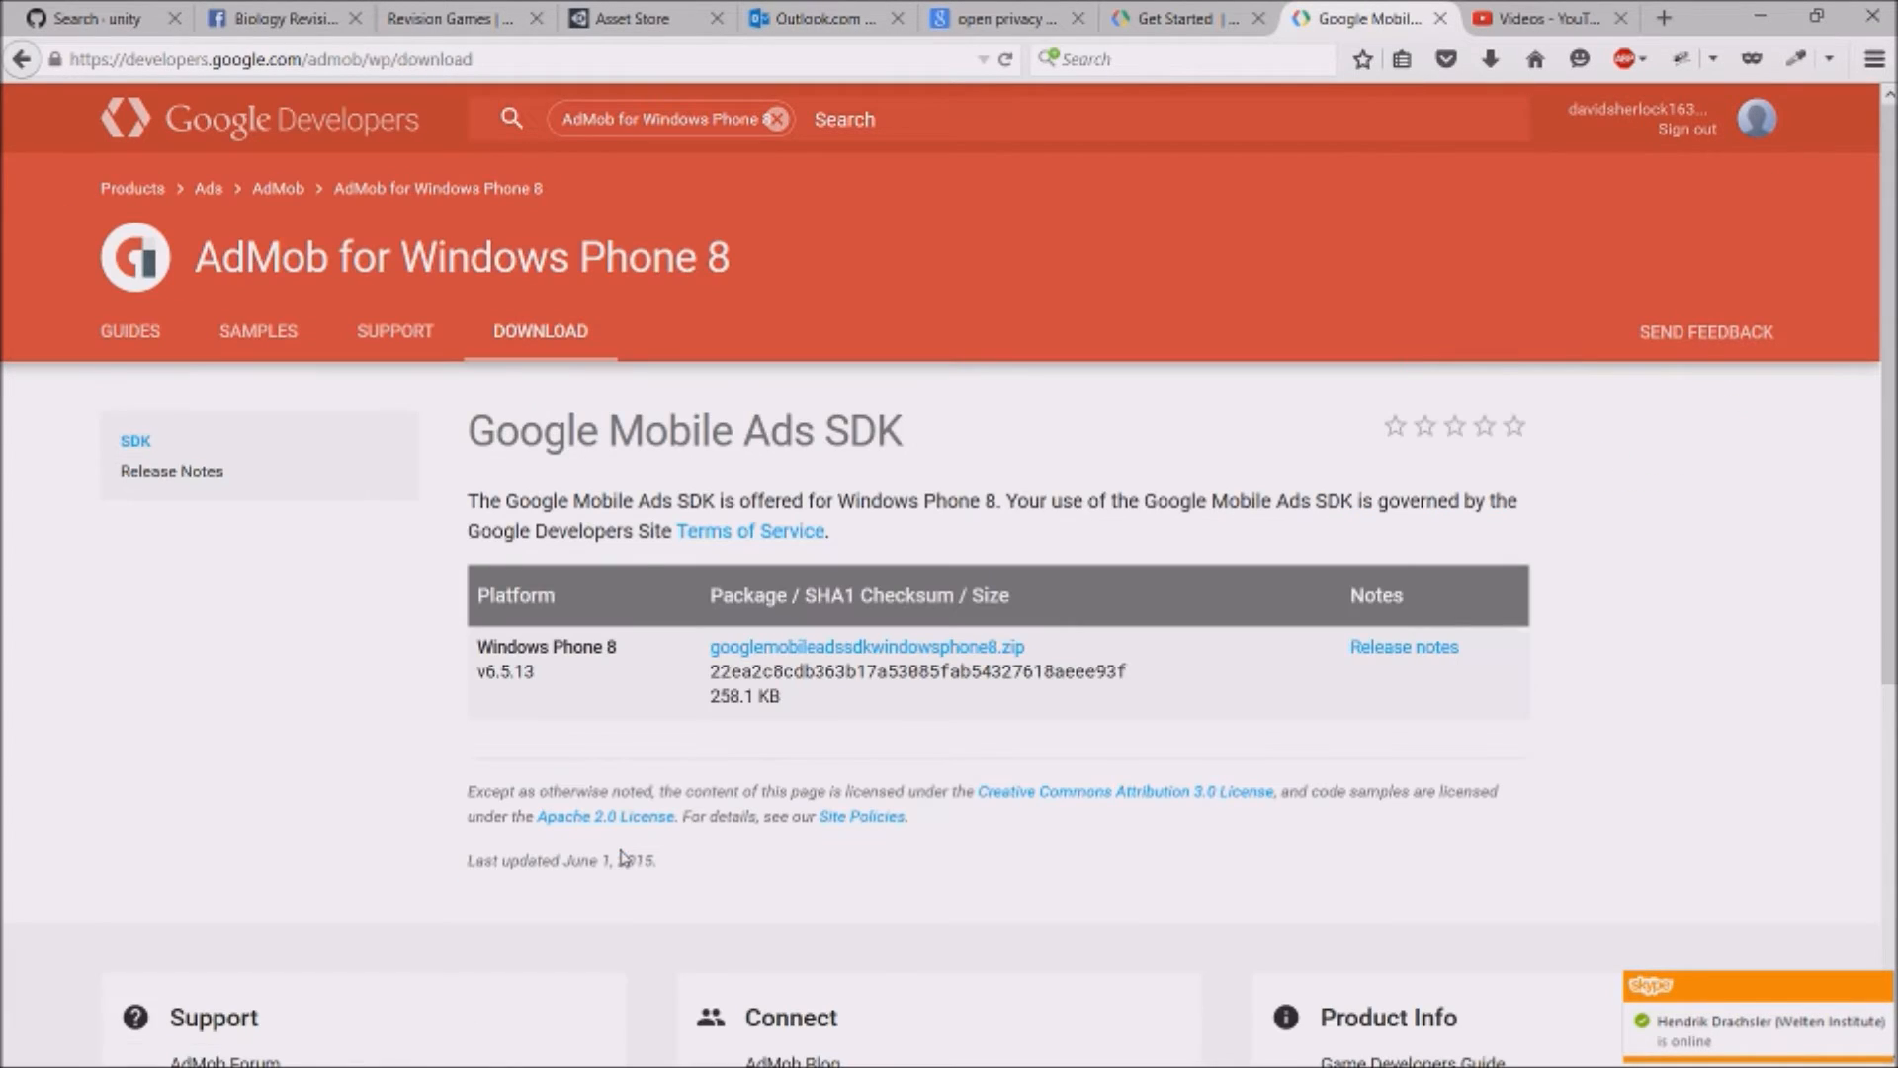
{"action": "mouse_move", "coordinate": [881, 659]}
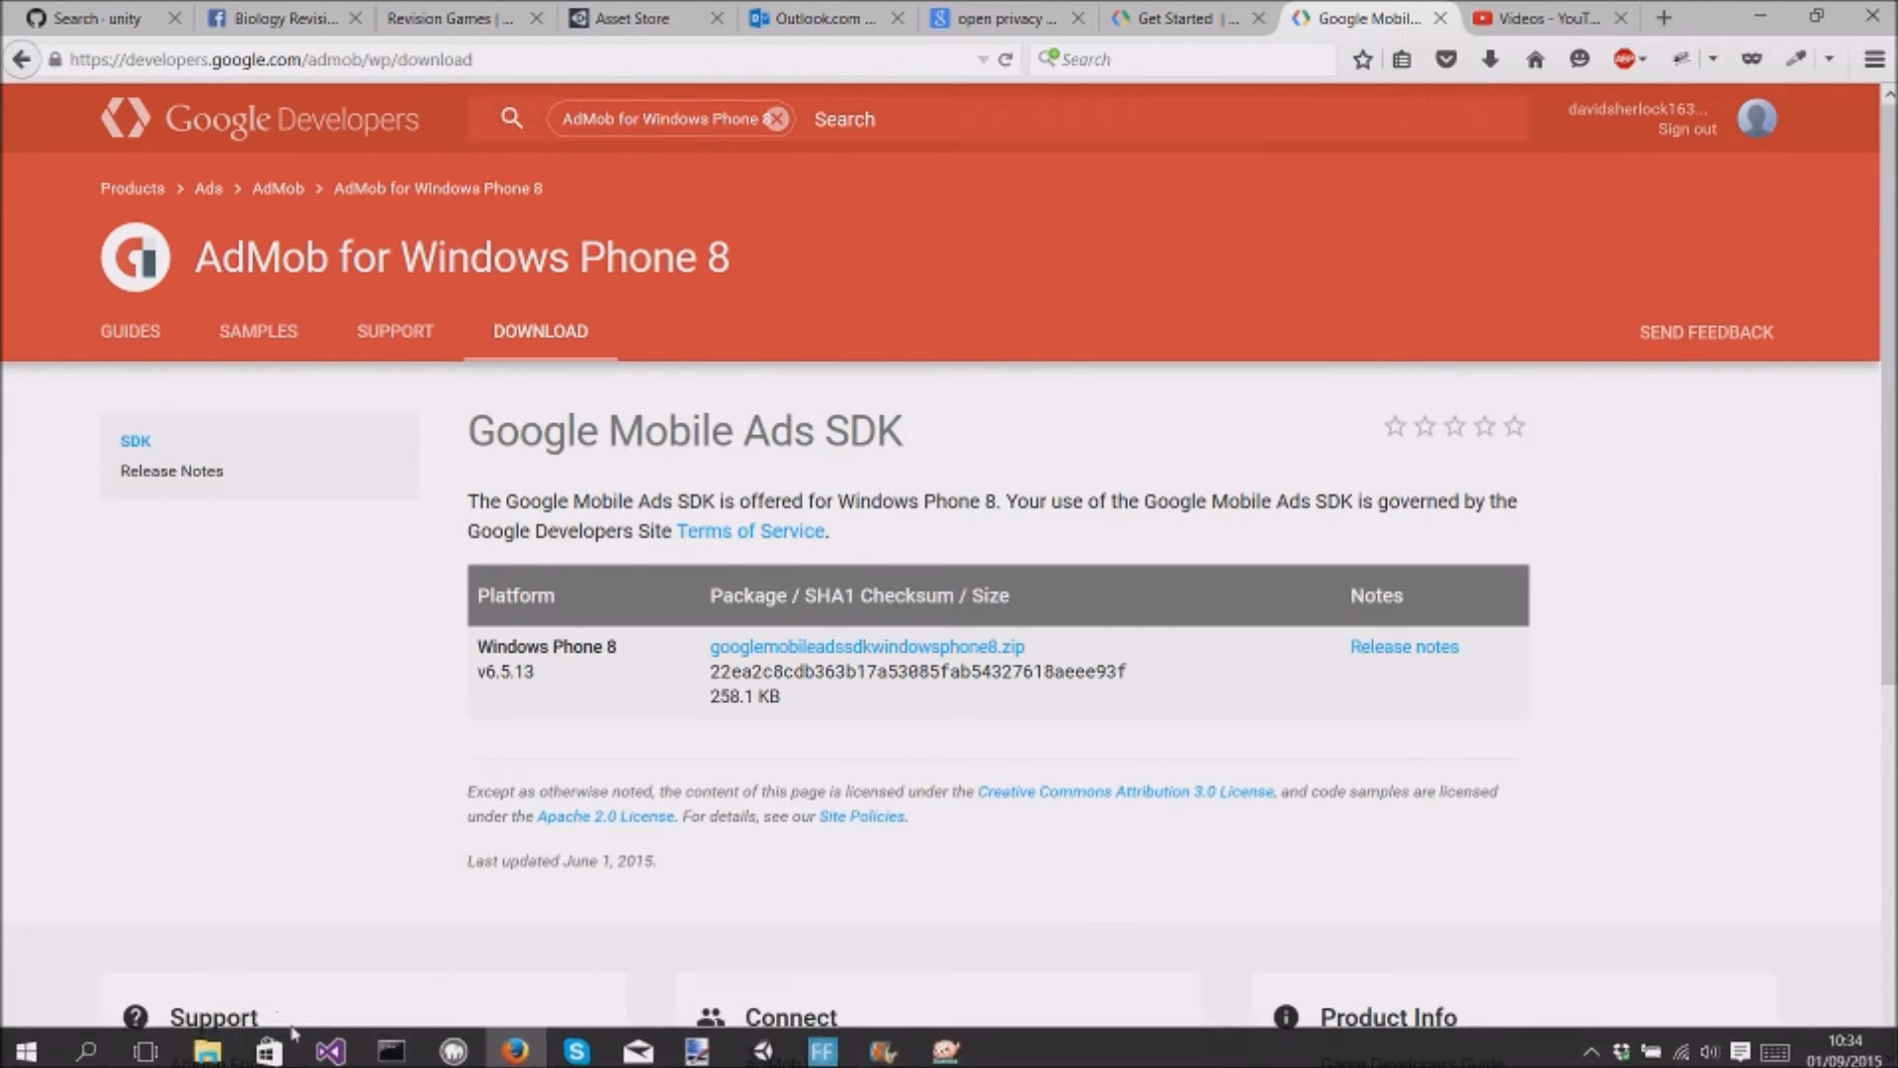
{"action": "mouse_move", "coordinate": [329, 1047]}
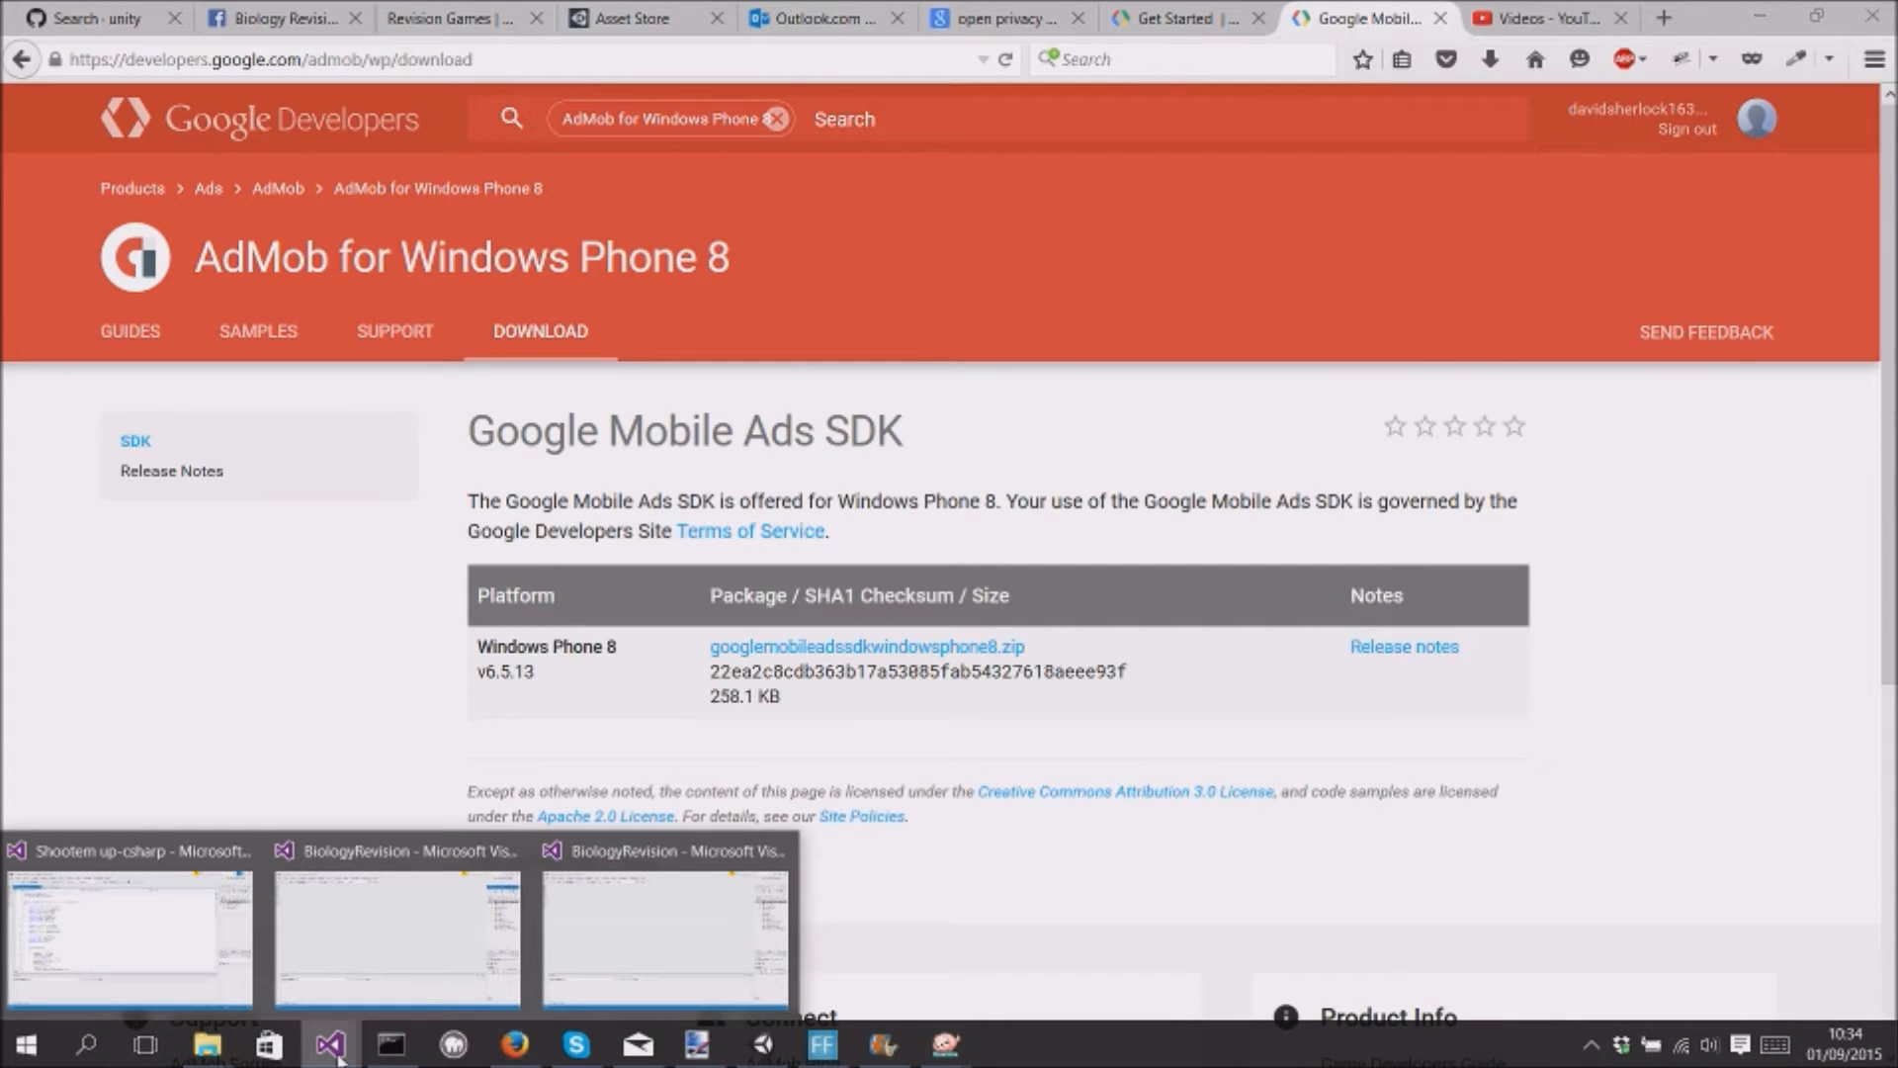
{"action": "left_click", "coordinate": [664, 938]}
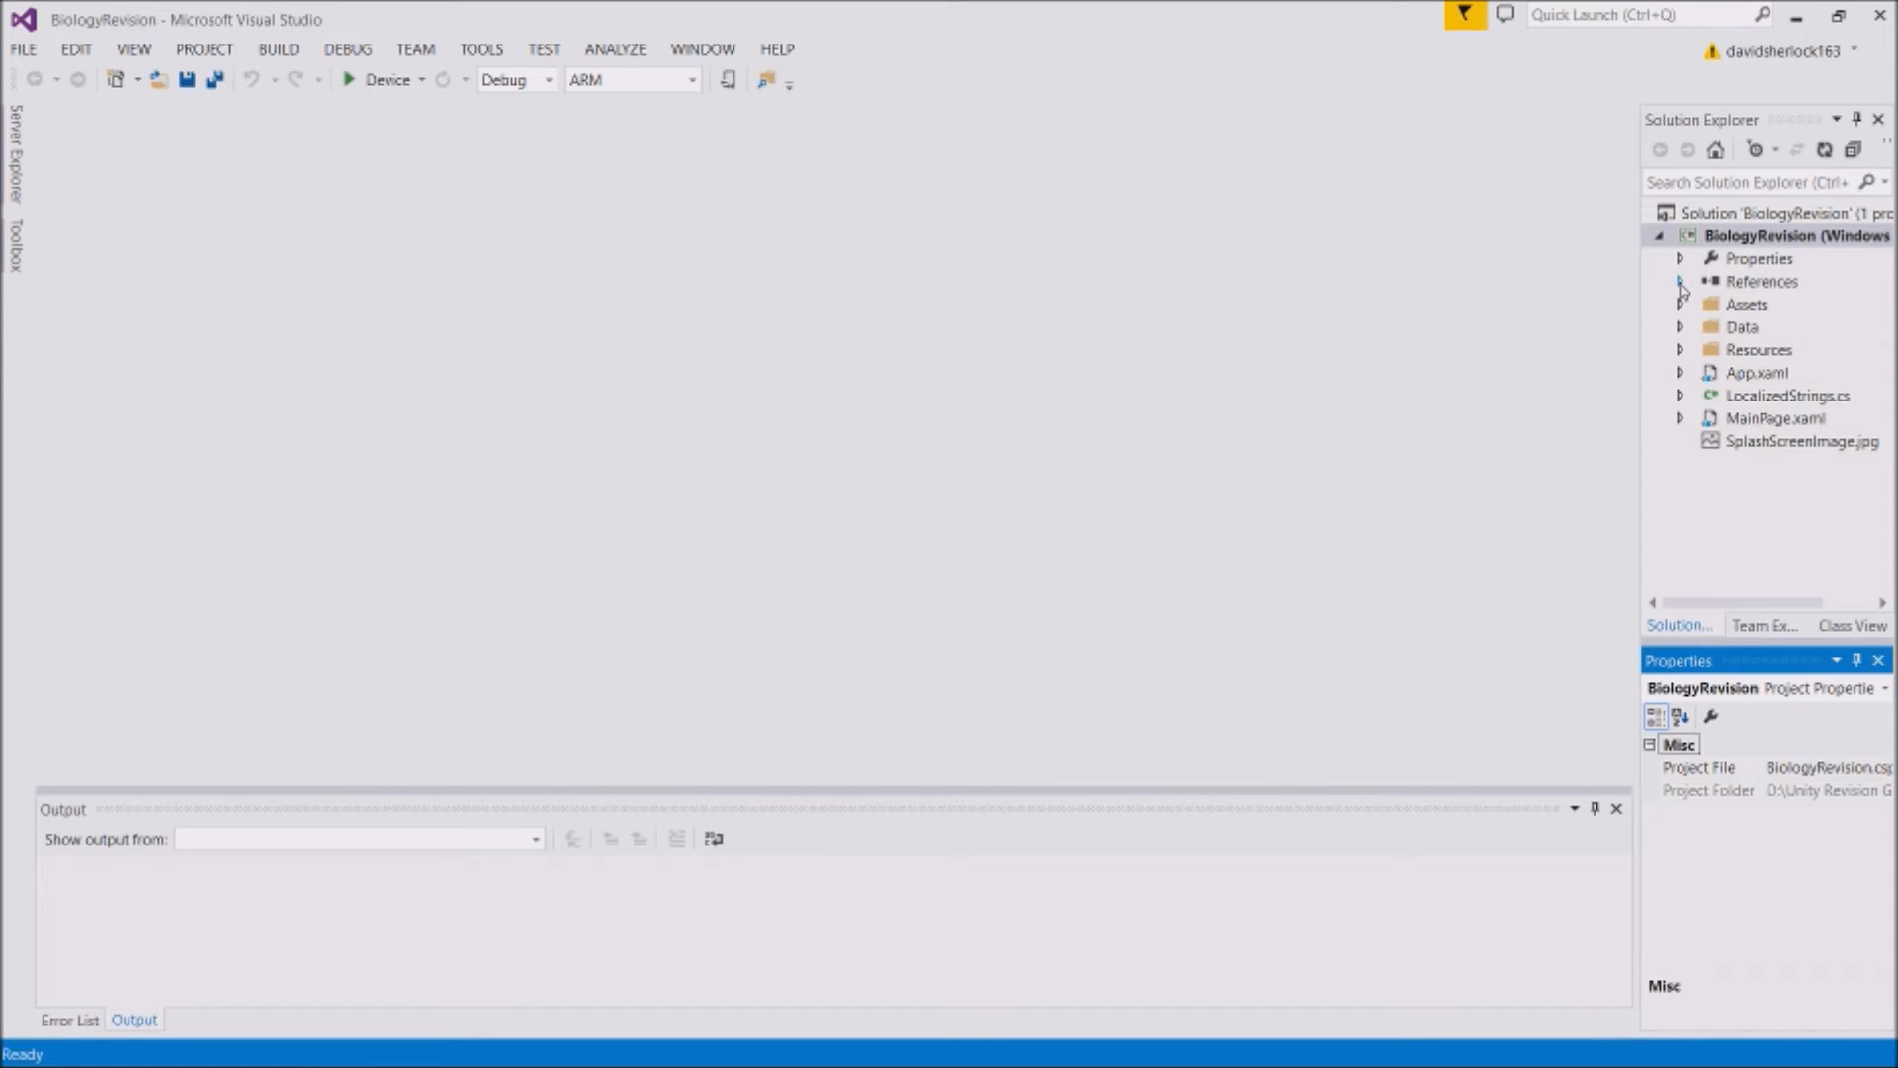
Expand BiologyRevision's References in Solution Explorer and right-click References to add a reference
{"action": "left_click", "coordinate": [1681, 281]}
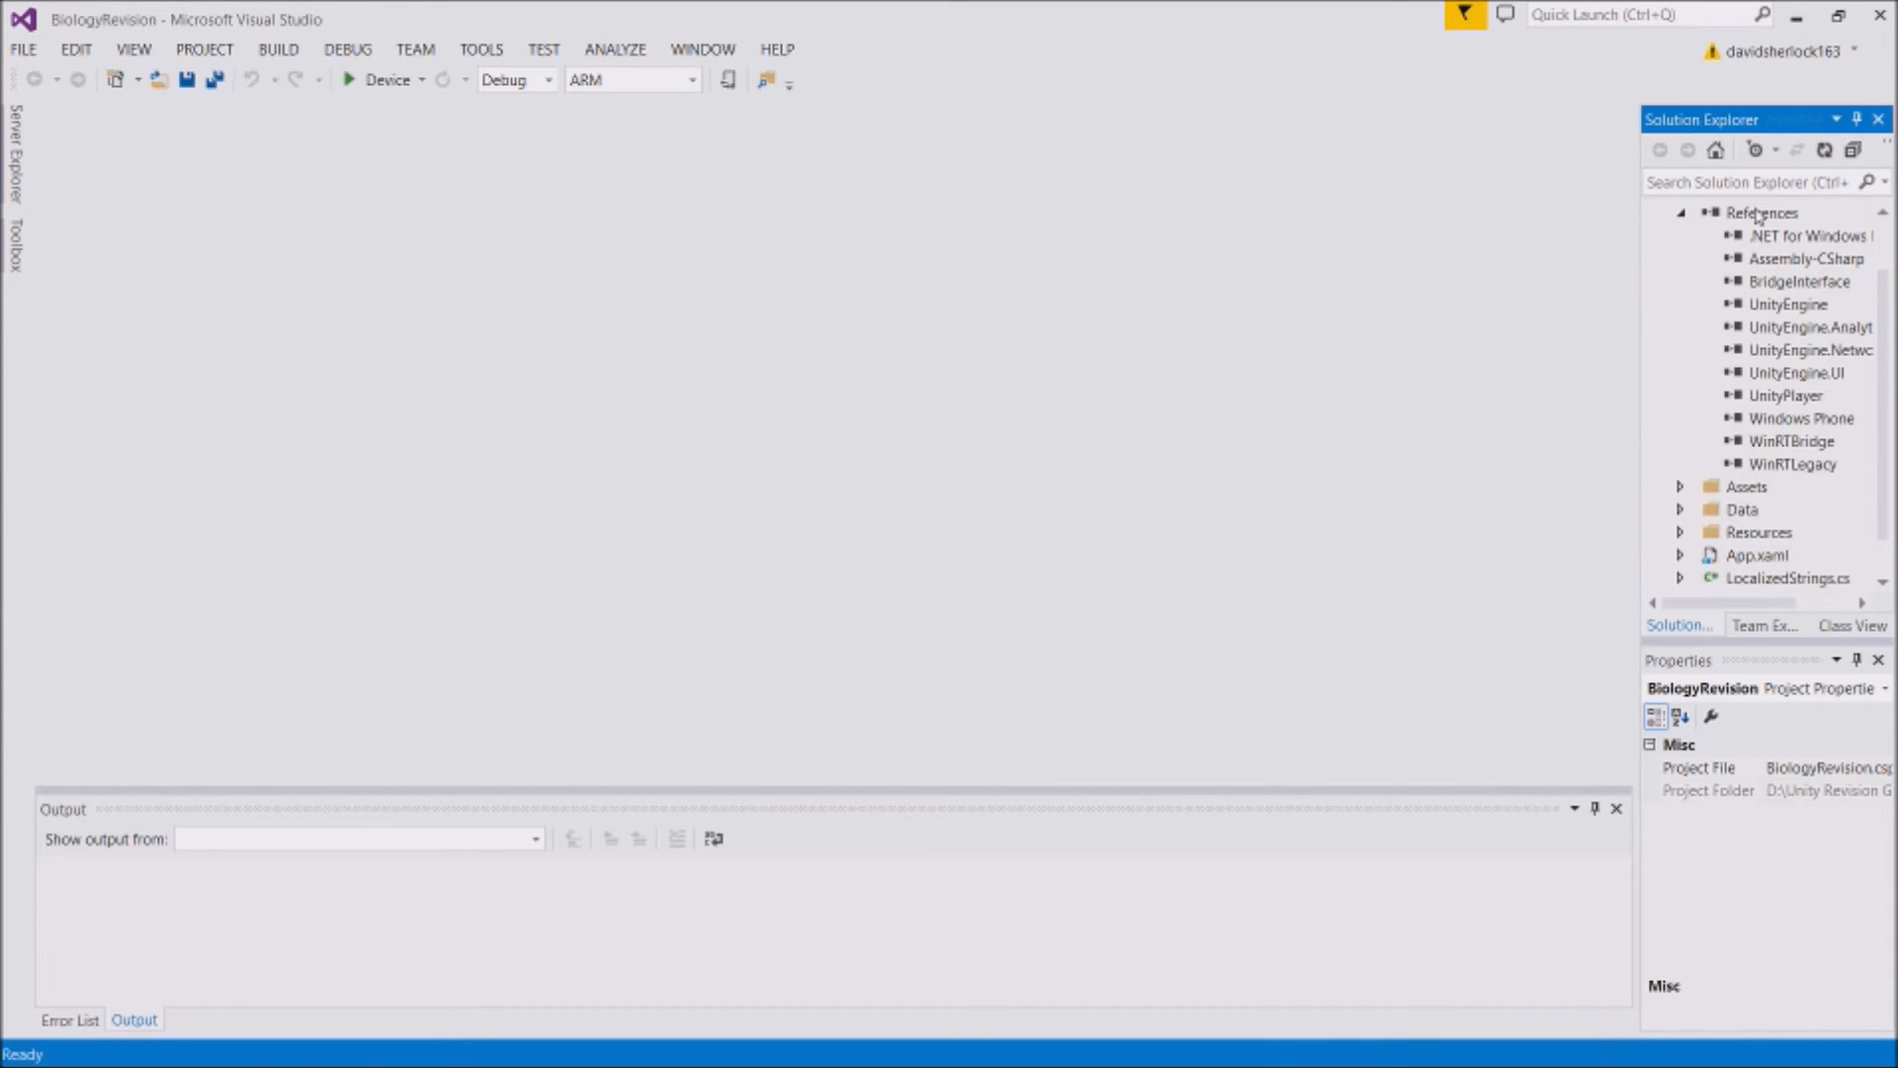
{"action": "left_click", "coordinate": [1759, 211]}
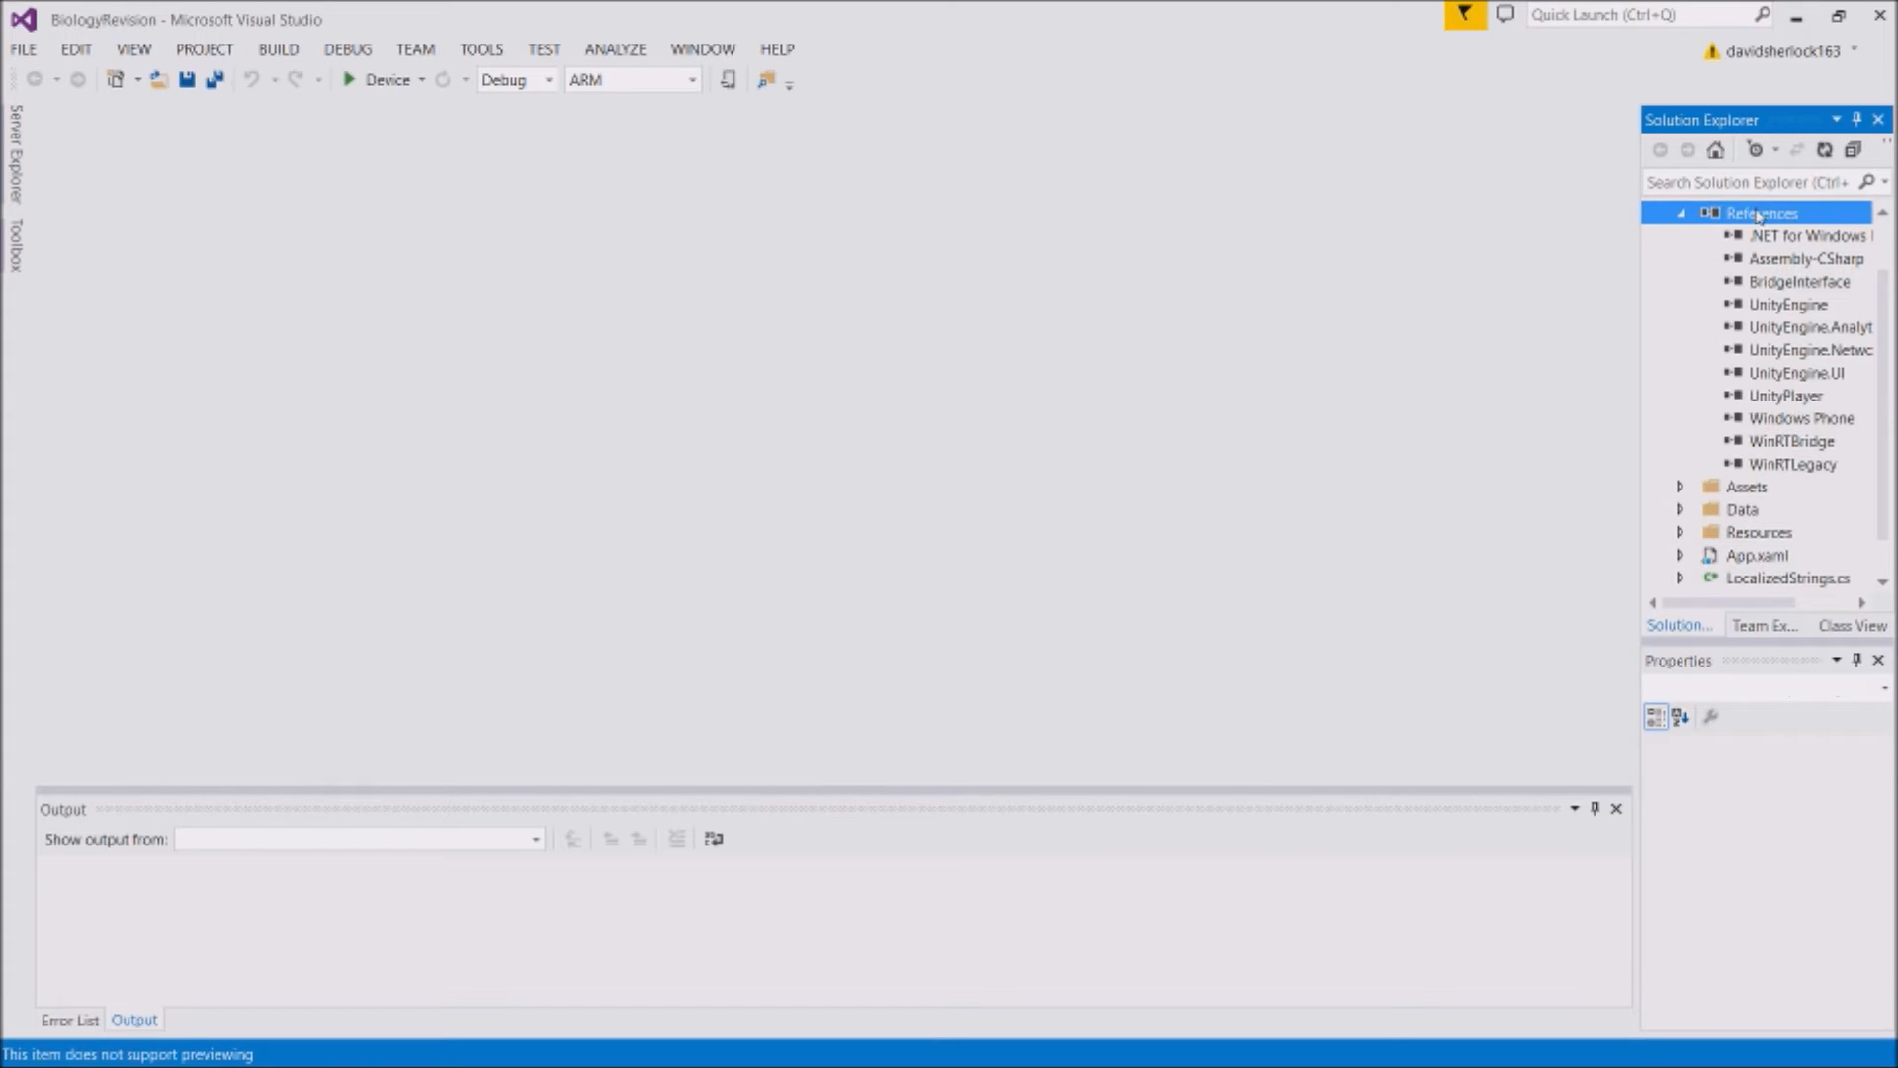
{"action": "right_click", "coordinate": [1759, 211]}
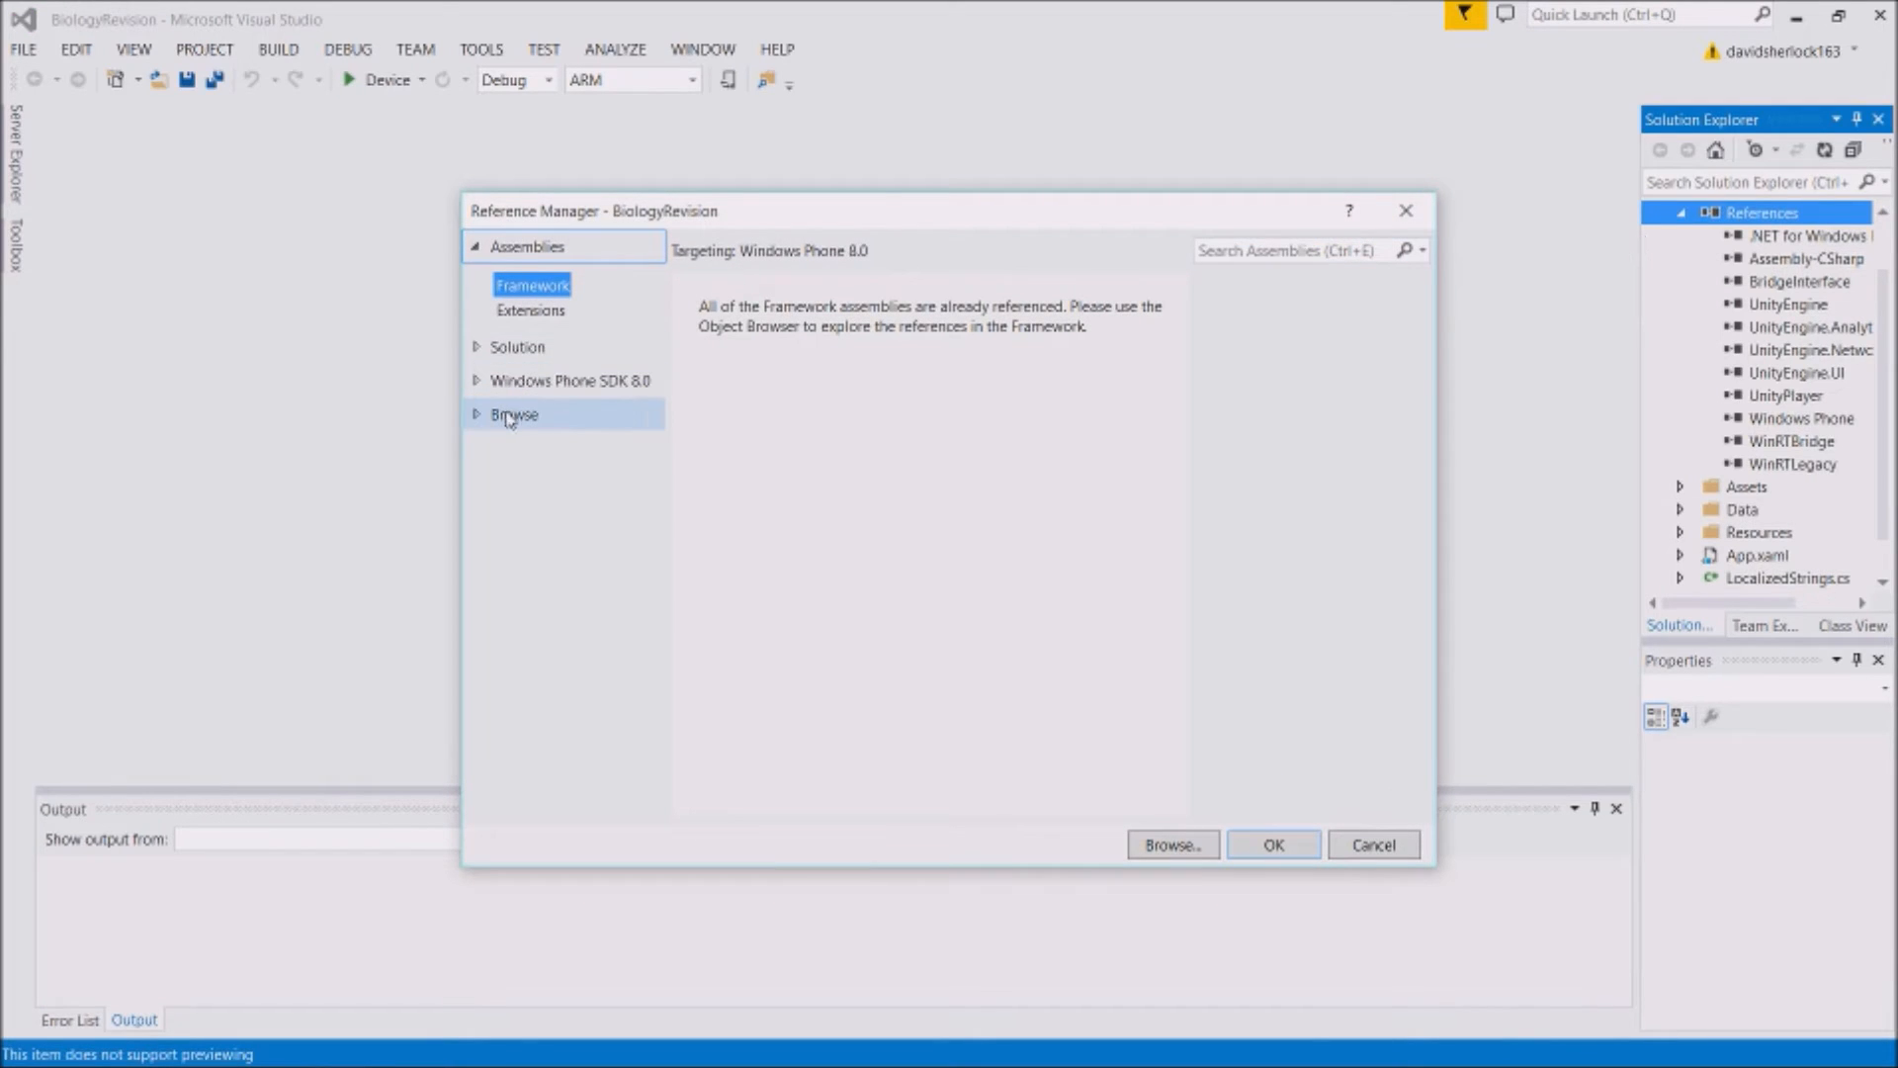
Use Reference Manager's Browse section to open a file picker showing GoogleAds.dll
{"action": "left_click", "coordinate": [513, 414]}
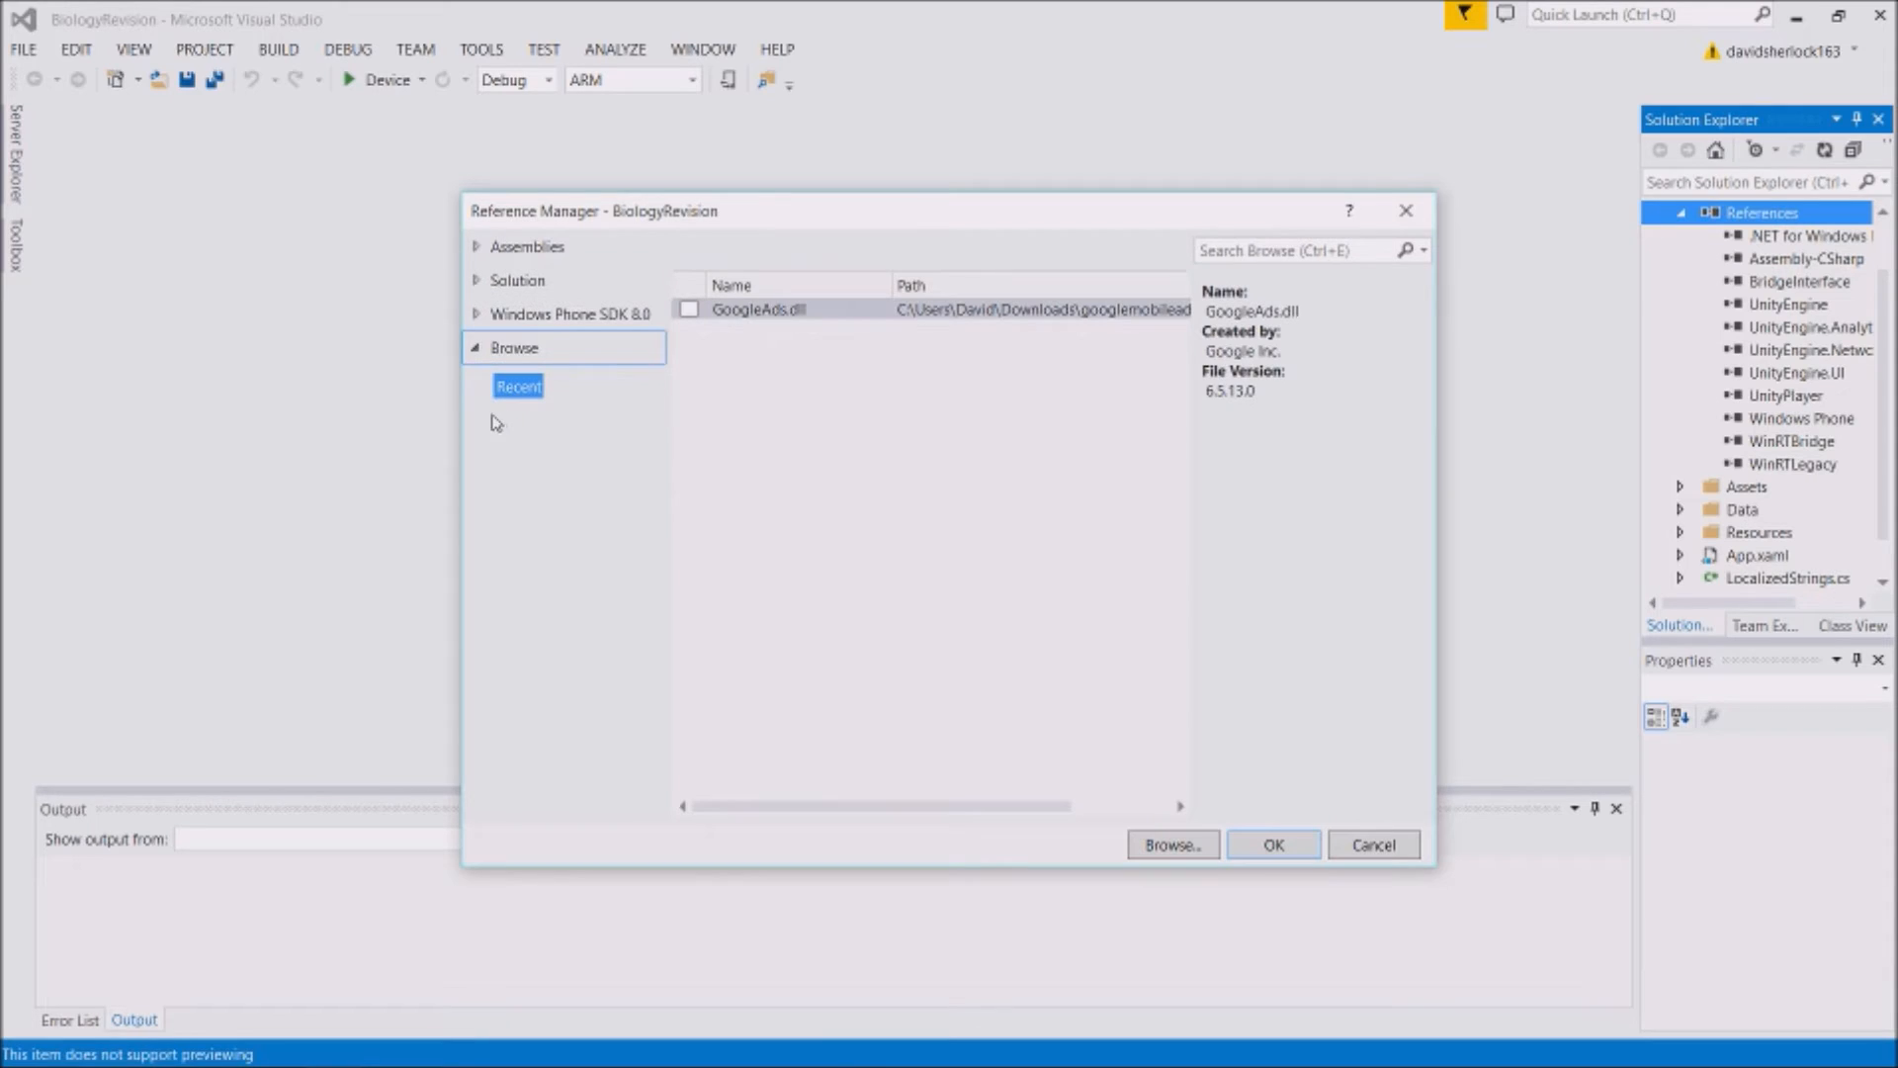
{"action": "mouse_move", "coordinate": [743, 329]}
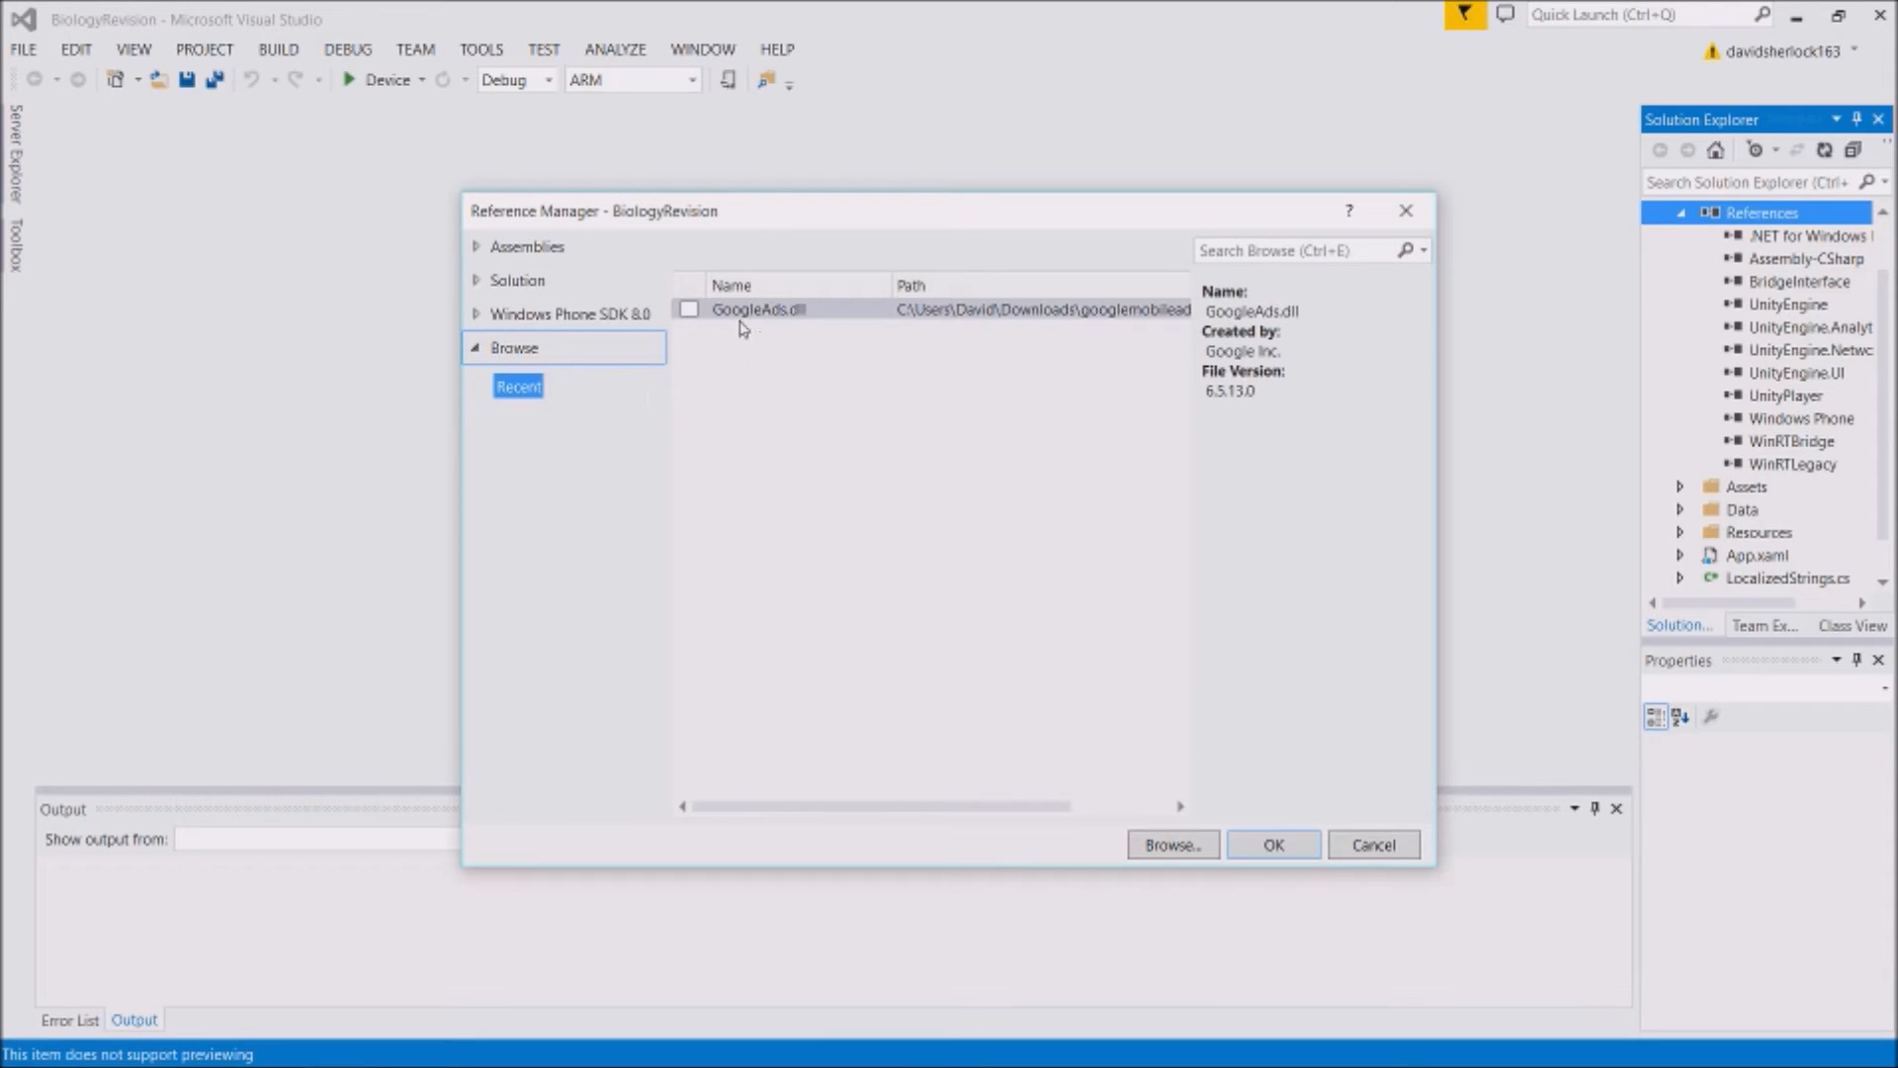
{"action": "mouse_move", "coordinate": [756, 308]}
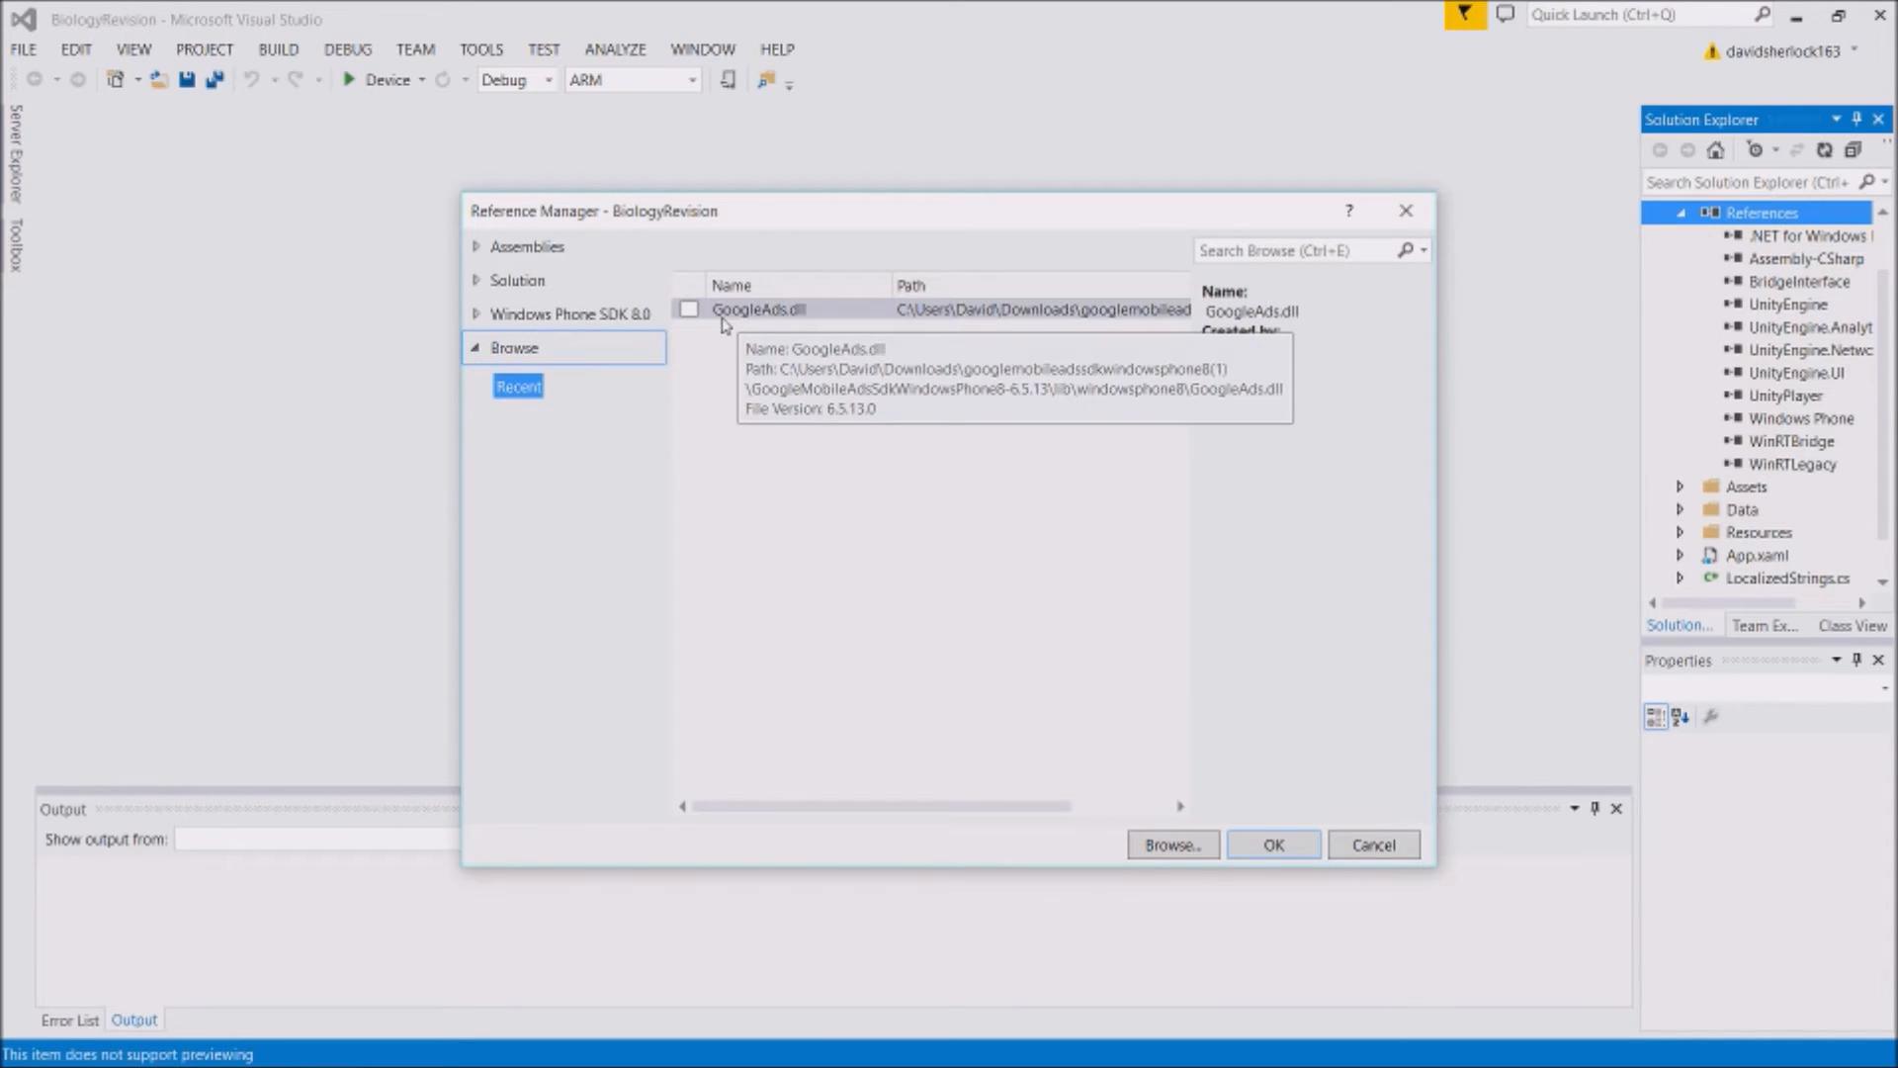
{"action": "mouse_move", "coordinate": [777, 323]}
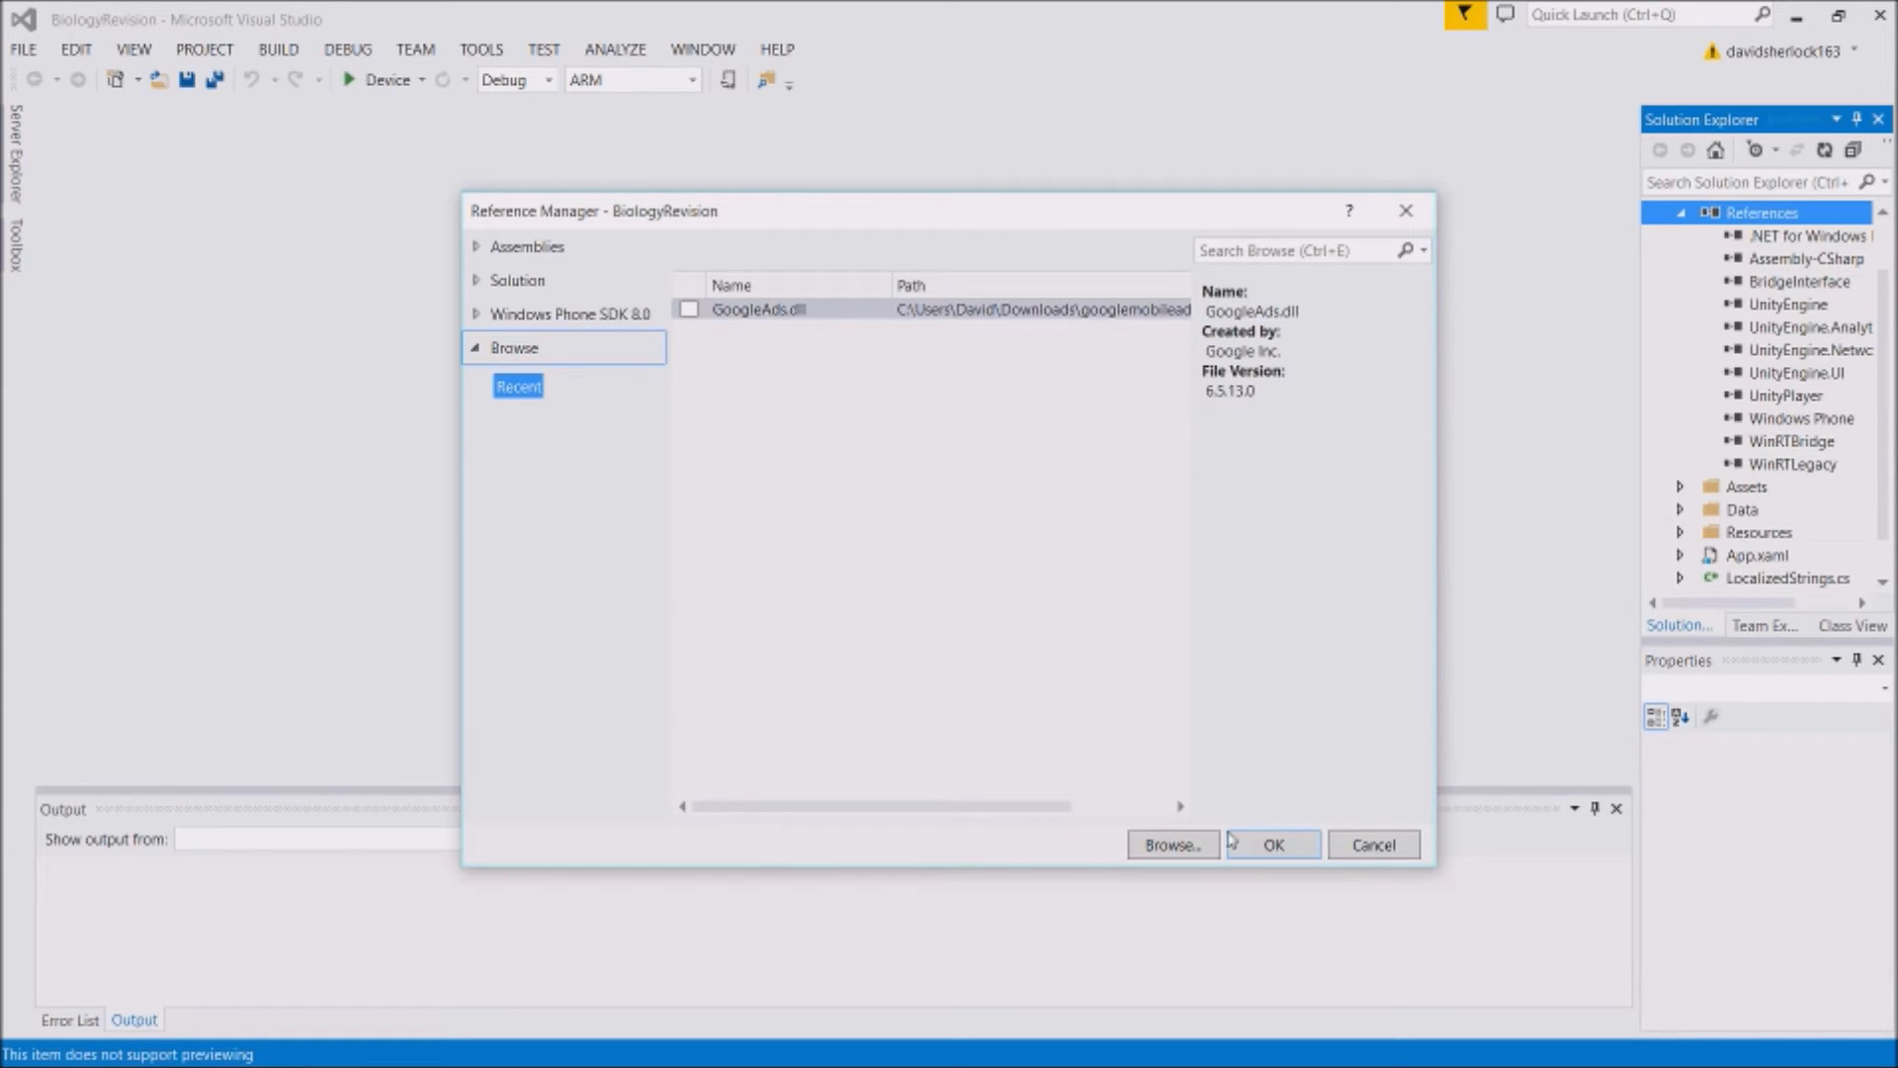
{"action": "left_click", "coordinate": [1170, 844]}
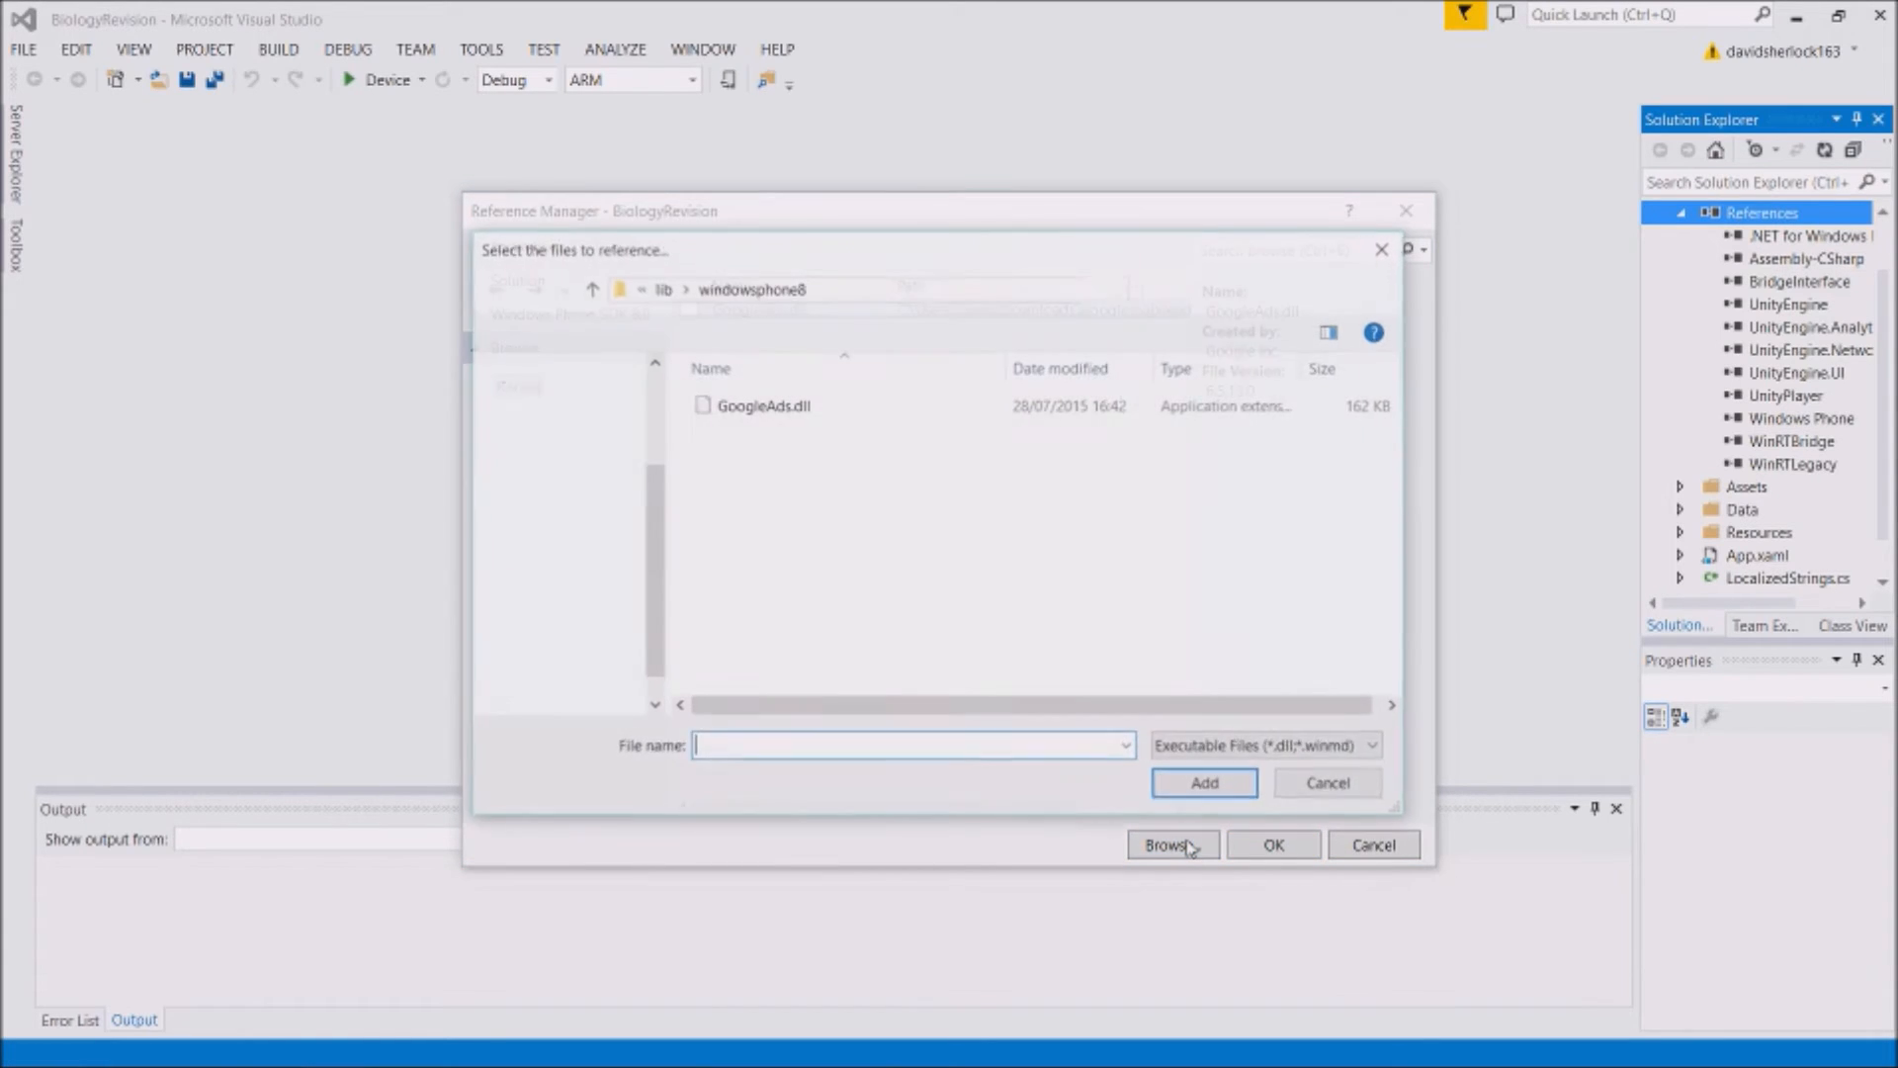
Pick GoogleAds.dll from the windowsphone8 folder and add it to Reference Manager
{"action": "left_click", "coordinate": [1170, 844]}
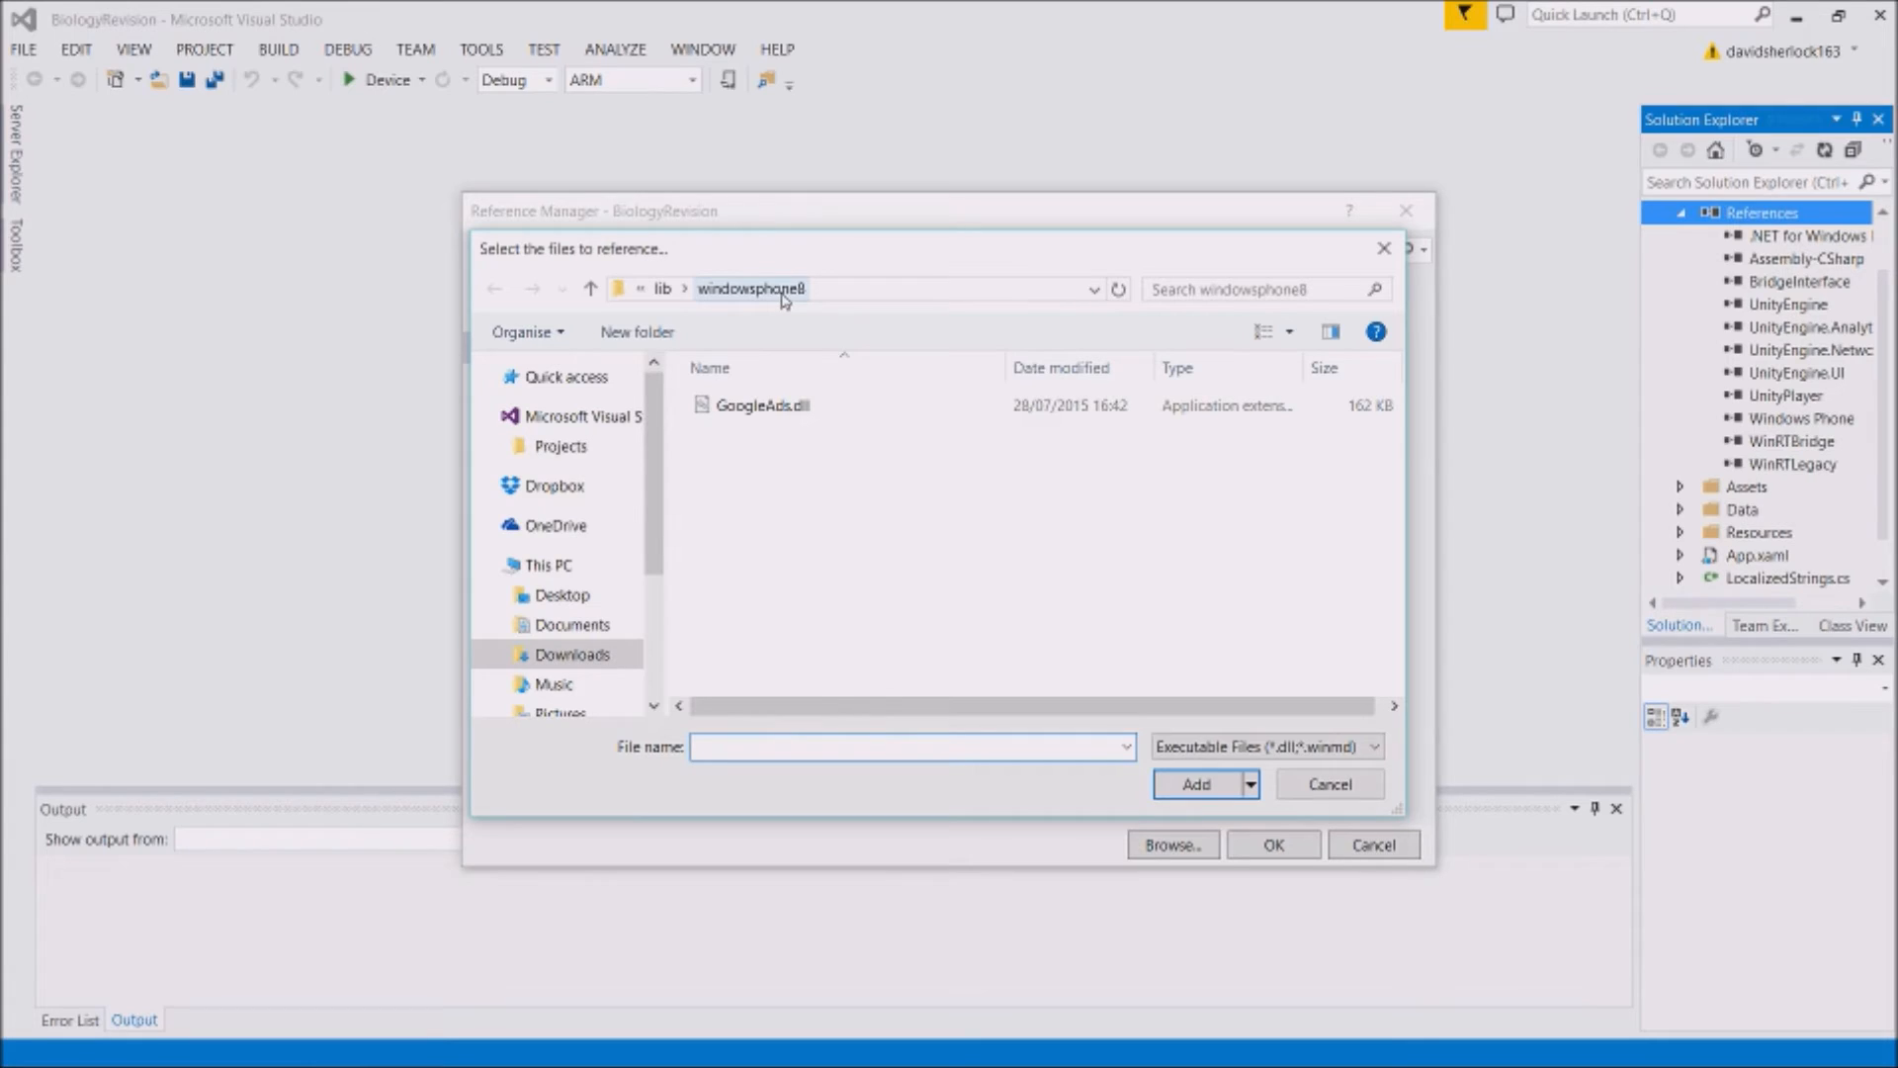
{"action": "mouse_move", "coordinate": [783, 446]}
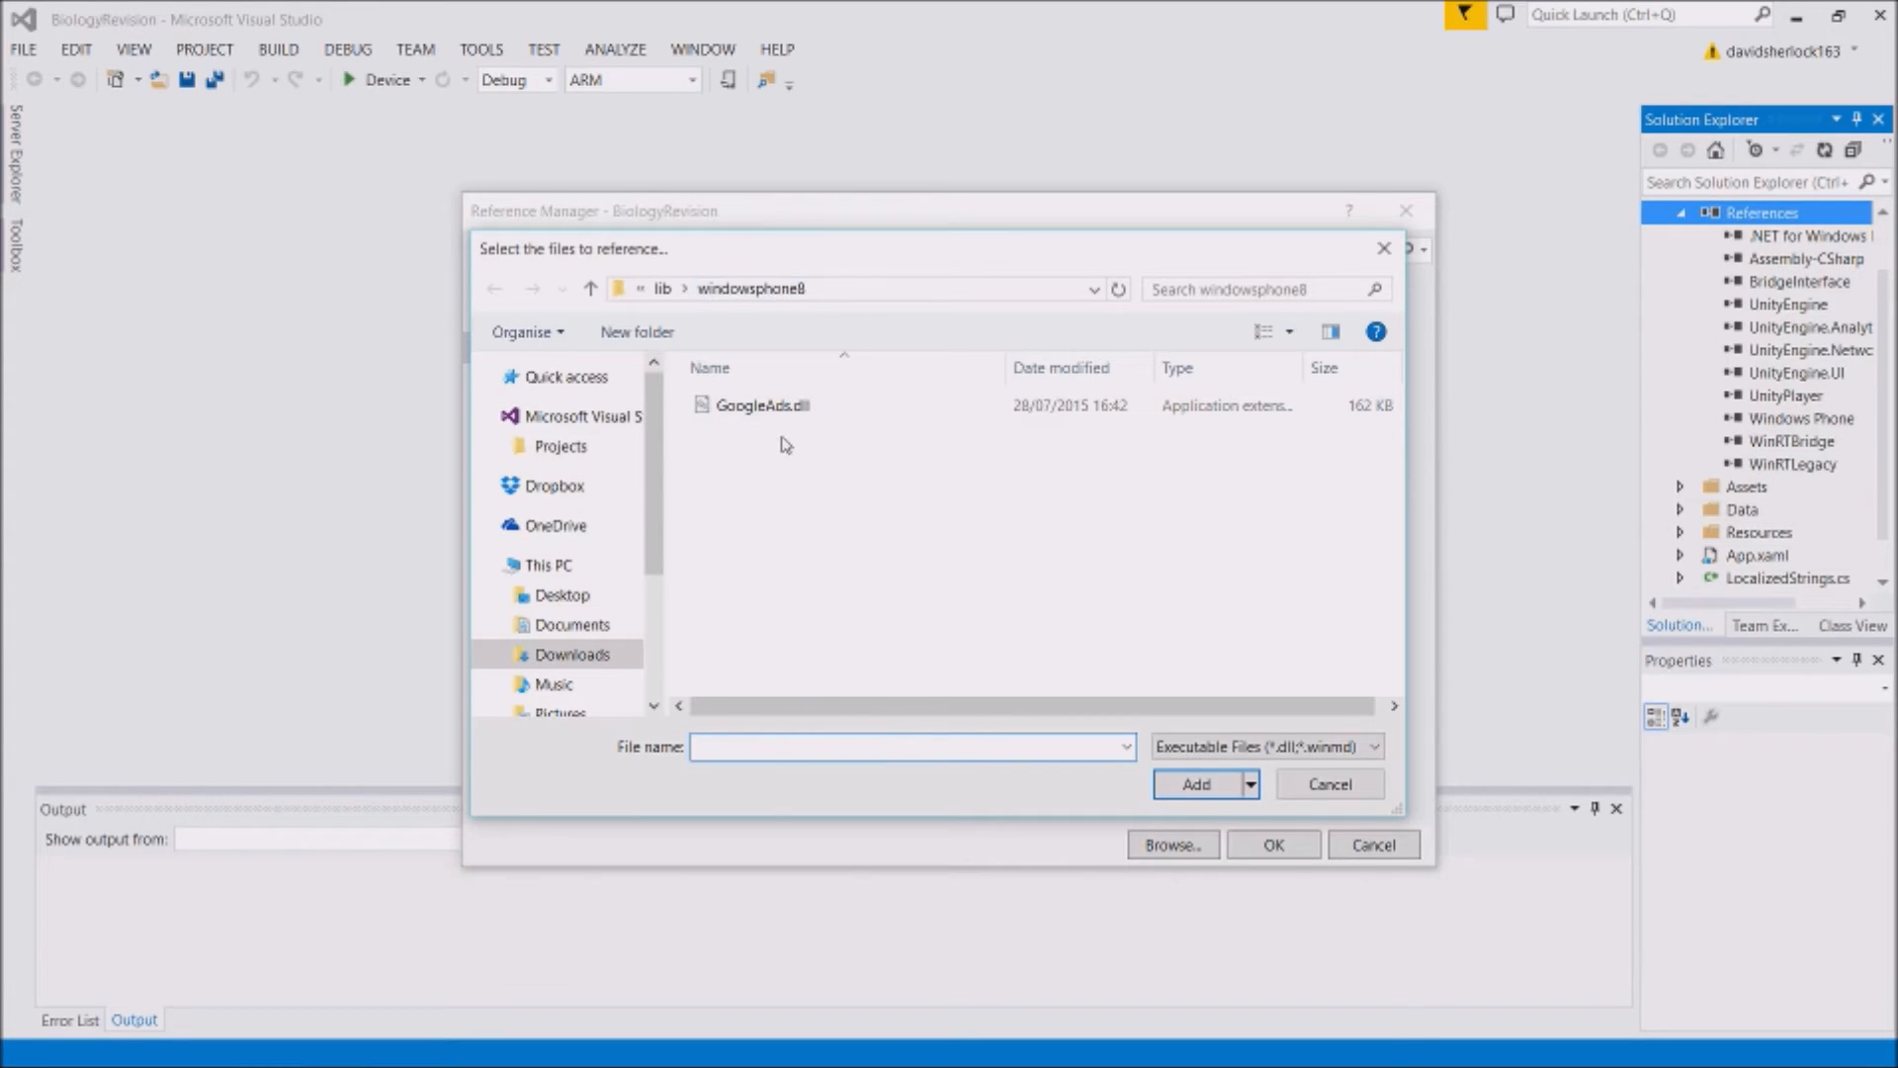
{"action": "left_click", "coordinate": [762, 404]}
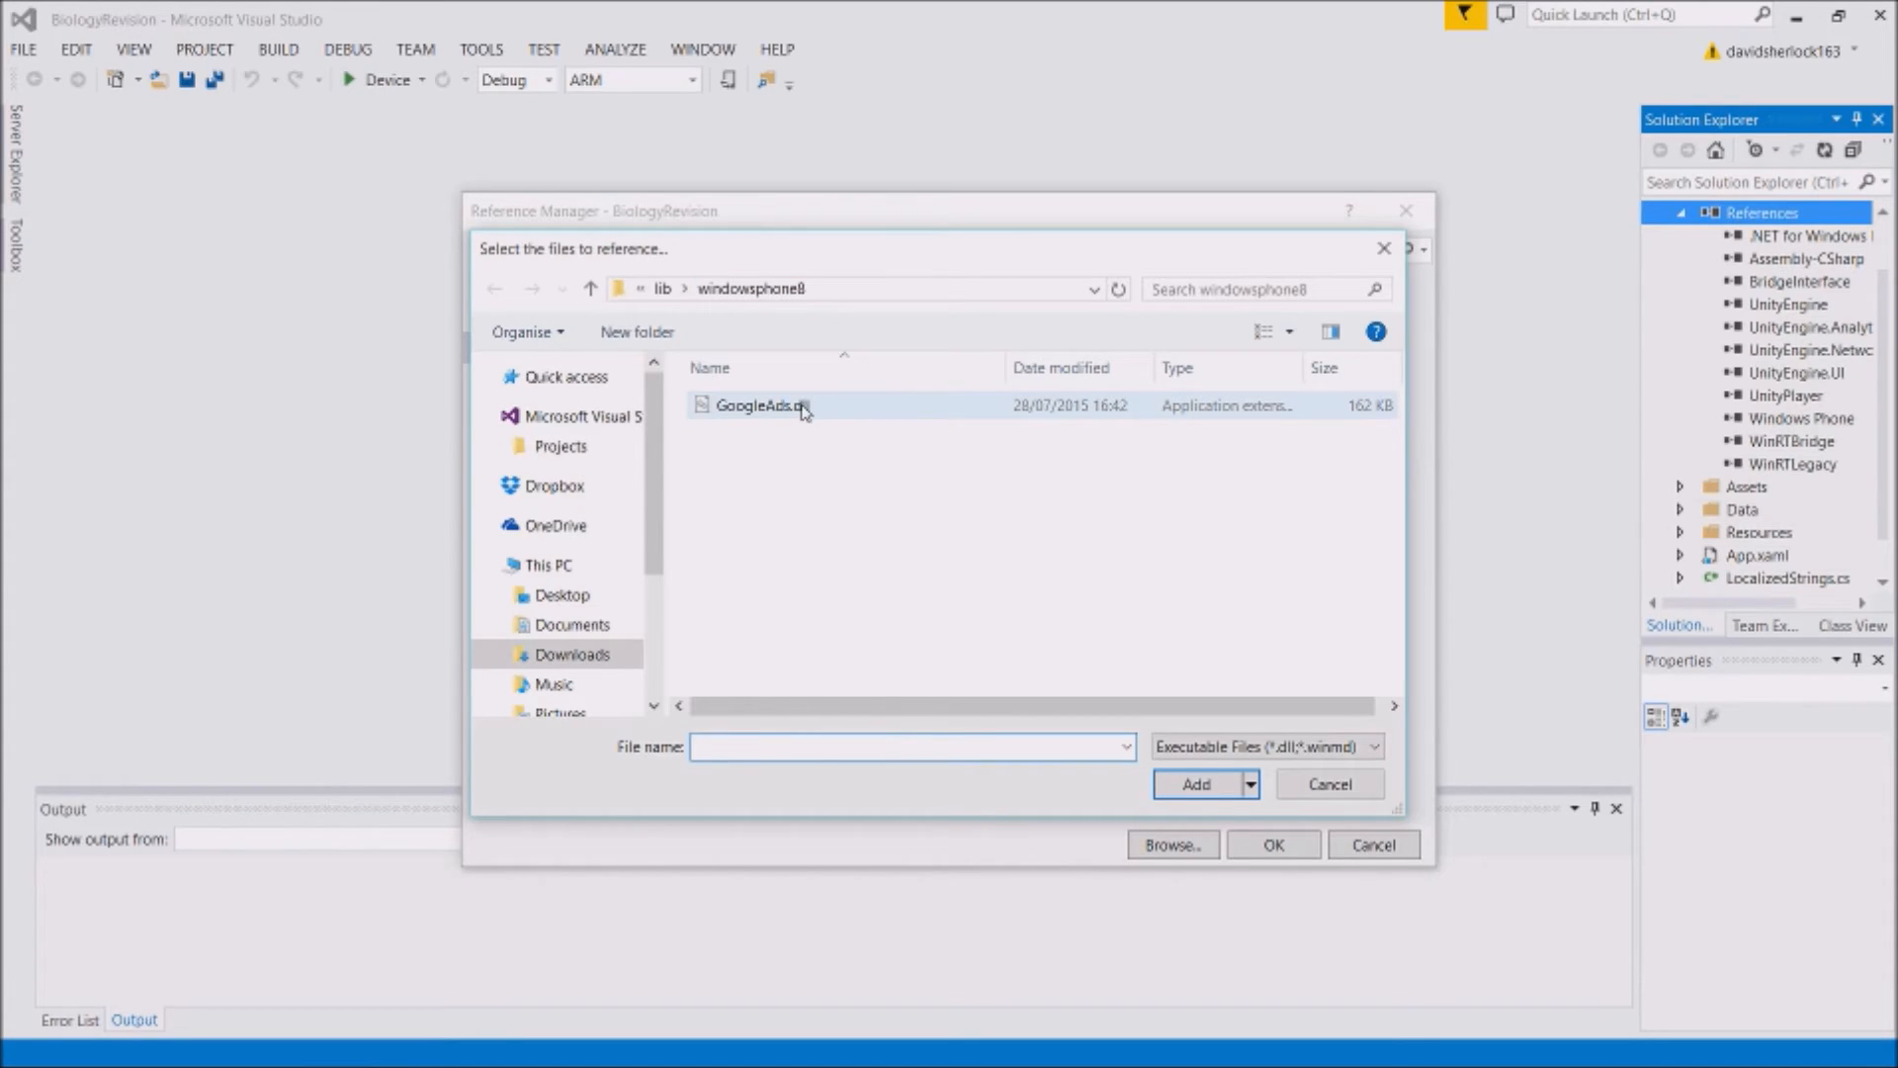
{"action": "left_click", "coordinate": [1195, 783]}
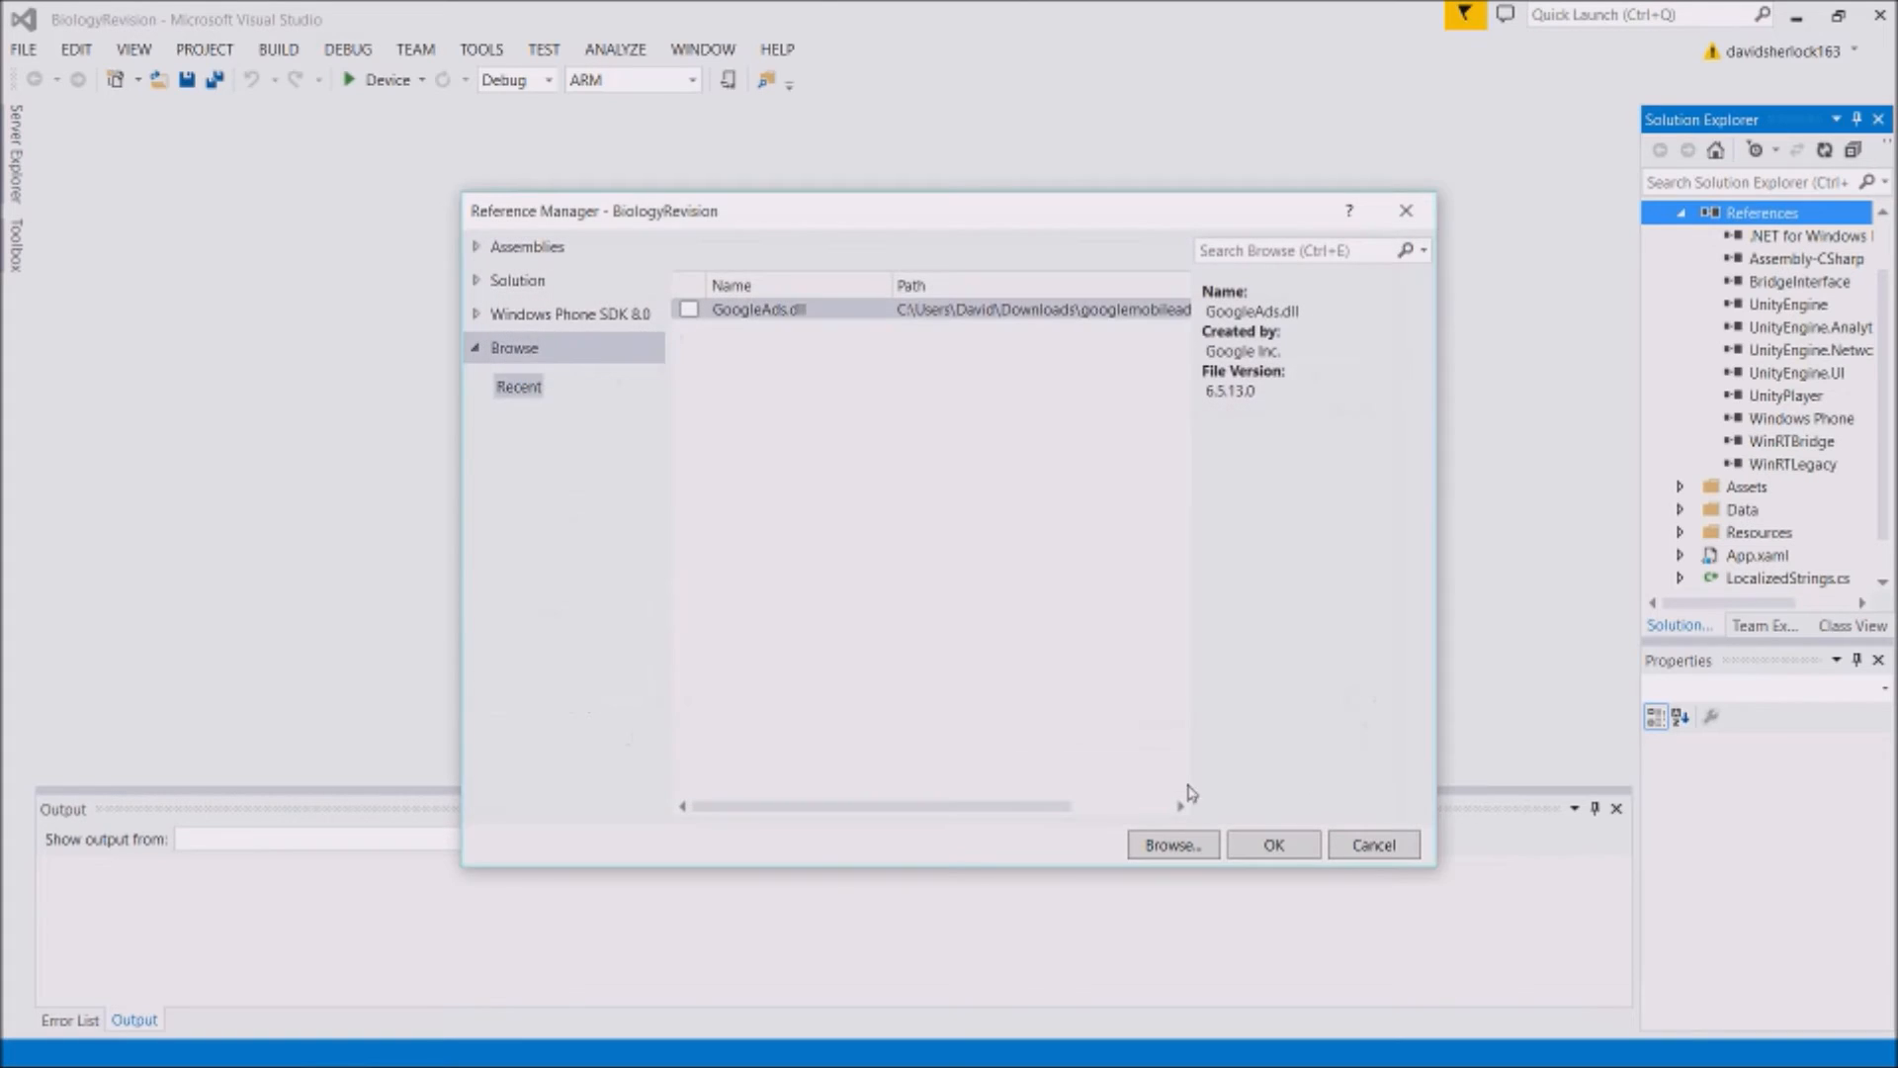
{"action": "mouse_move", "coordinate": [757, 309]}
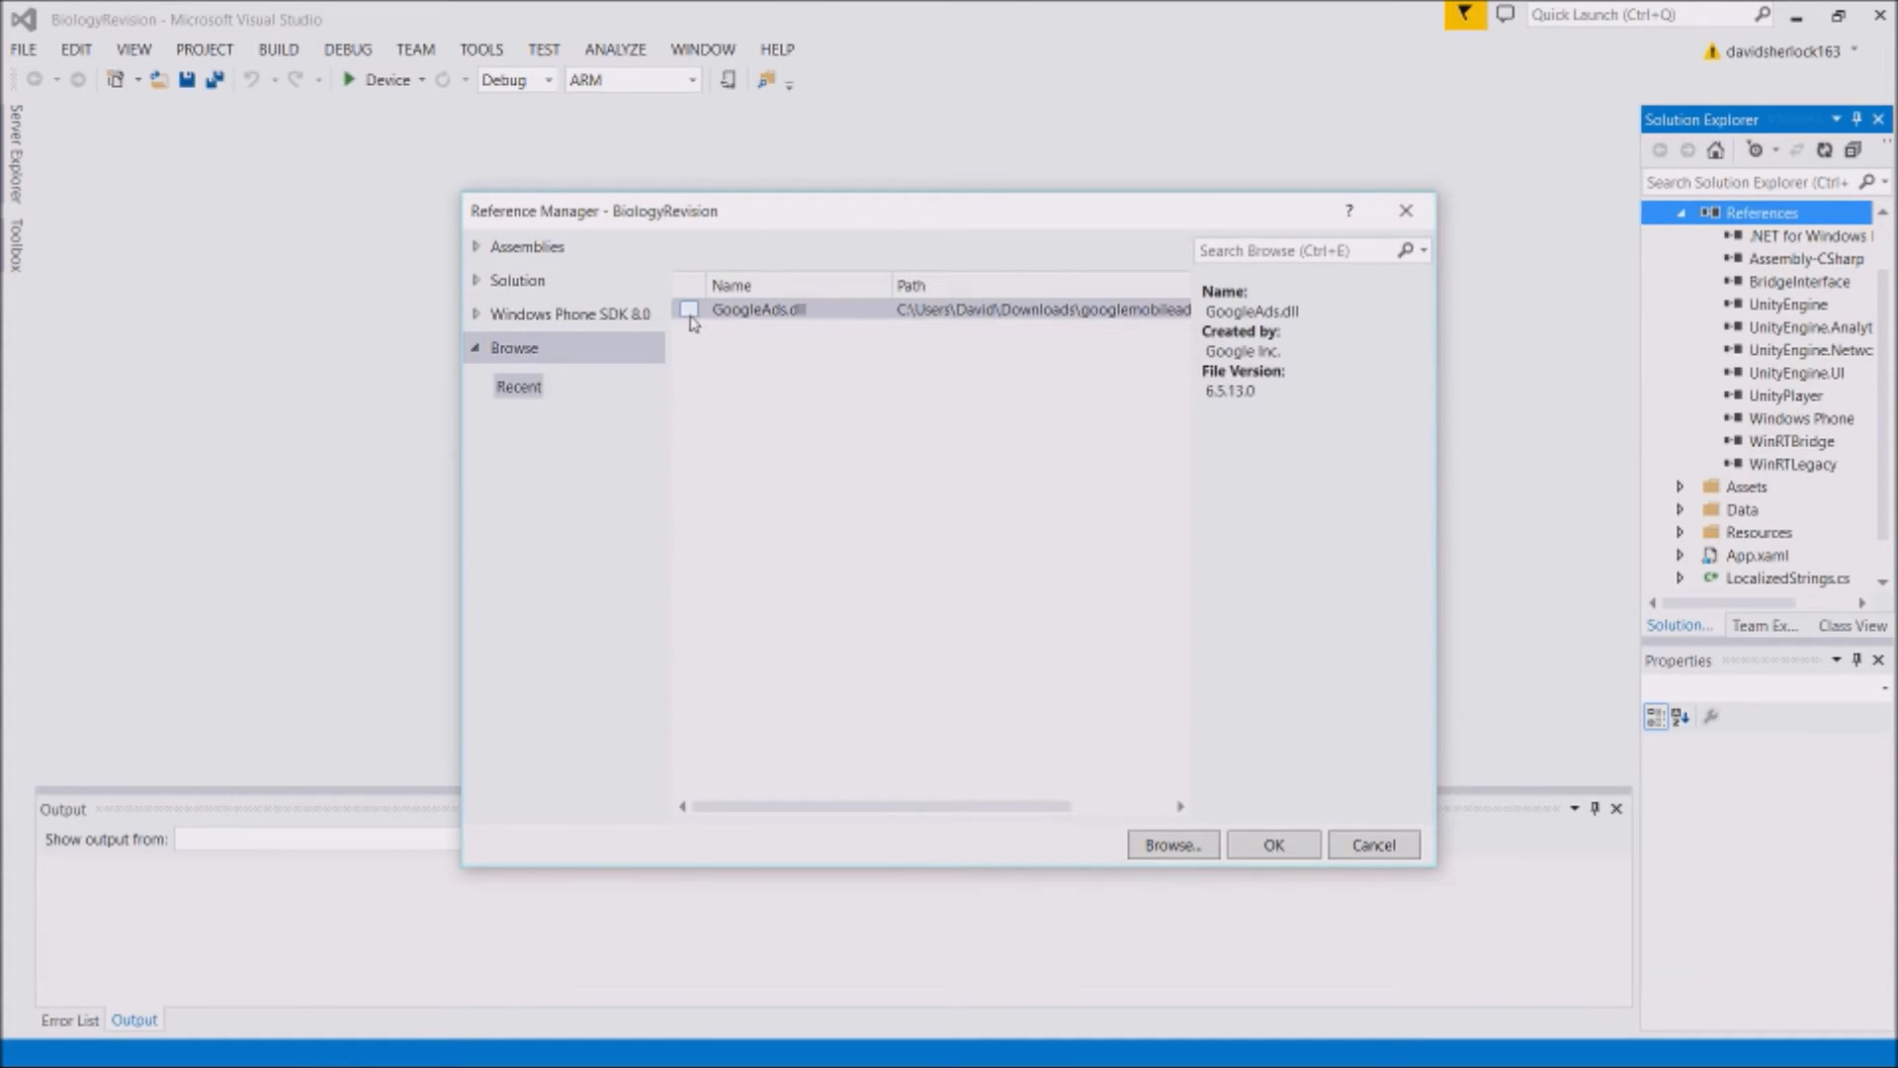
Tick GoogleAds.dll in Reference Manager and confirm with OK
{"action": "left_click", "coordinate": [688, 308]}
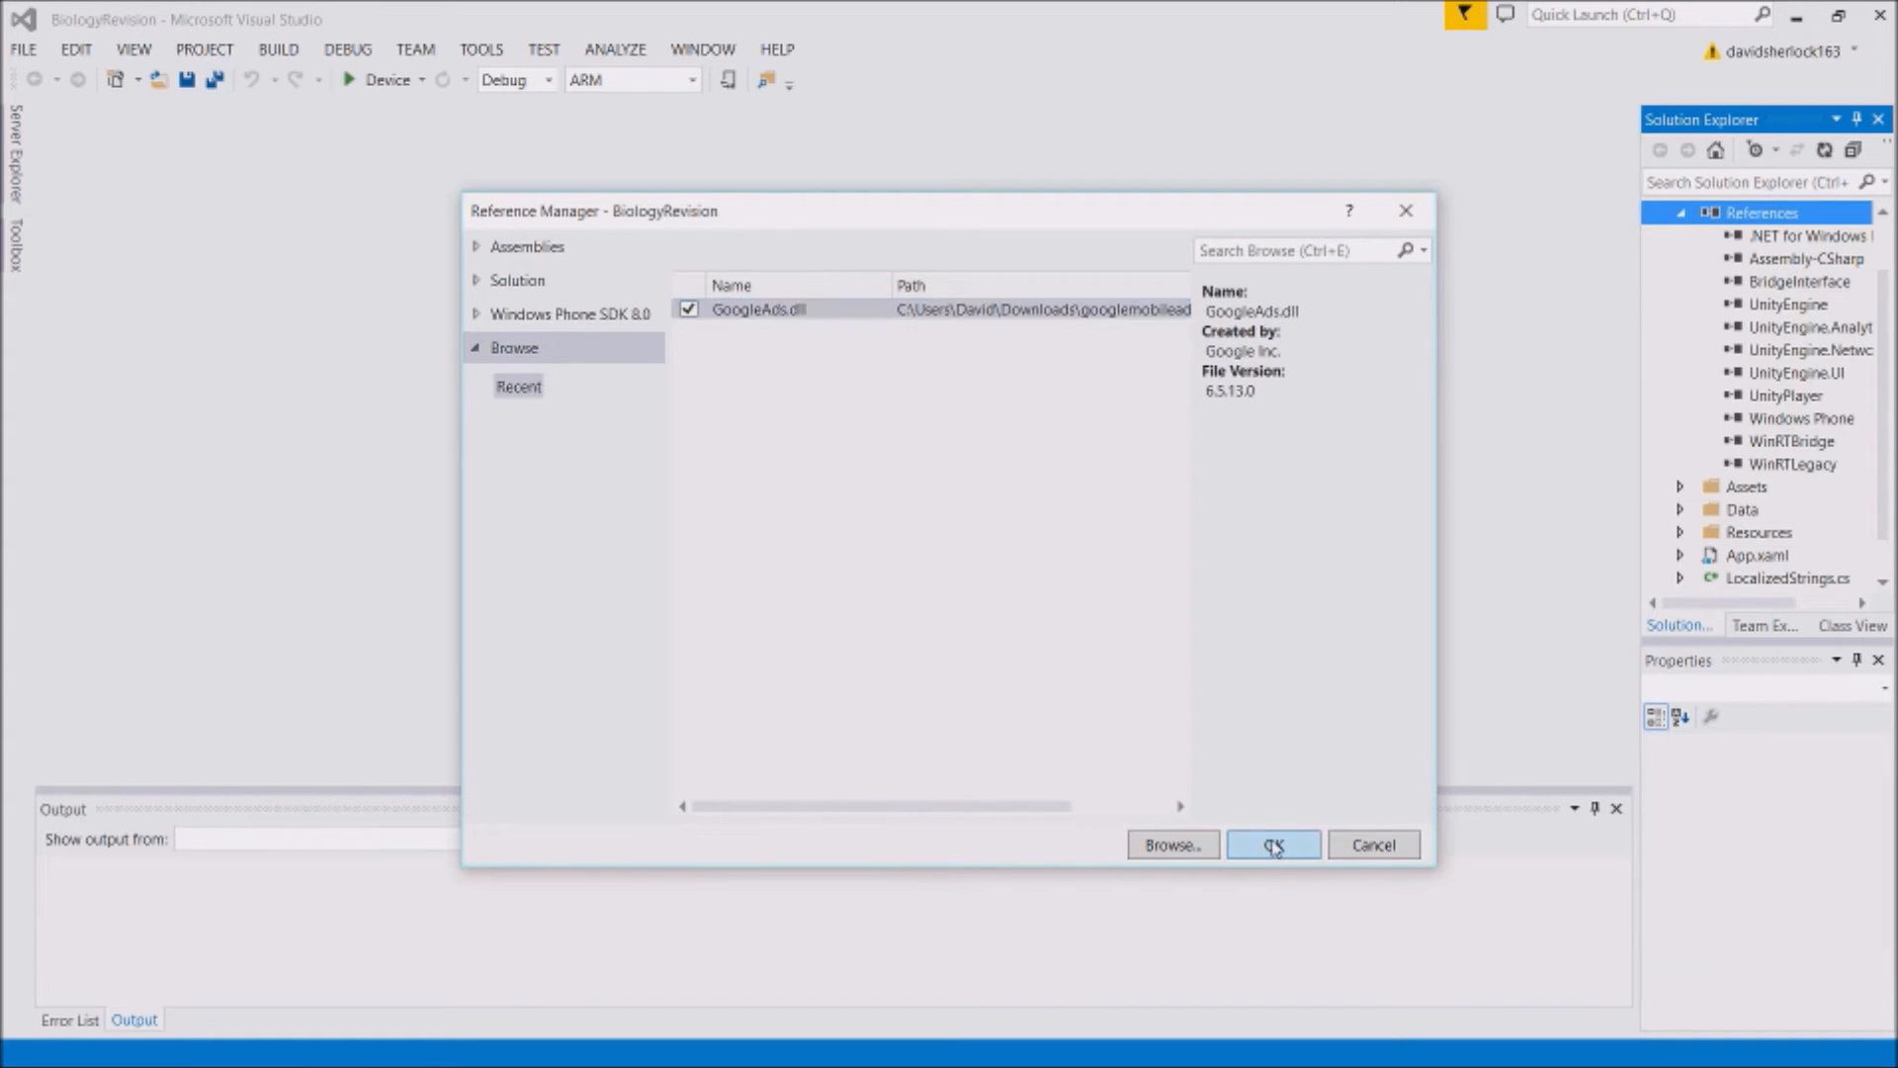
{"action": "left_click", "coordinate": [1272, 844]}
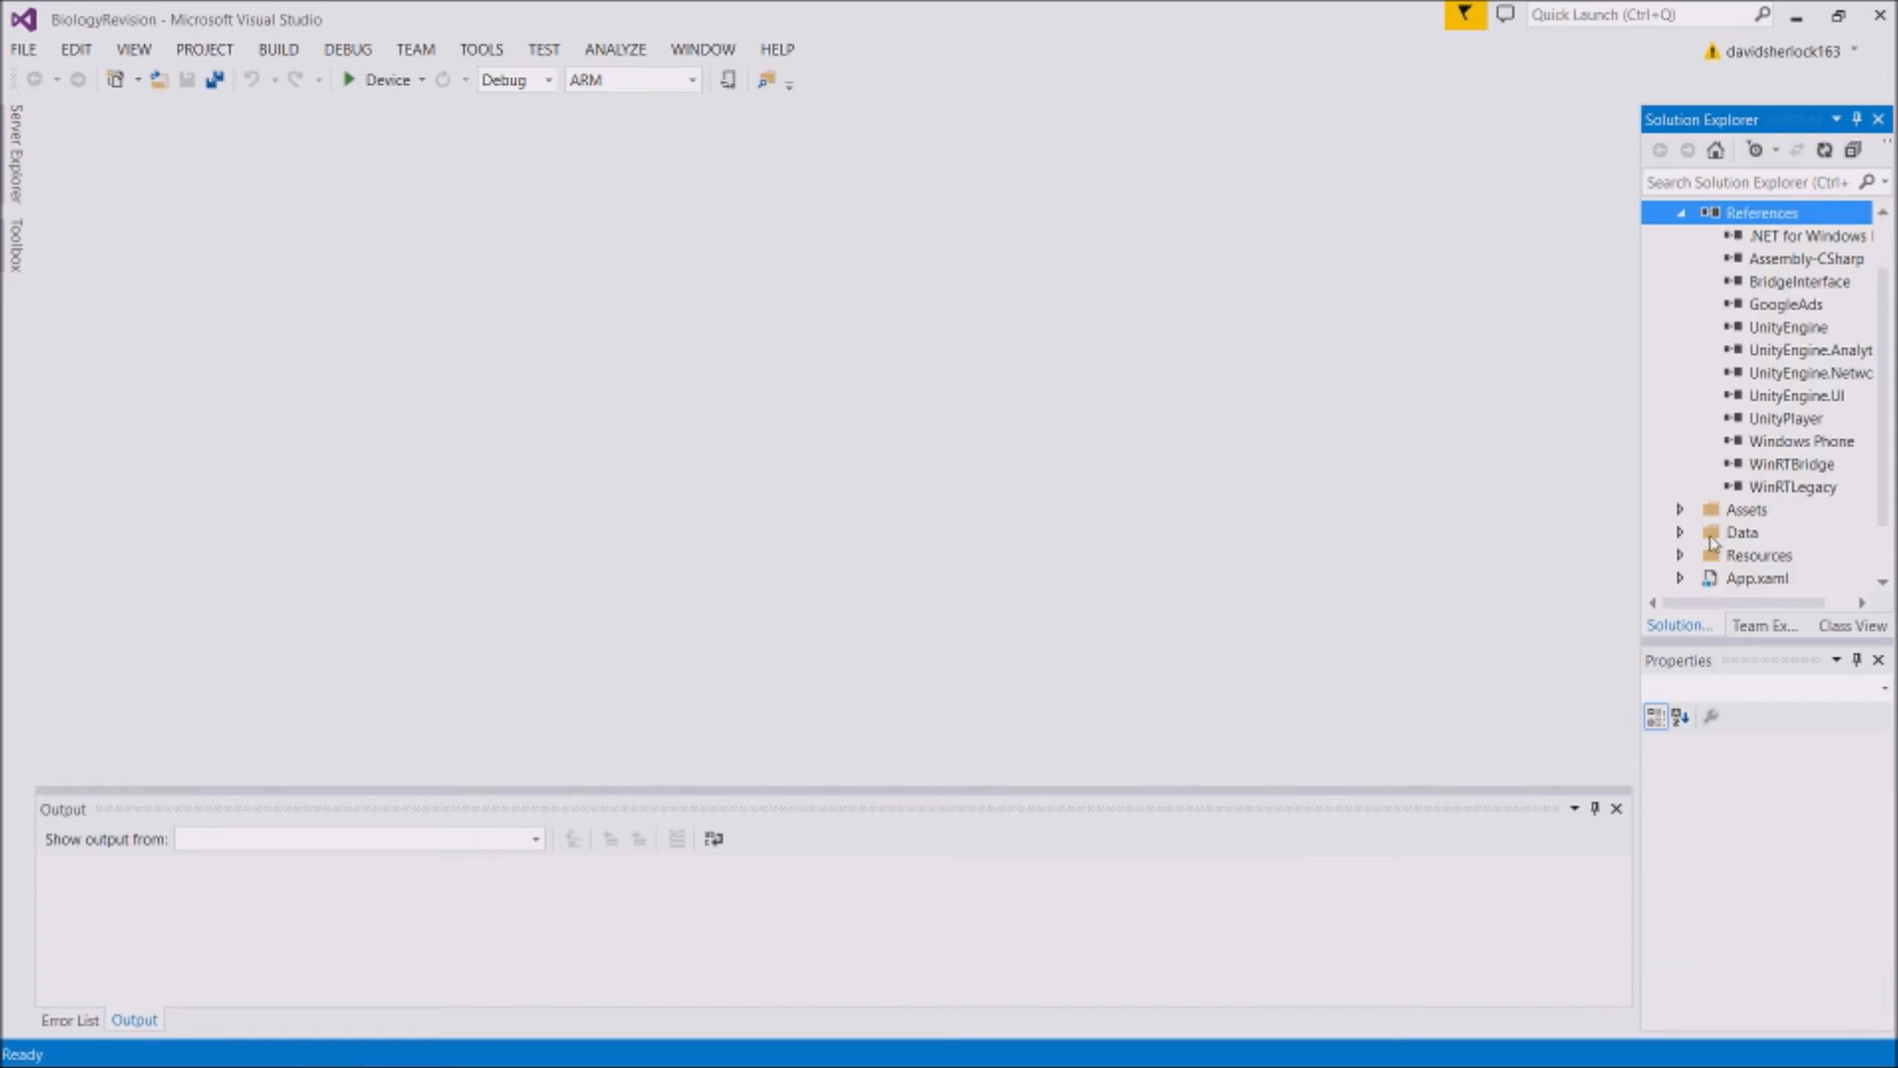
Collapse the References node, then return to the AdMob guide in Firefox
{"action": "scroll", "scroll_direction": "up", "scroll_amount": 3}
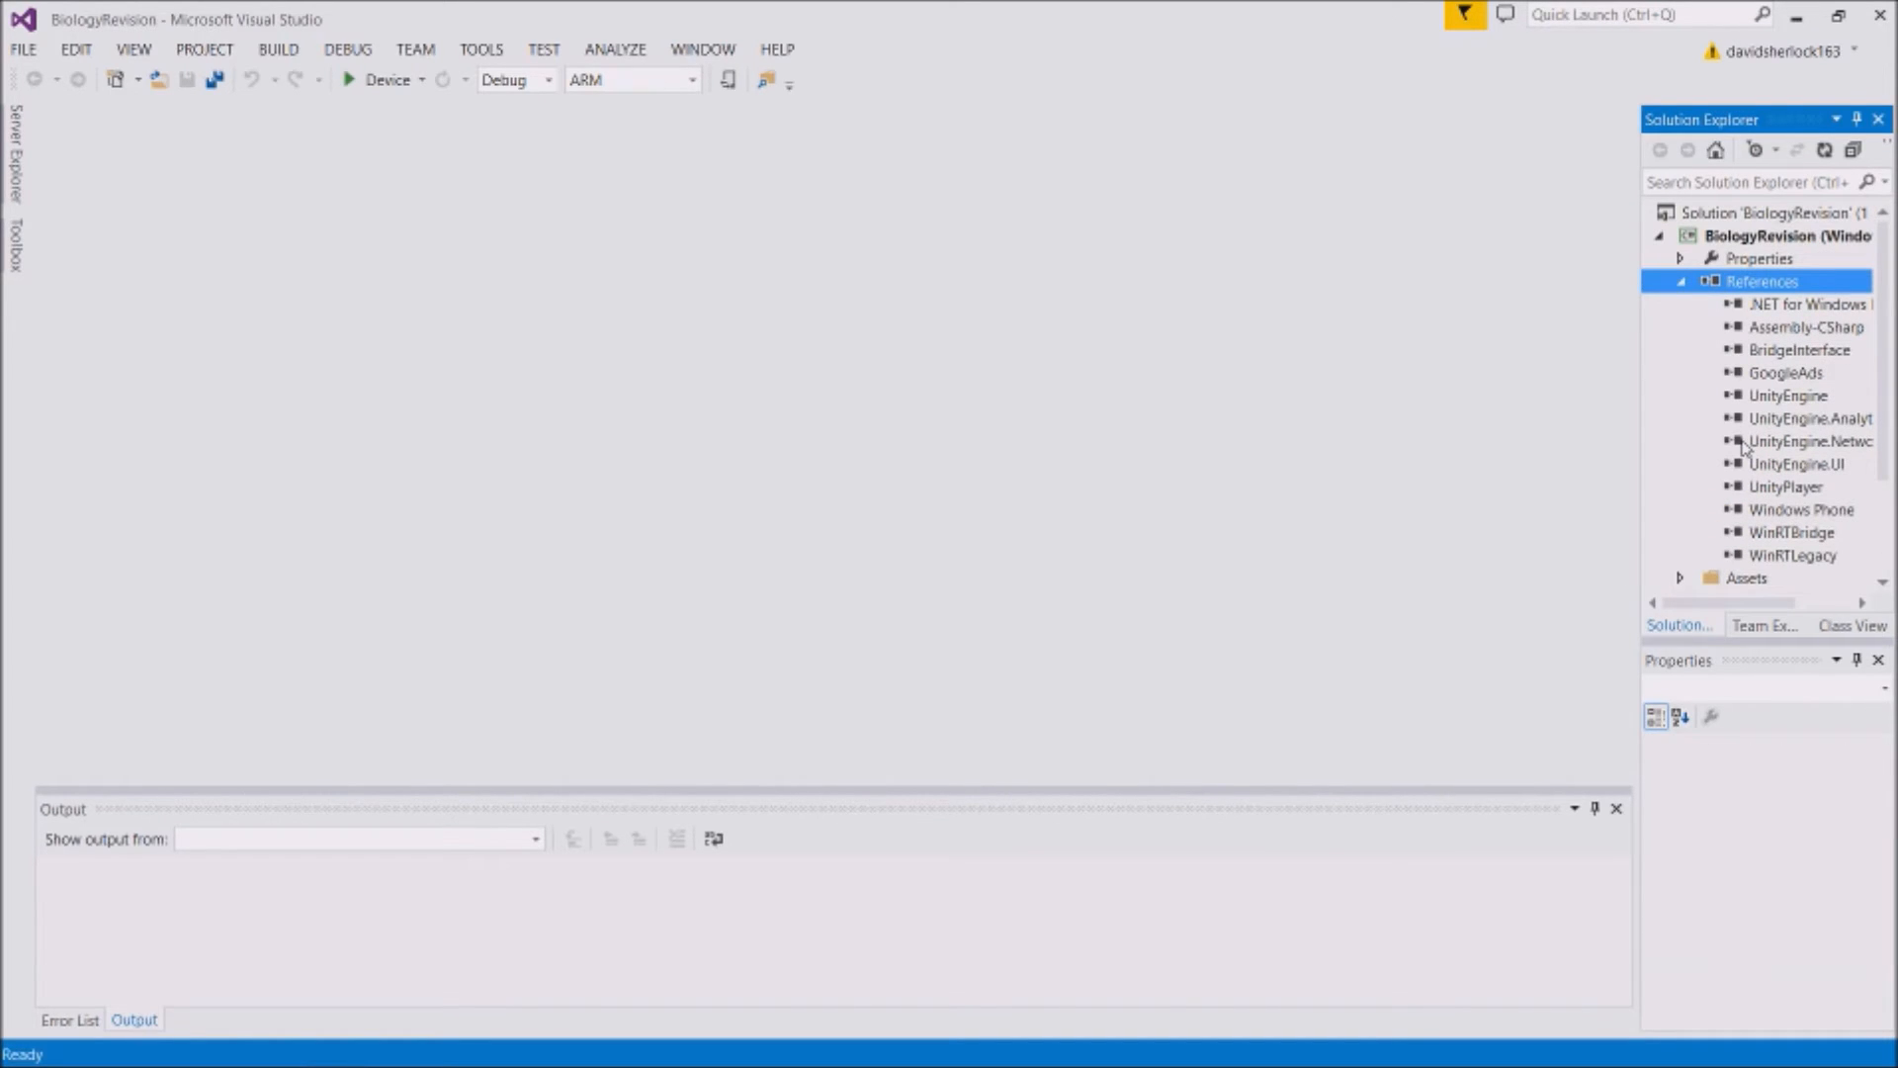
{"action": "left_click", "coordinate": [1680, 281]}
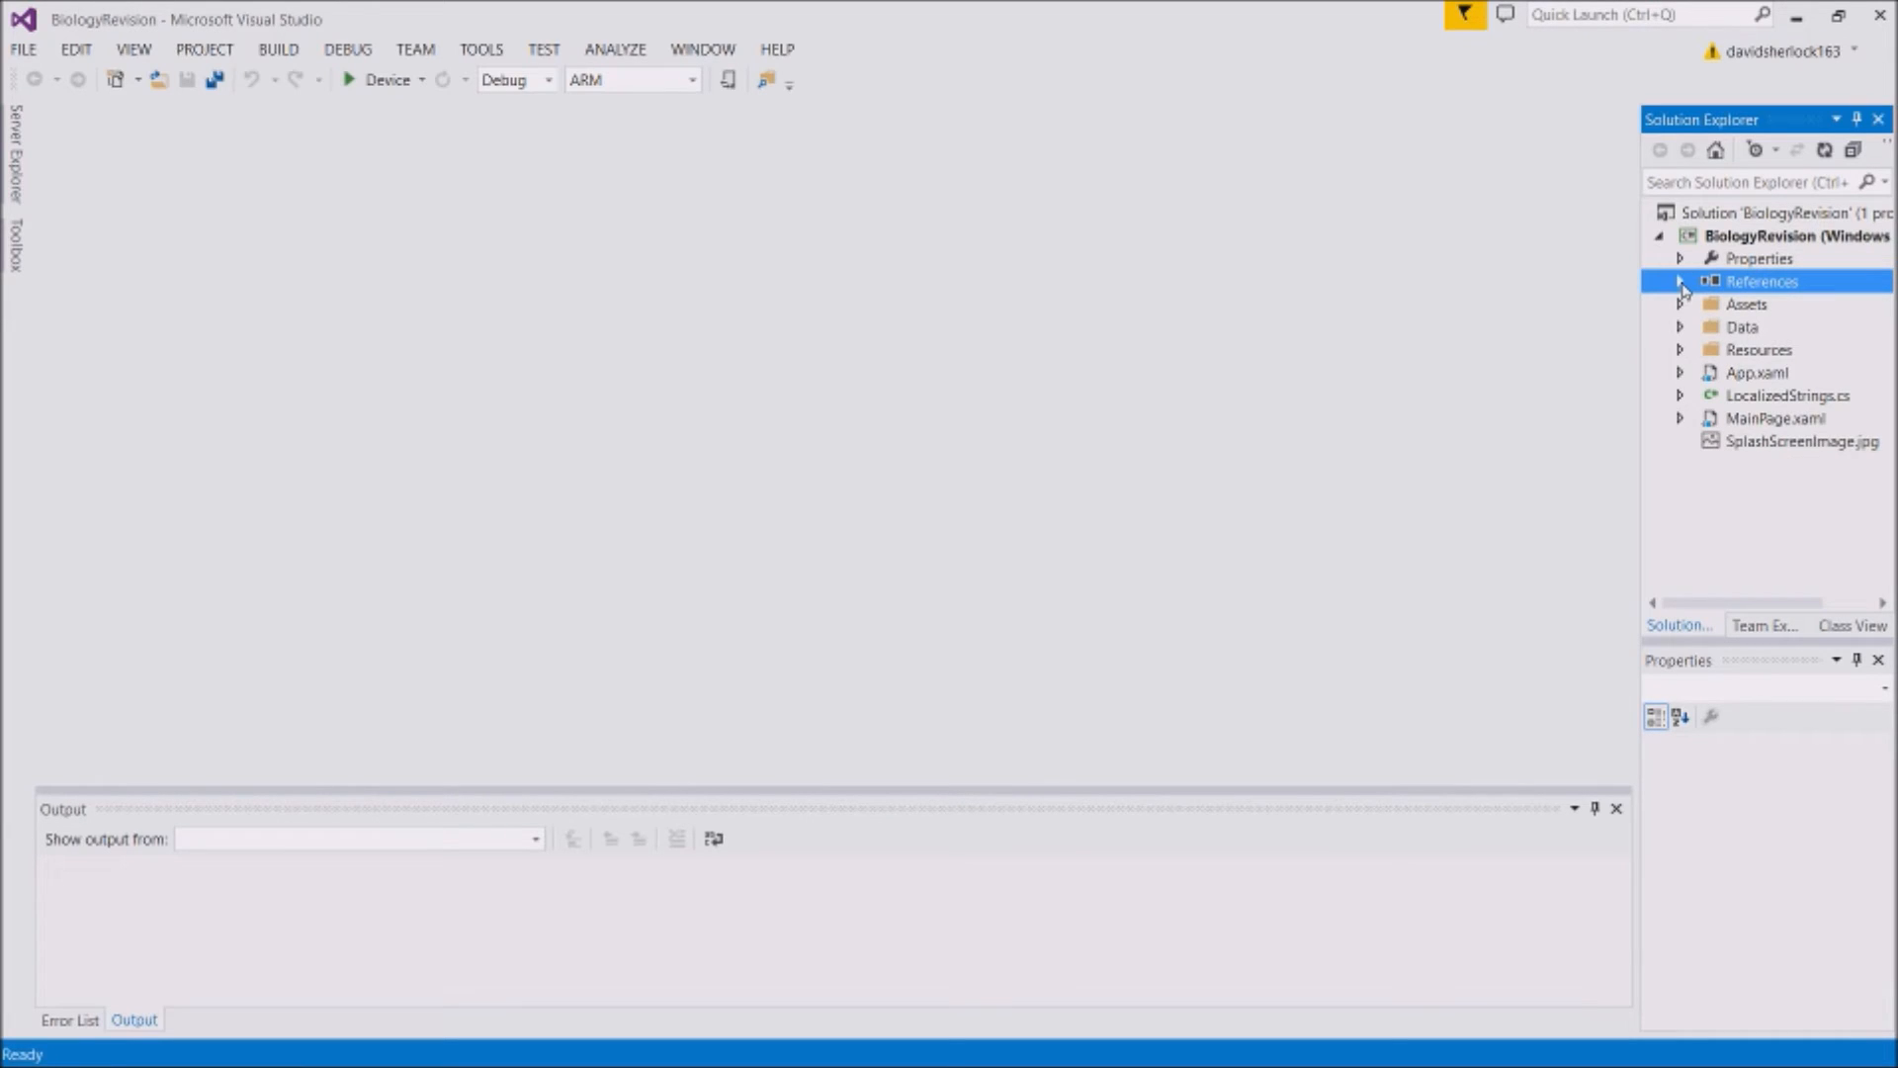
{"action": "mouse_move", "coordinate": [1239, 366]}
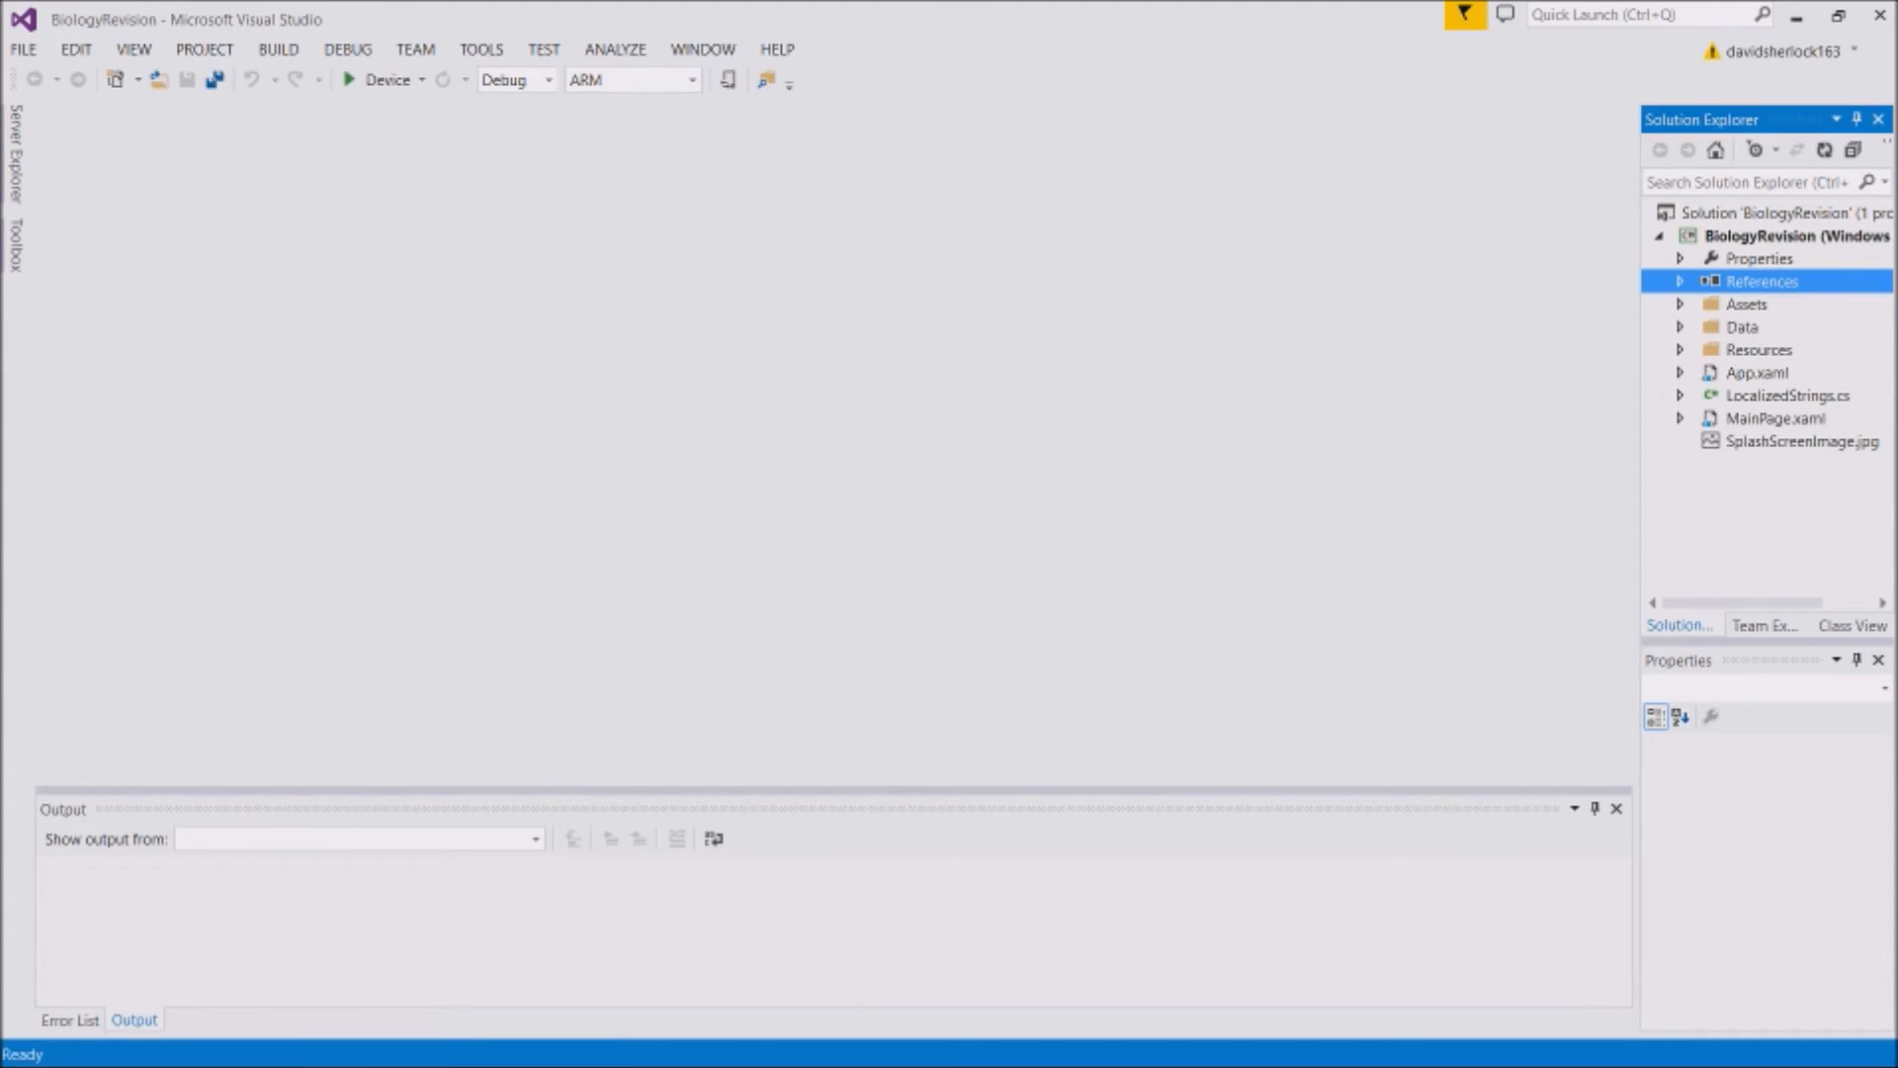
{"action": "mouse_move", "coordinate": [949, 1041]}
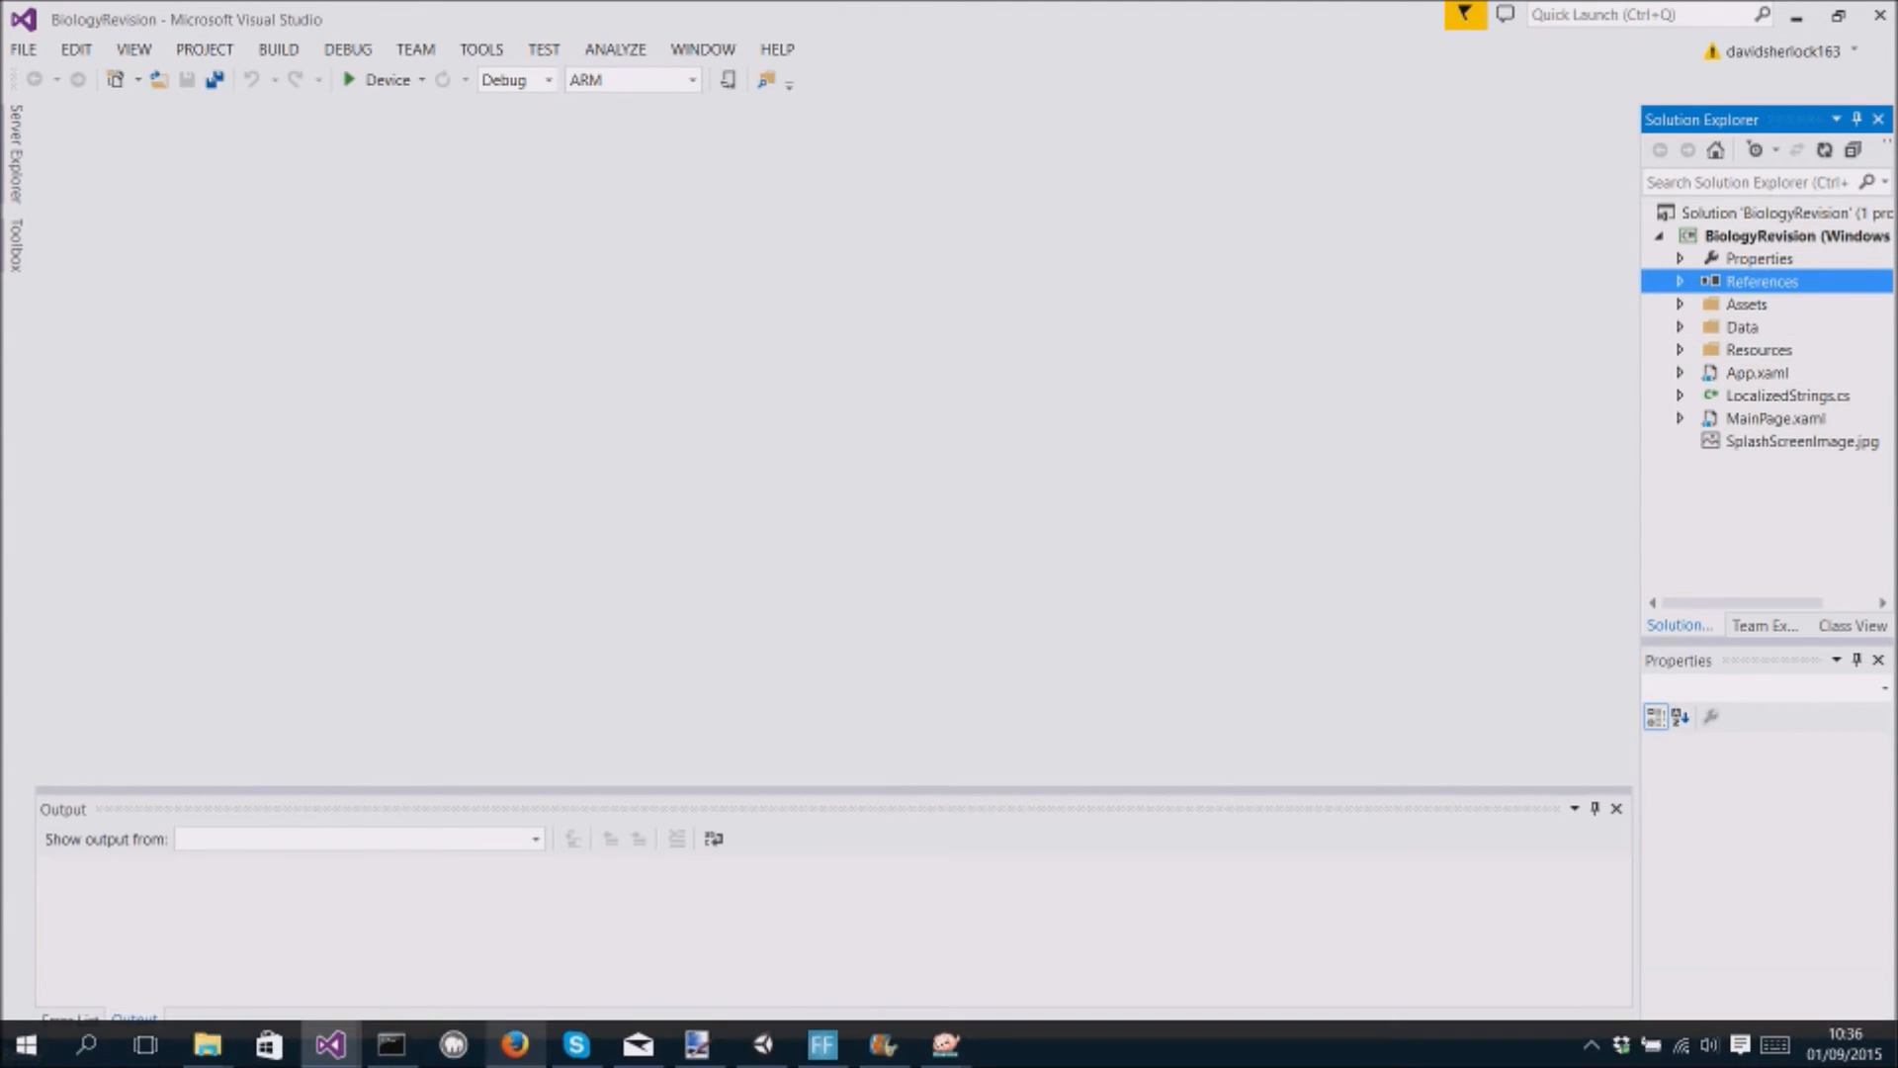
{"action": "left_click", "coordinate": [513, 1044]}
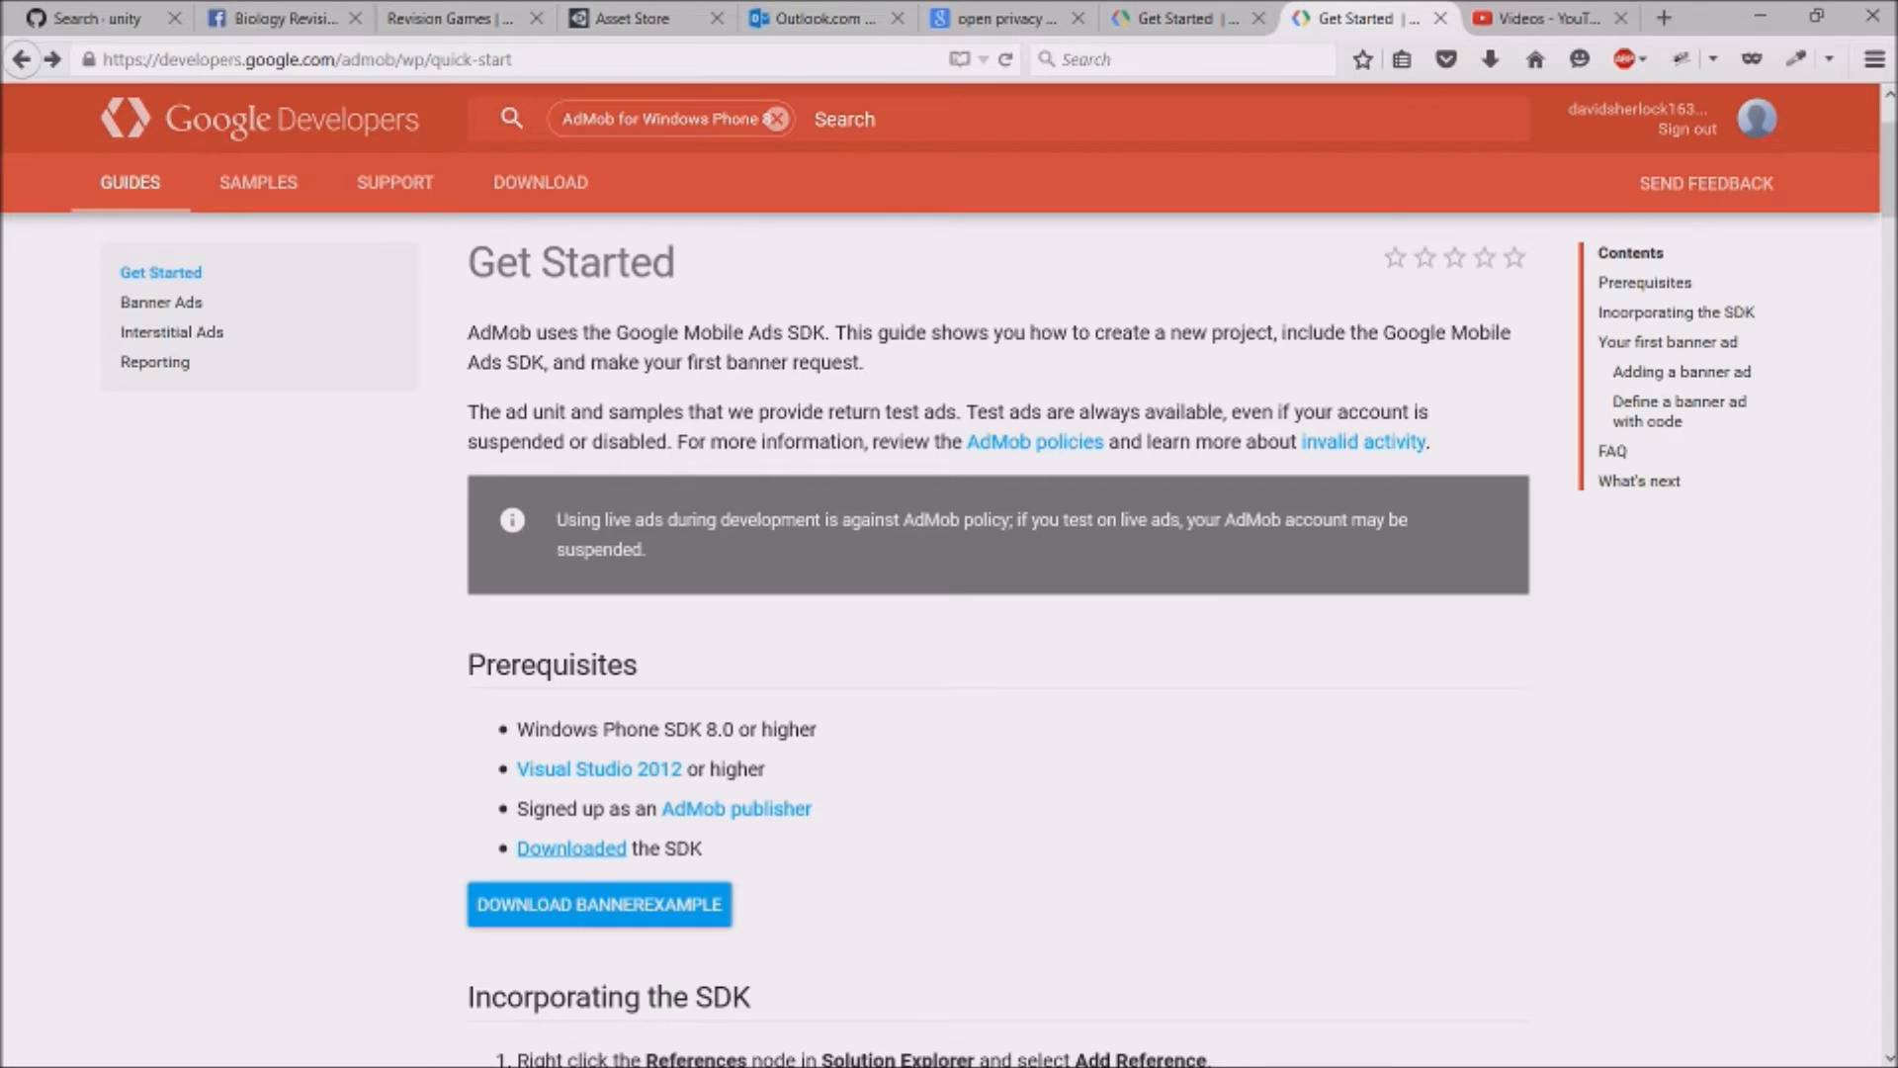
Scroll the AdMob Get Started guide down to step 5 on manifest capabilities
{"action": "scroll", "scroll_direction": "up", "scroll_amount": 3}
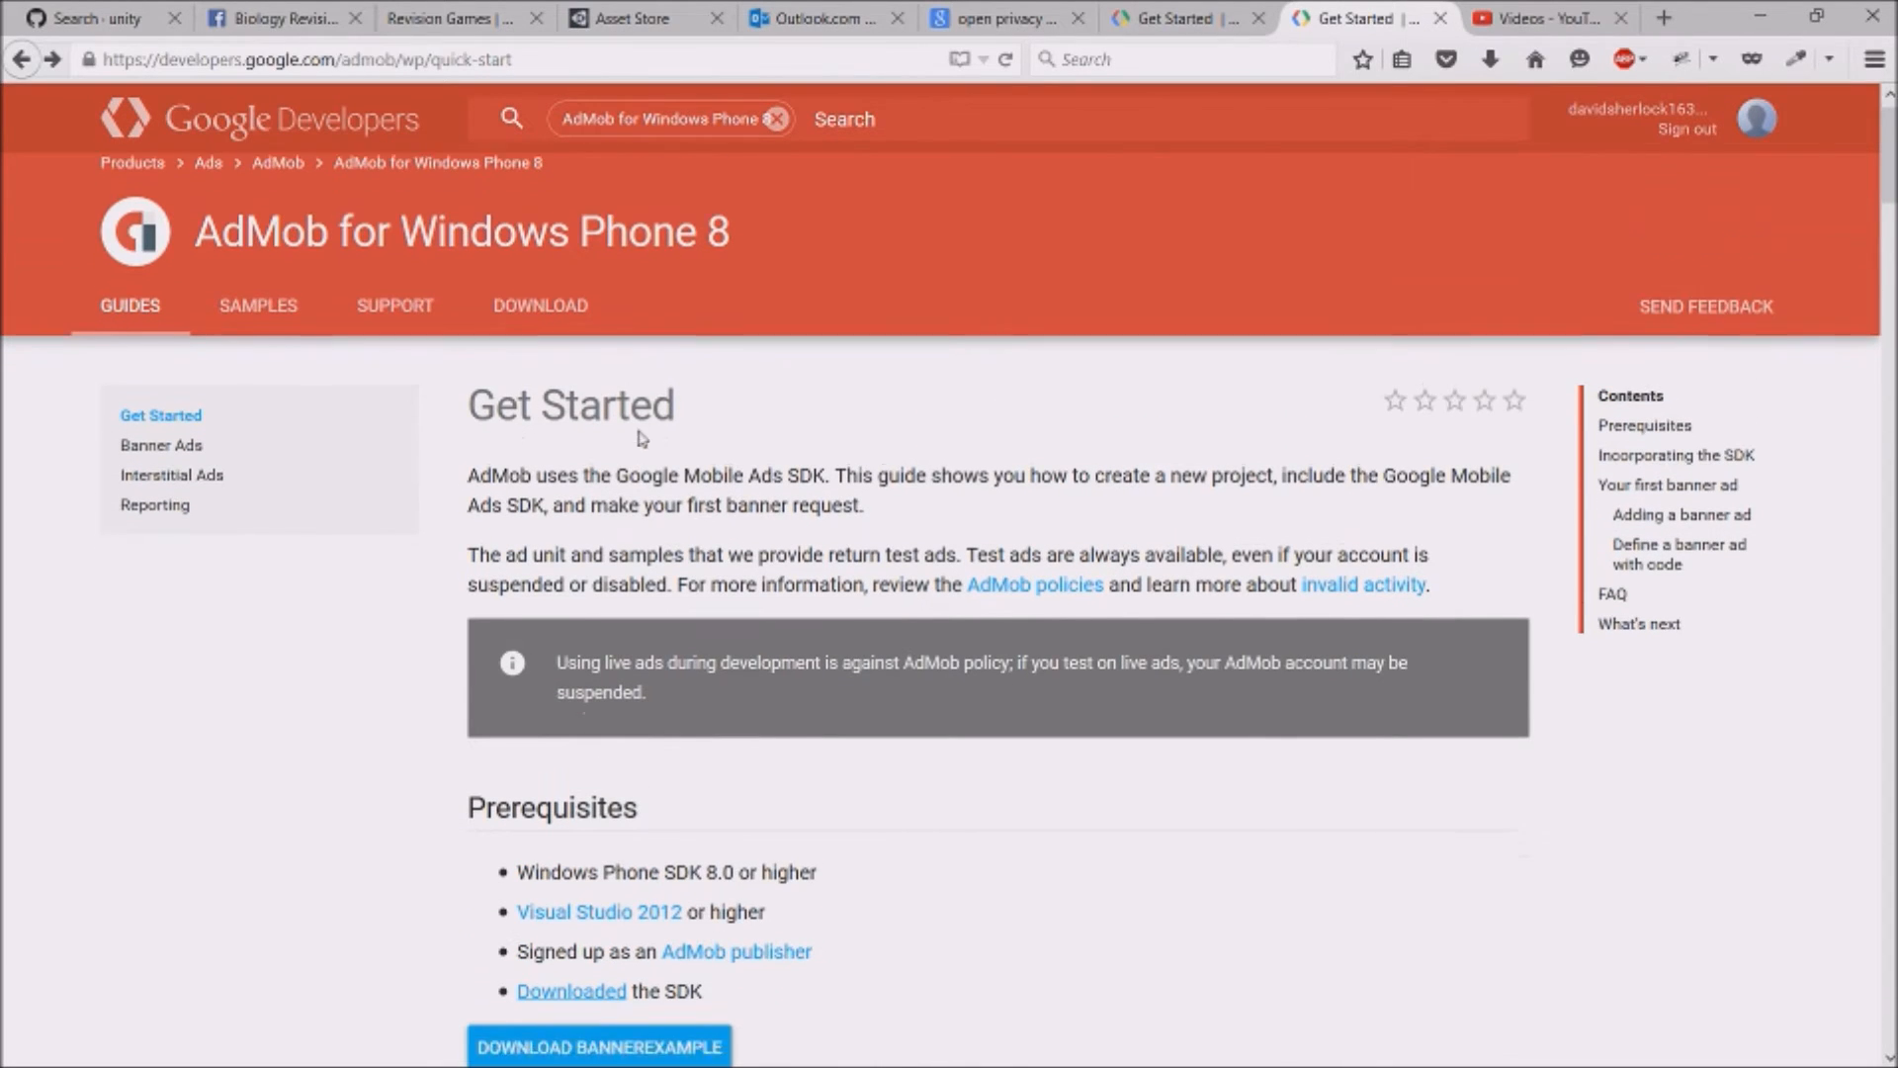
{"action": "scroll", "scroll_direction": "down", "scroll_amount": 3}
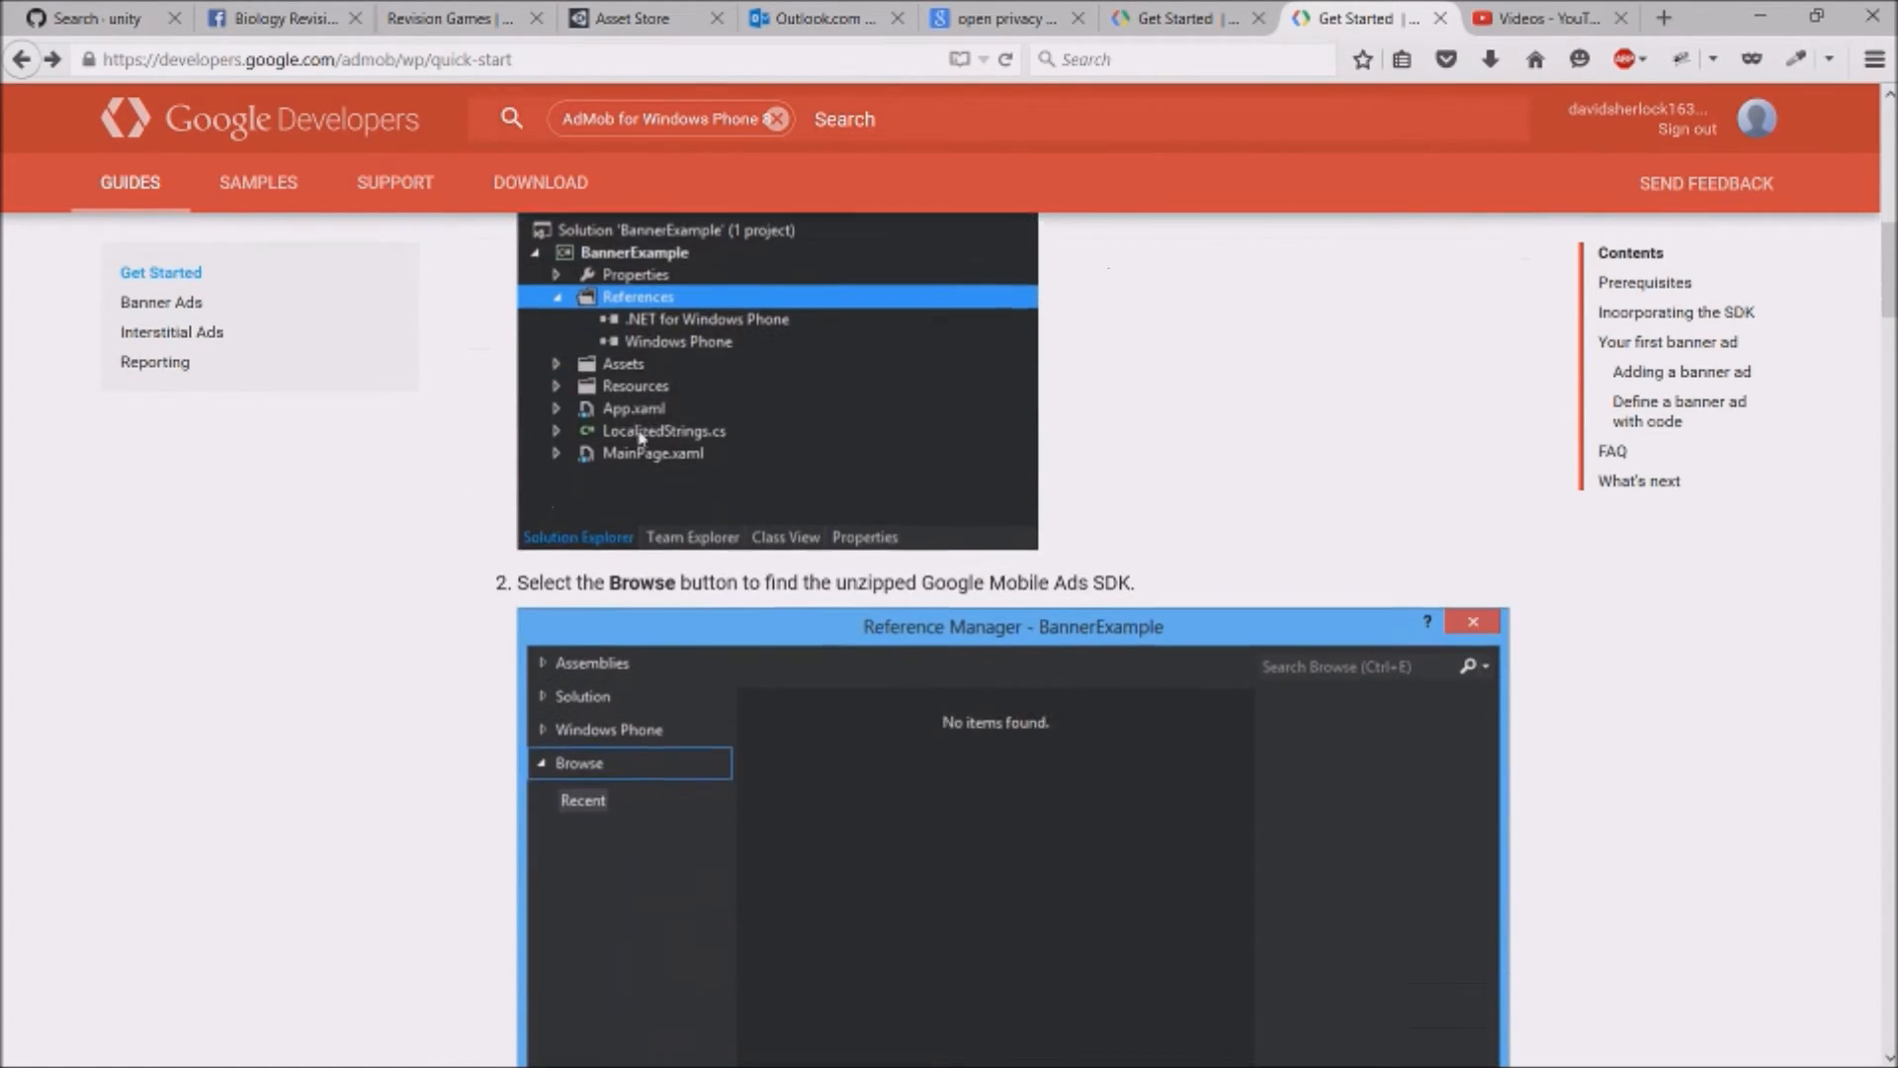
{"action": "scroll", "scroll_direction": "down", "scroll_amount": 3}
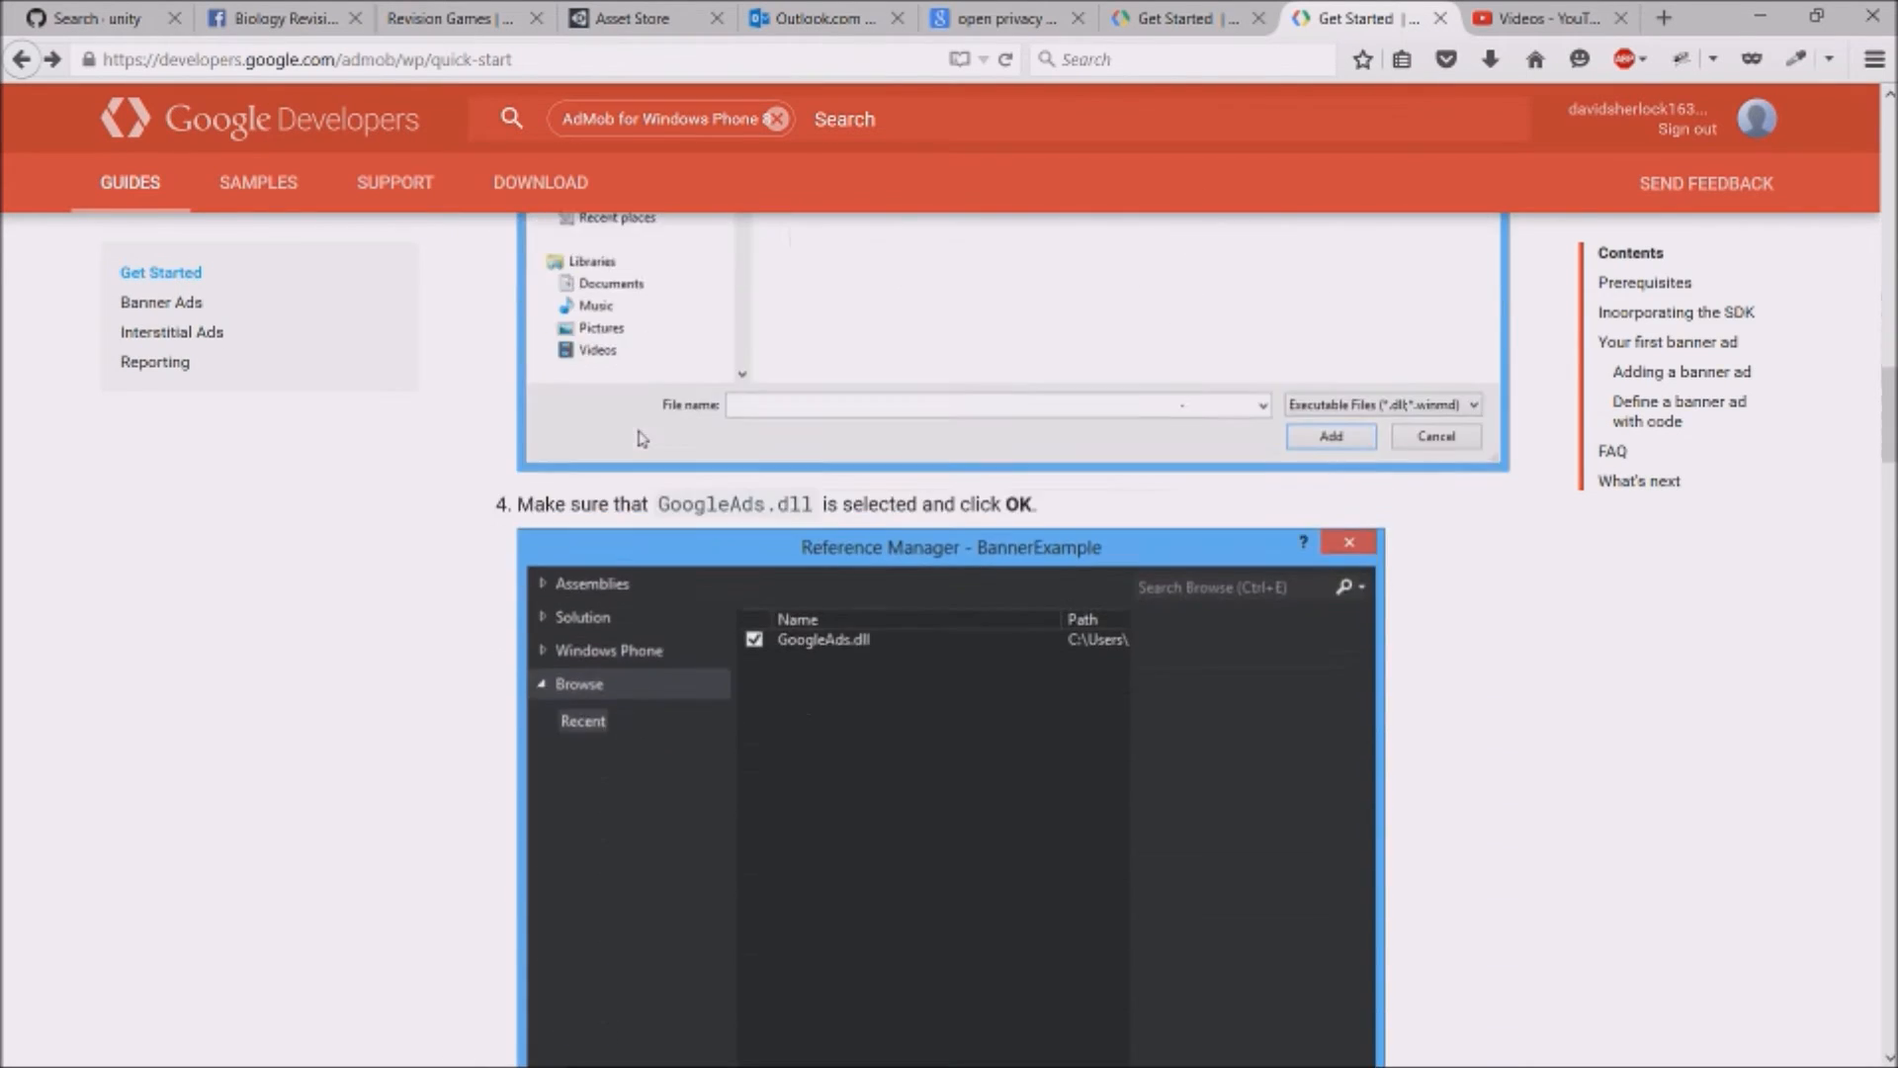
{"action": "scroll", "scroll_direction": "down", "scroll_amount": 3}
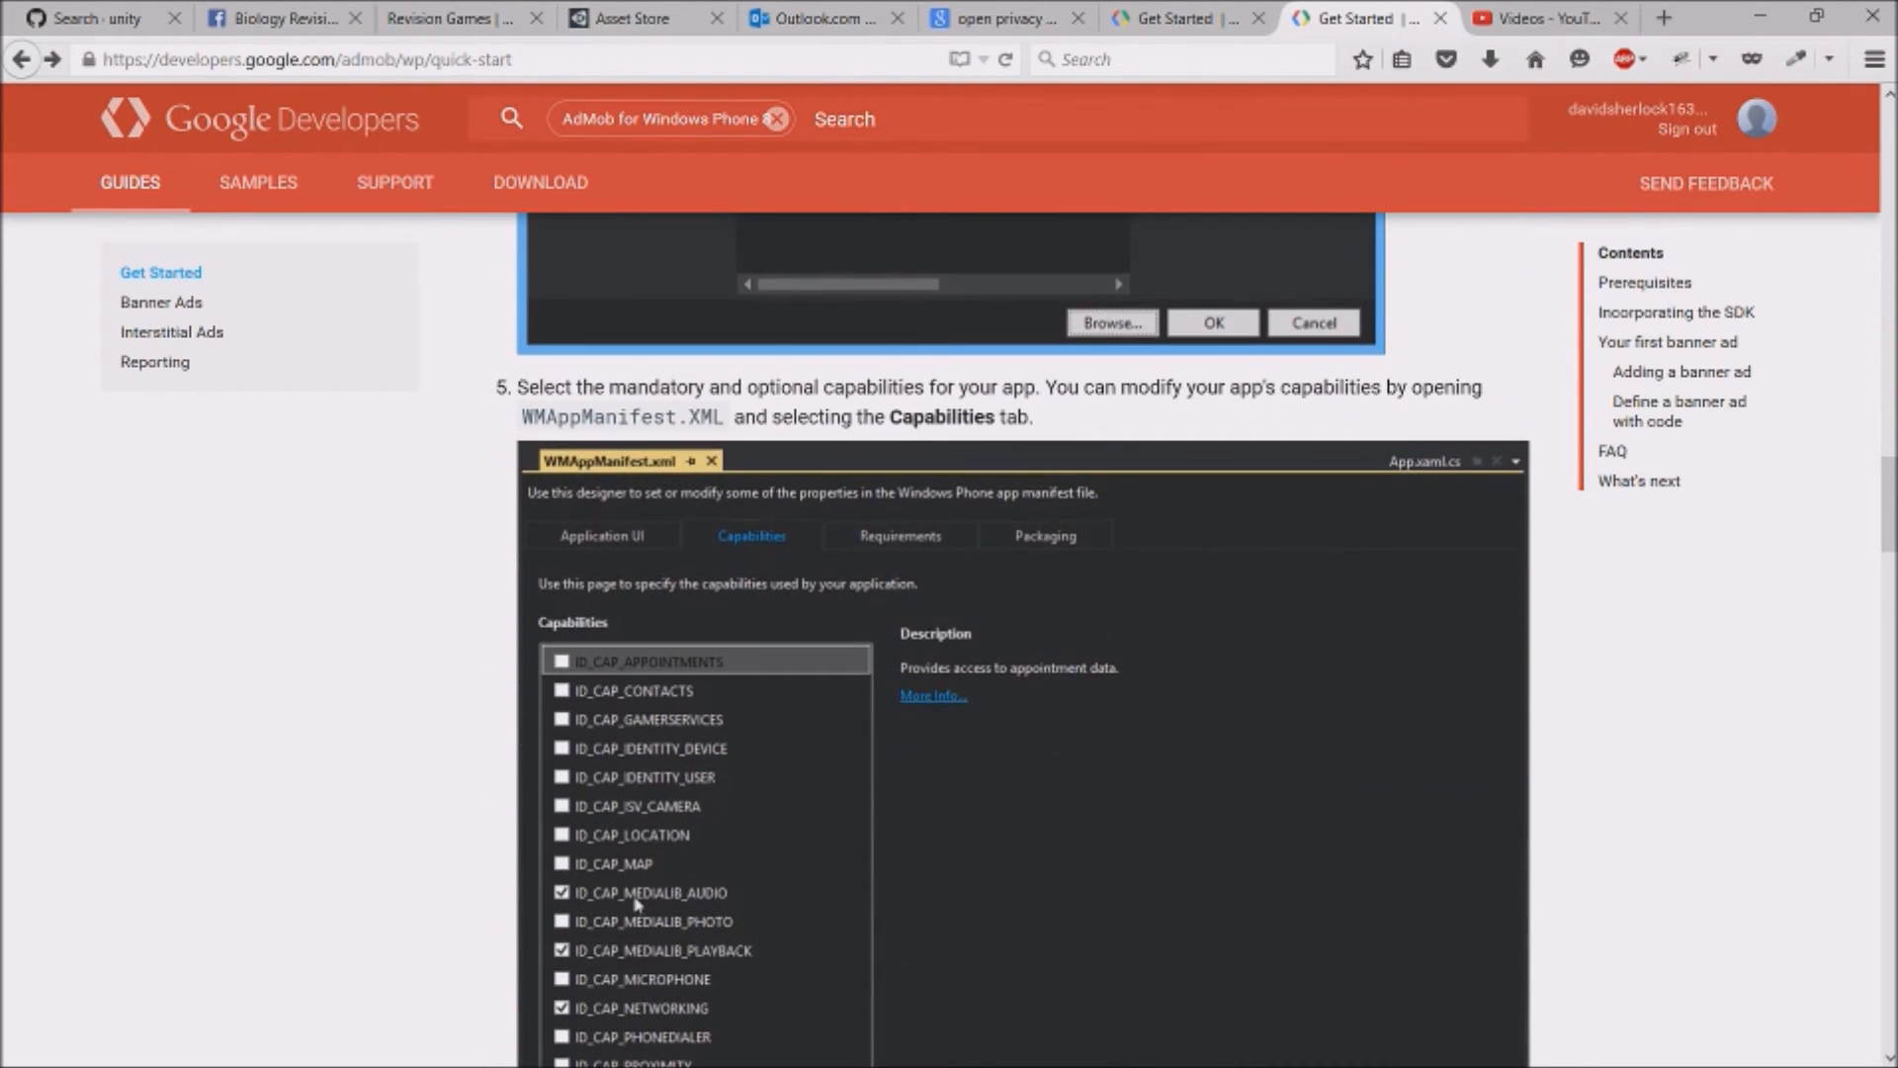
{"action": "mouse_move", "coordinate": [735, 913]}
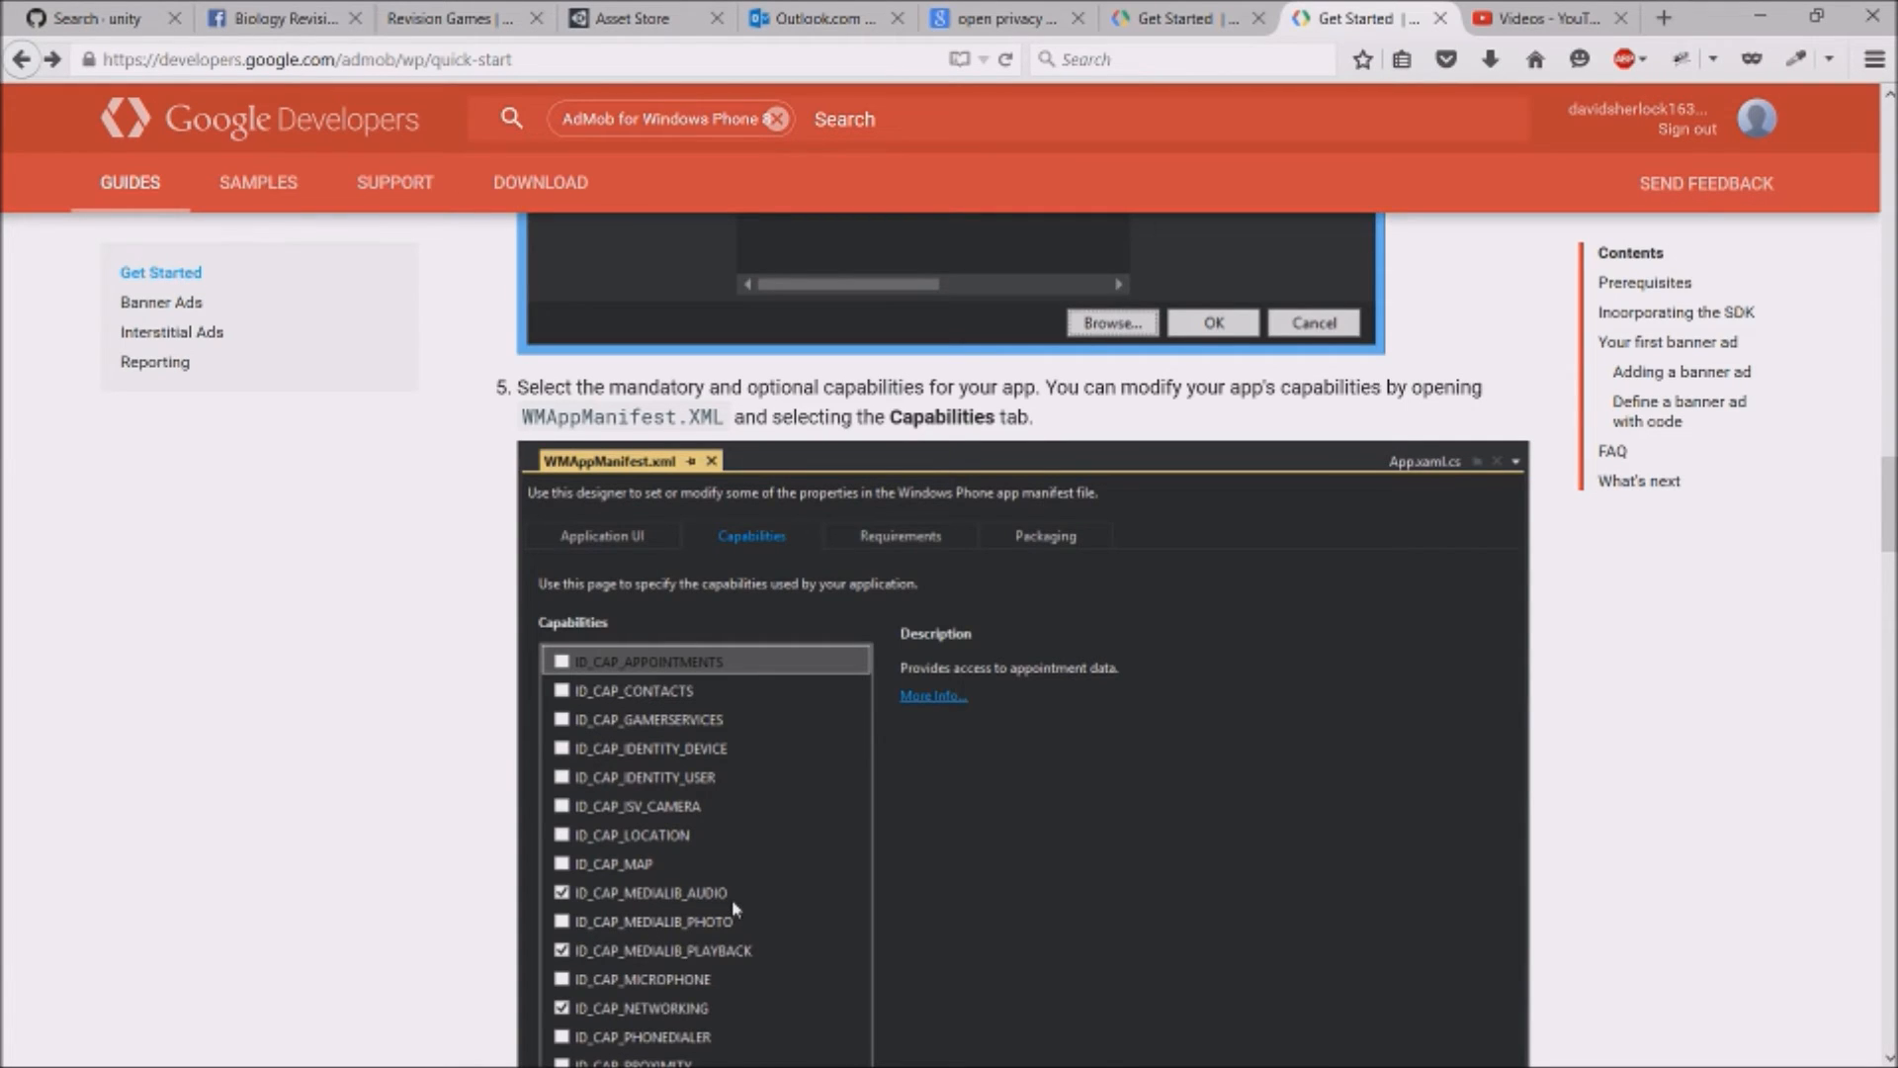
{"action": "scroll", "scroll_direction": "down", "scroll_amount": 3}
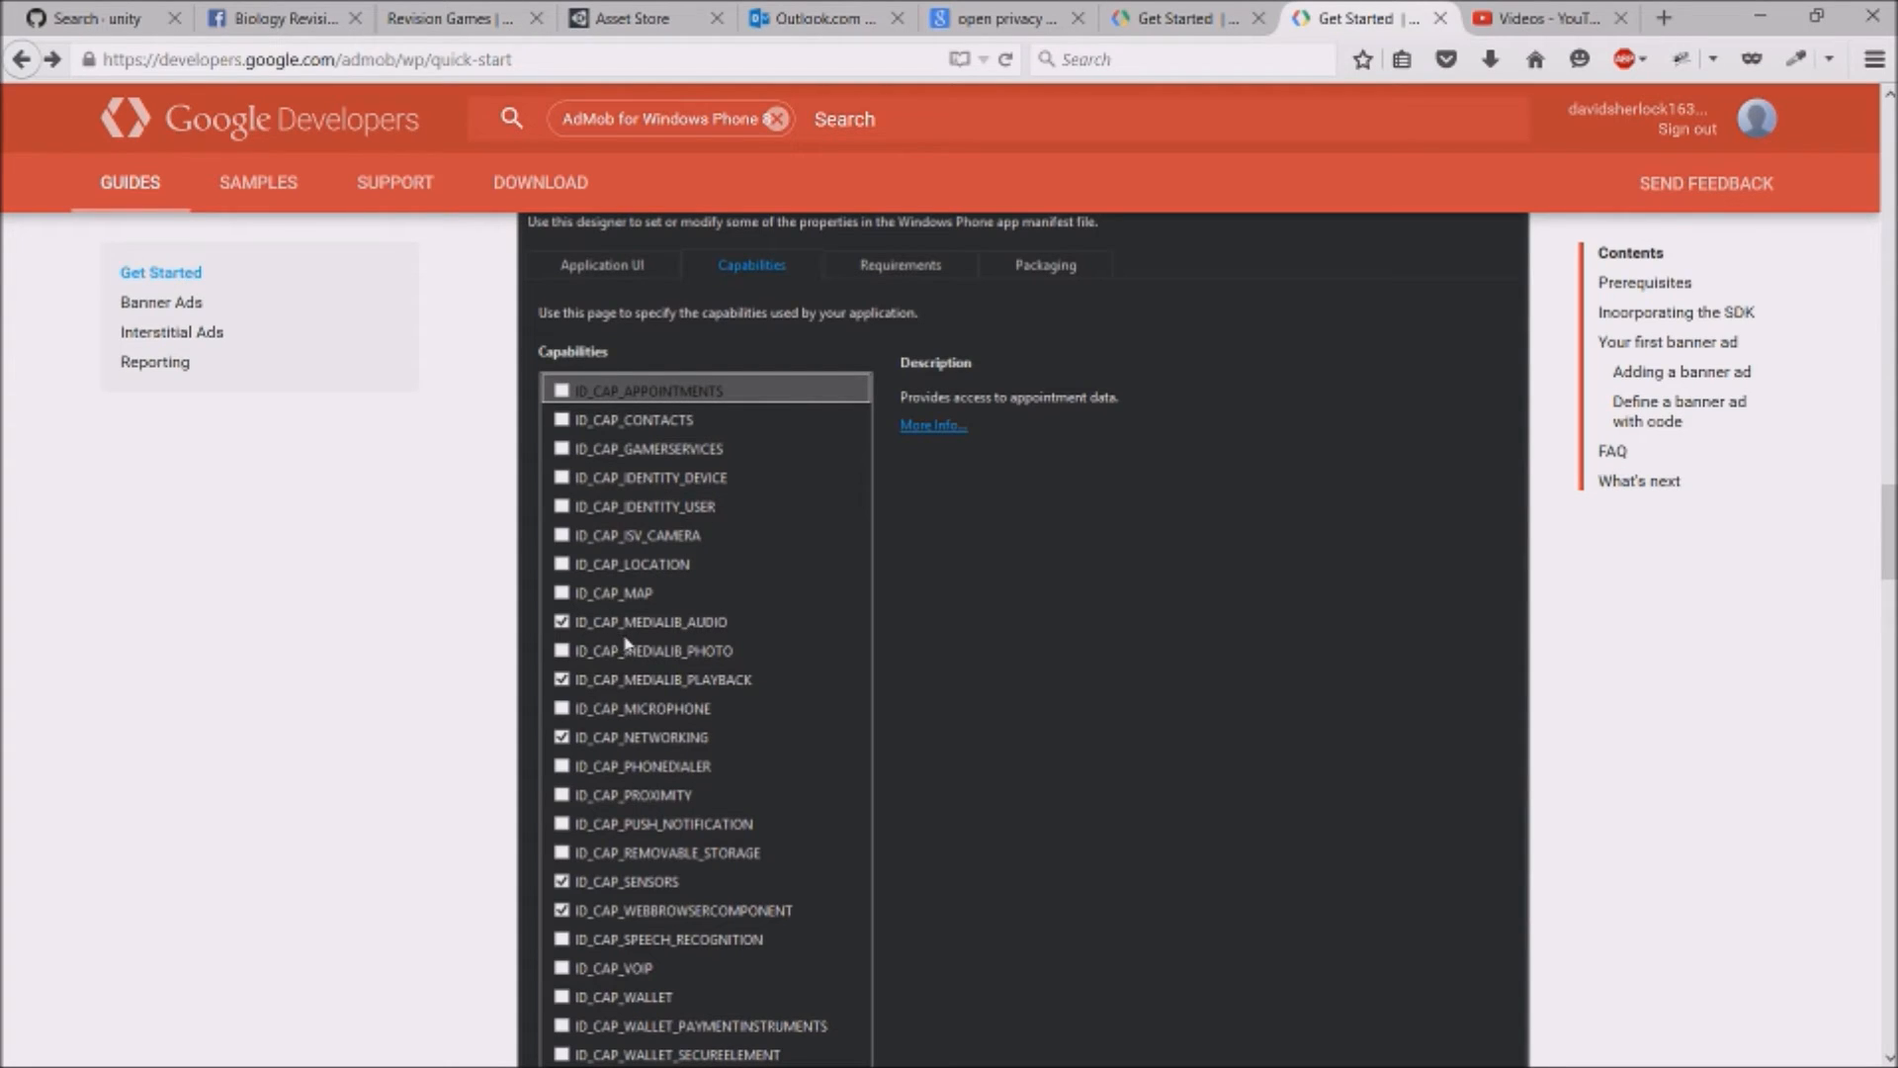
{"action": "mouse_move", "coordinate": [707, 696]}
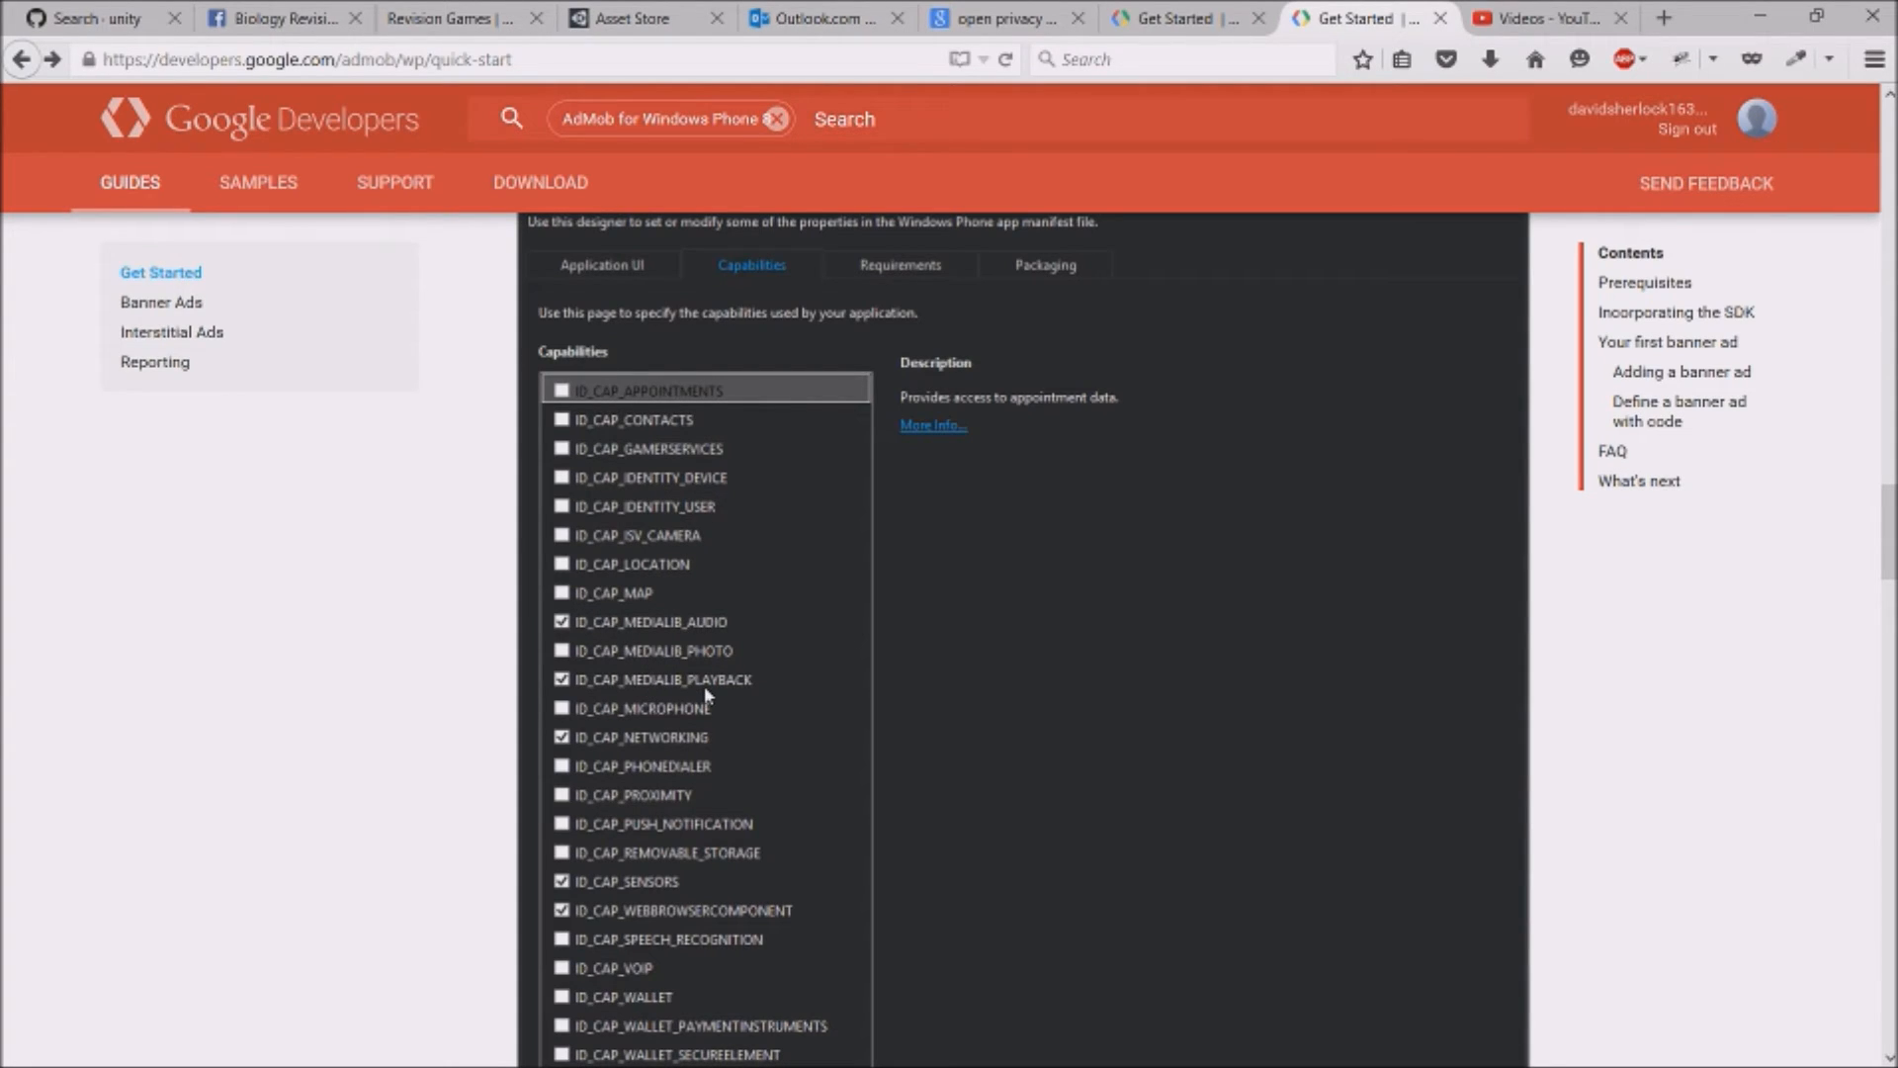
{"action": "mouse_move", "coordinate": [659, 742]}
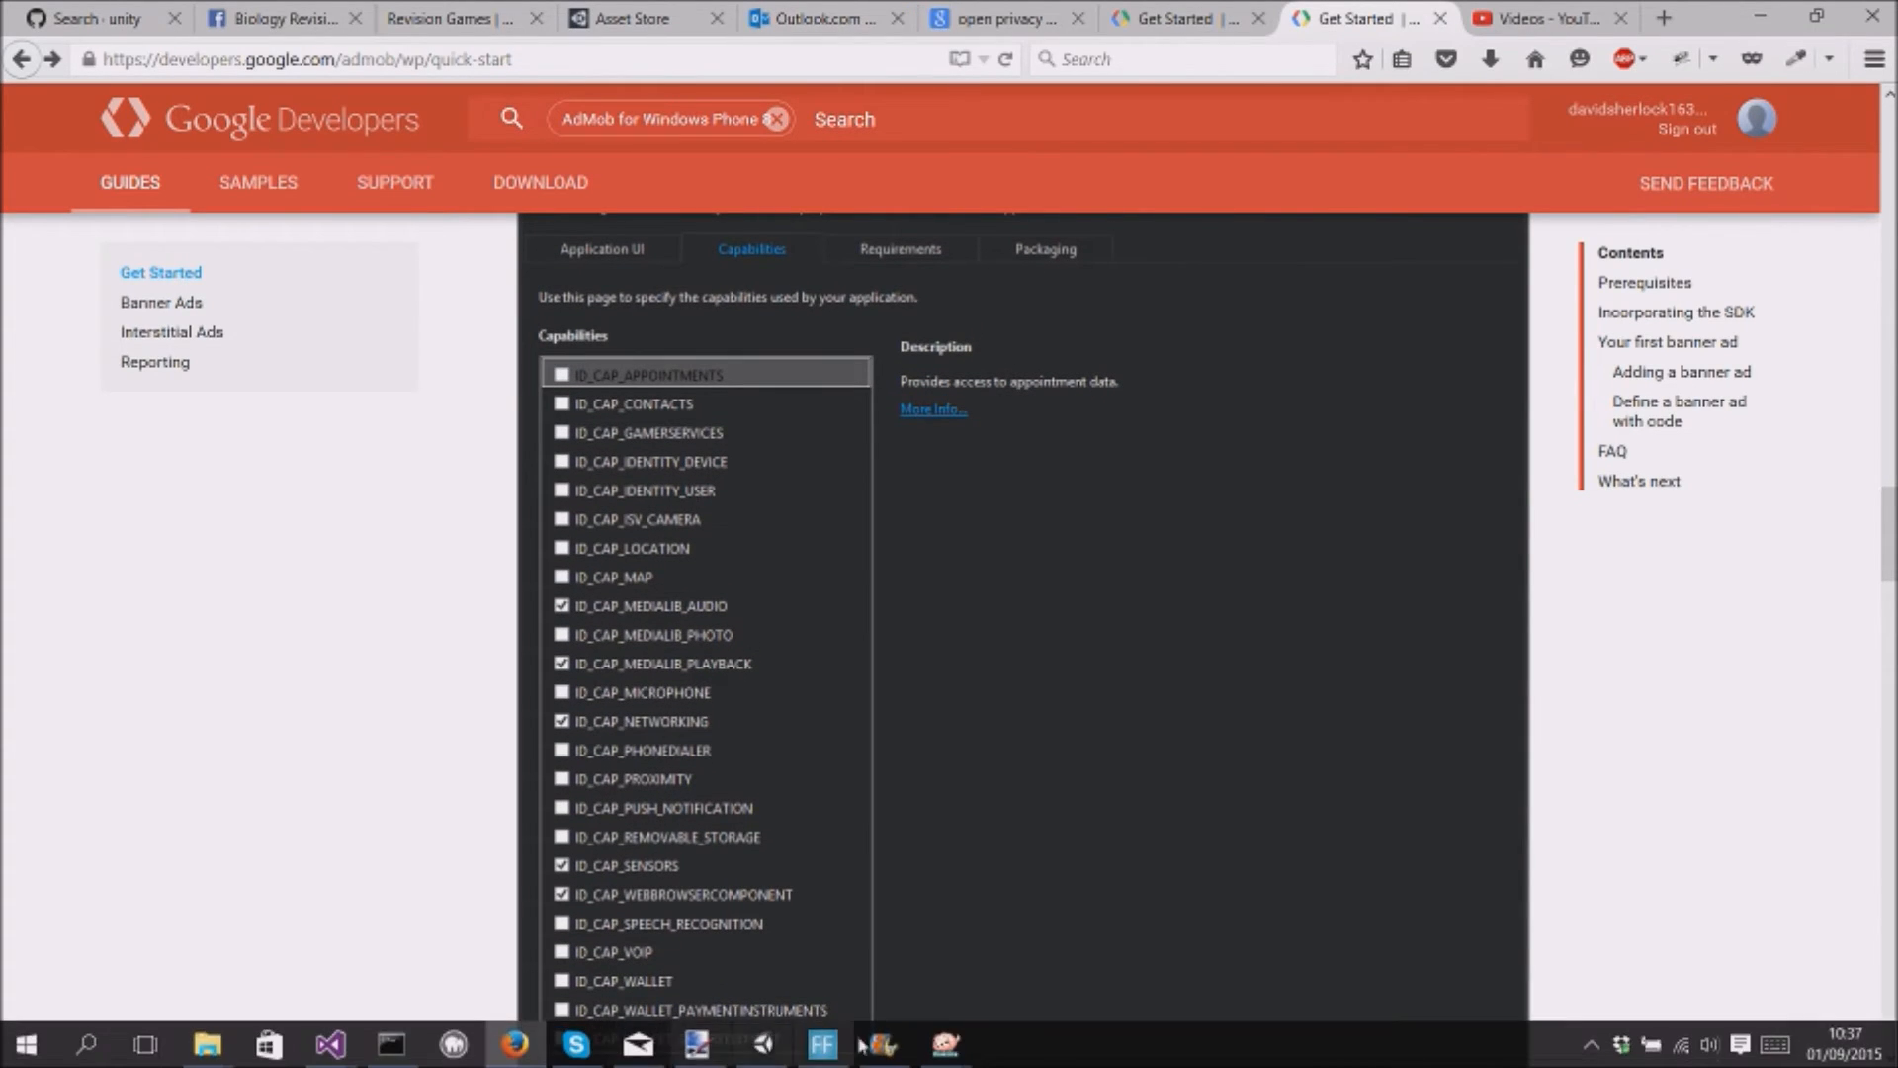
{"action": "mouse_move", "coordinate": [328, 1044]}
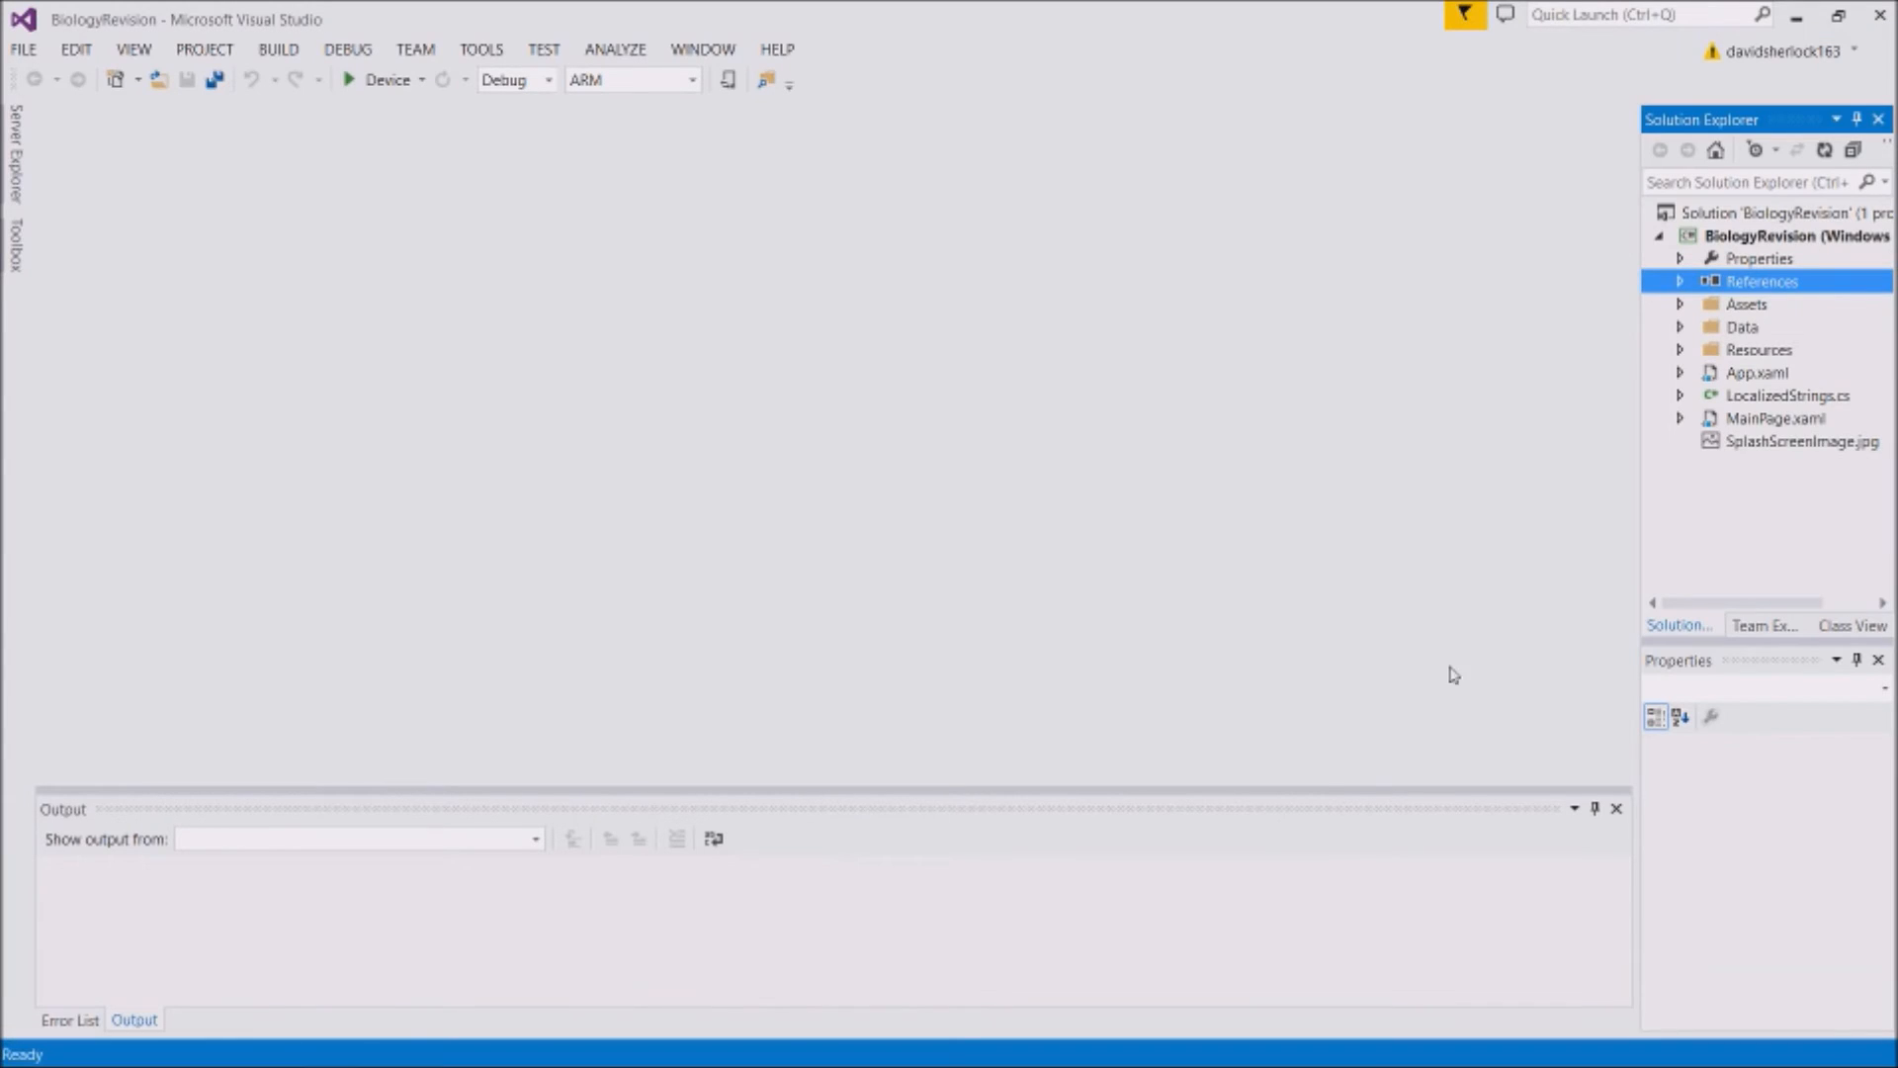
{"action": "mouse_move", "coordinate": [1682, 306]}
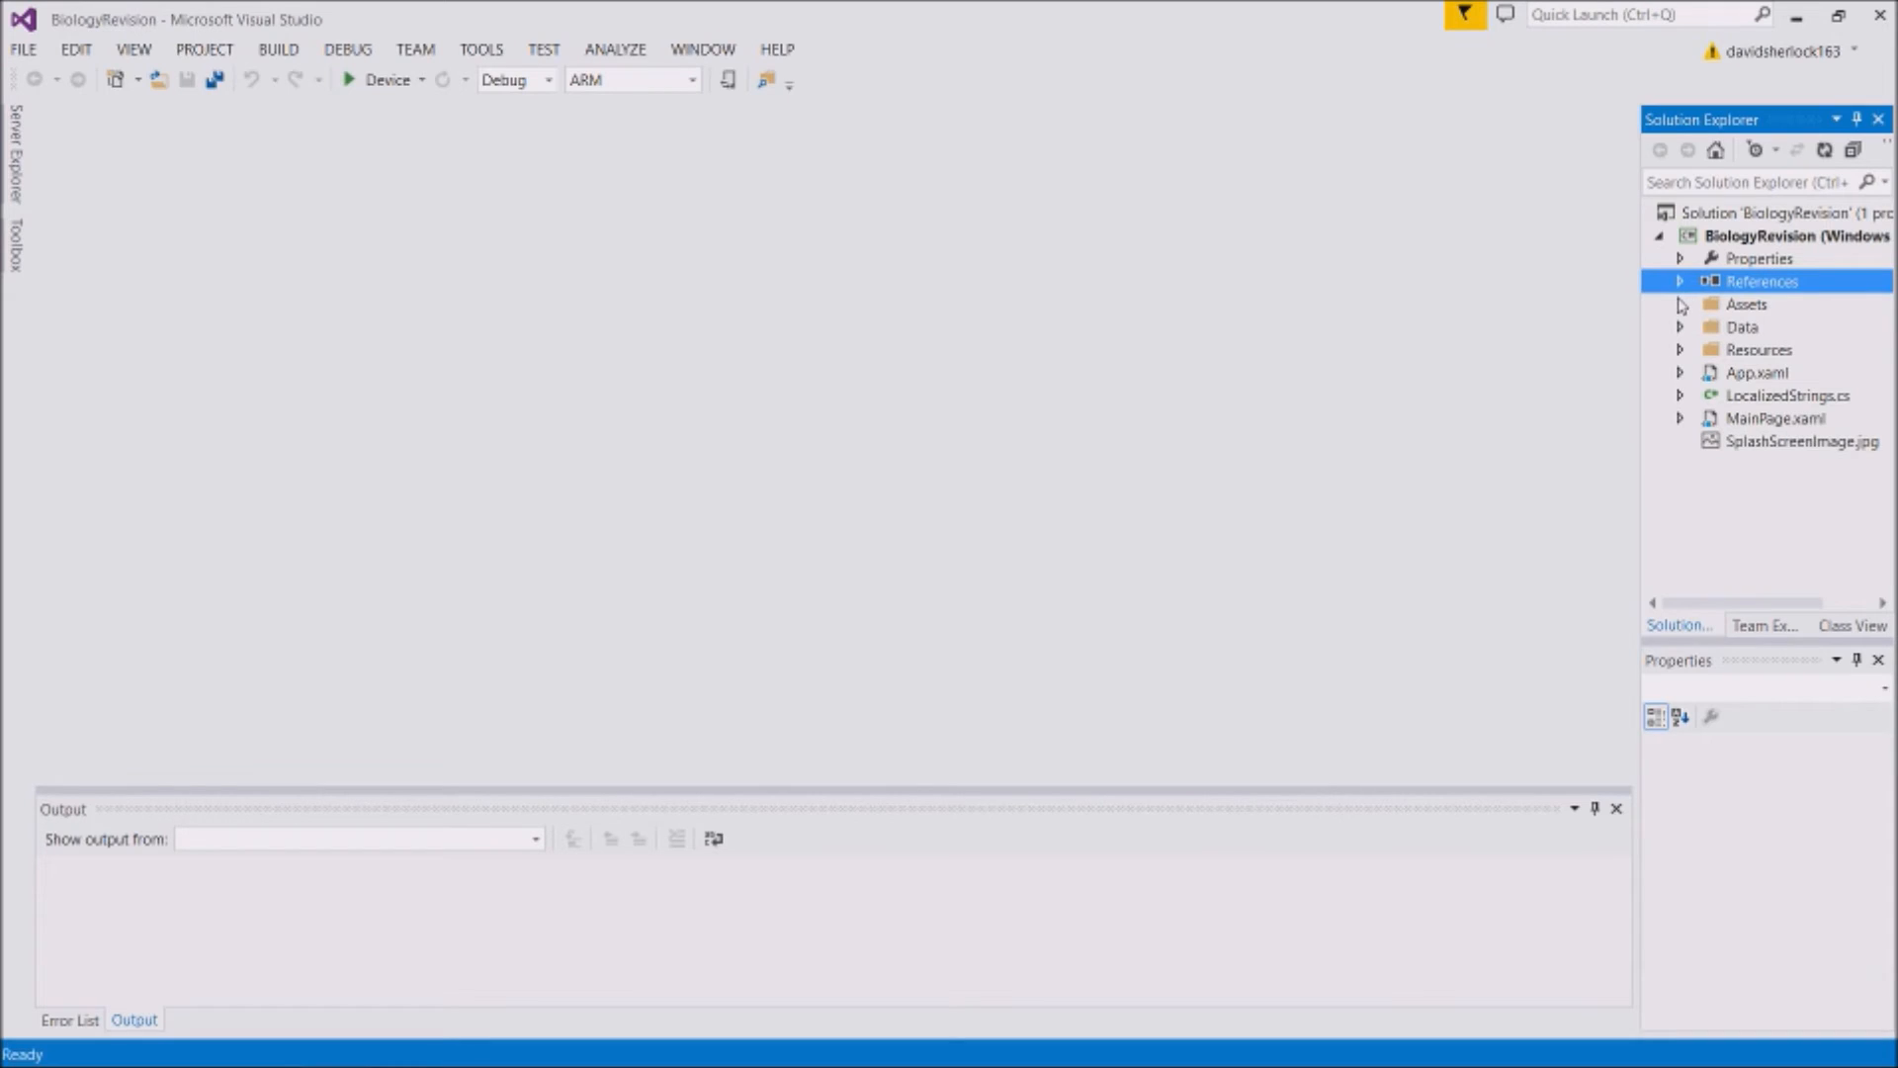
Open WMAppManifest.xml from the Properties folder and show its Capabilities tab
{"action": "left_click", "coordinate": [1680, 258]}
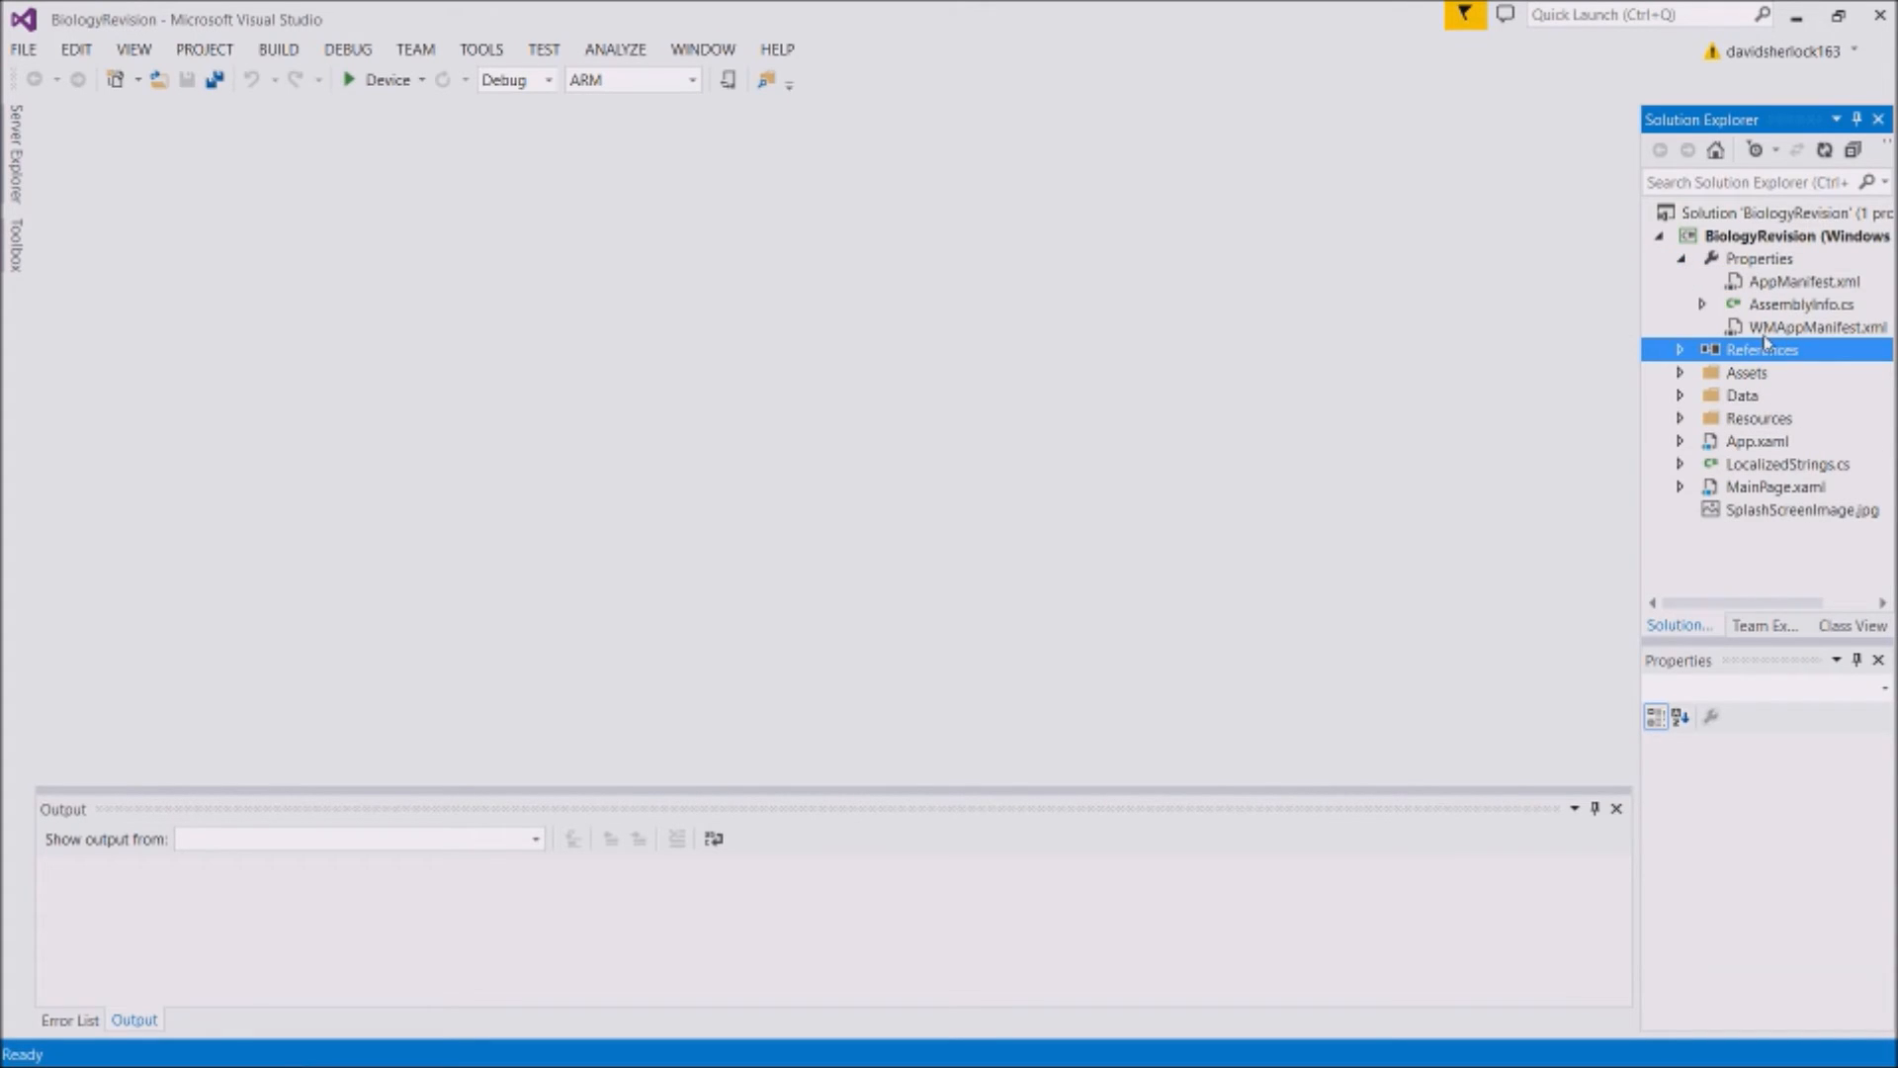
{"action": "mouse_move", "coordinate": [1781, 329]}
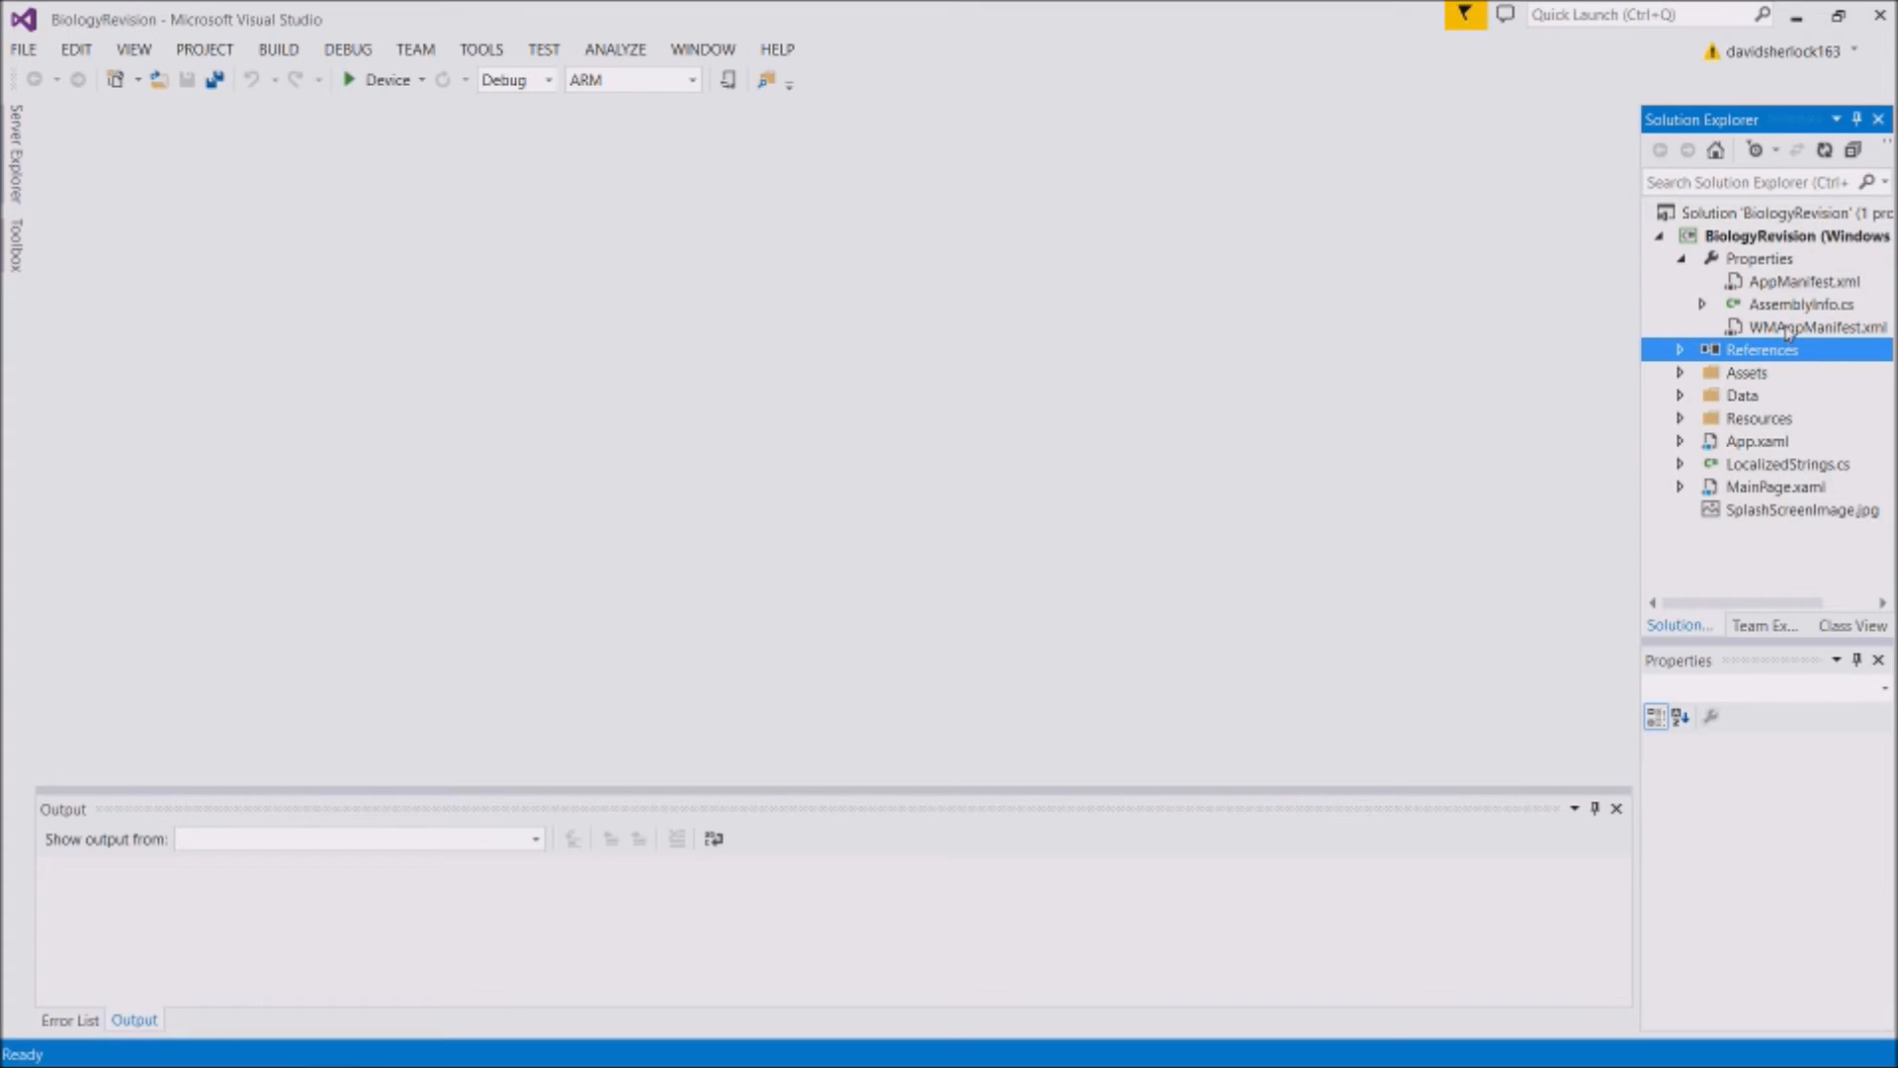
{"action": "left_click", "coordinate": [1812, 327]}
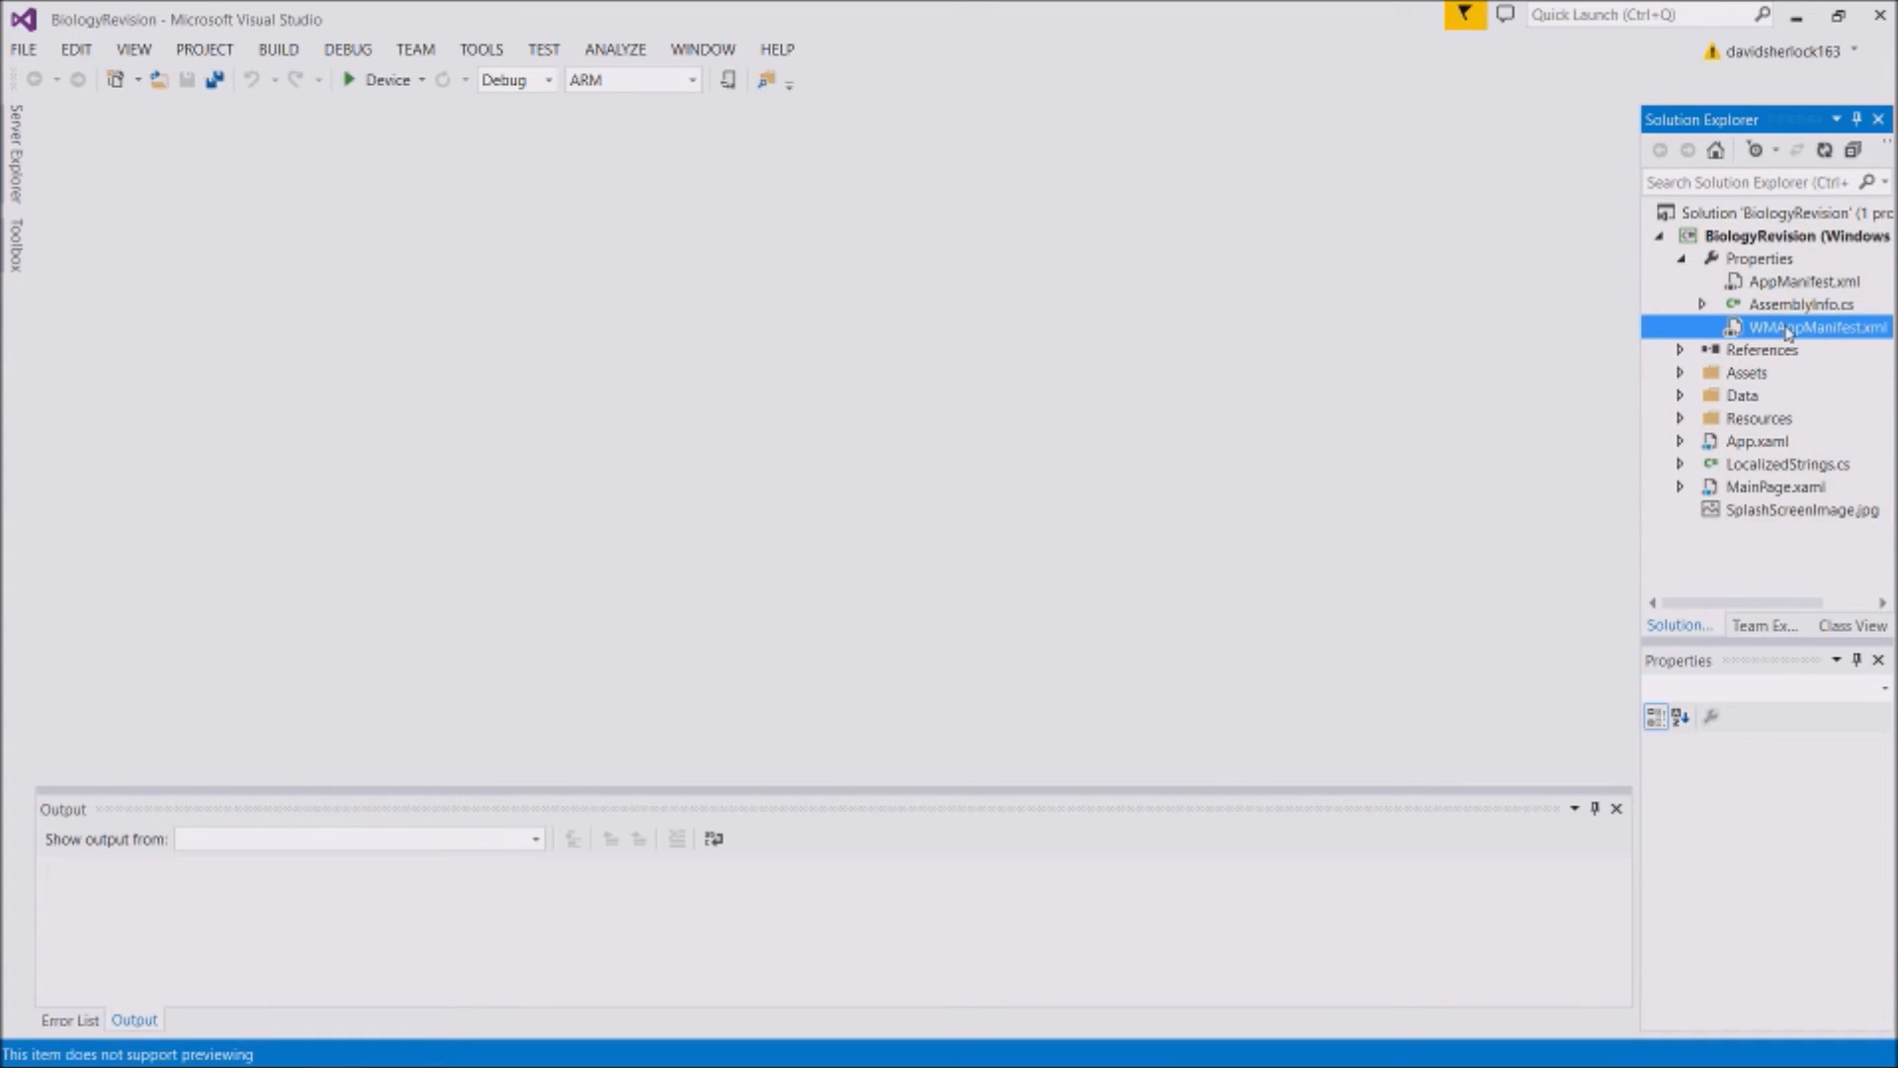
{"action": "double_click", "coordinate": [1815, 328]}
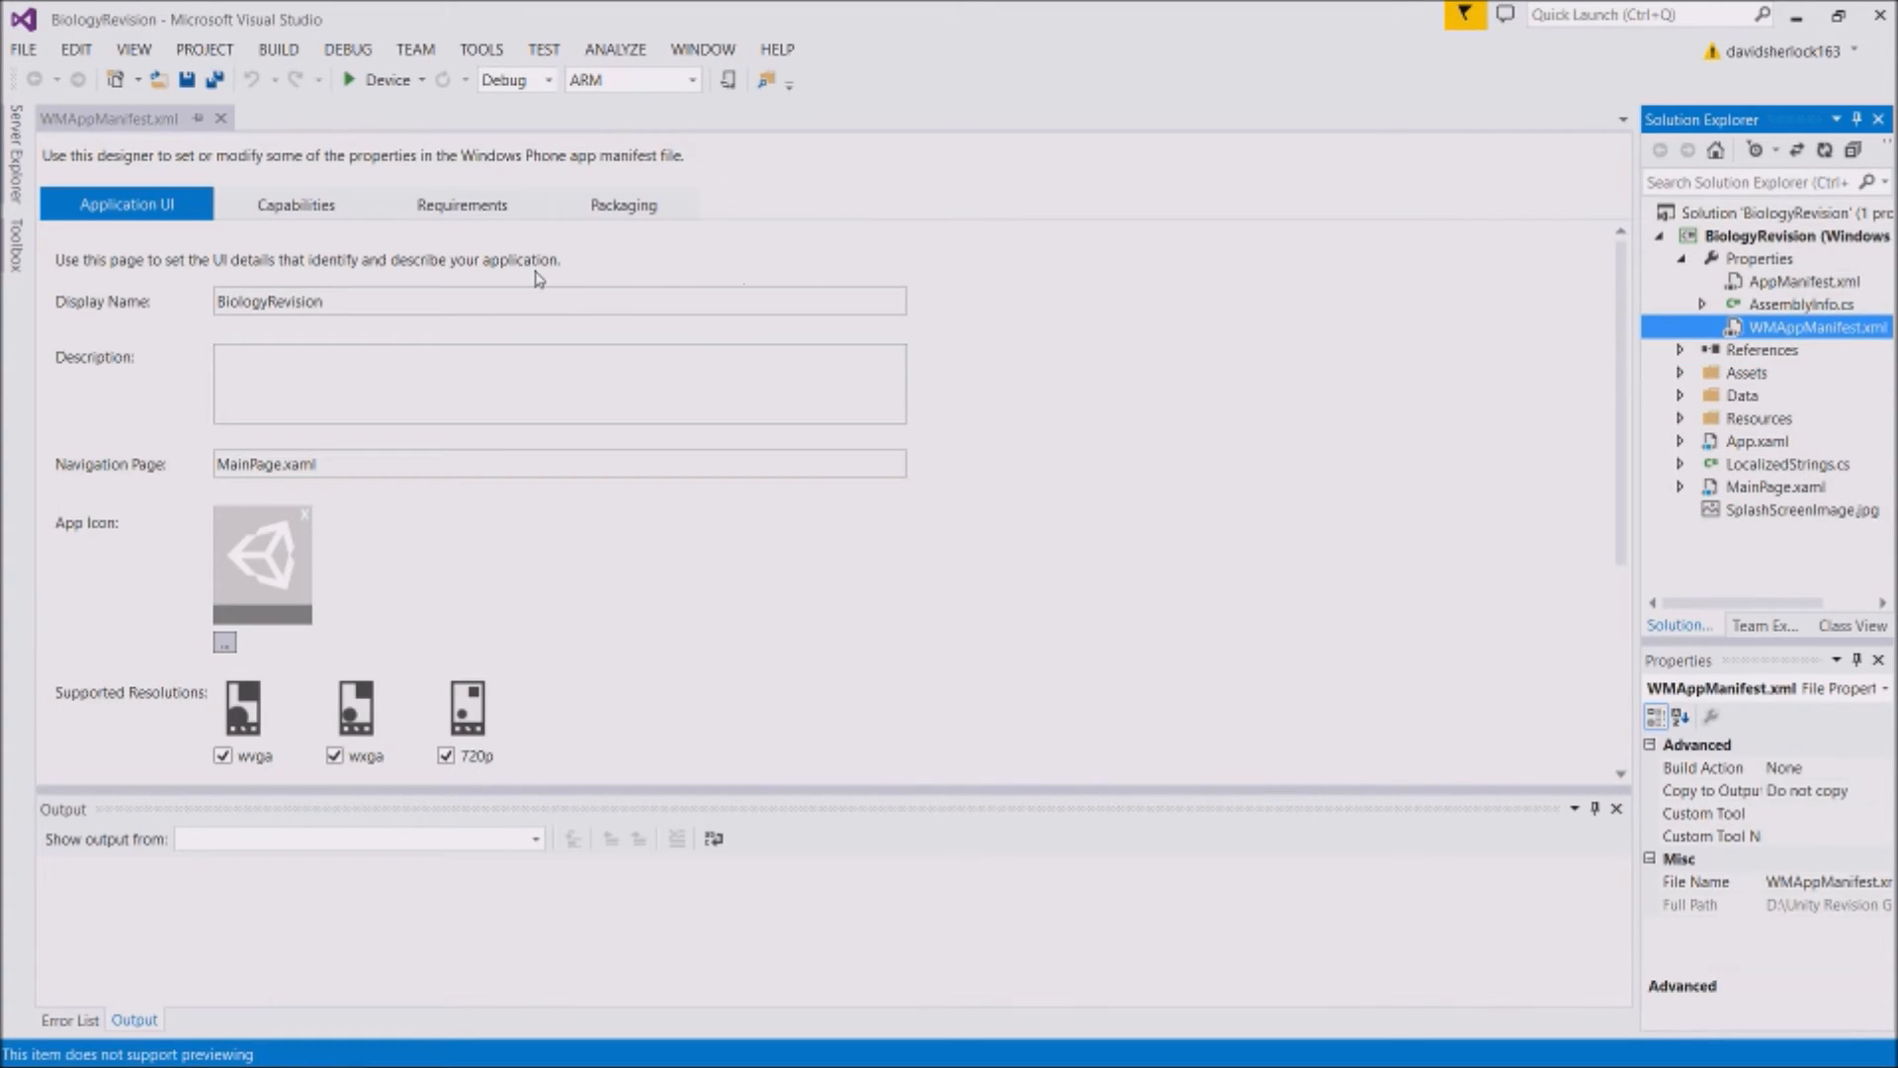
{"action": "left_click", "coordinate": [295, 205]}
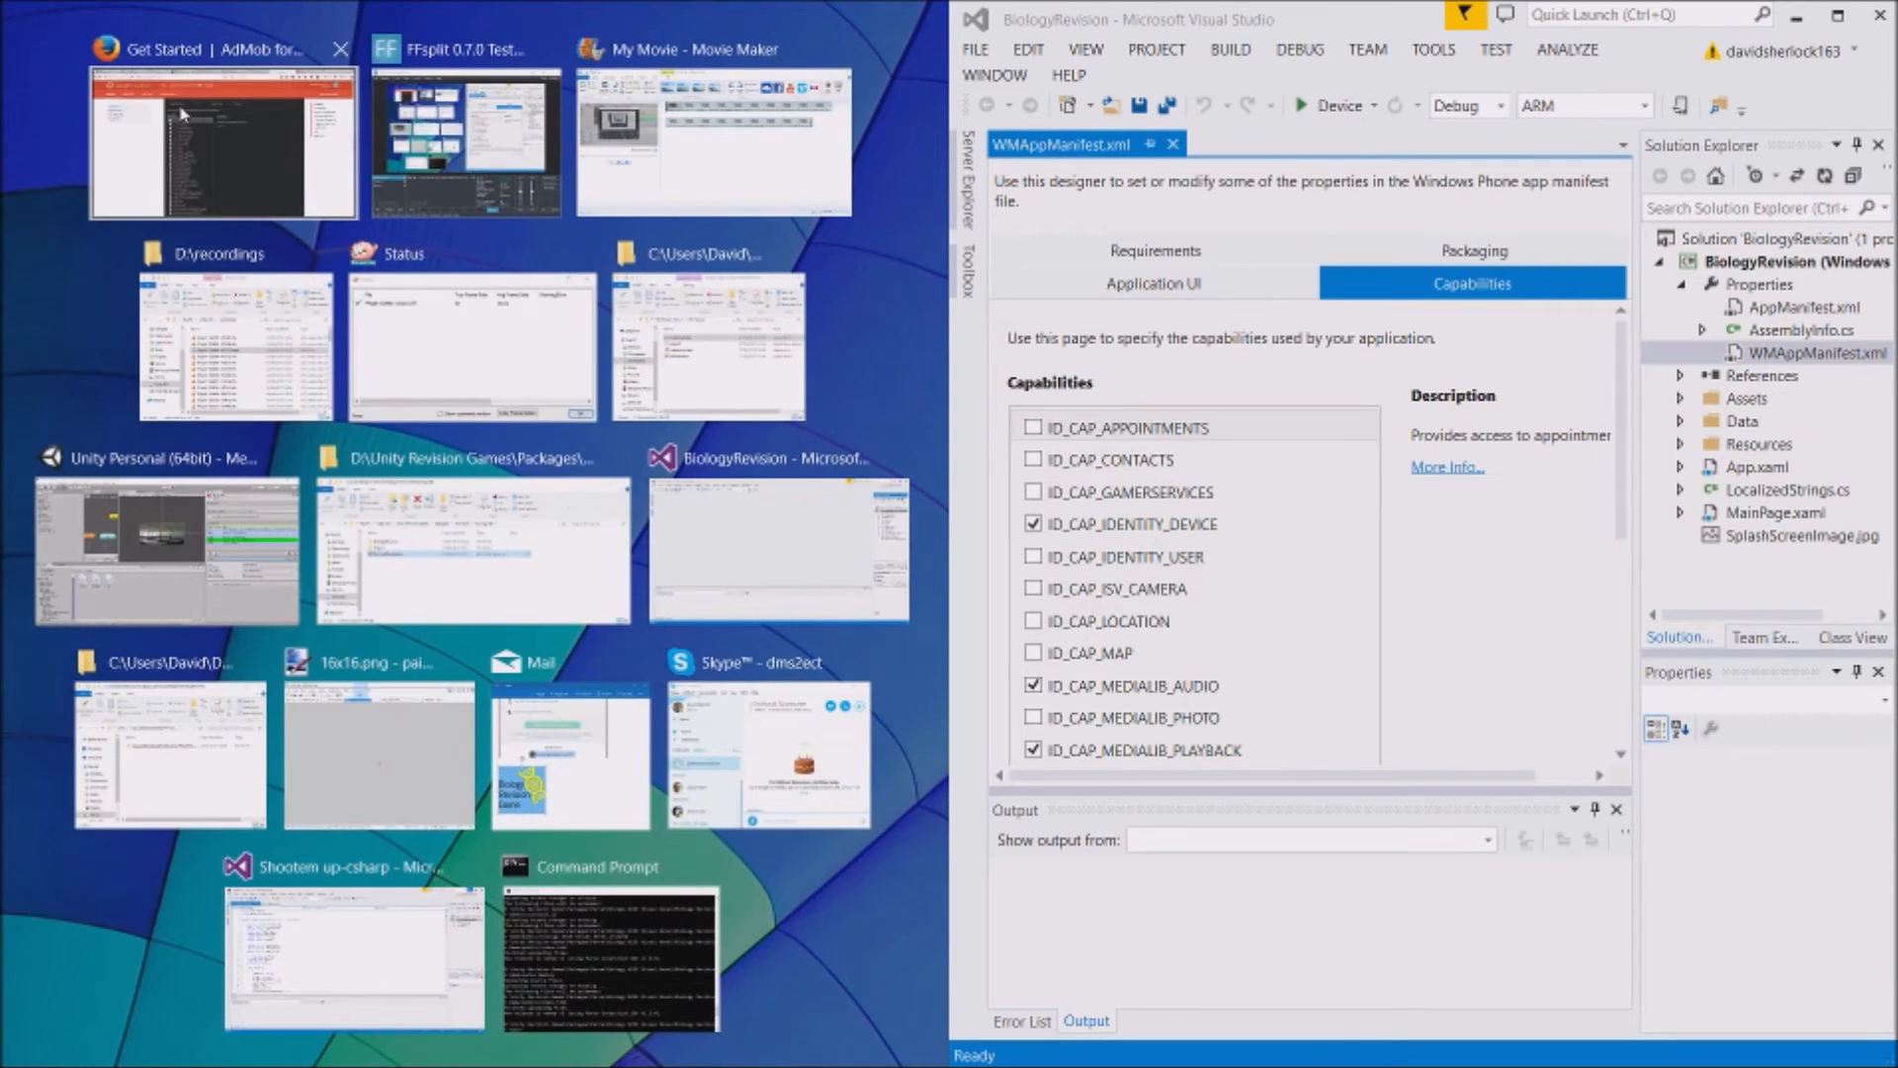
Scroll down the manifest's Capabilities list to find ID_CAP_WEBBROWSERCOMPONENT
{"action": "left_click", "coordinate": [222, 142]}
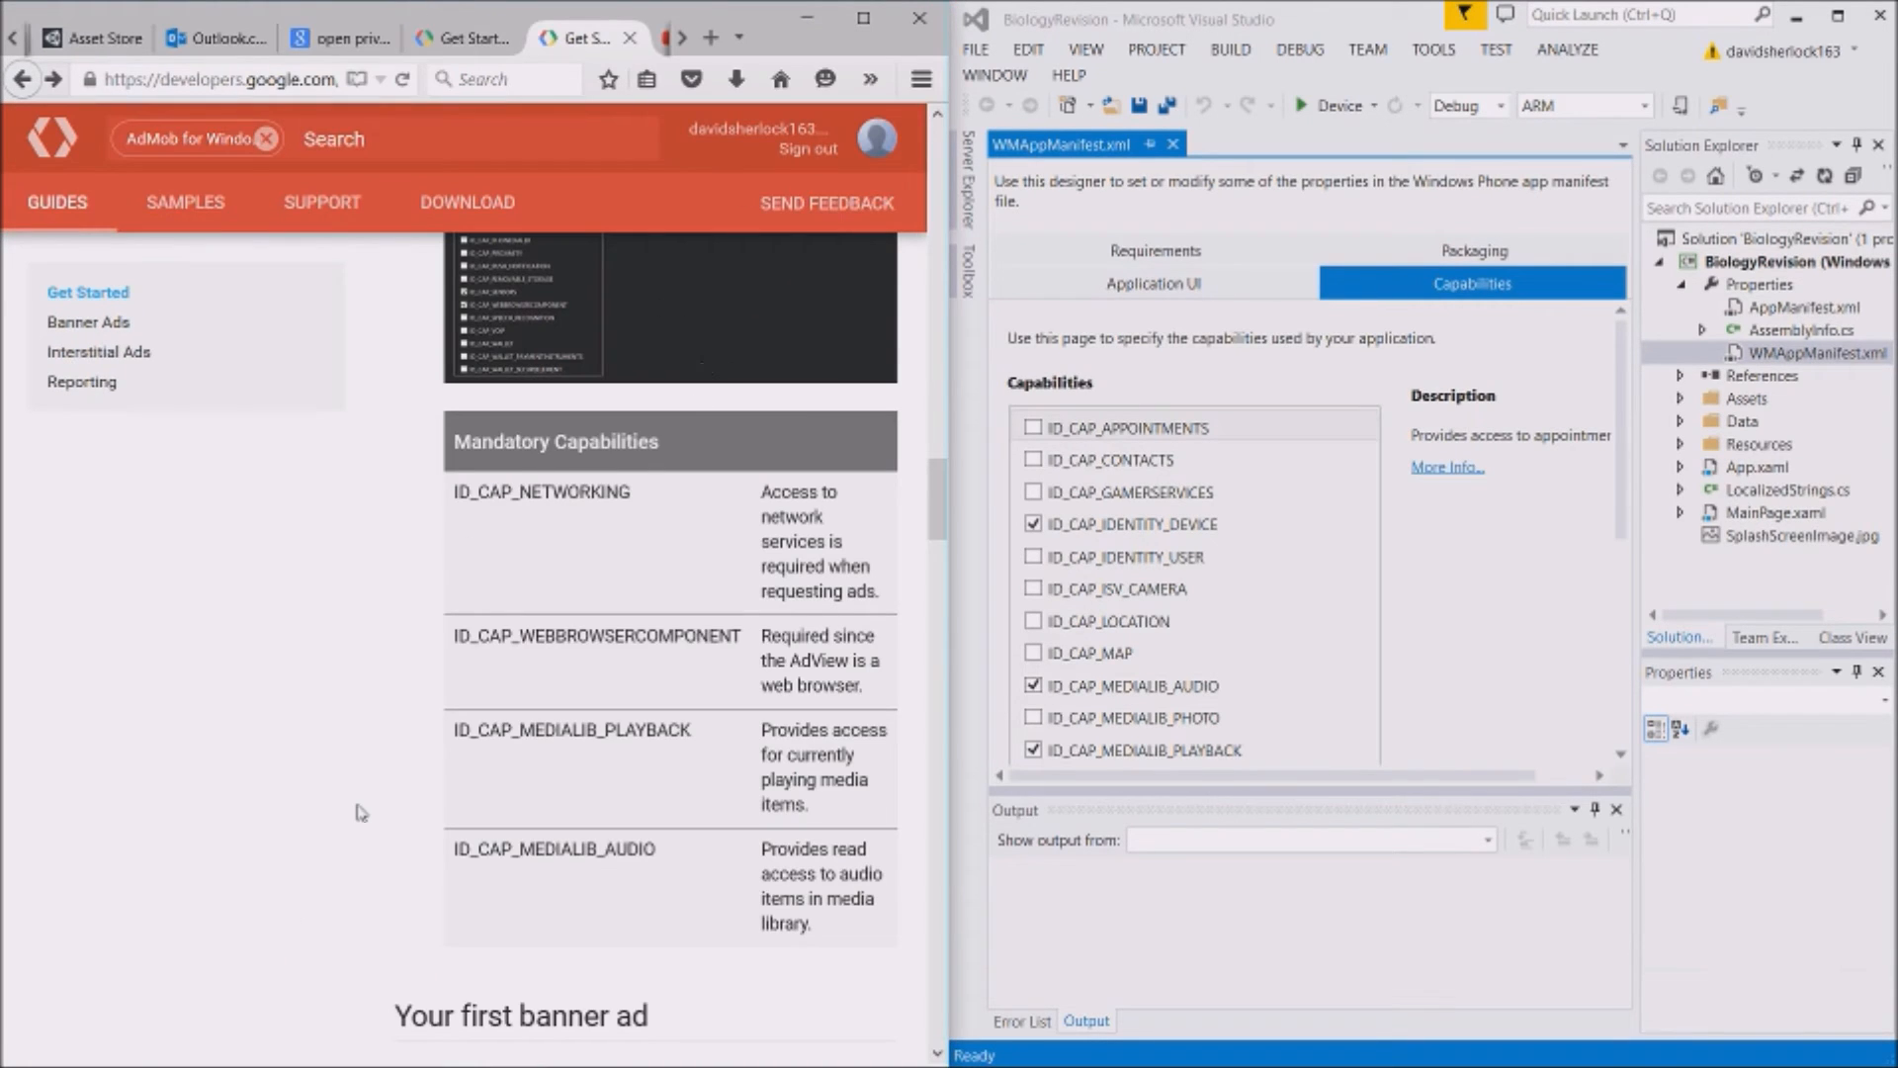
{"action": "scroll", "scroll_direction": "up", "scroll_amount": 3}
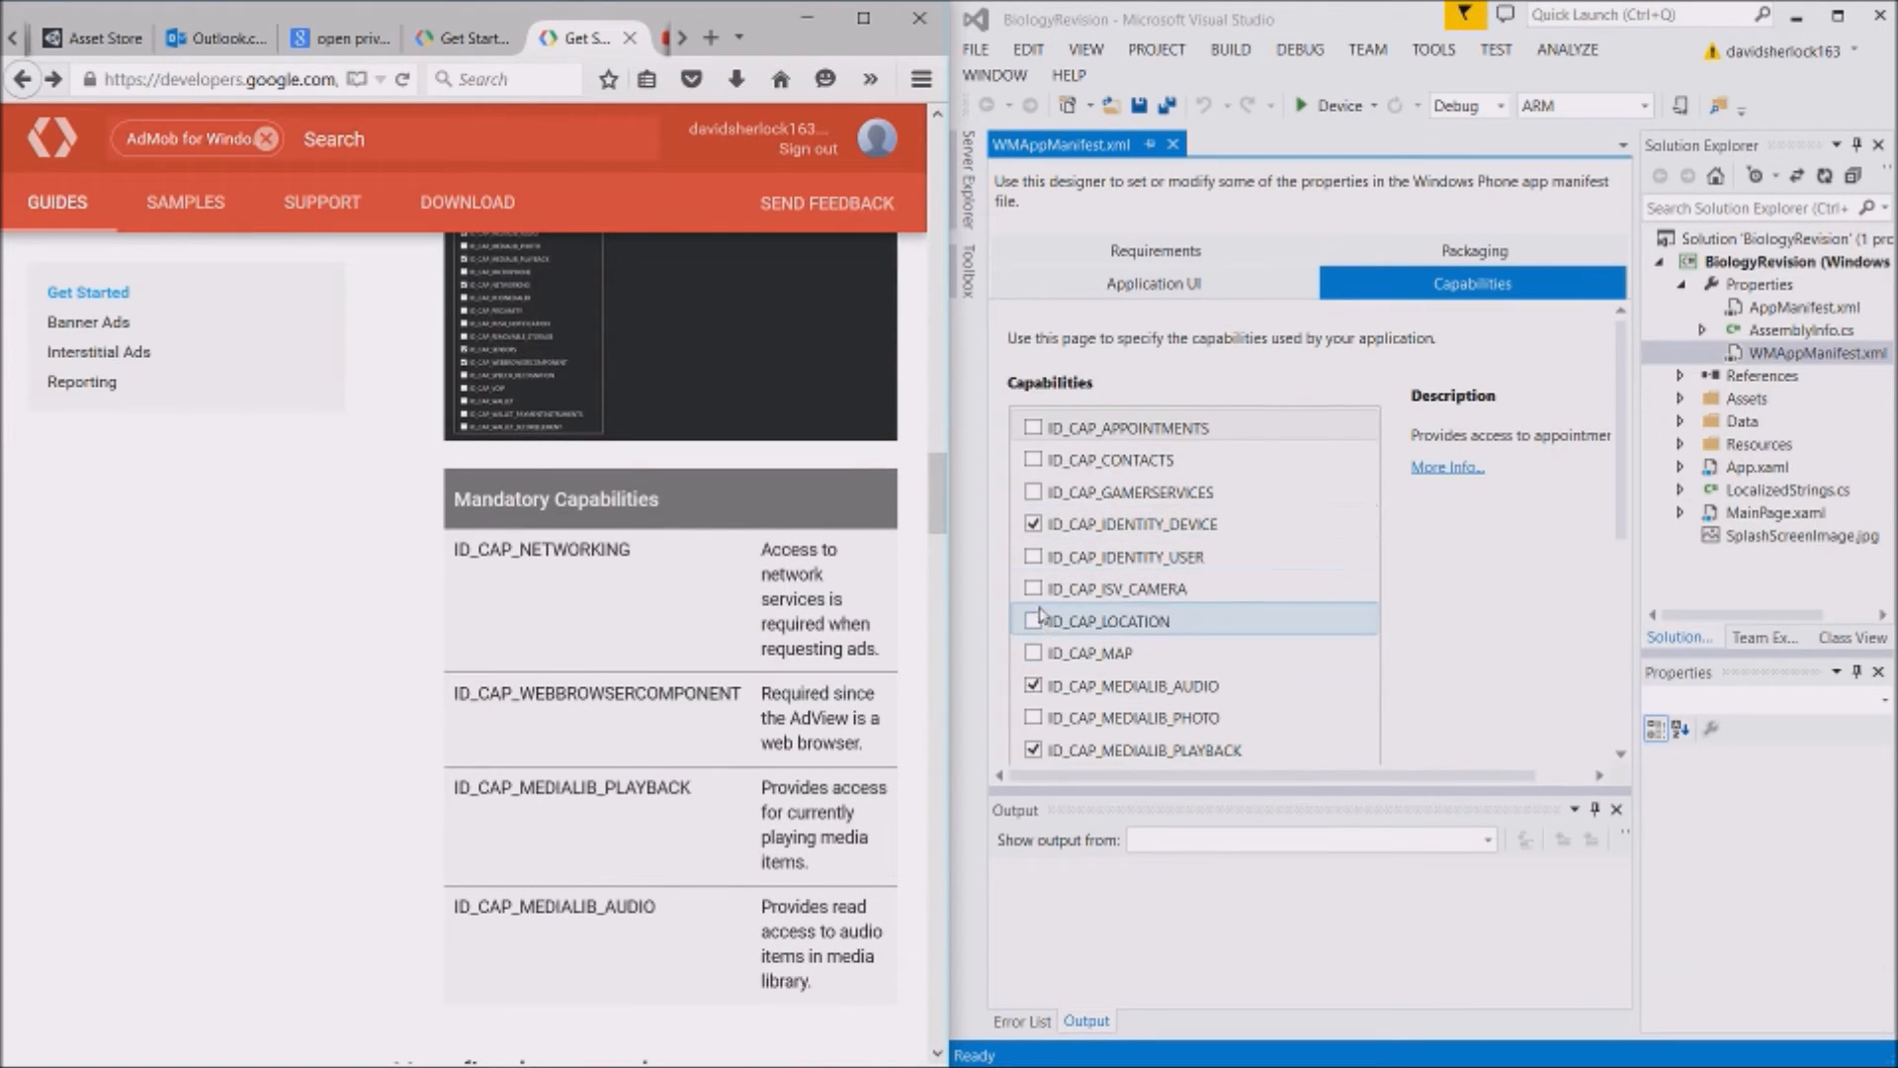
{"action": "mouse_move", "coordinate": [1375, 609]}
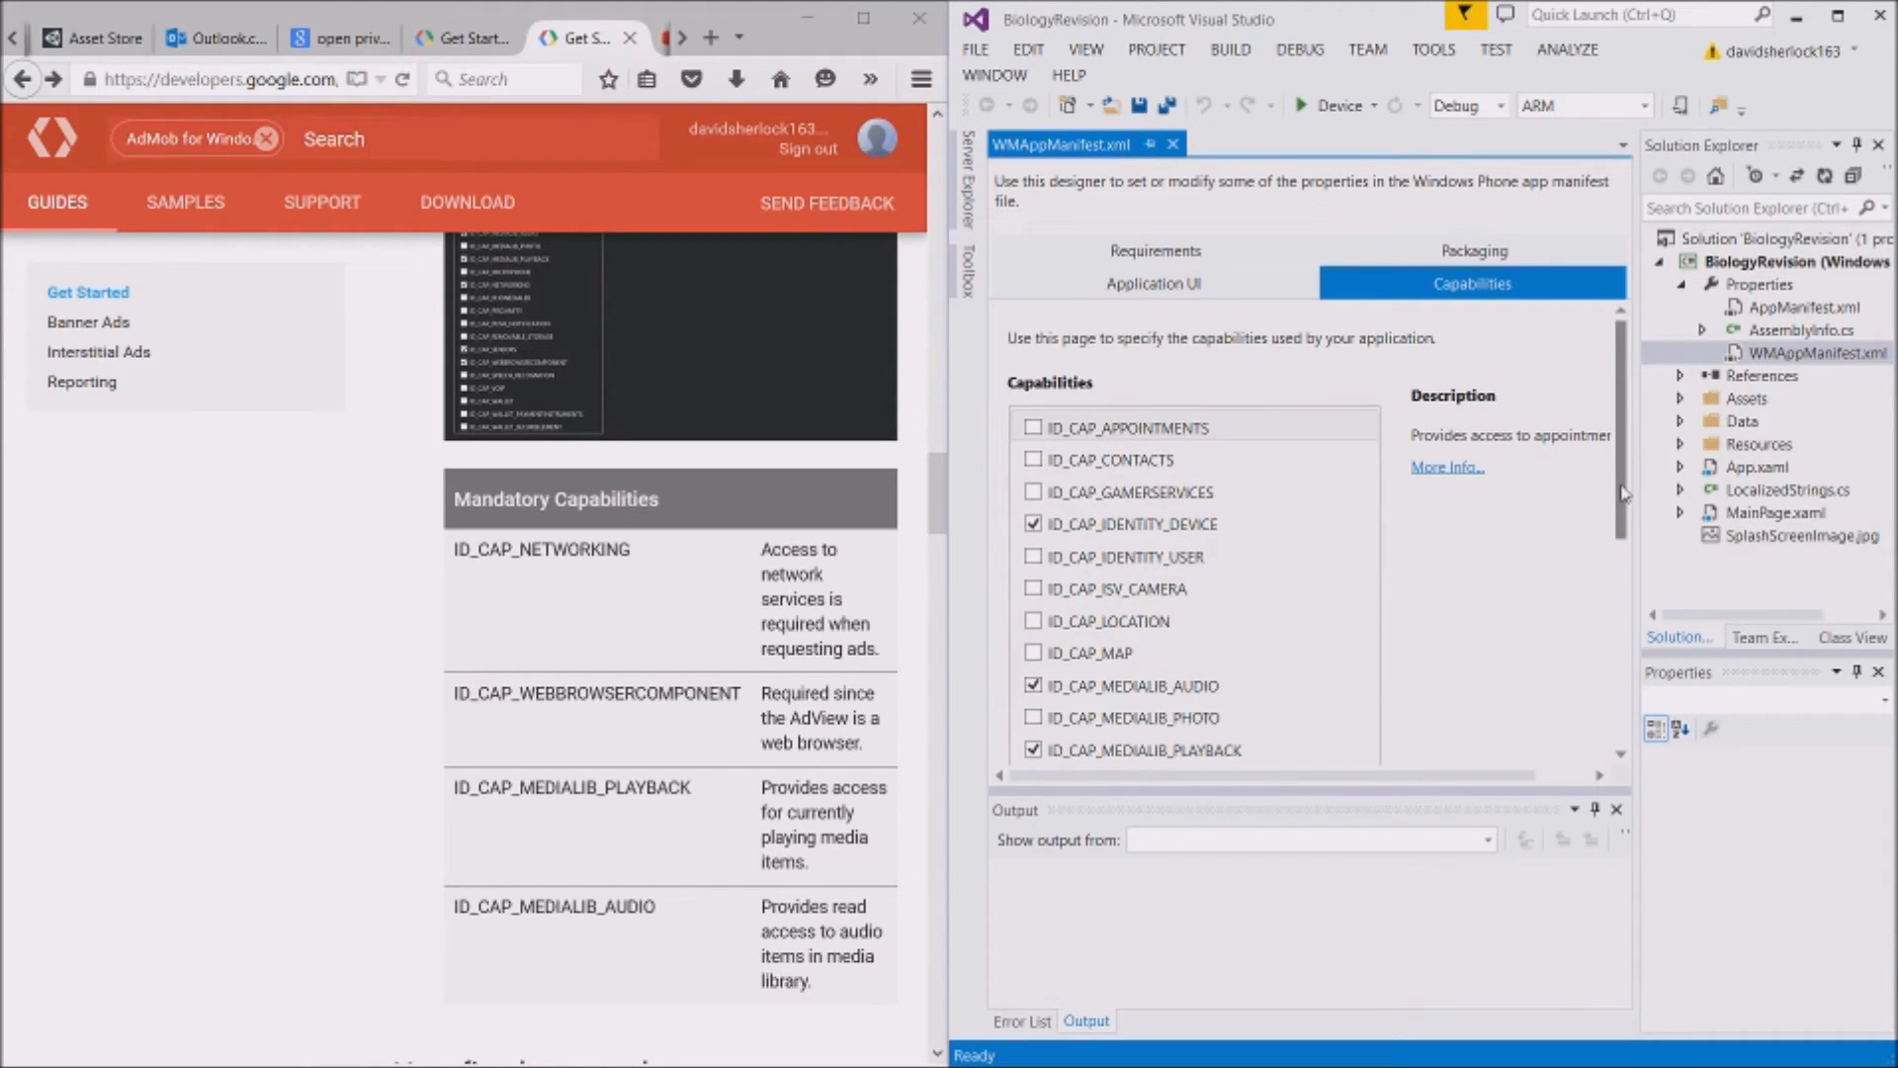
{"action": "scroll", "scroll_direction": "down", "scroll_amount": 3}
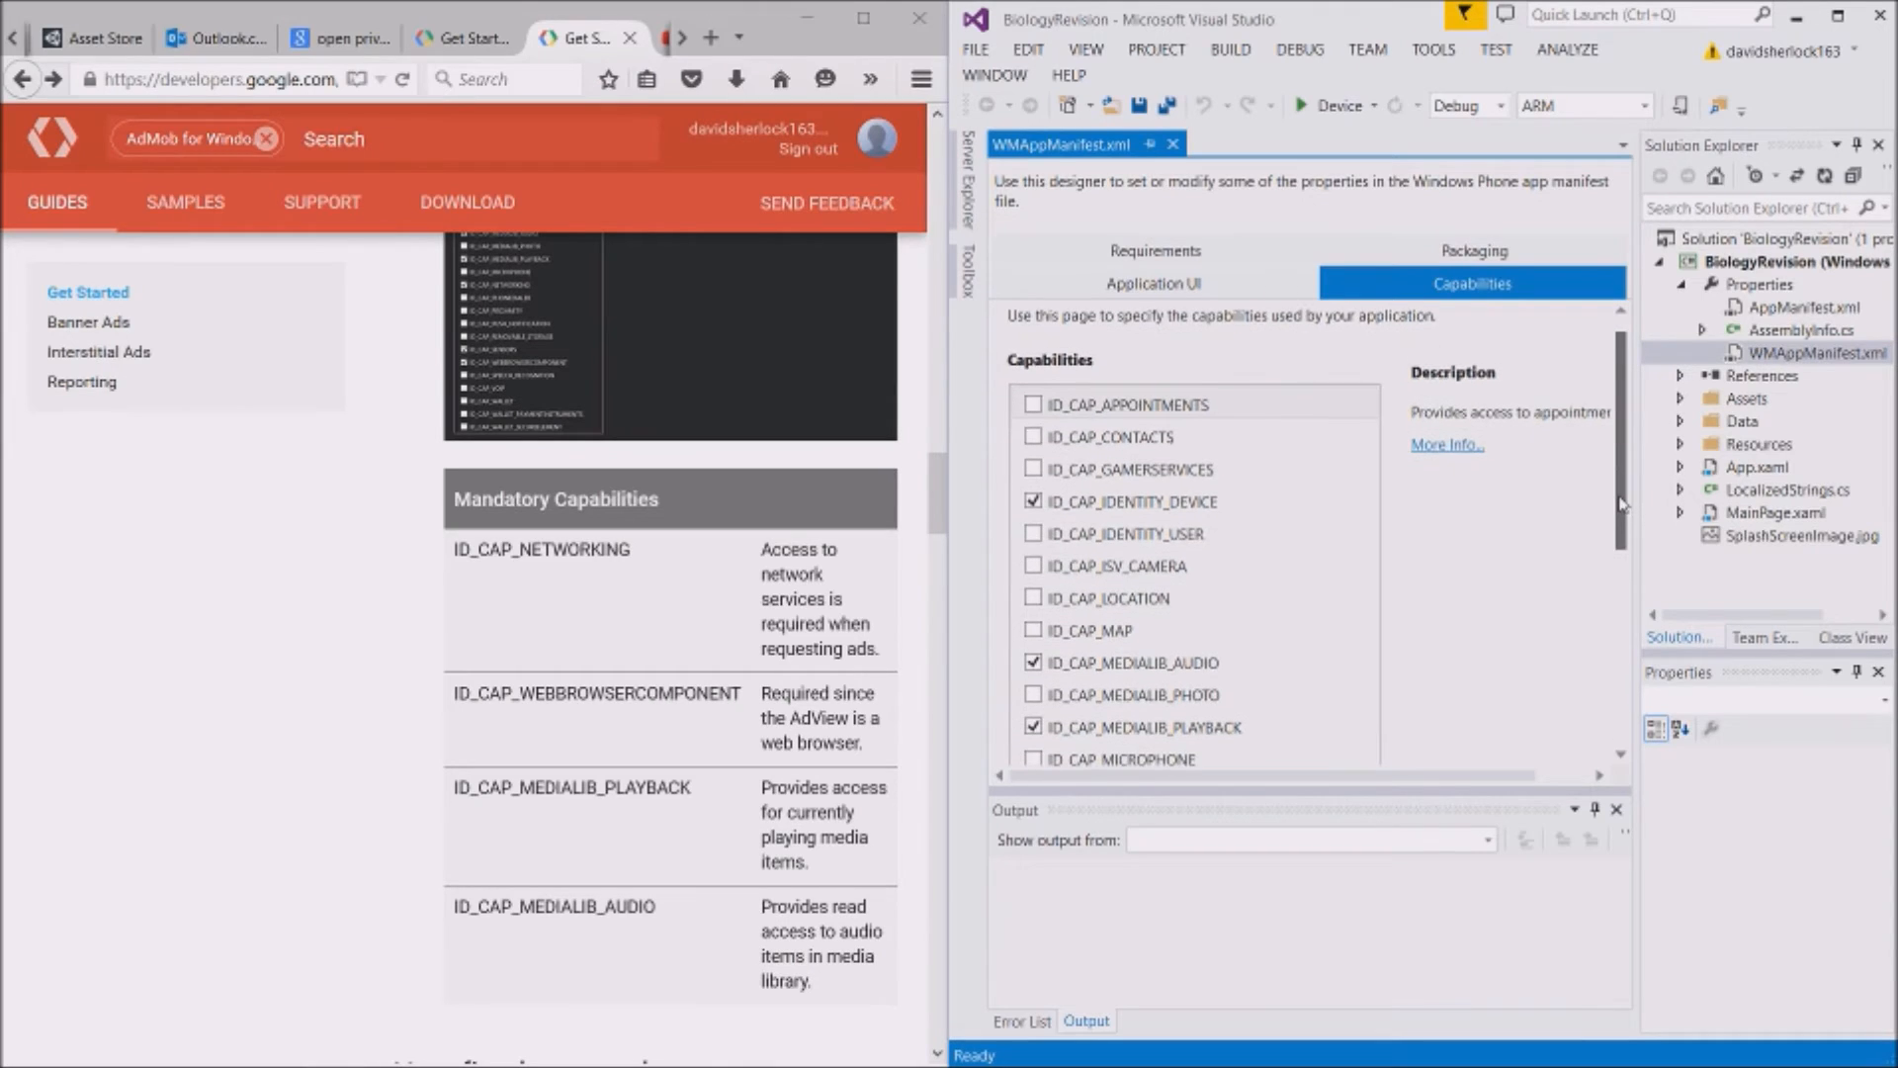
{"action": "scroll", "scroll_direction": "down", "scroll_amount": 3}
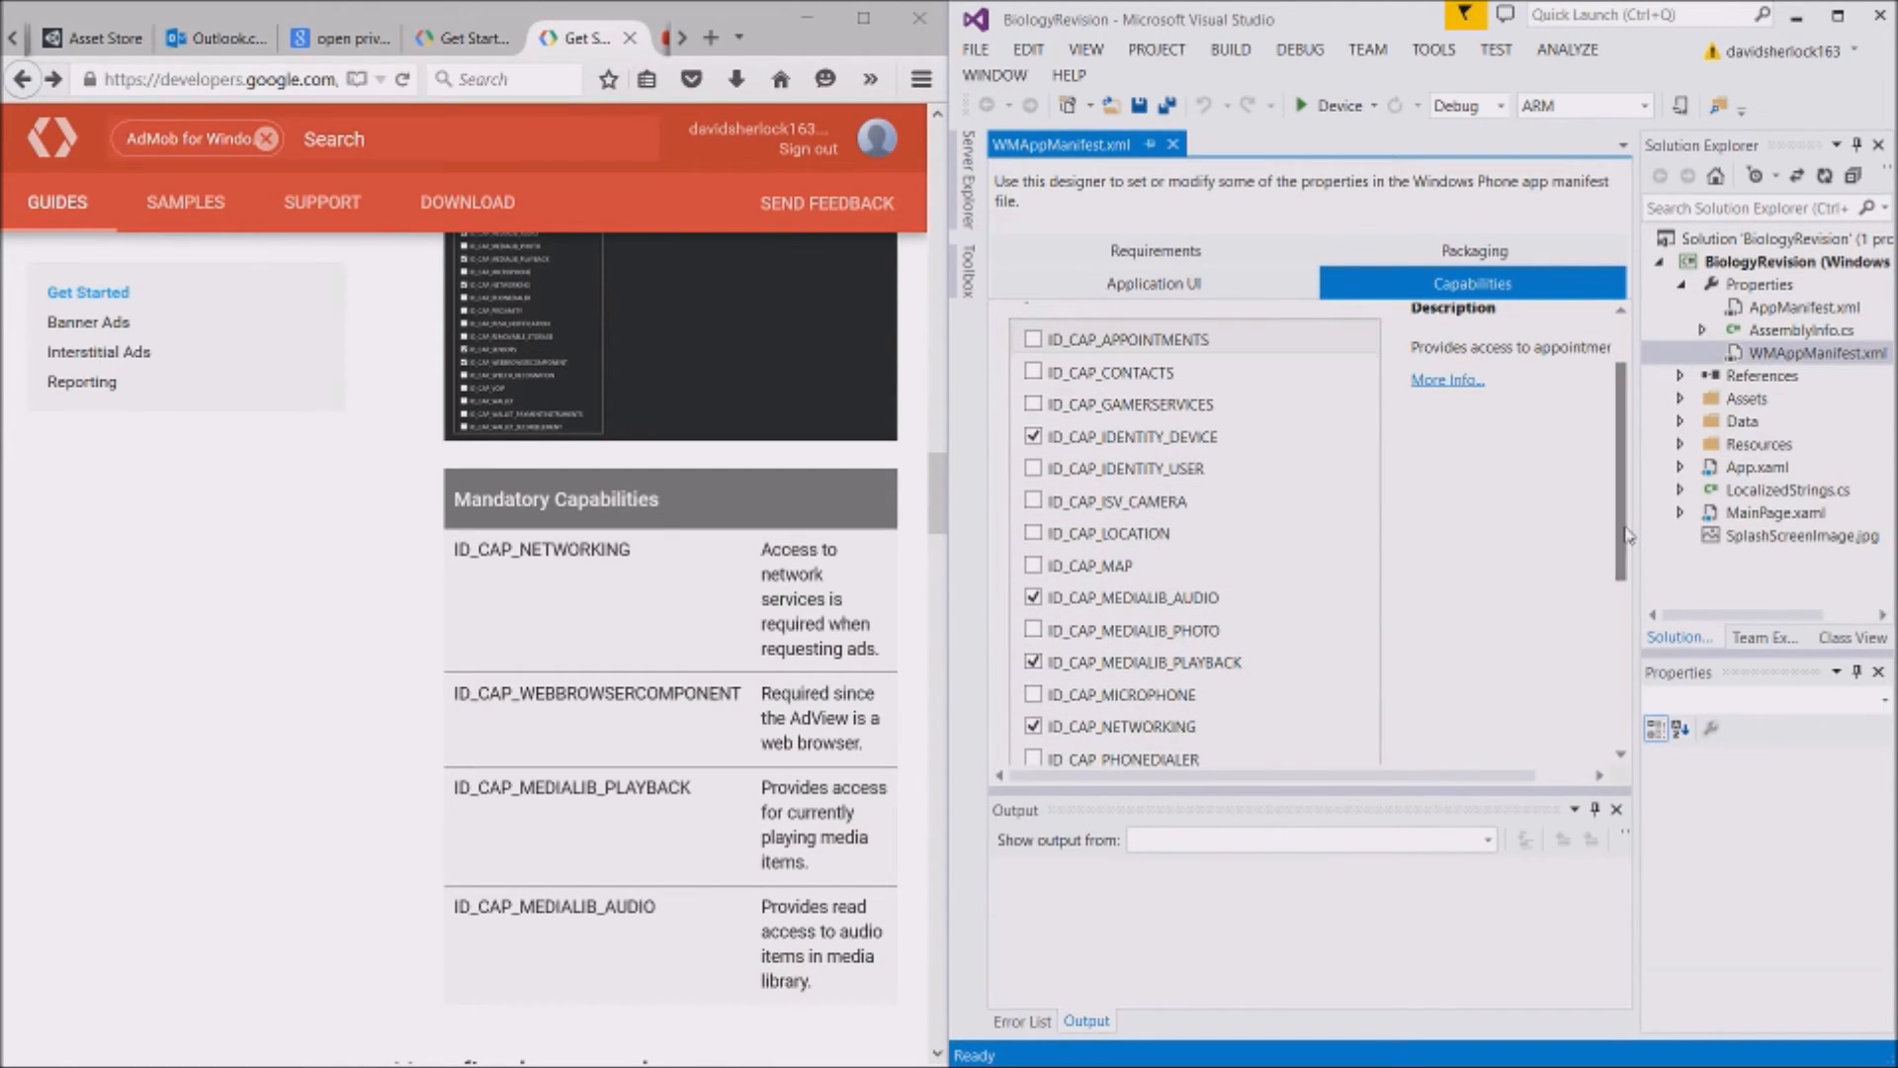
{"action": "scroll", "scroll_direction": "down", "scroll_amount": 3}
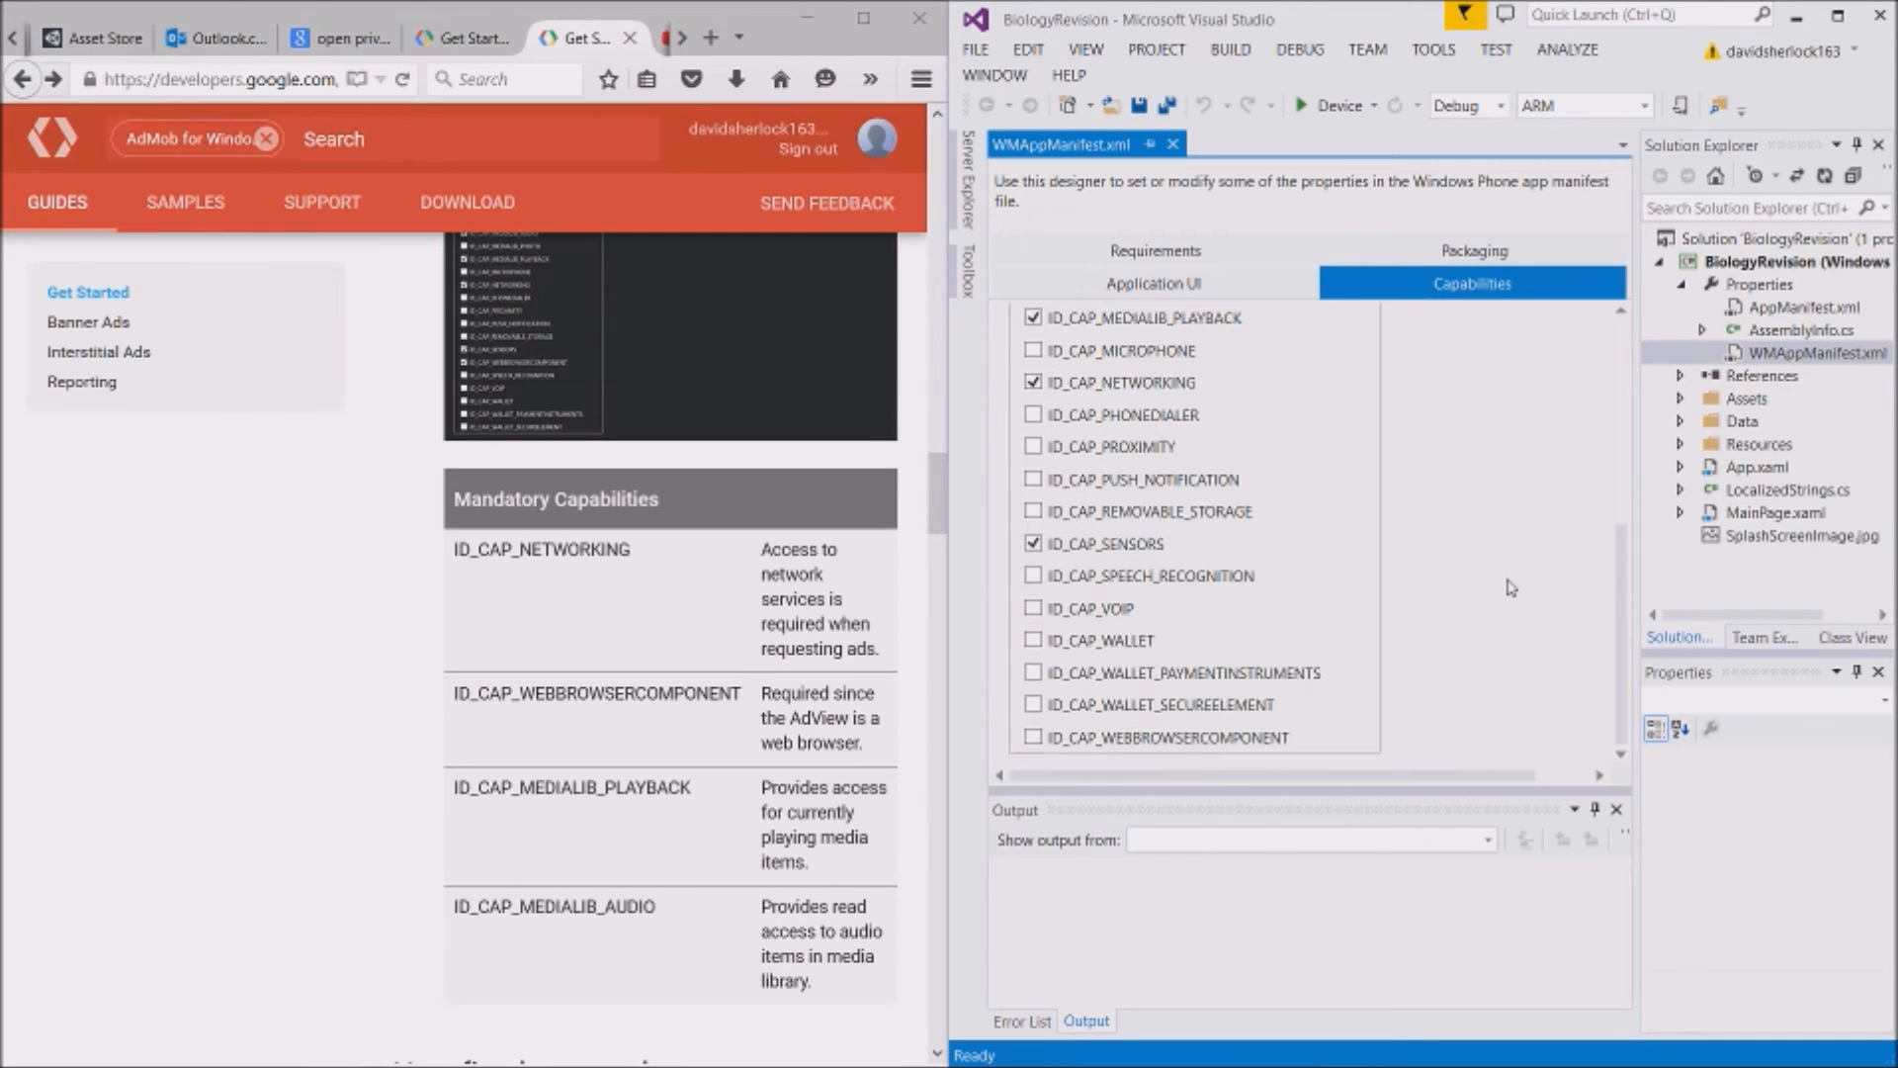
Tick ID_CAP_WEBBROWSERCOMPONENT in the manifest and save WMAppManifest.xml
{"action": "left_click", "coordinate": [1031, 737]}
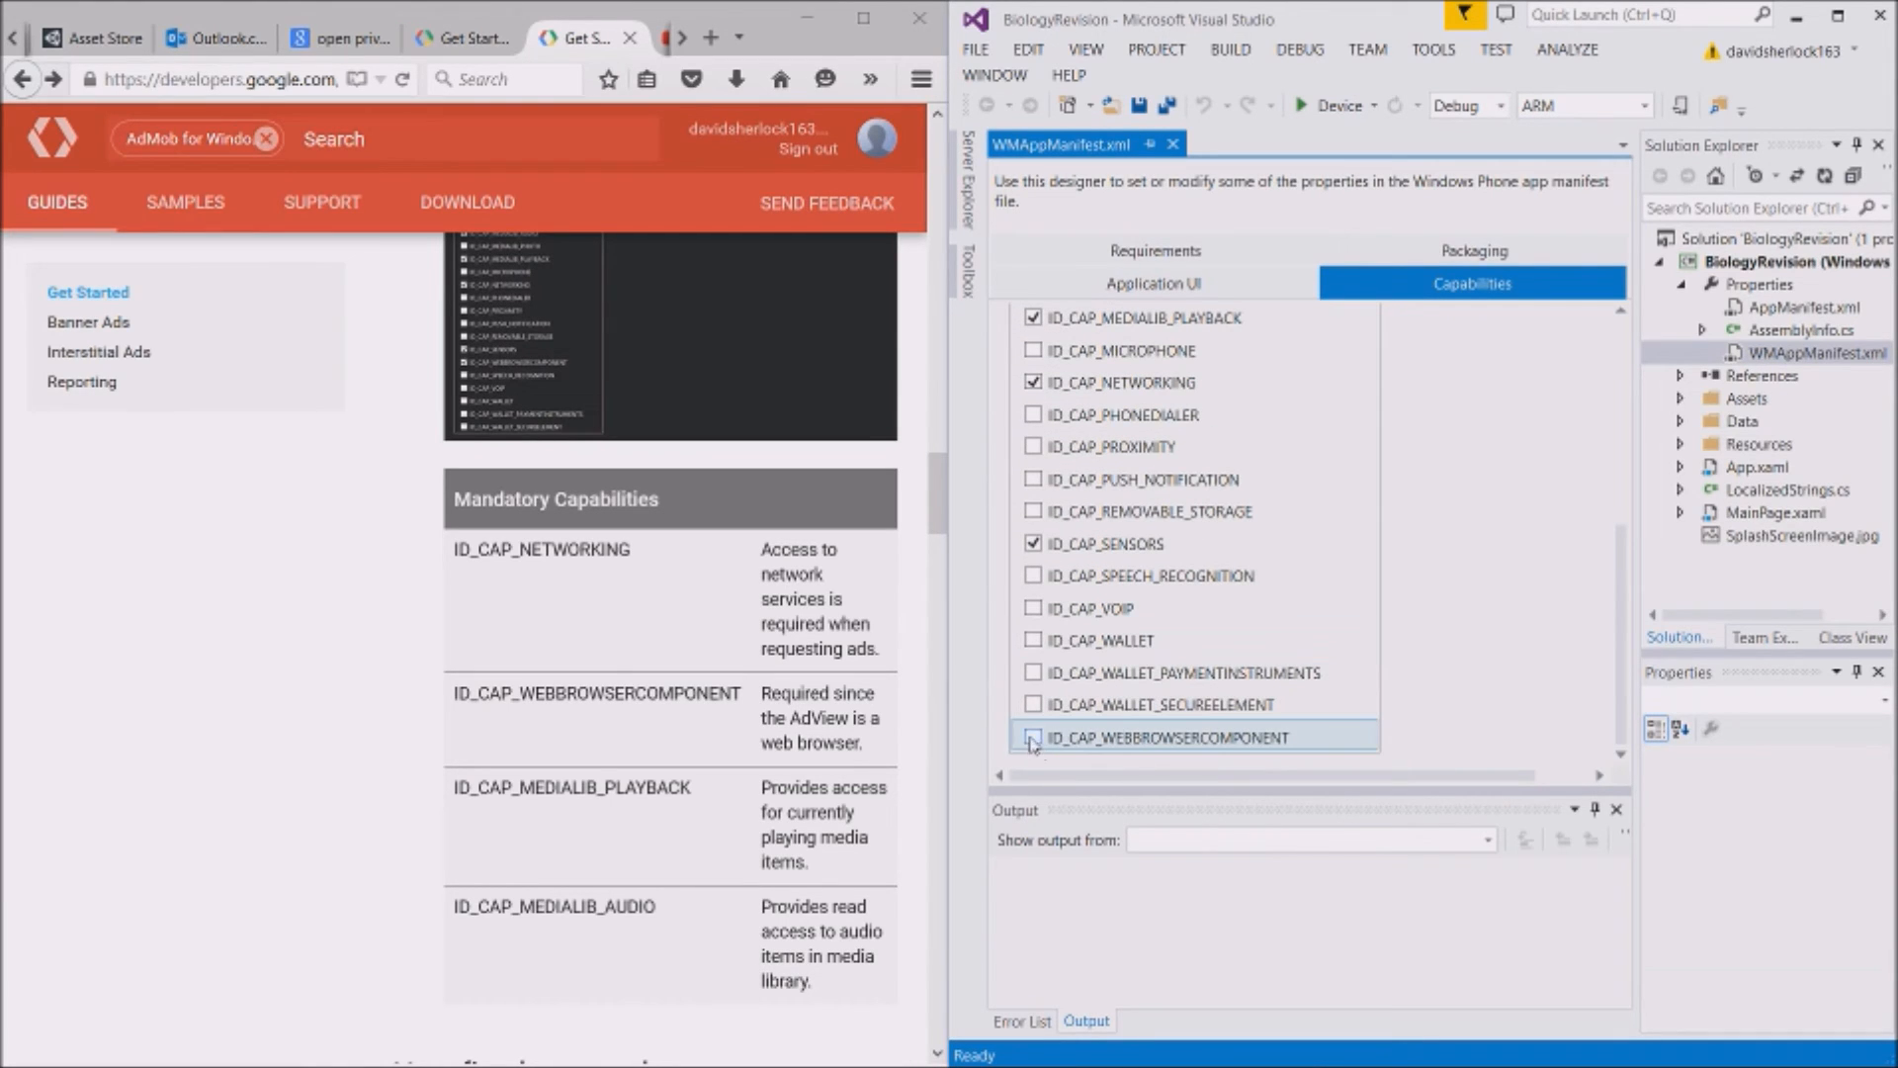
{"action": "left_click", "coordinate": [1031, 738]}
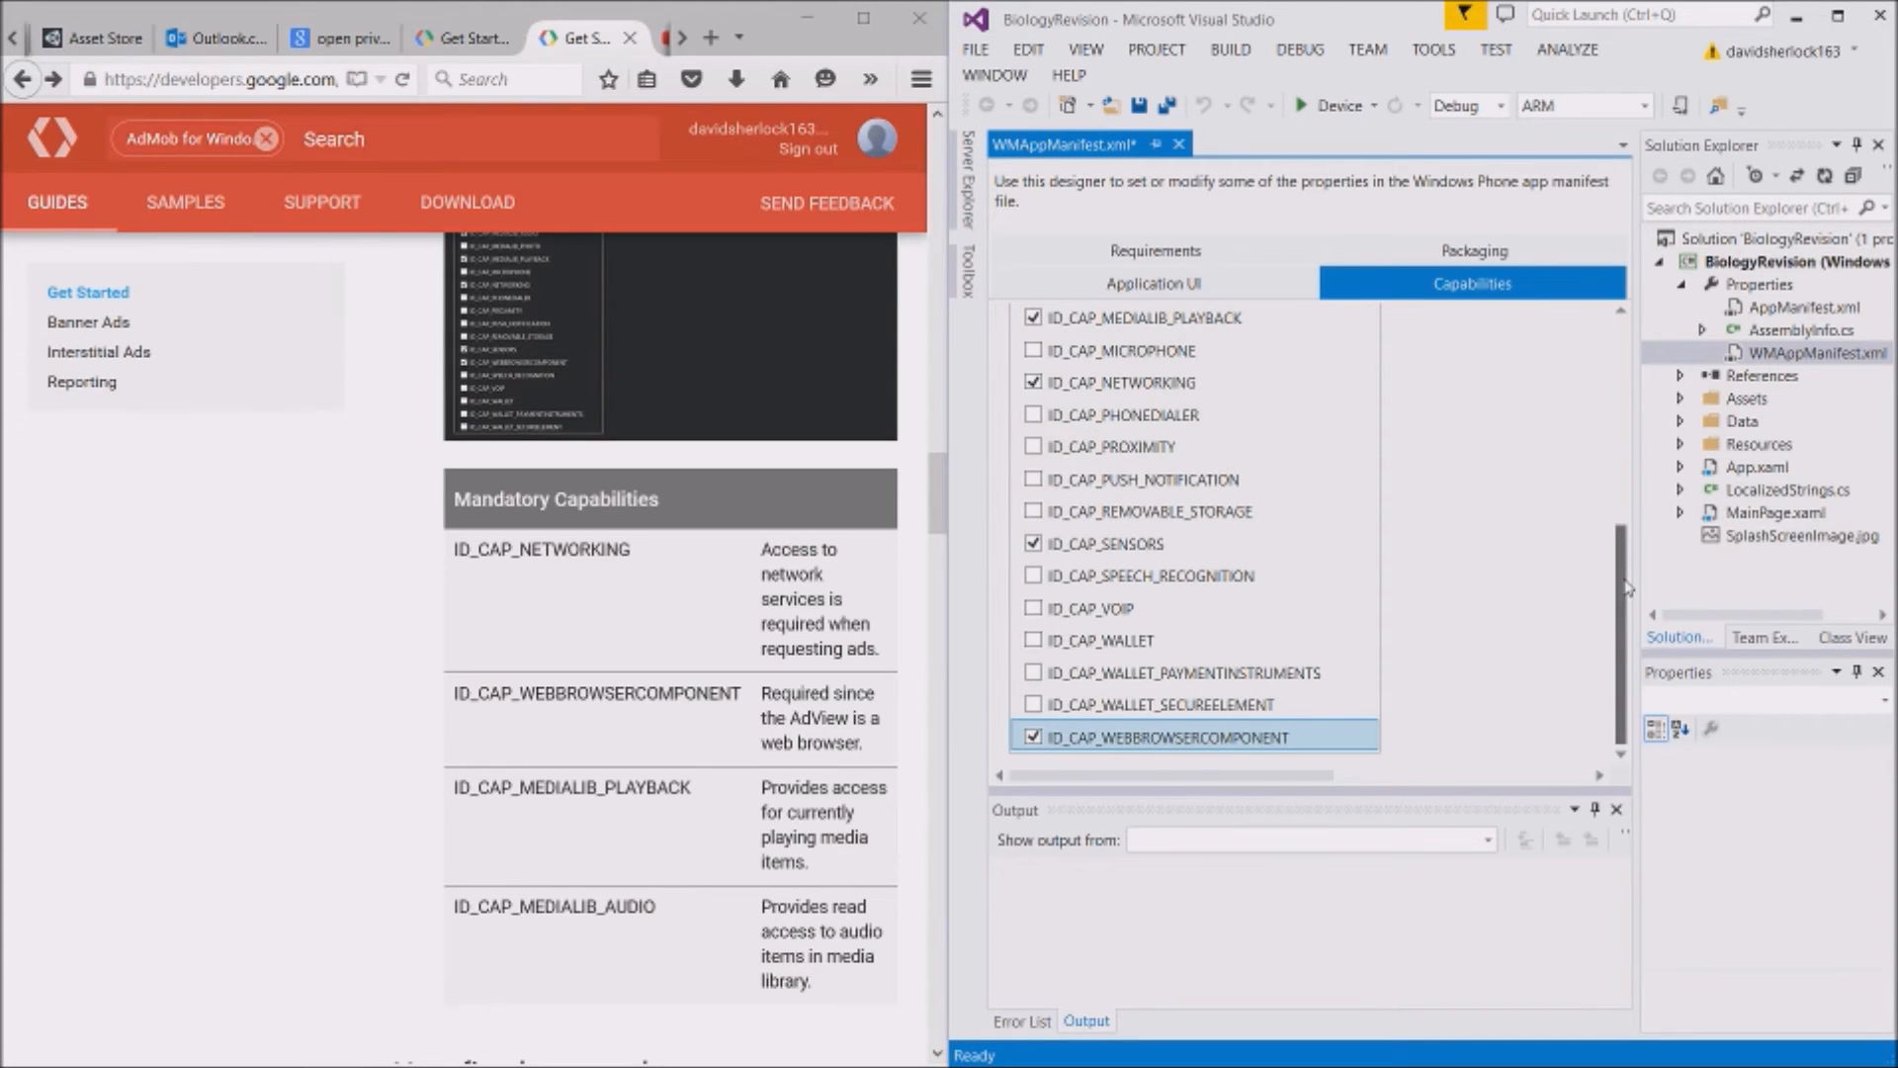
{"action": "scroll", "scroll_direction": "up", "scroll_amount": 3}
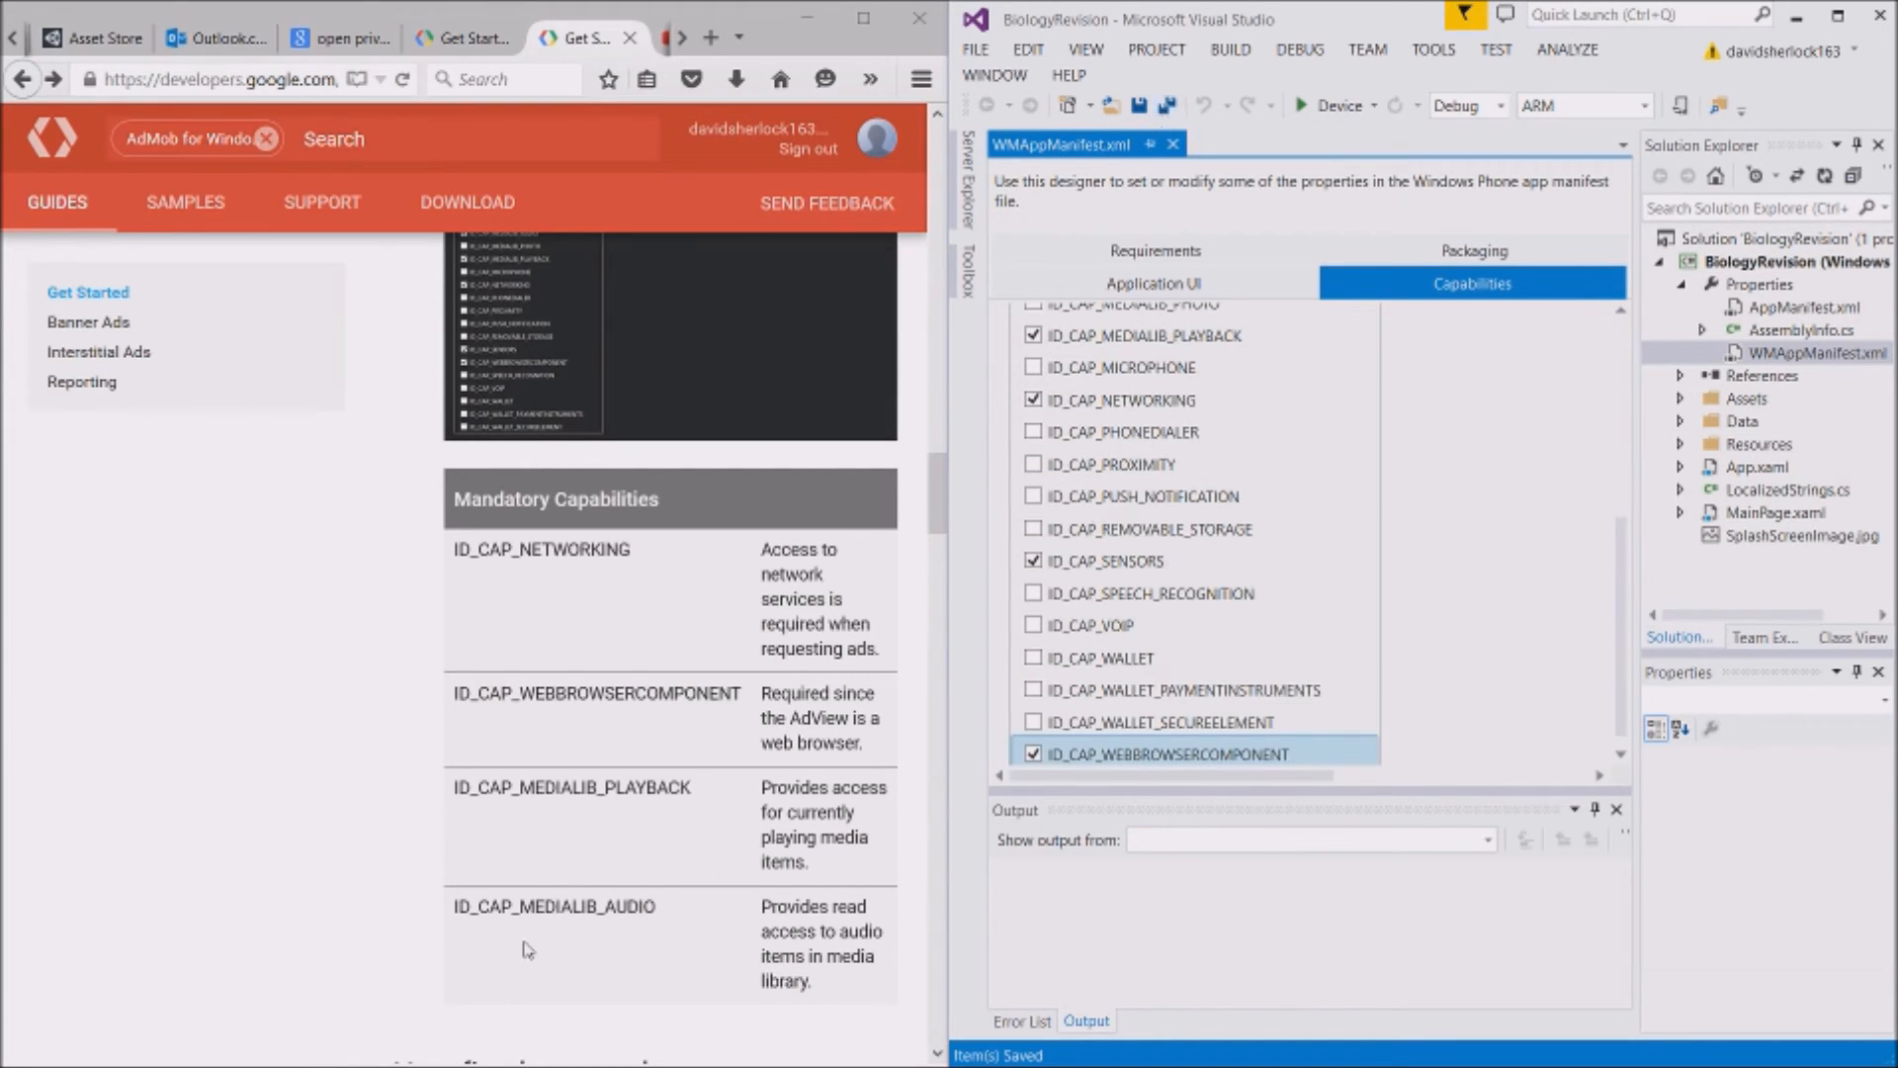
{"action": "scroll", "scroll_direction": "down", "scroll_amount": 3}
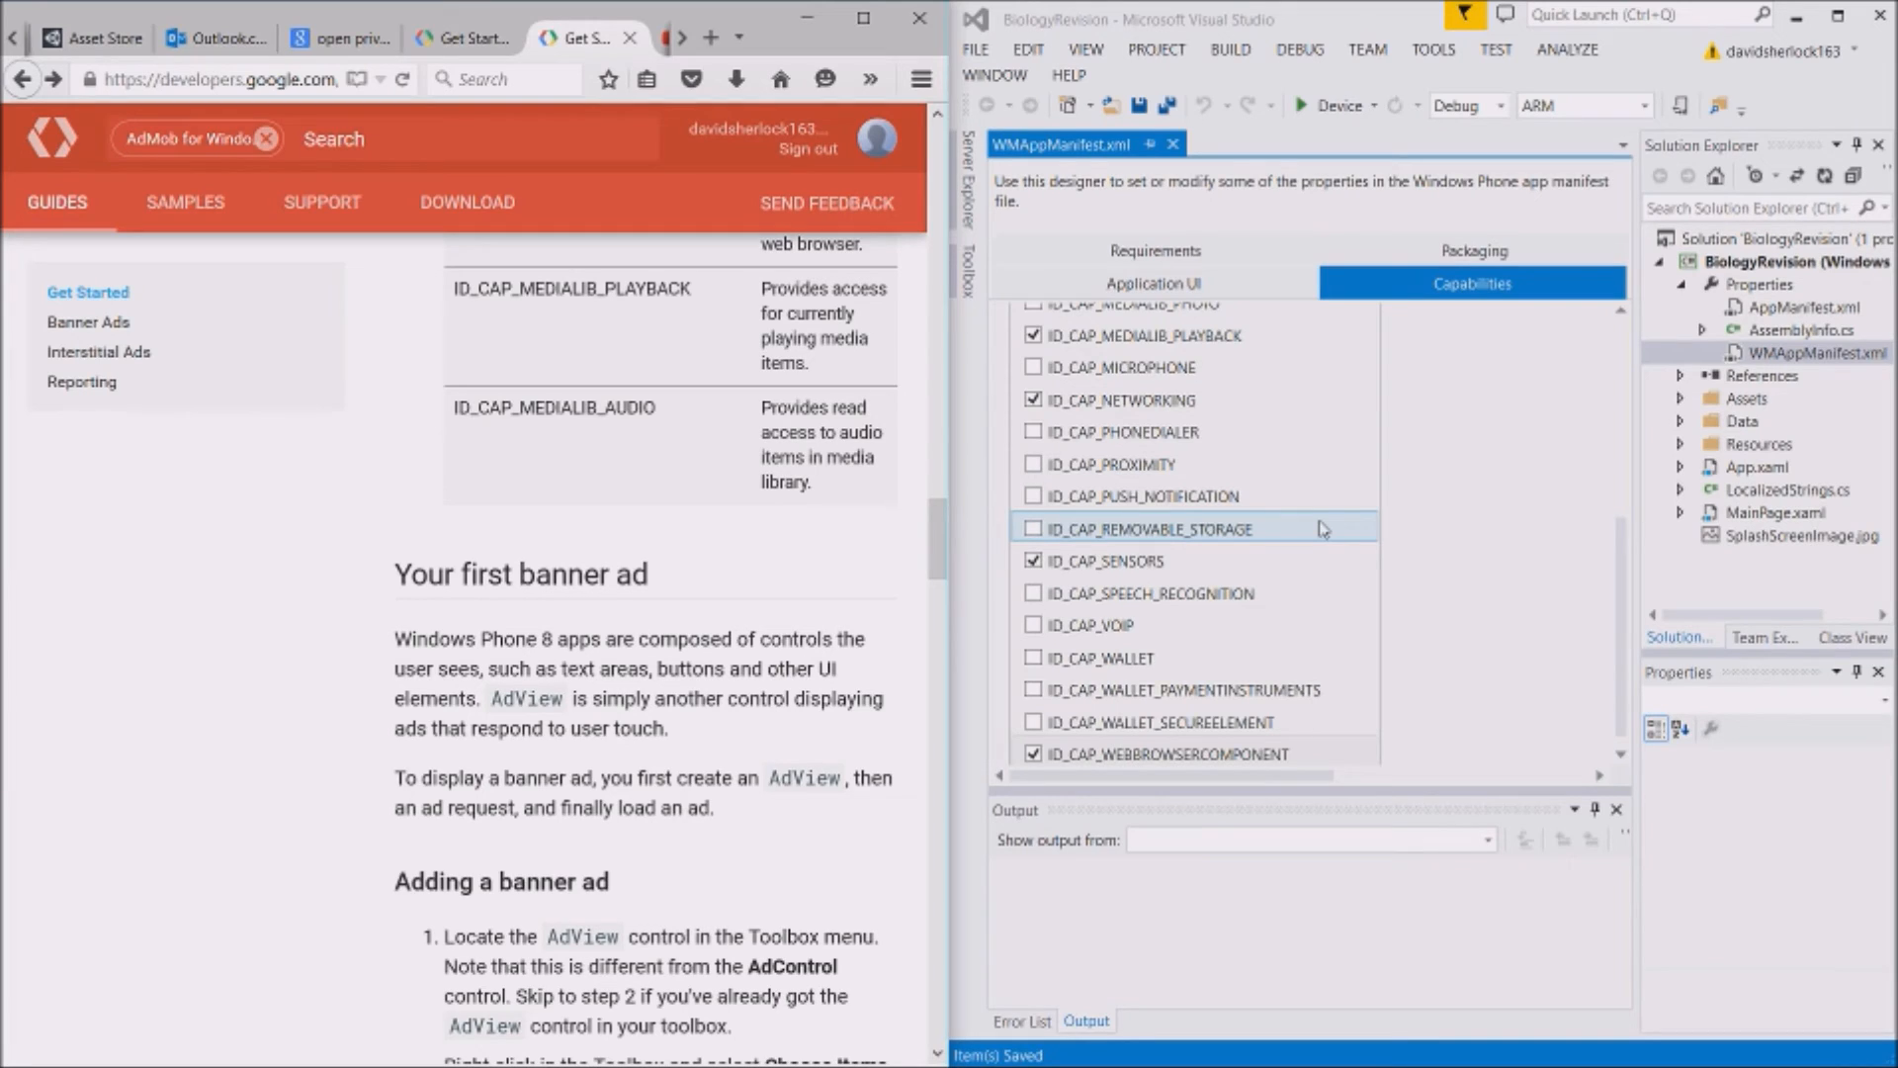
{"action": "mouse_move", "coordinate": [1474, 528]}
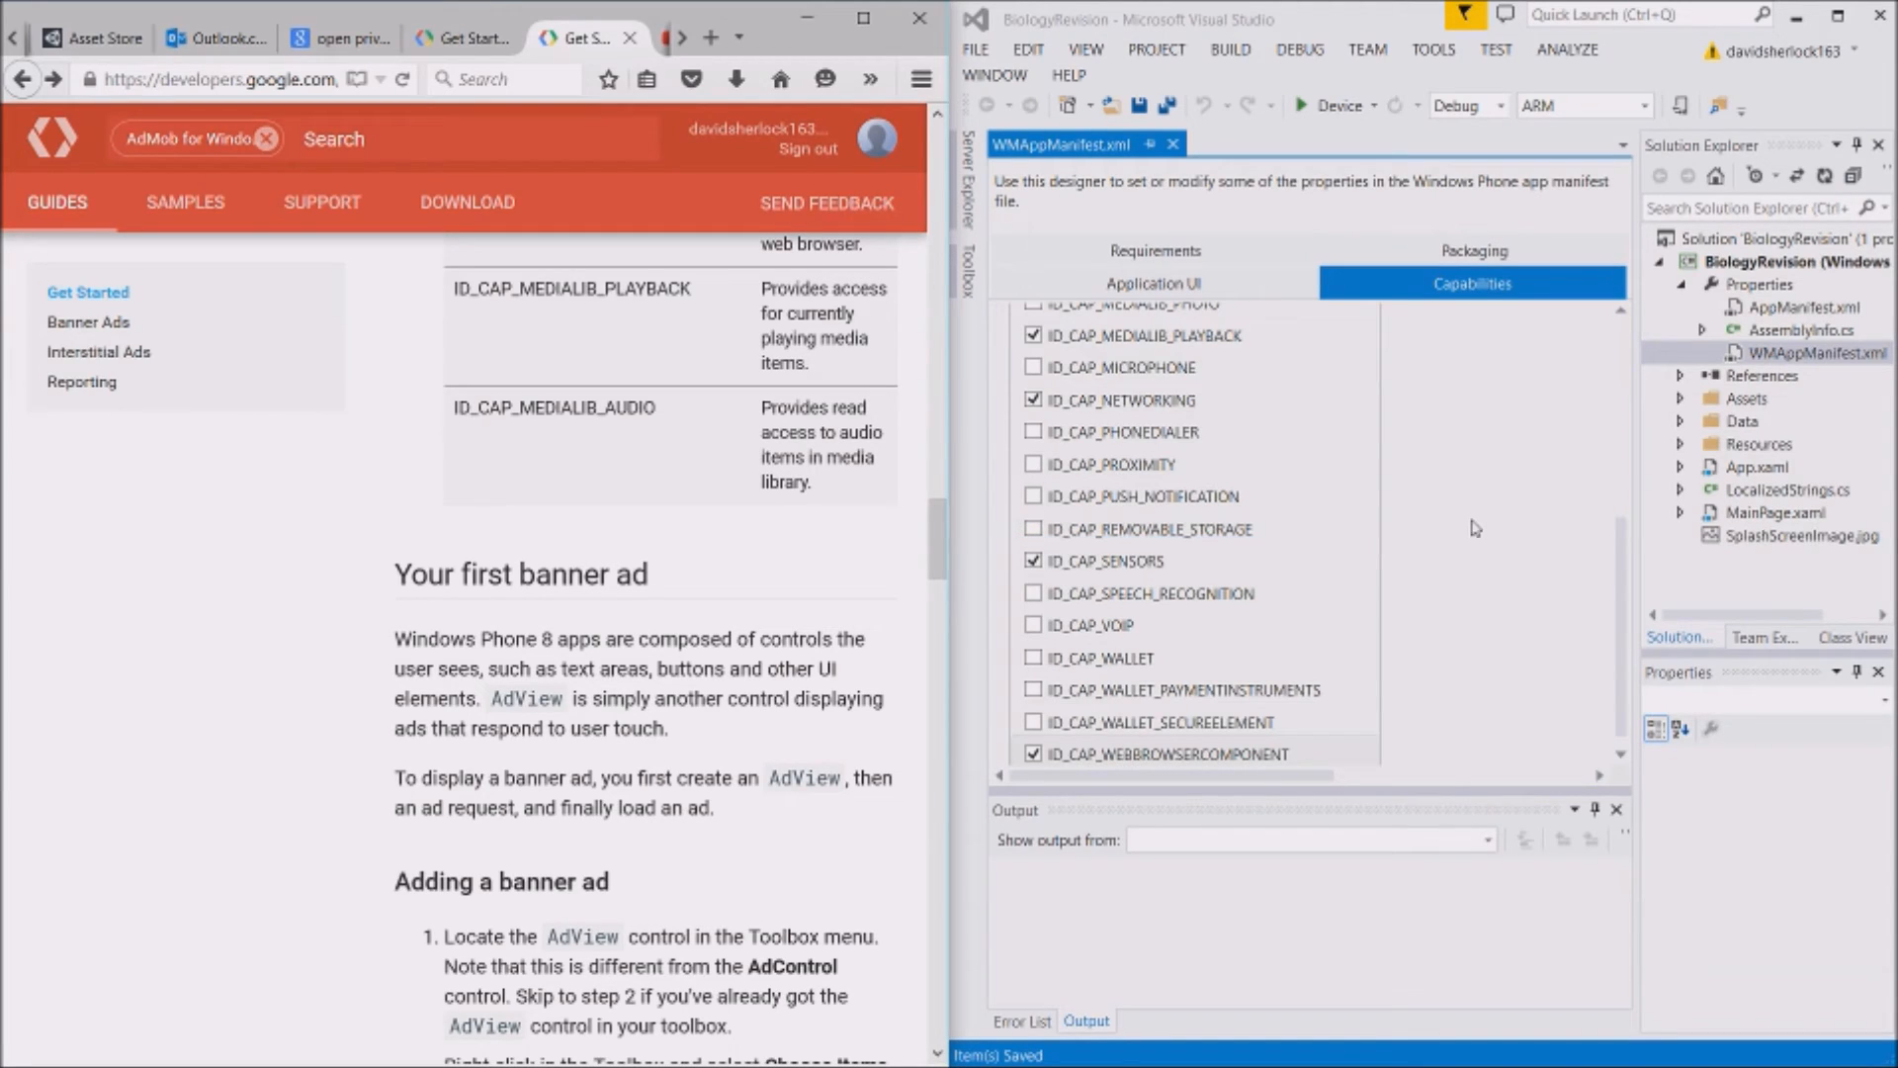
{"action": "mouse_move", "coordinate": [1753, 496]}
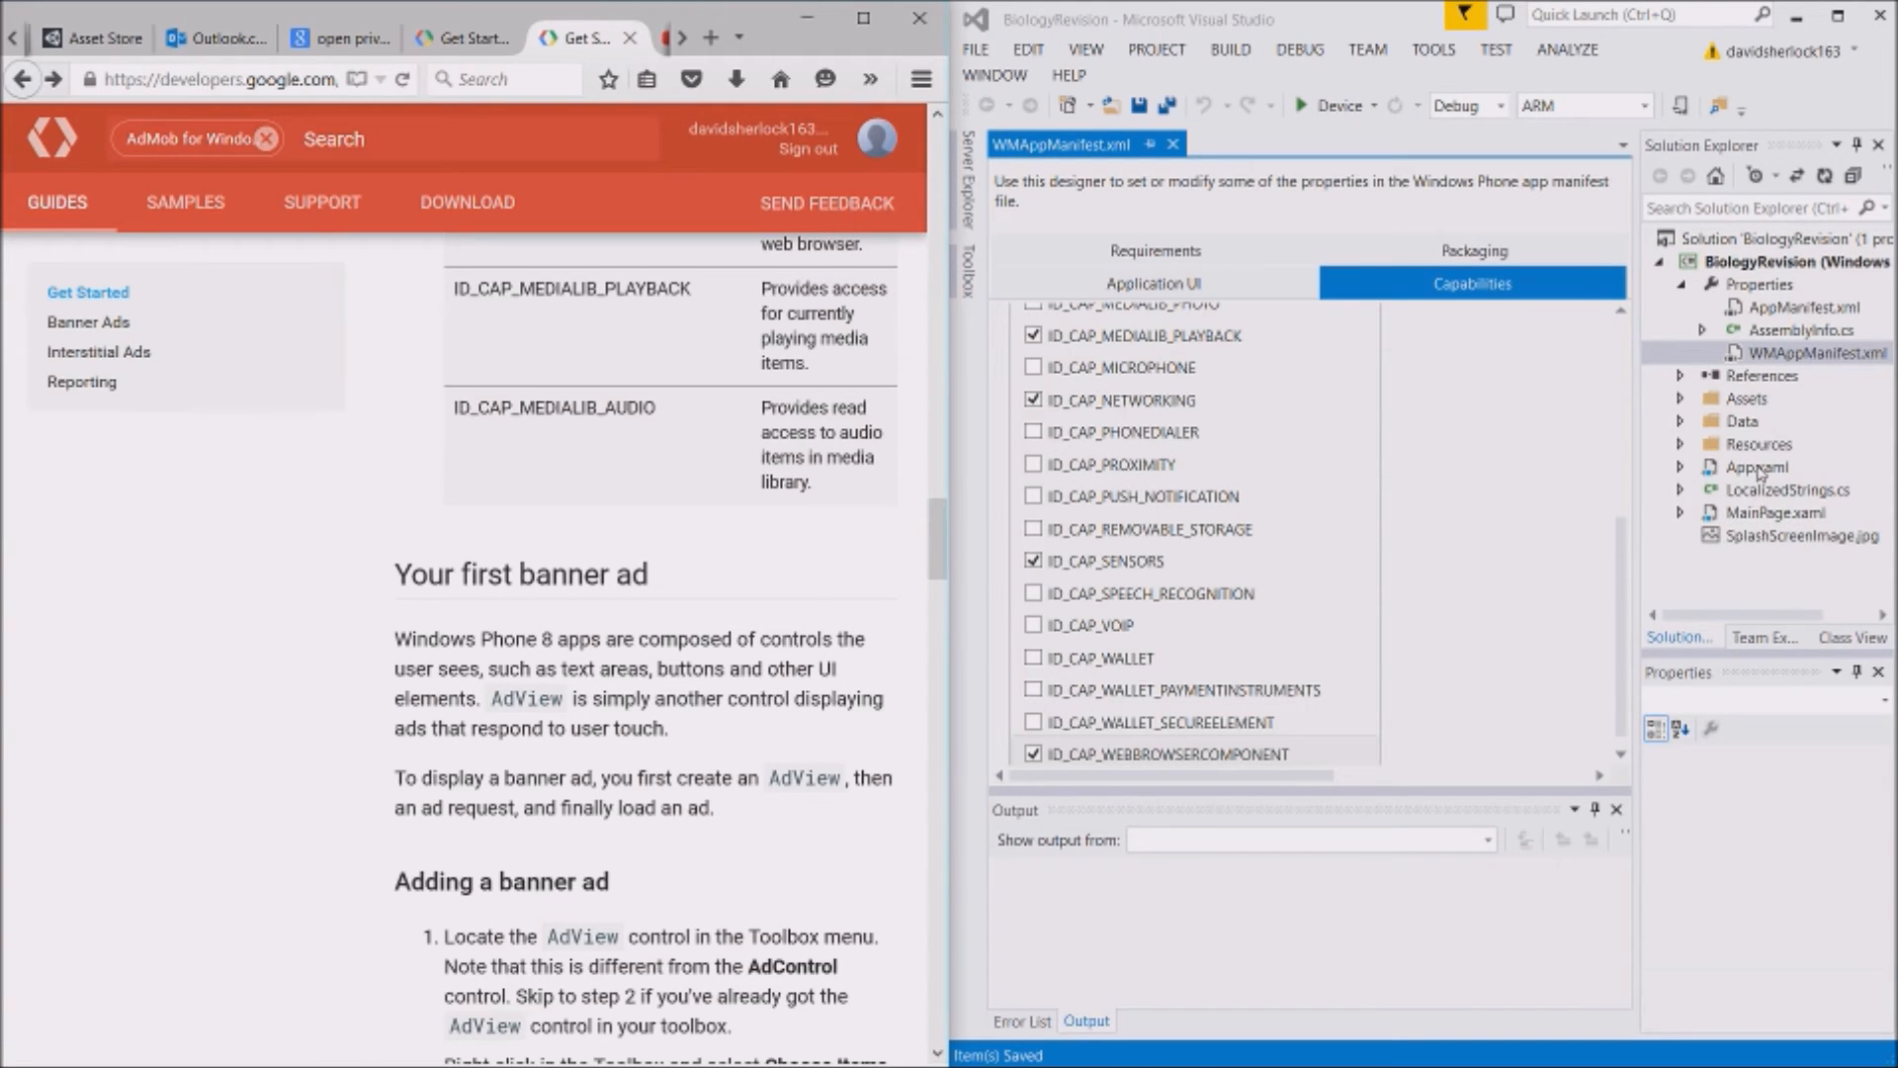
Select MainPage.xaml in Solution Explorer to open it for editing
{"action": "left_click", "coordinate": [1757, 467]}
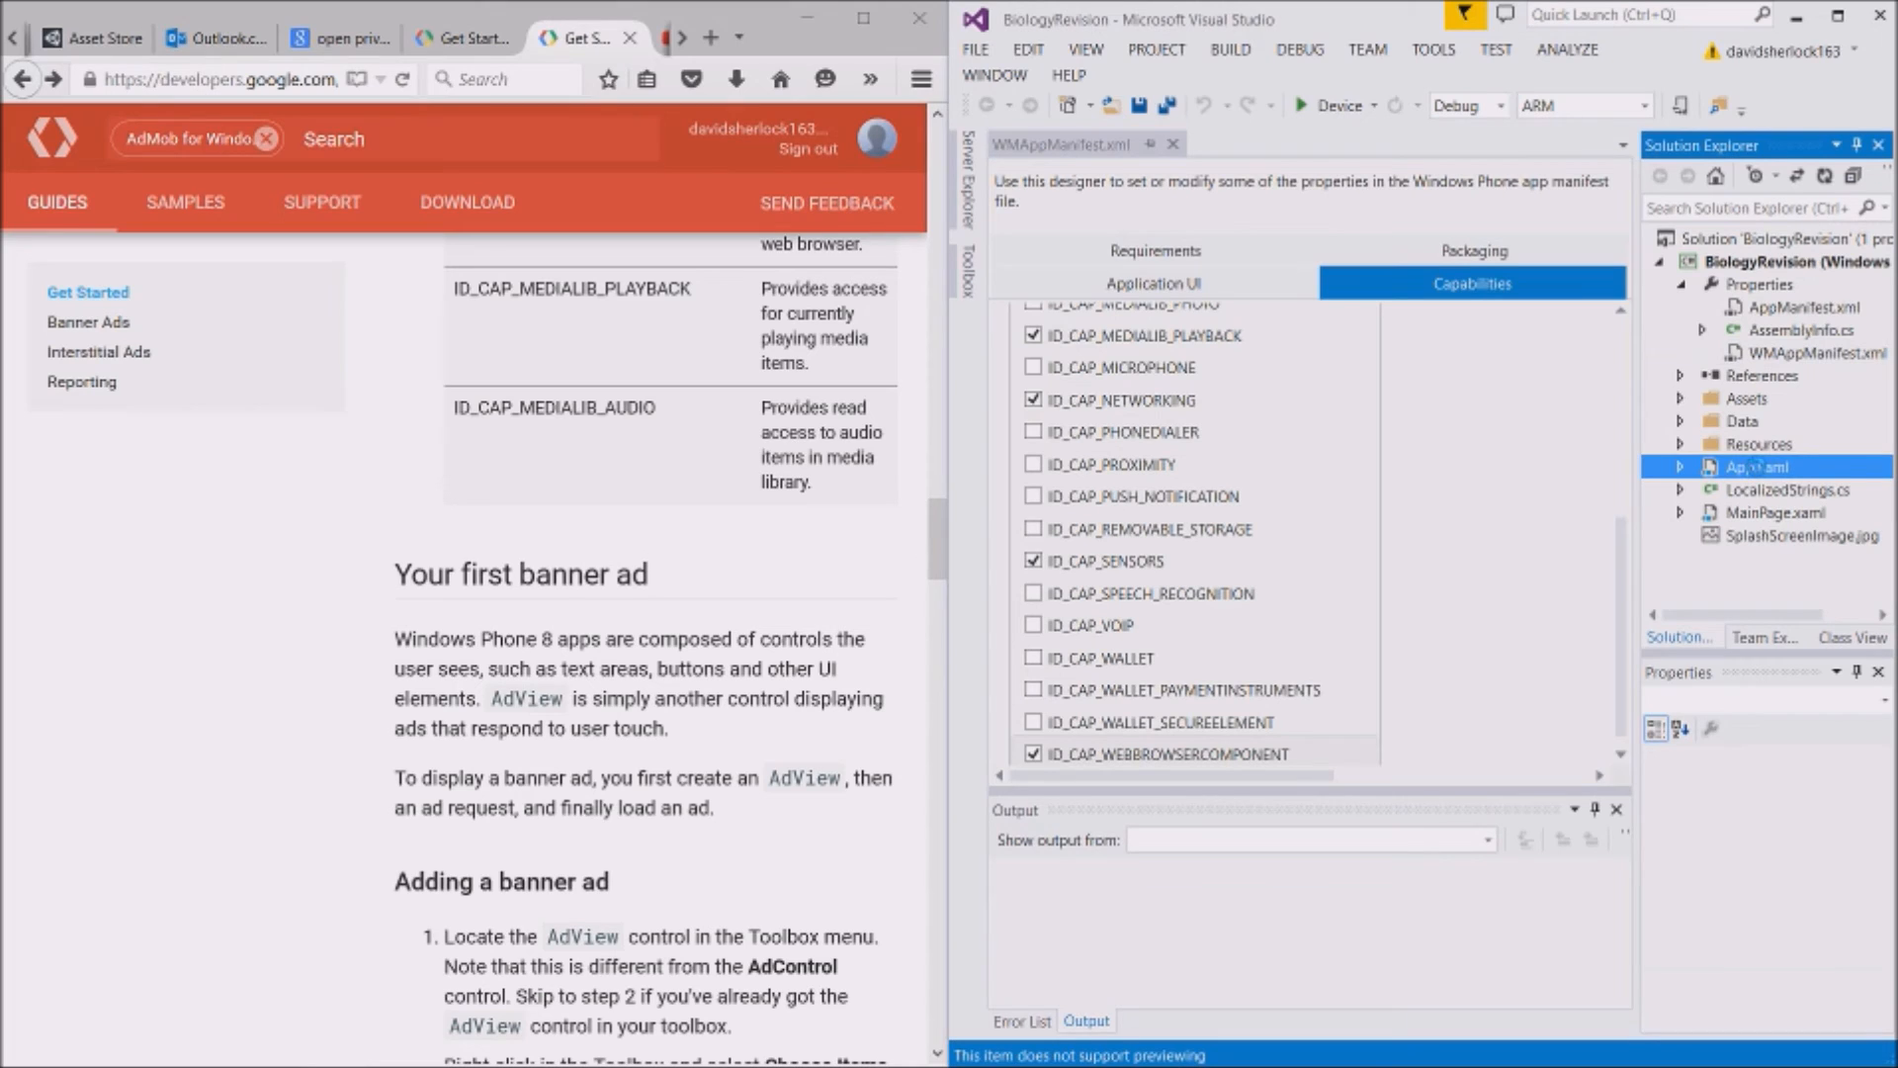
{"action": "left_click", "coordinate": [1758, 465]}
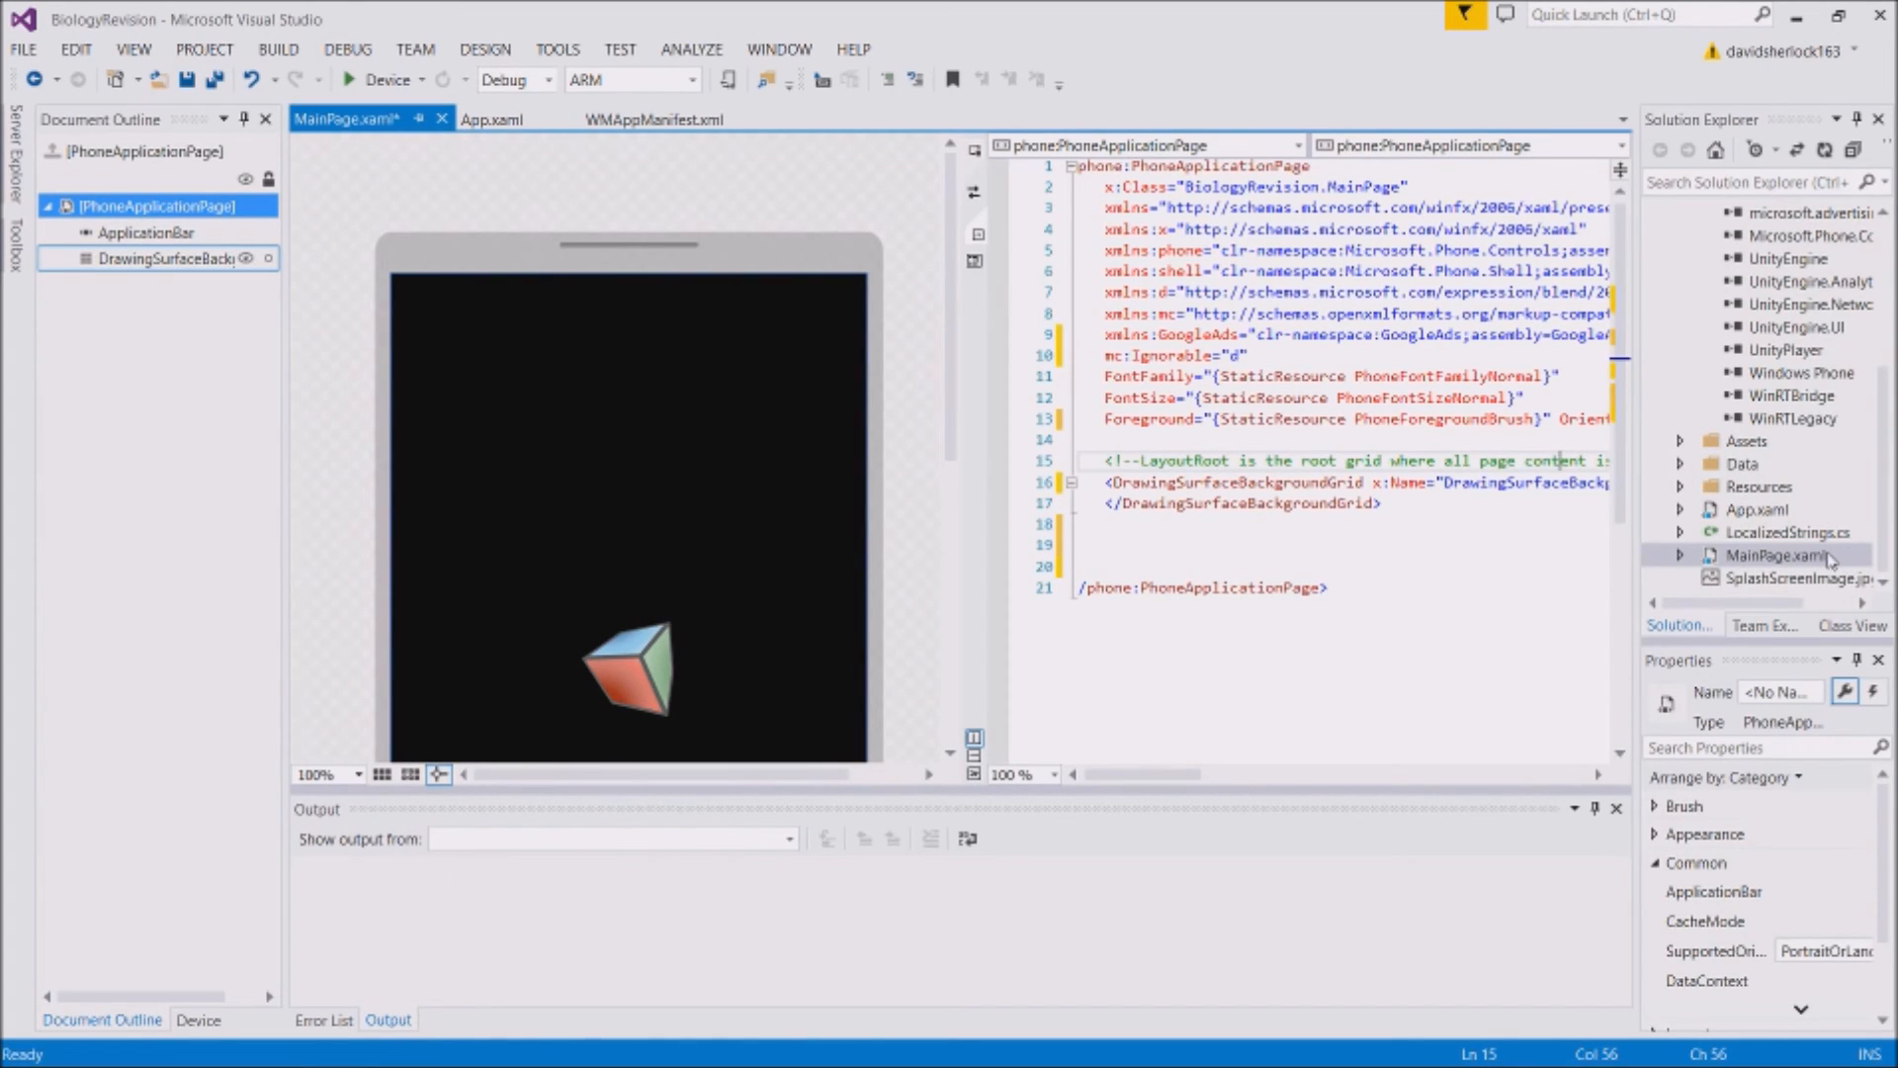
{"action": "mouse_move", "coordinate": [1795, 508]}
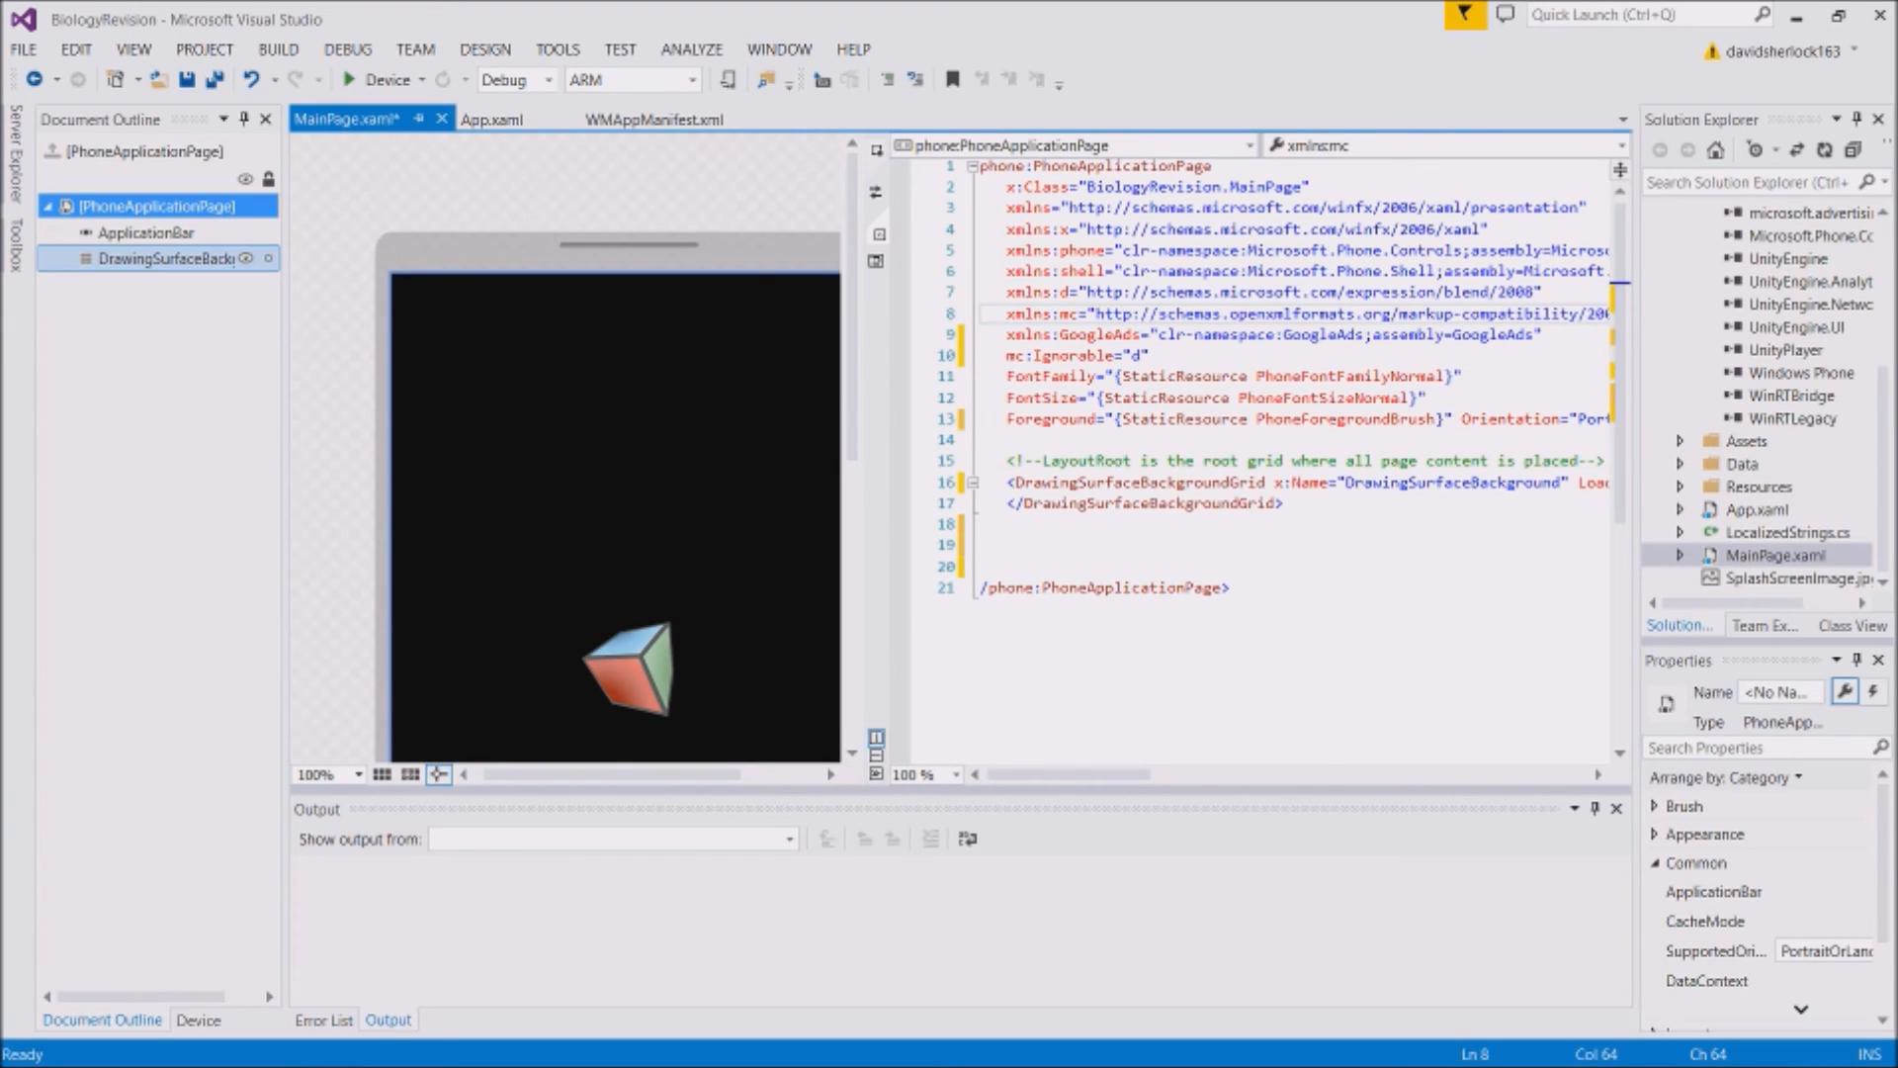
Inspect the xmlns:GoogleAds namespace declaration line in MainPage.xaml's XAML
{"action": "left_click", "coordinate": [1074, 355]}
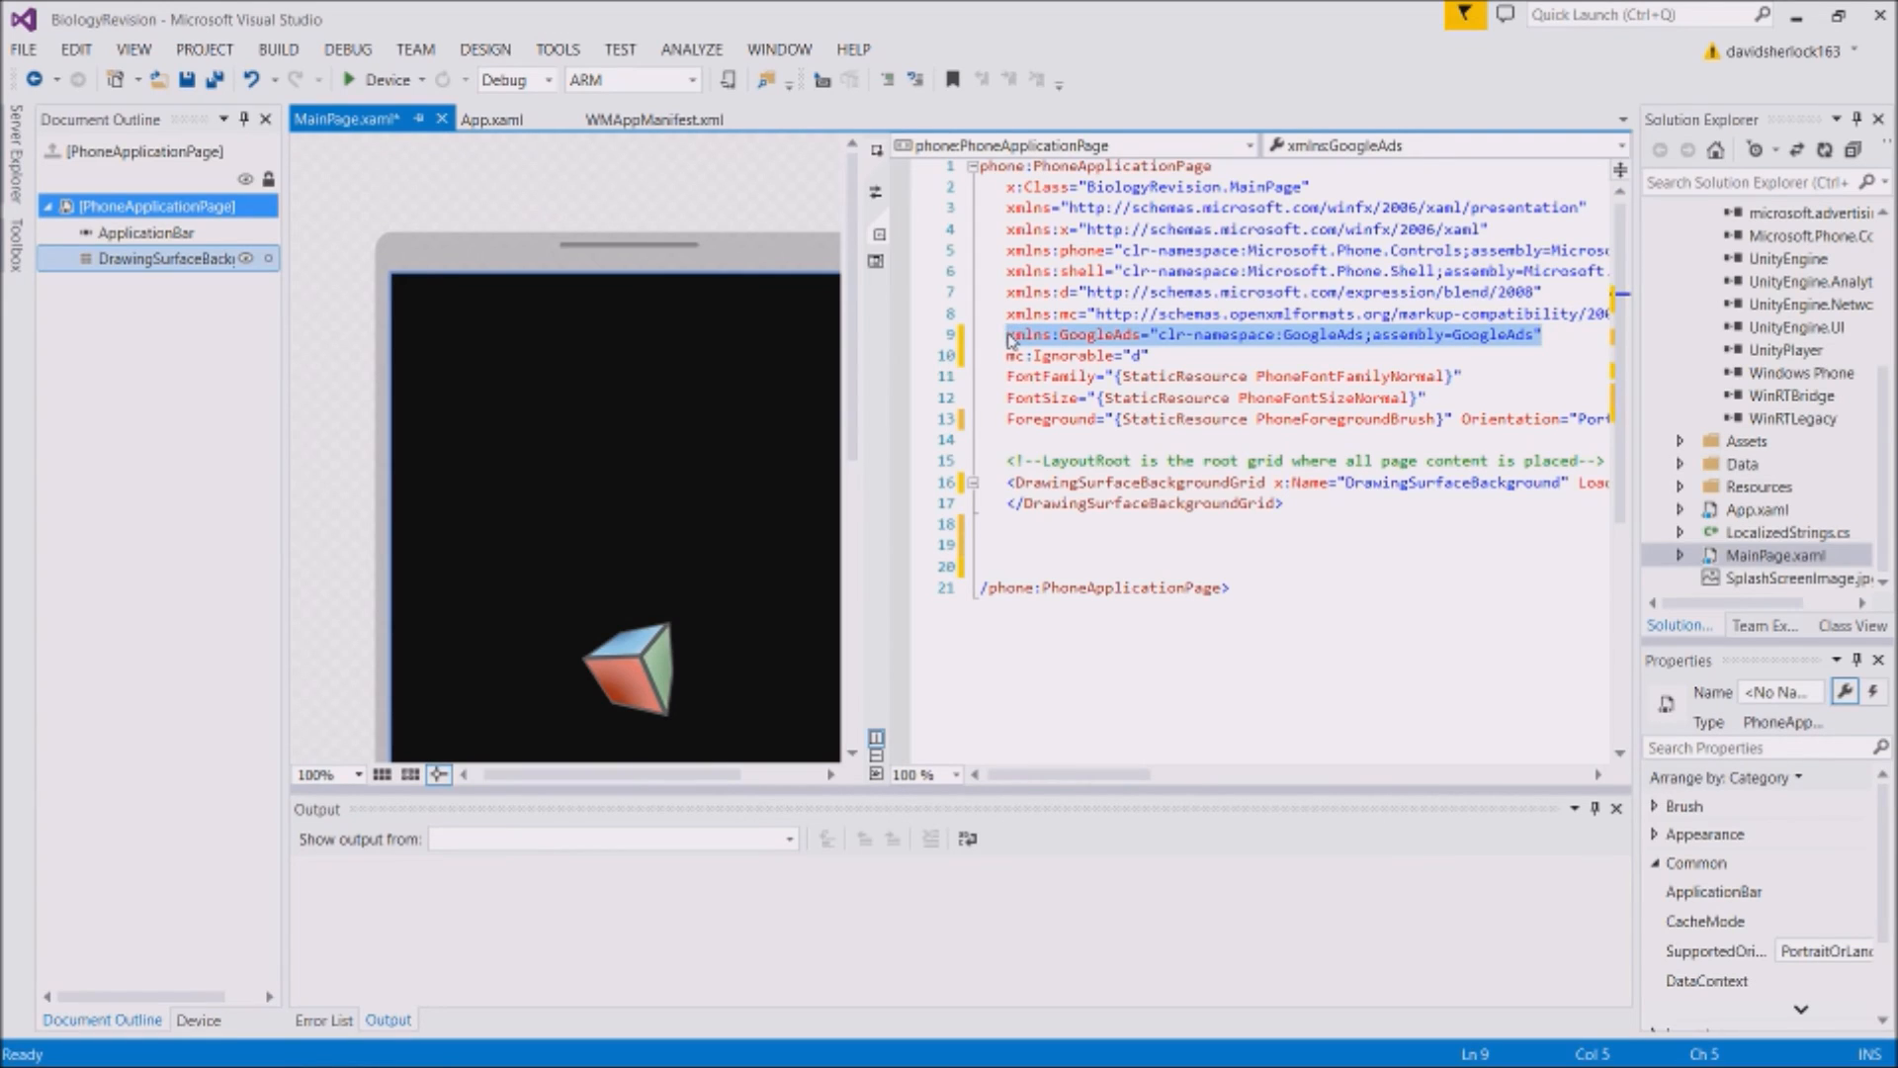
{"action": "left_click", "coordinate": [1039, 377]}
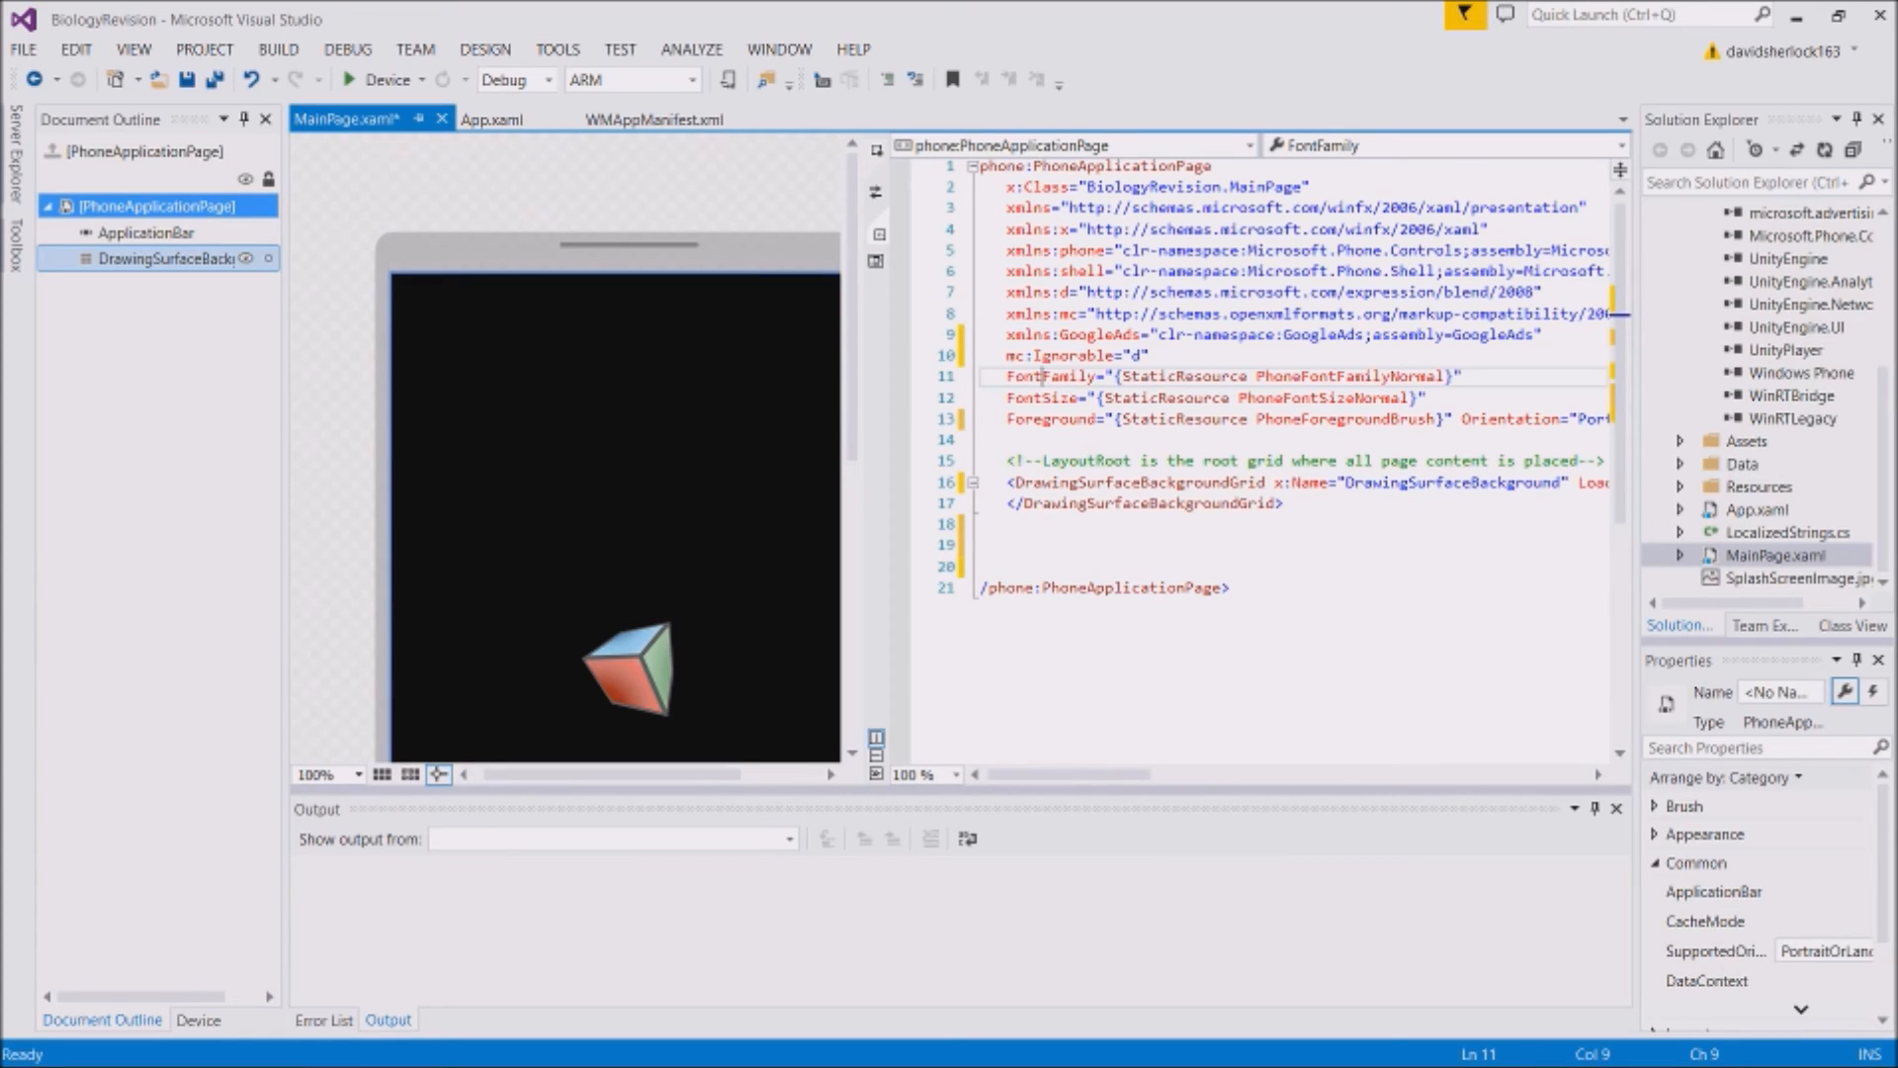
{"action": "mouse_move", "coordinate": [938, 323]}
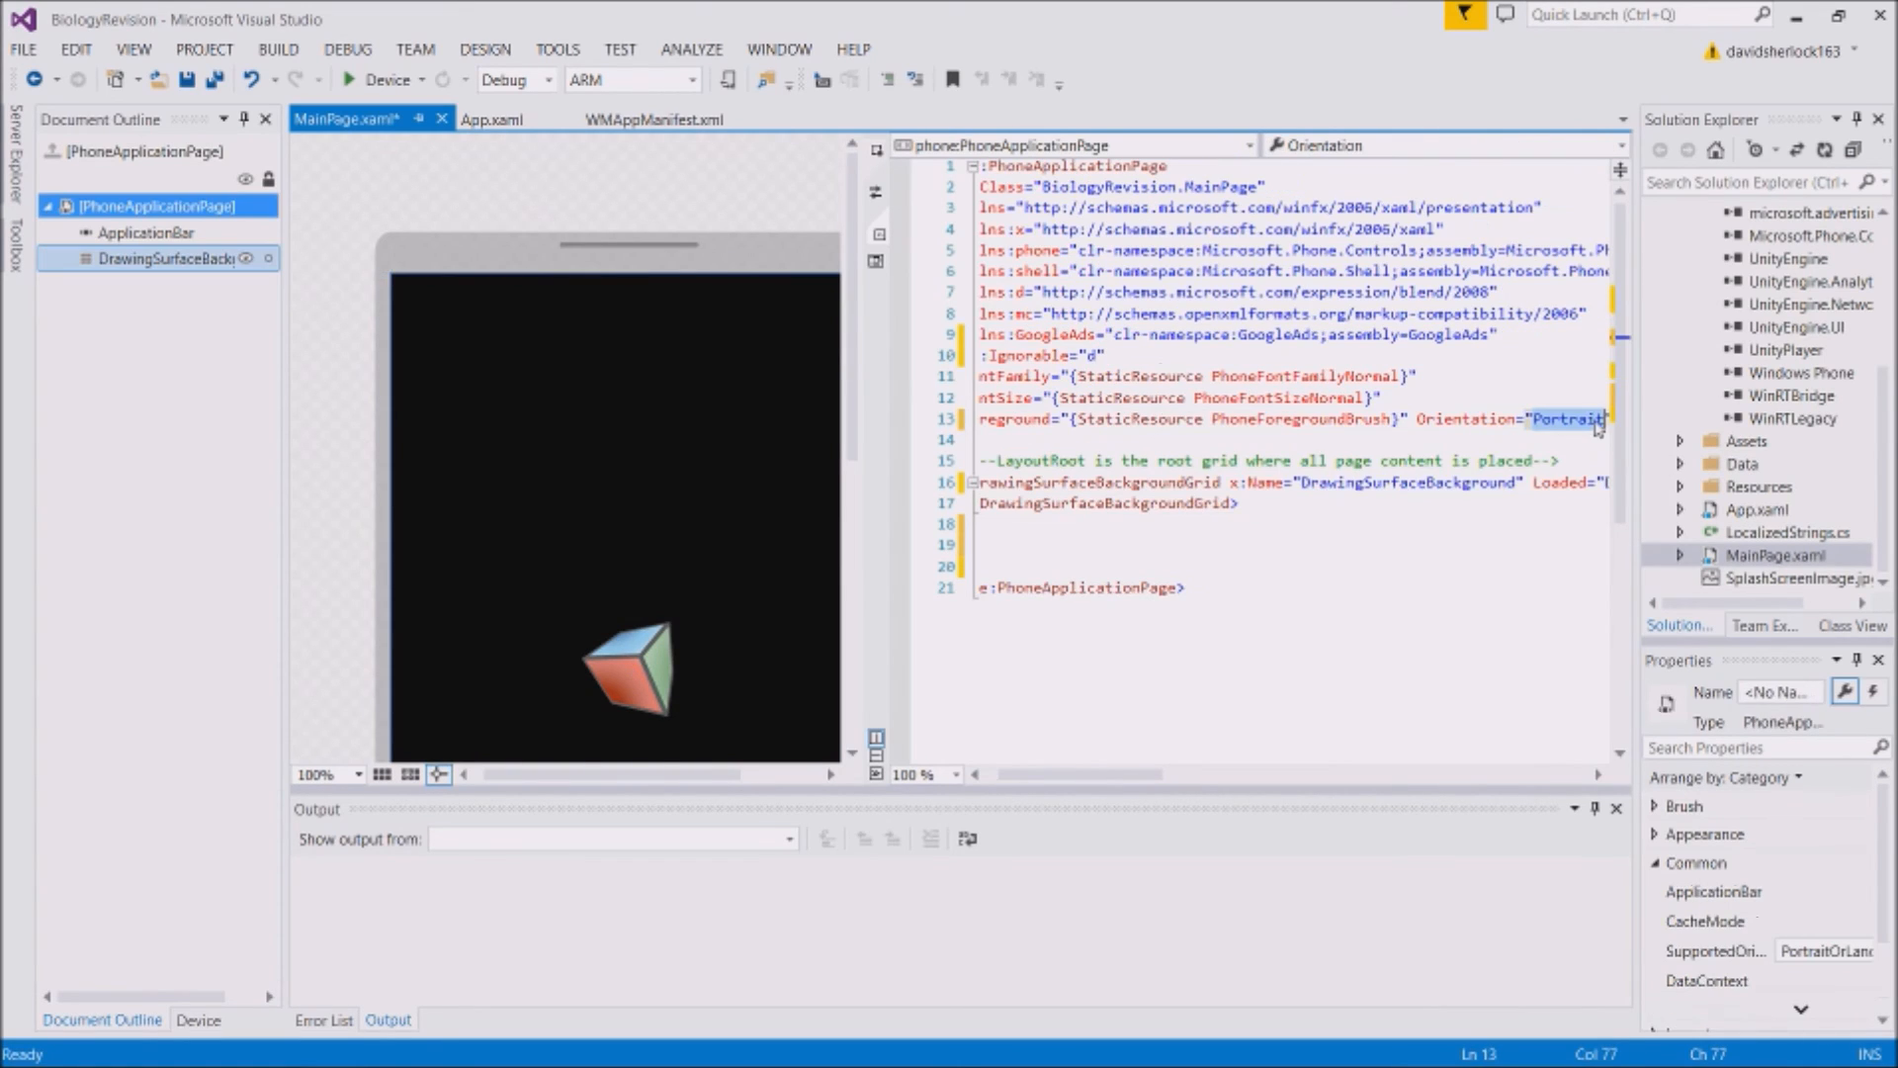
Change Orientation and SupportedOrientations to Landscape in MainPage.xaml and save
{"action": "type", "text": "Landscape\" SupportedOrientations=\"Landscape\" BackKeyPress=\"Phor"}
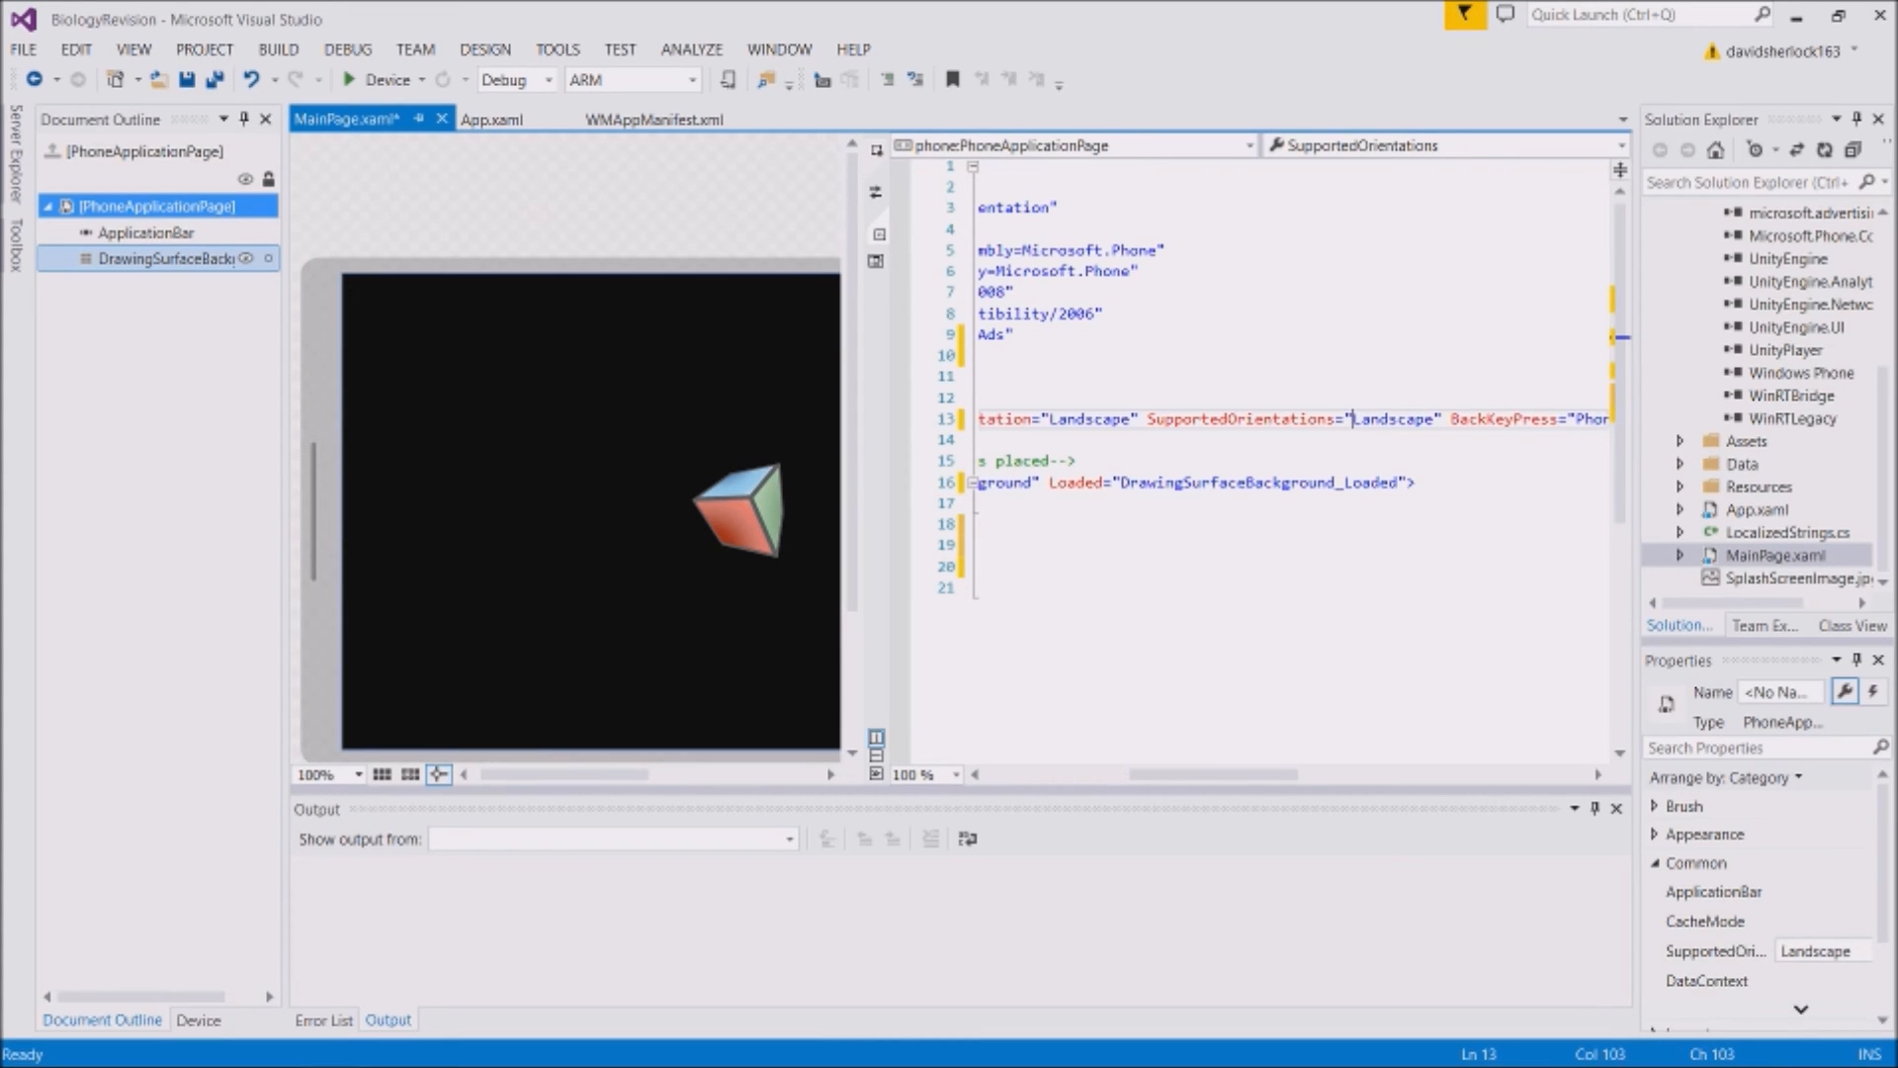
{"action": "key", "text": "ctrl+s"}
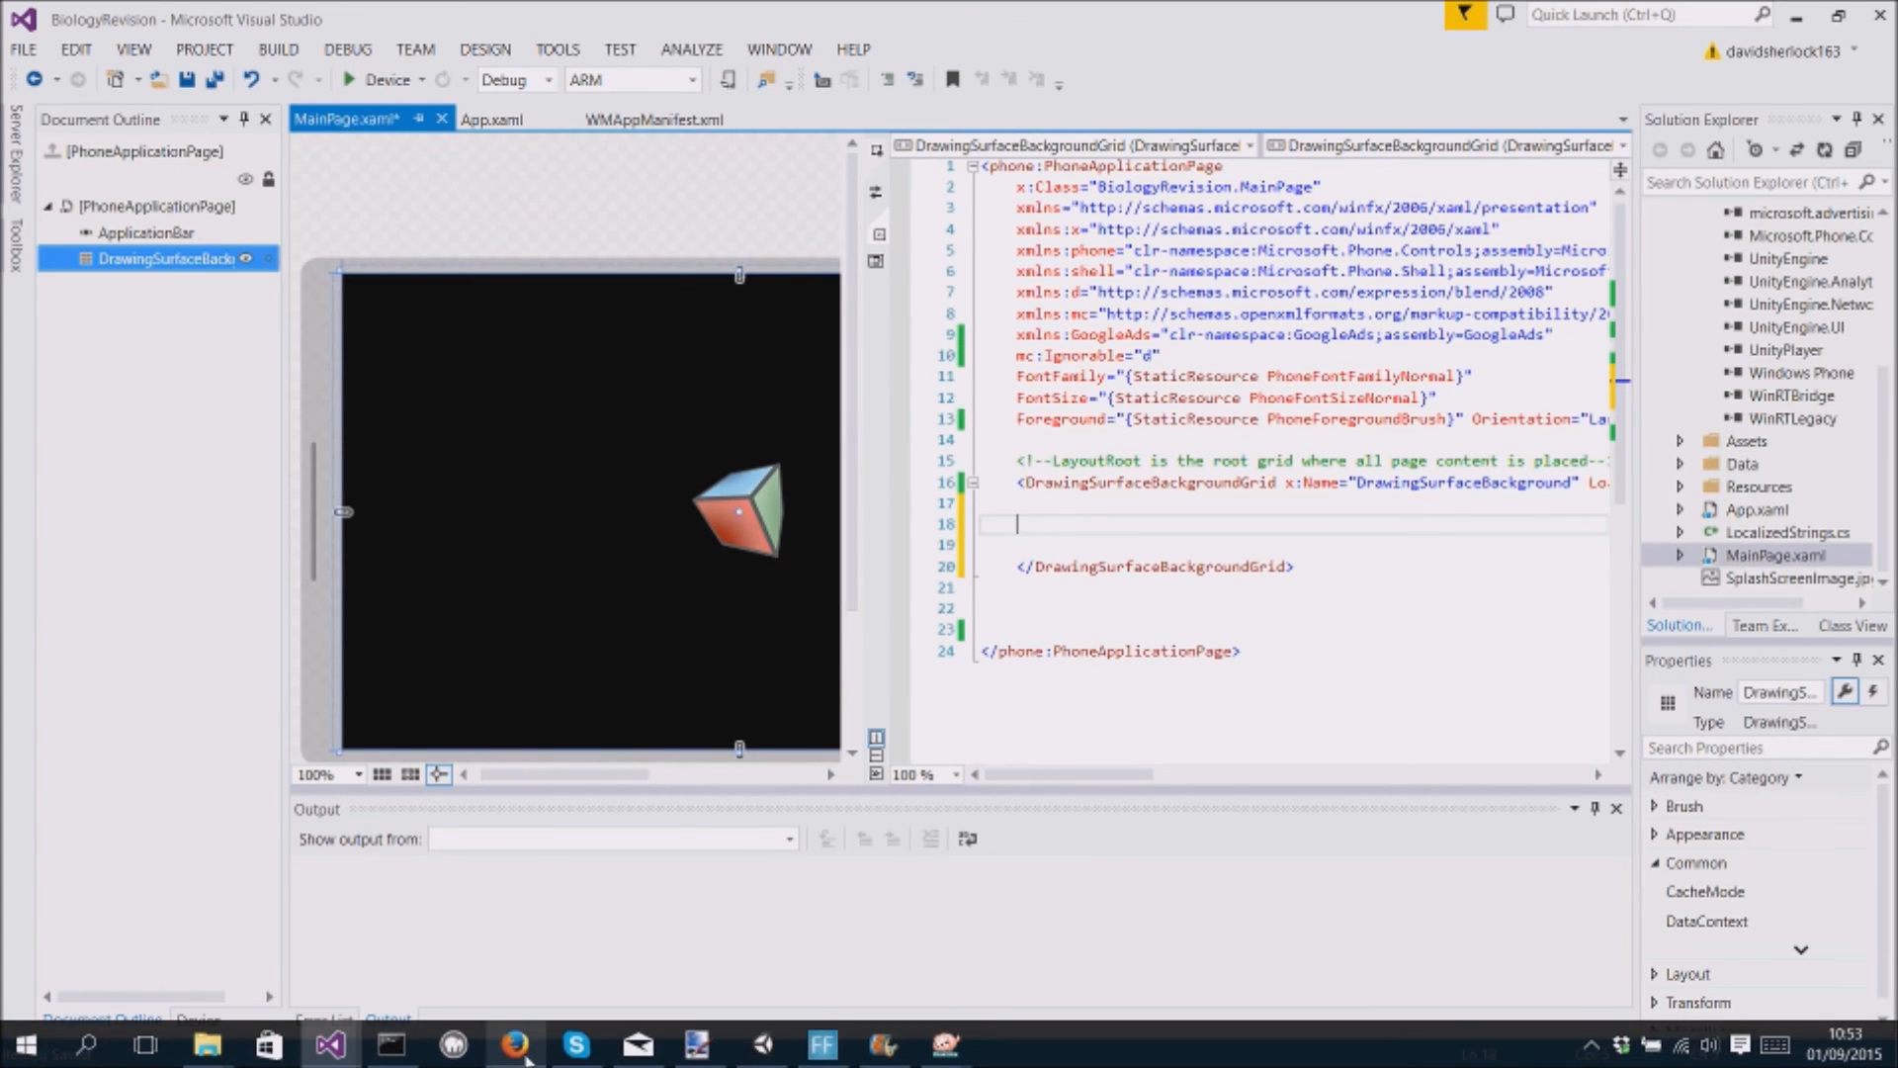
Bring Firefox forward on the 'Adding adverts' blog post tab
{"action": "left_click", "coordinate": [514, 1044]}
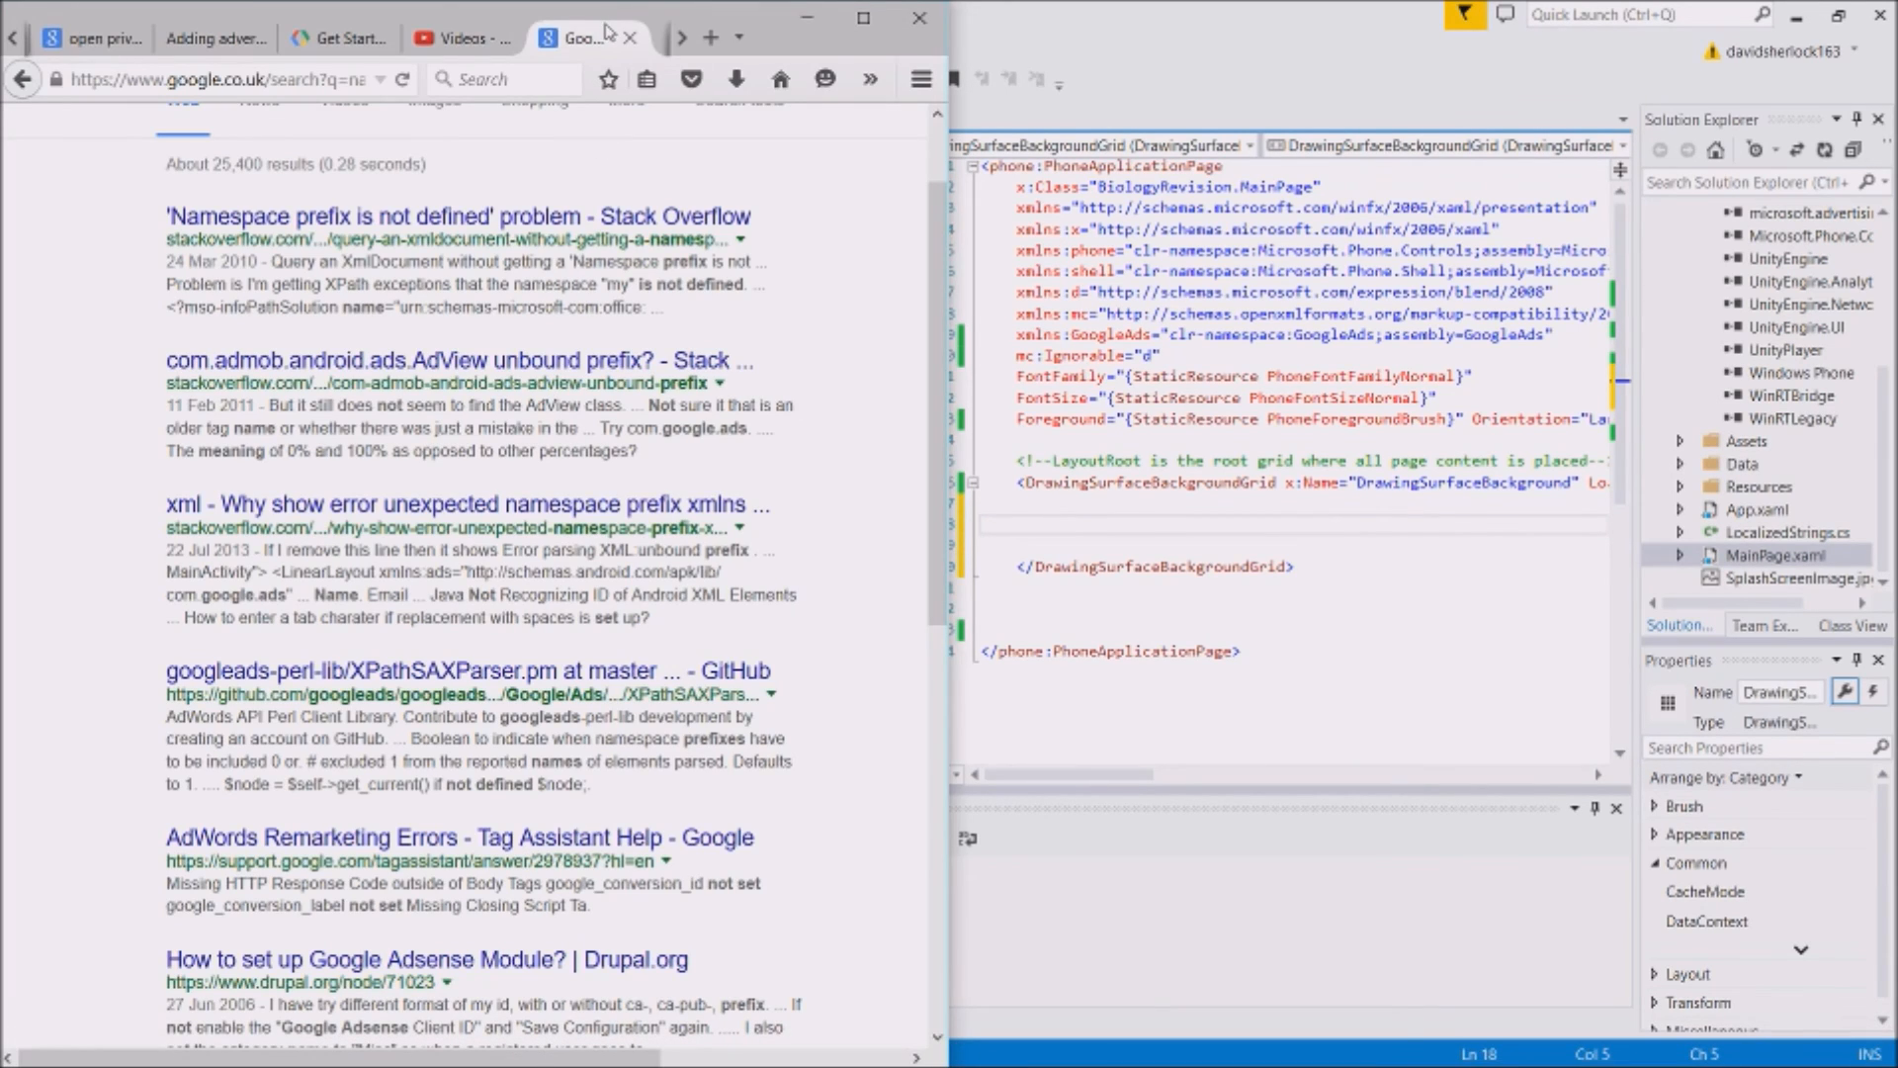
{"action": "left_click", "coordinate": [211, 37]}
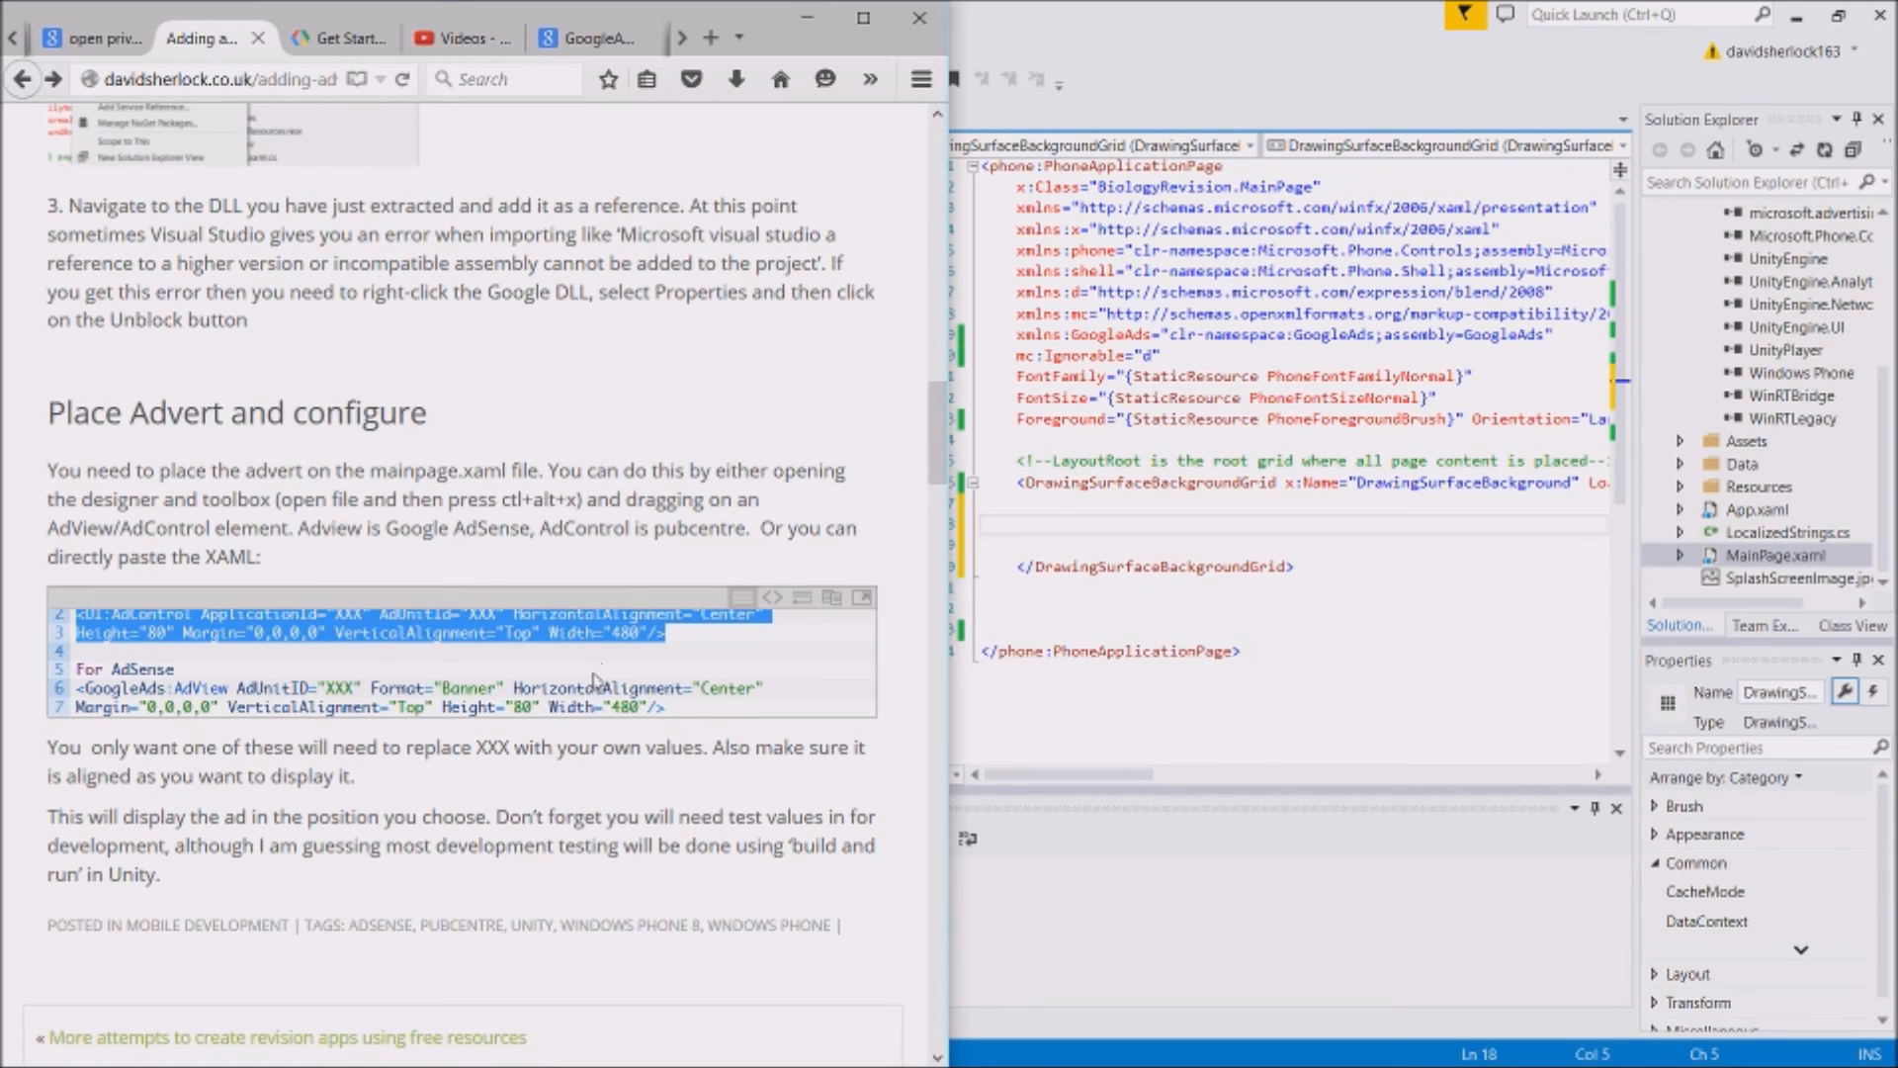
{"action": "mouse_move", "coordinate": [624, 657]}
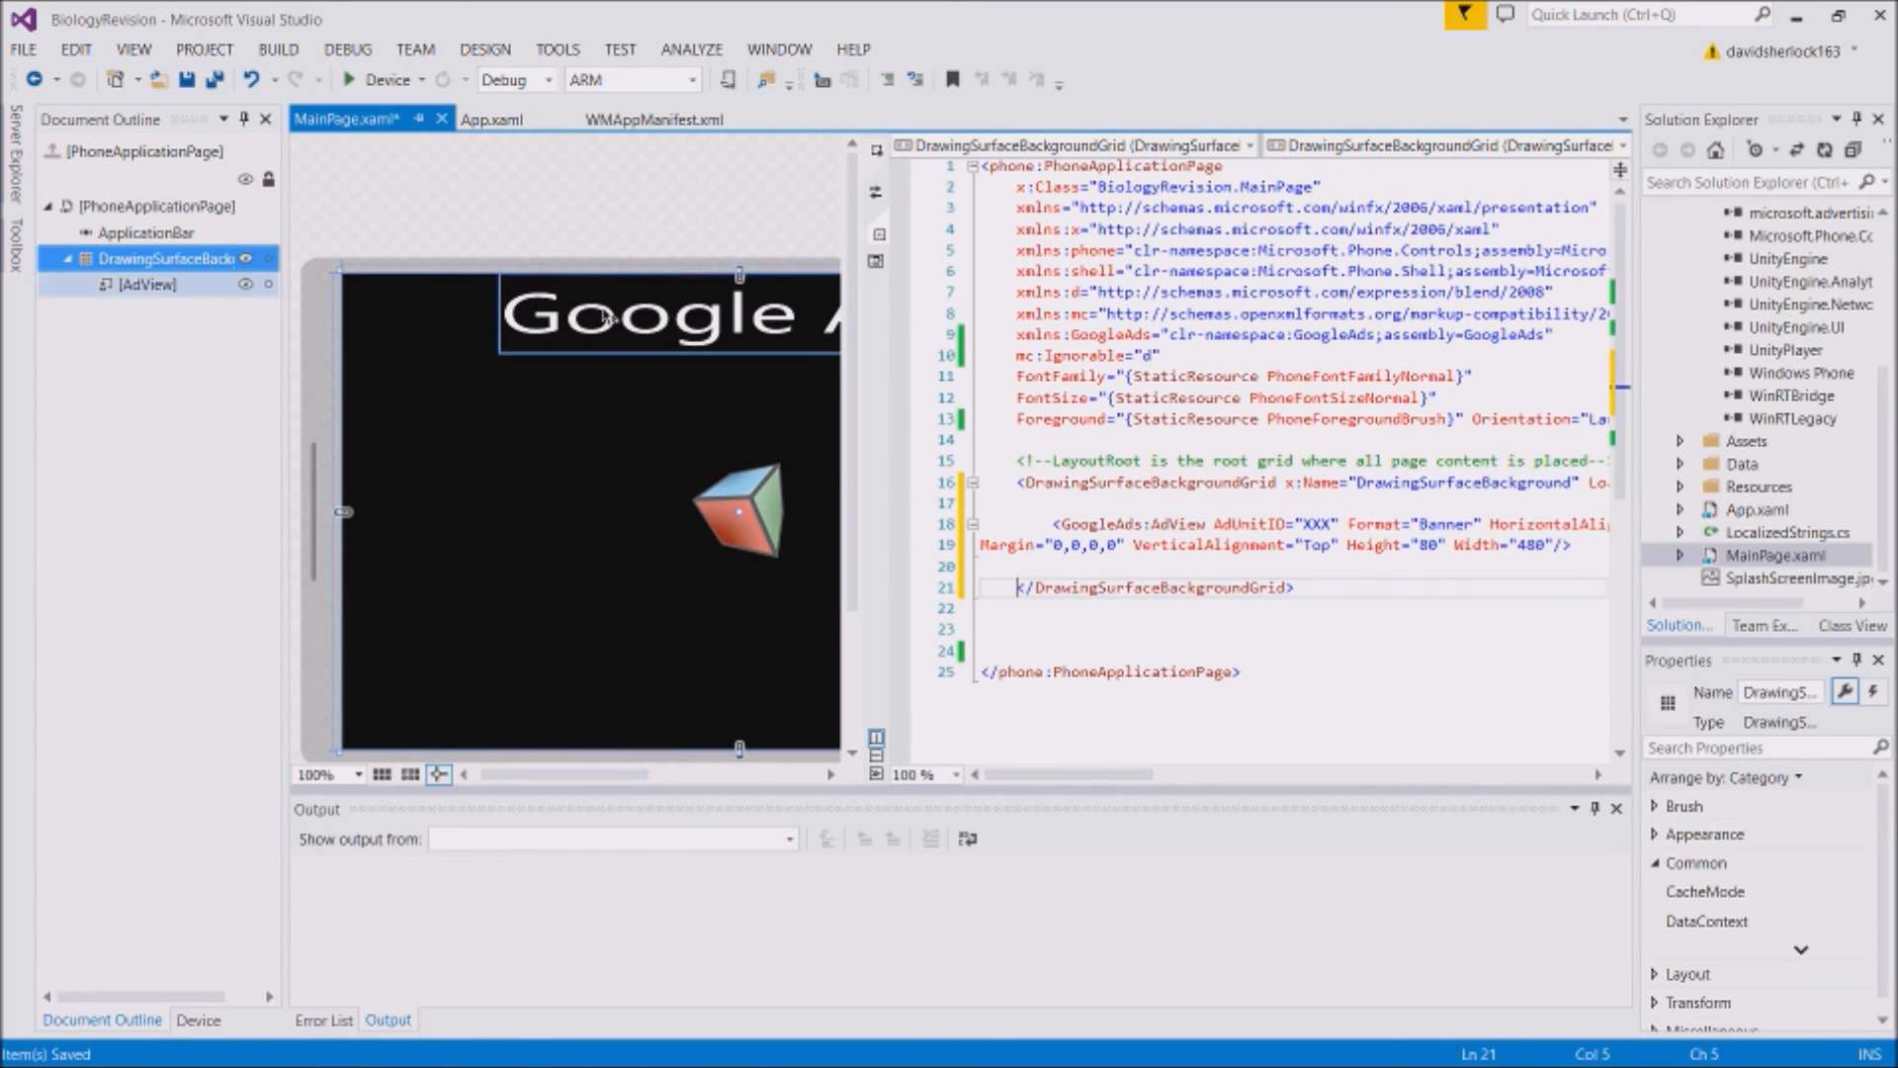
{"action": "mouse_move", "coordinate": [1150, 587]}
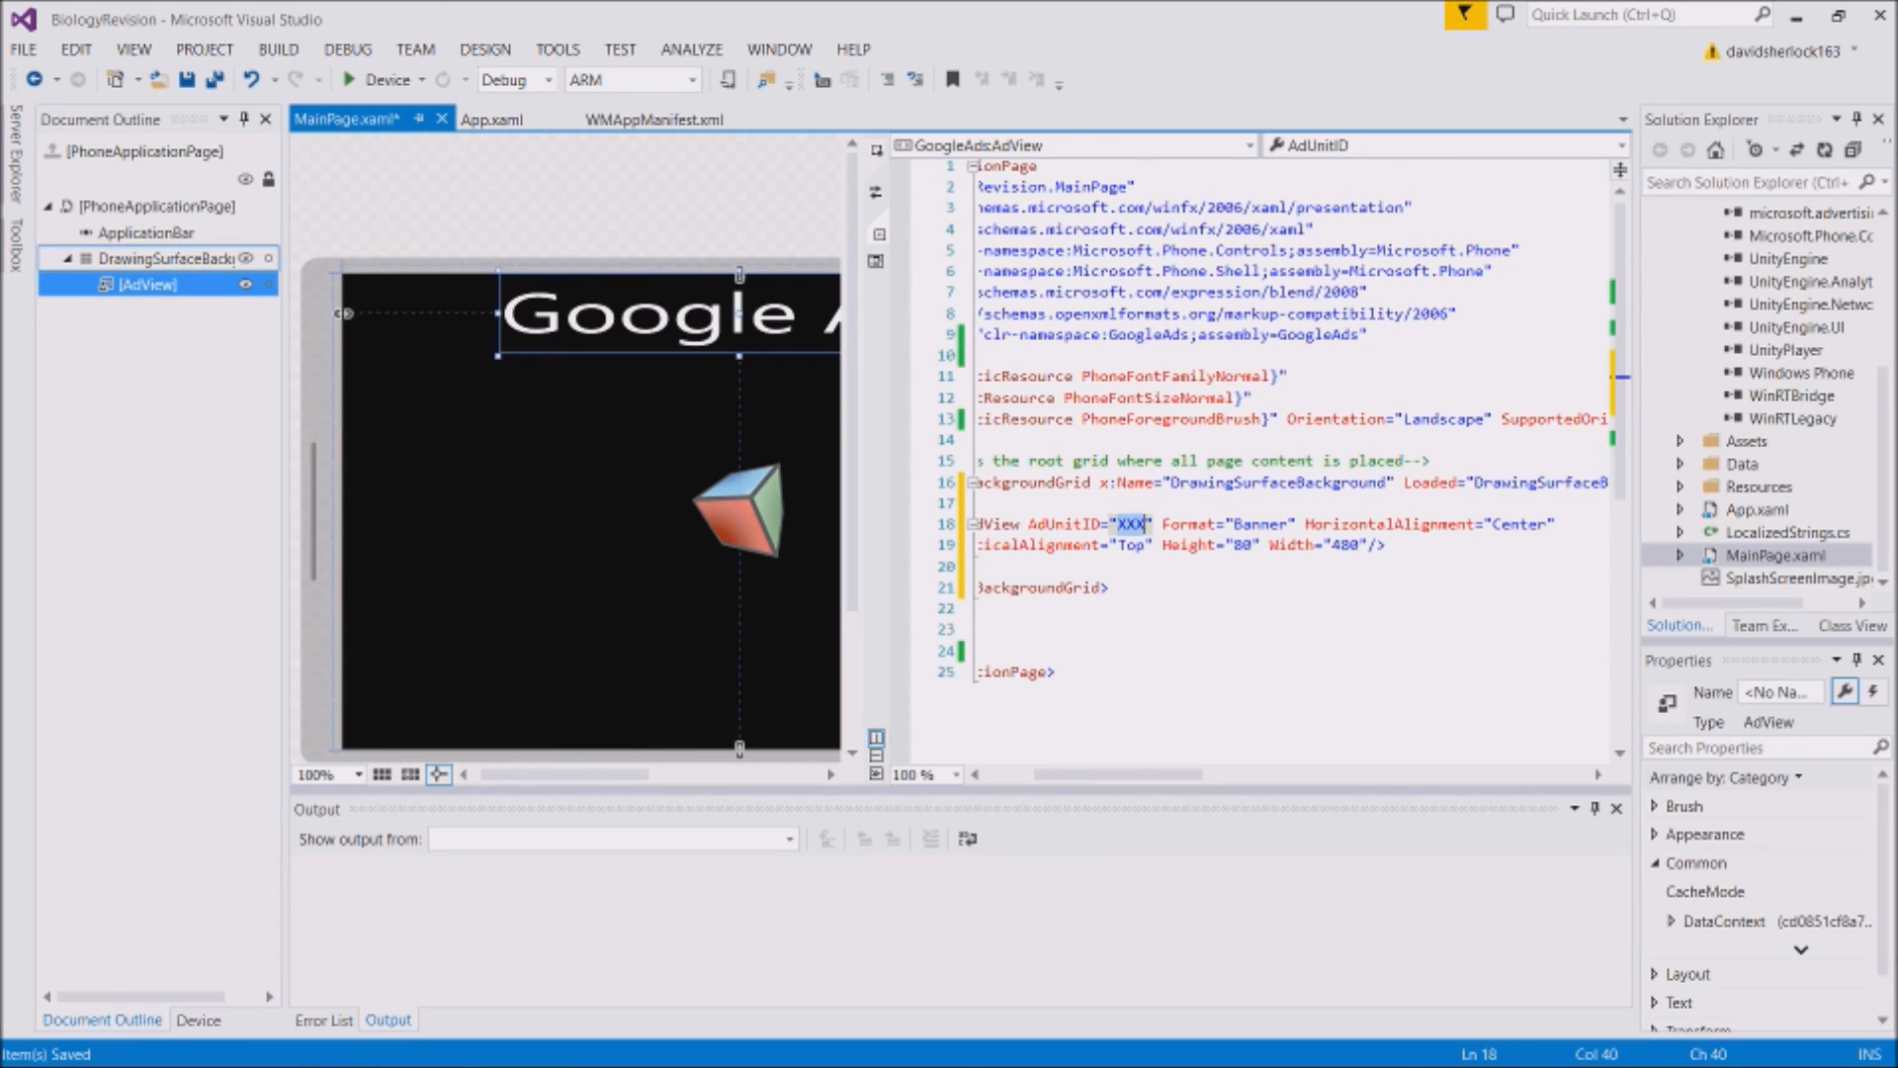
{"action": "mouse_move", "coordinate": [1138, 523]}
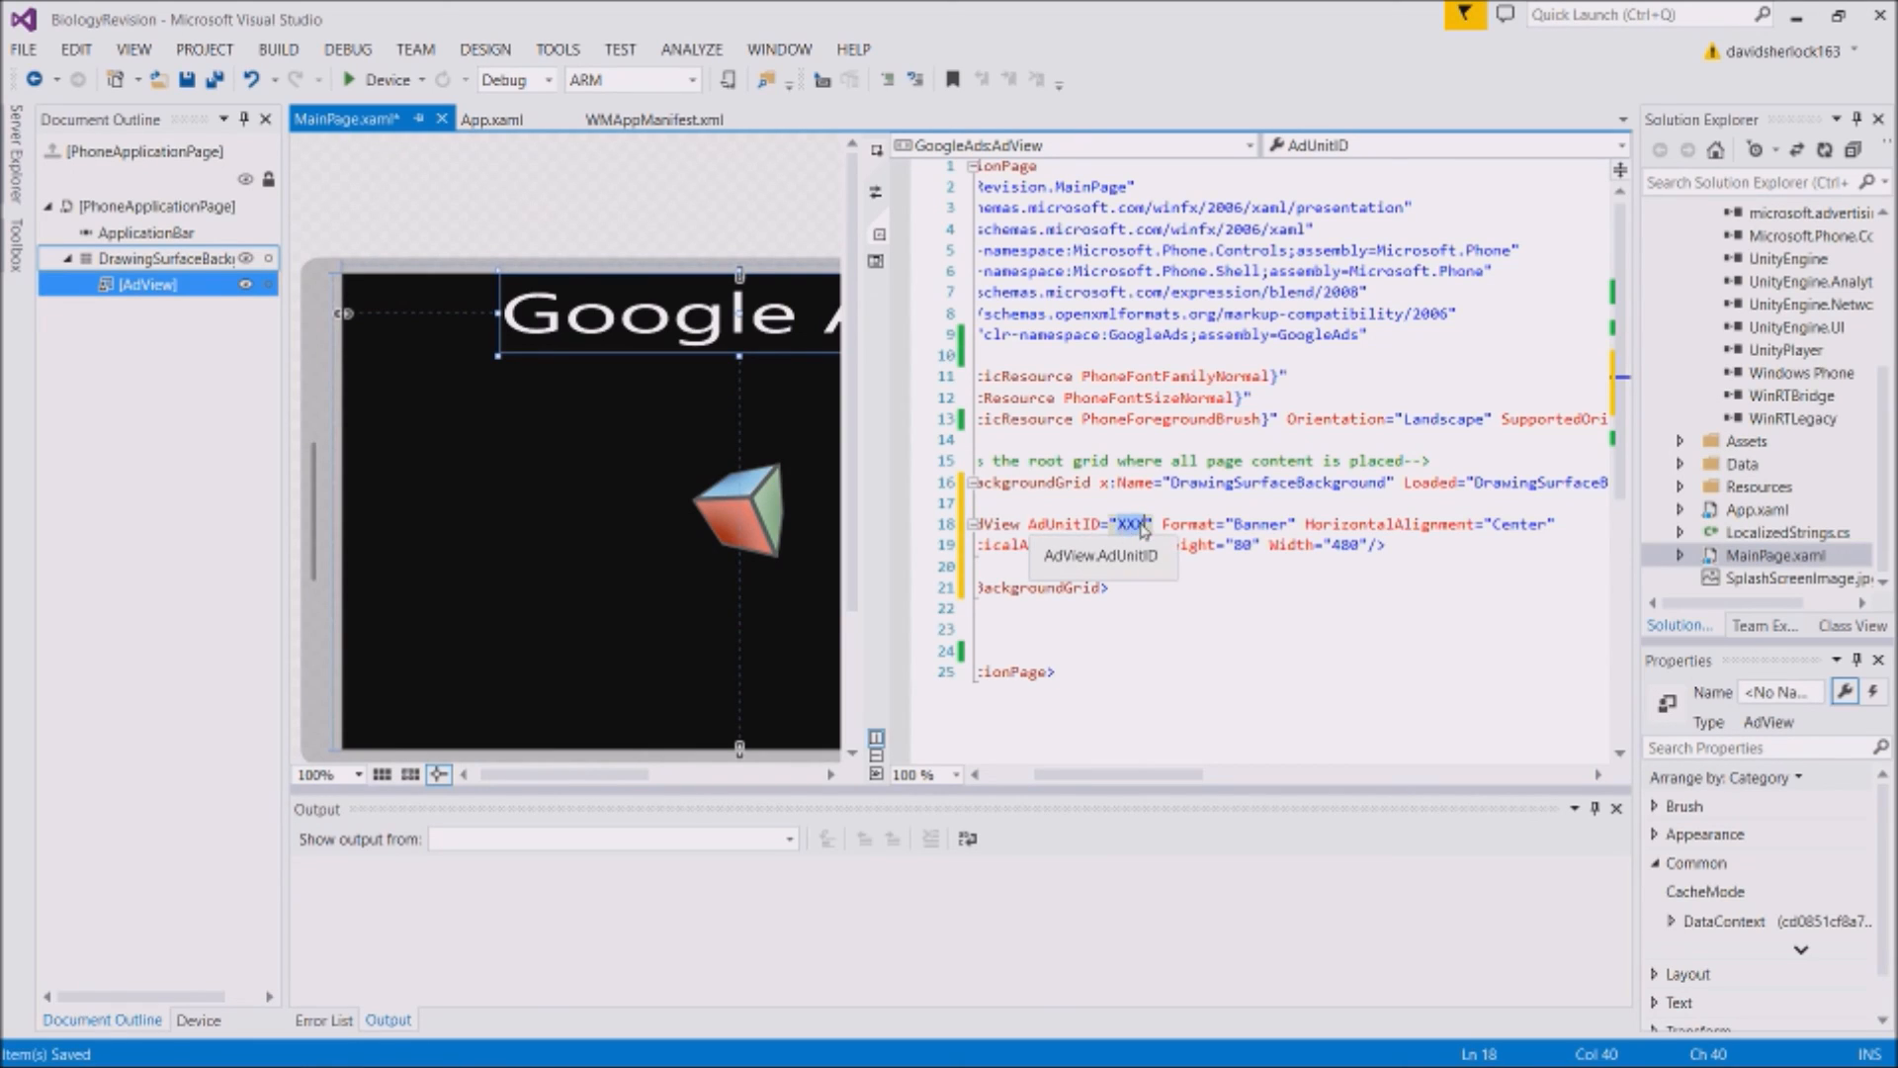
{"action": "mouse_move", "coordinate": [503, 9]}
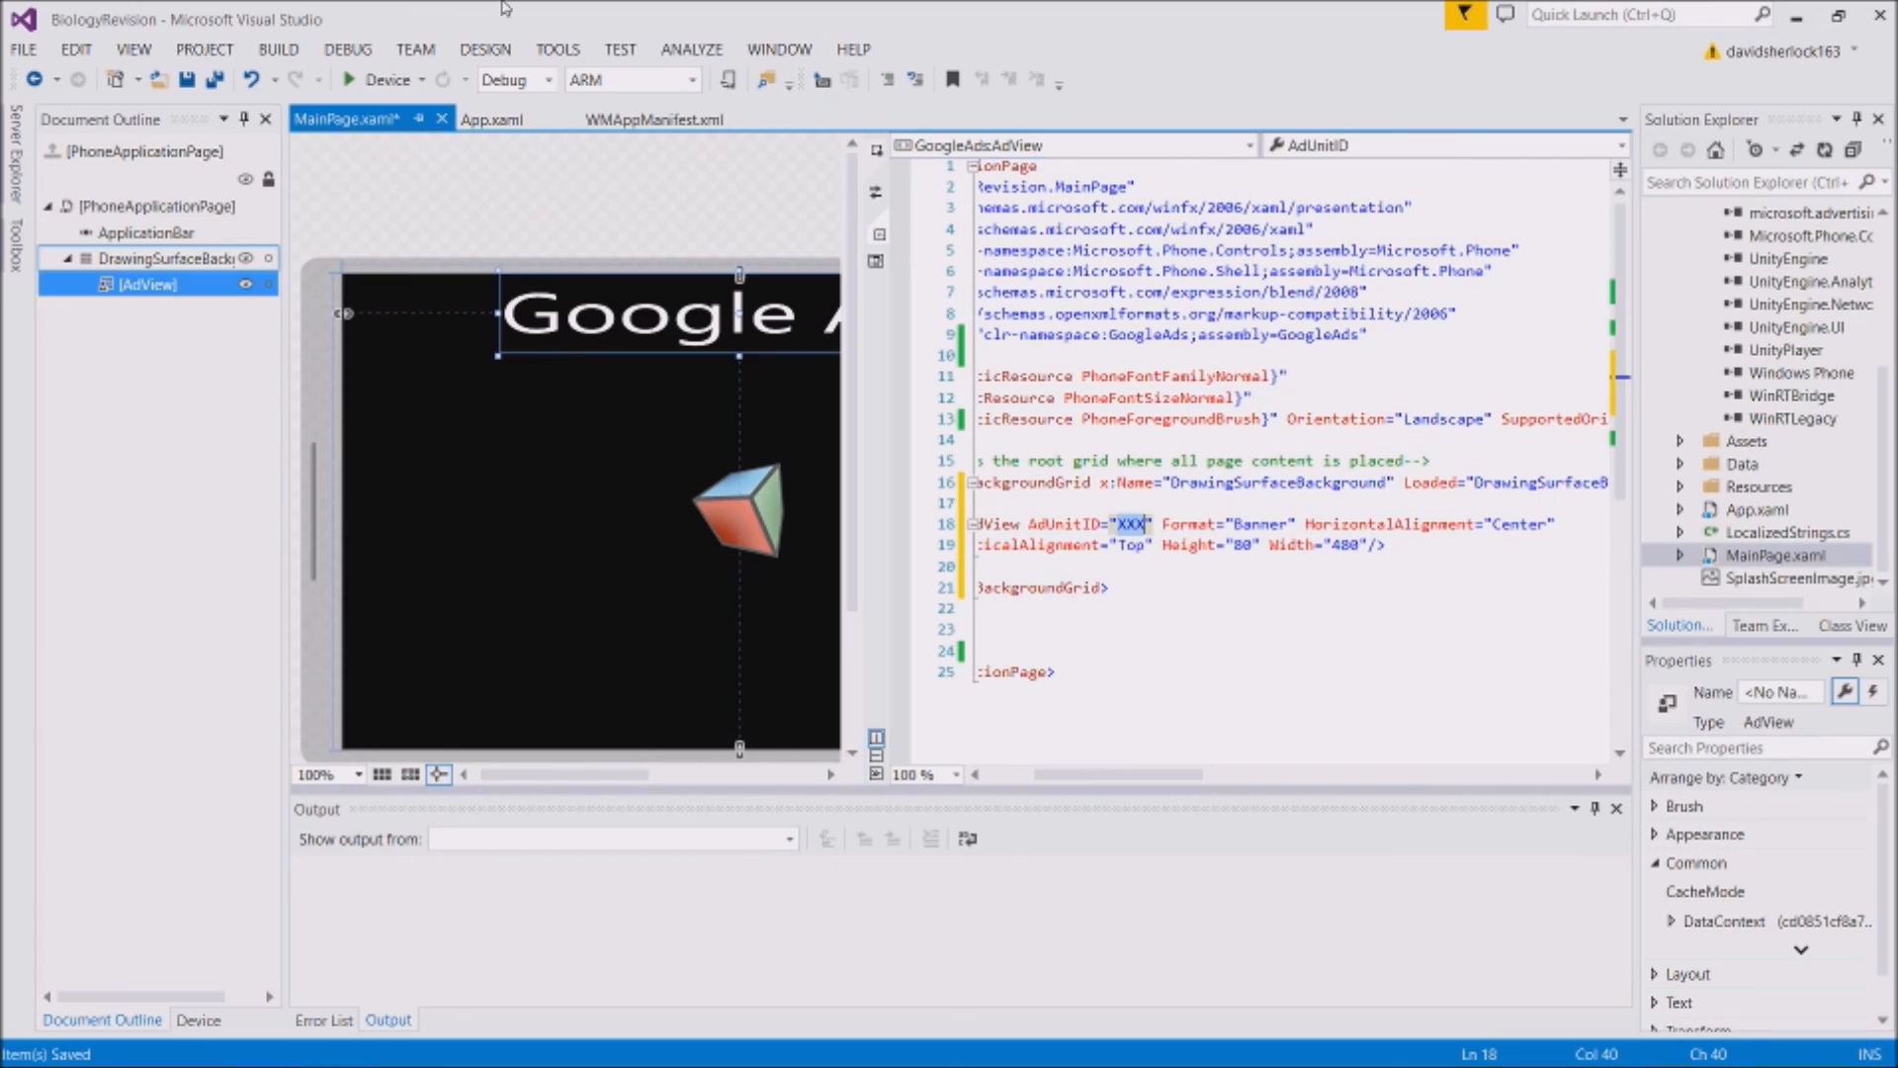
{"action": "mouse_move", "coordinate": [378, 79]}
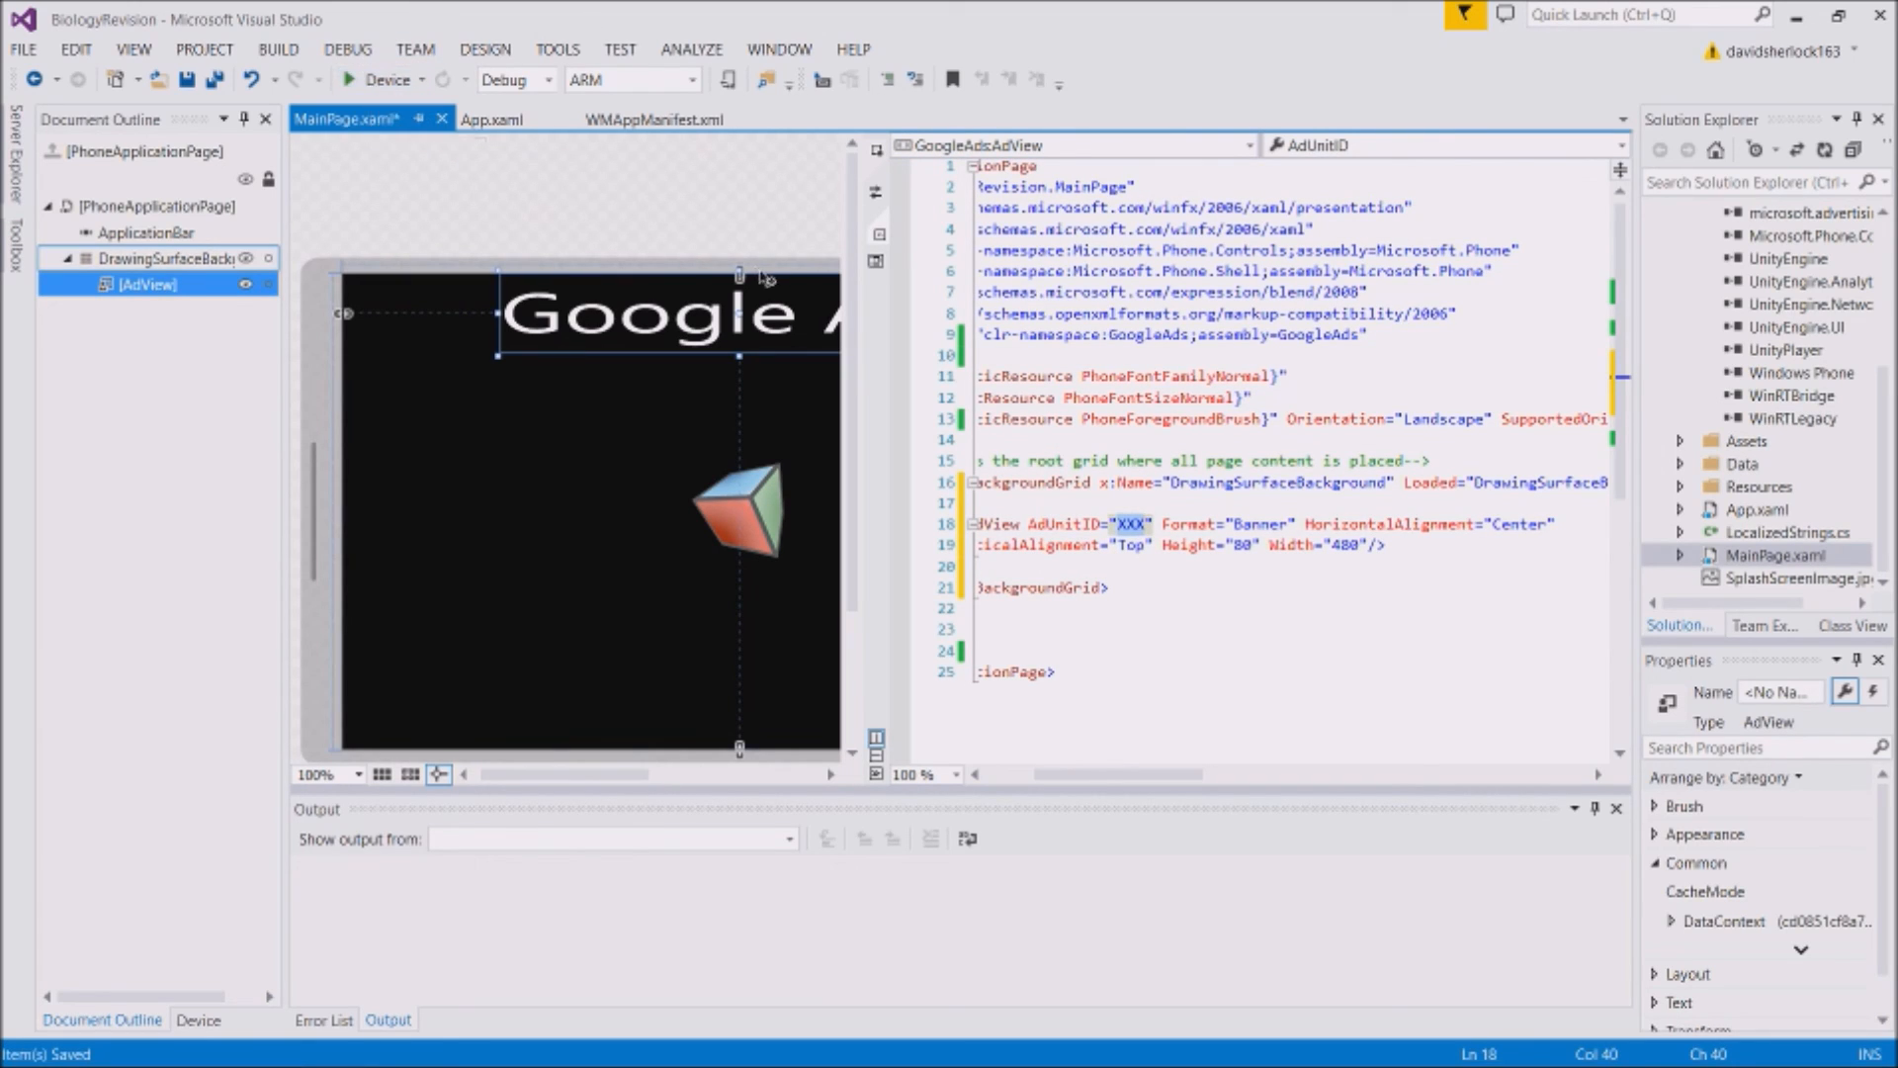
{"action": "mouse_move", "coordinate": [756, 279]}
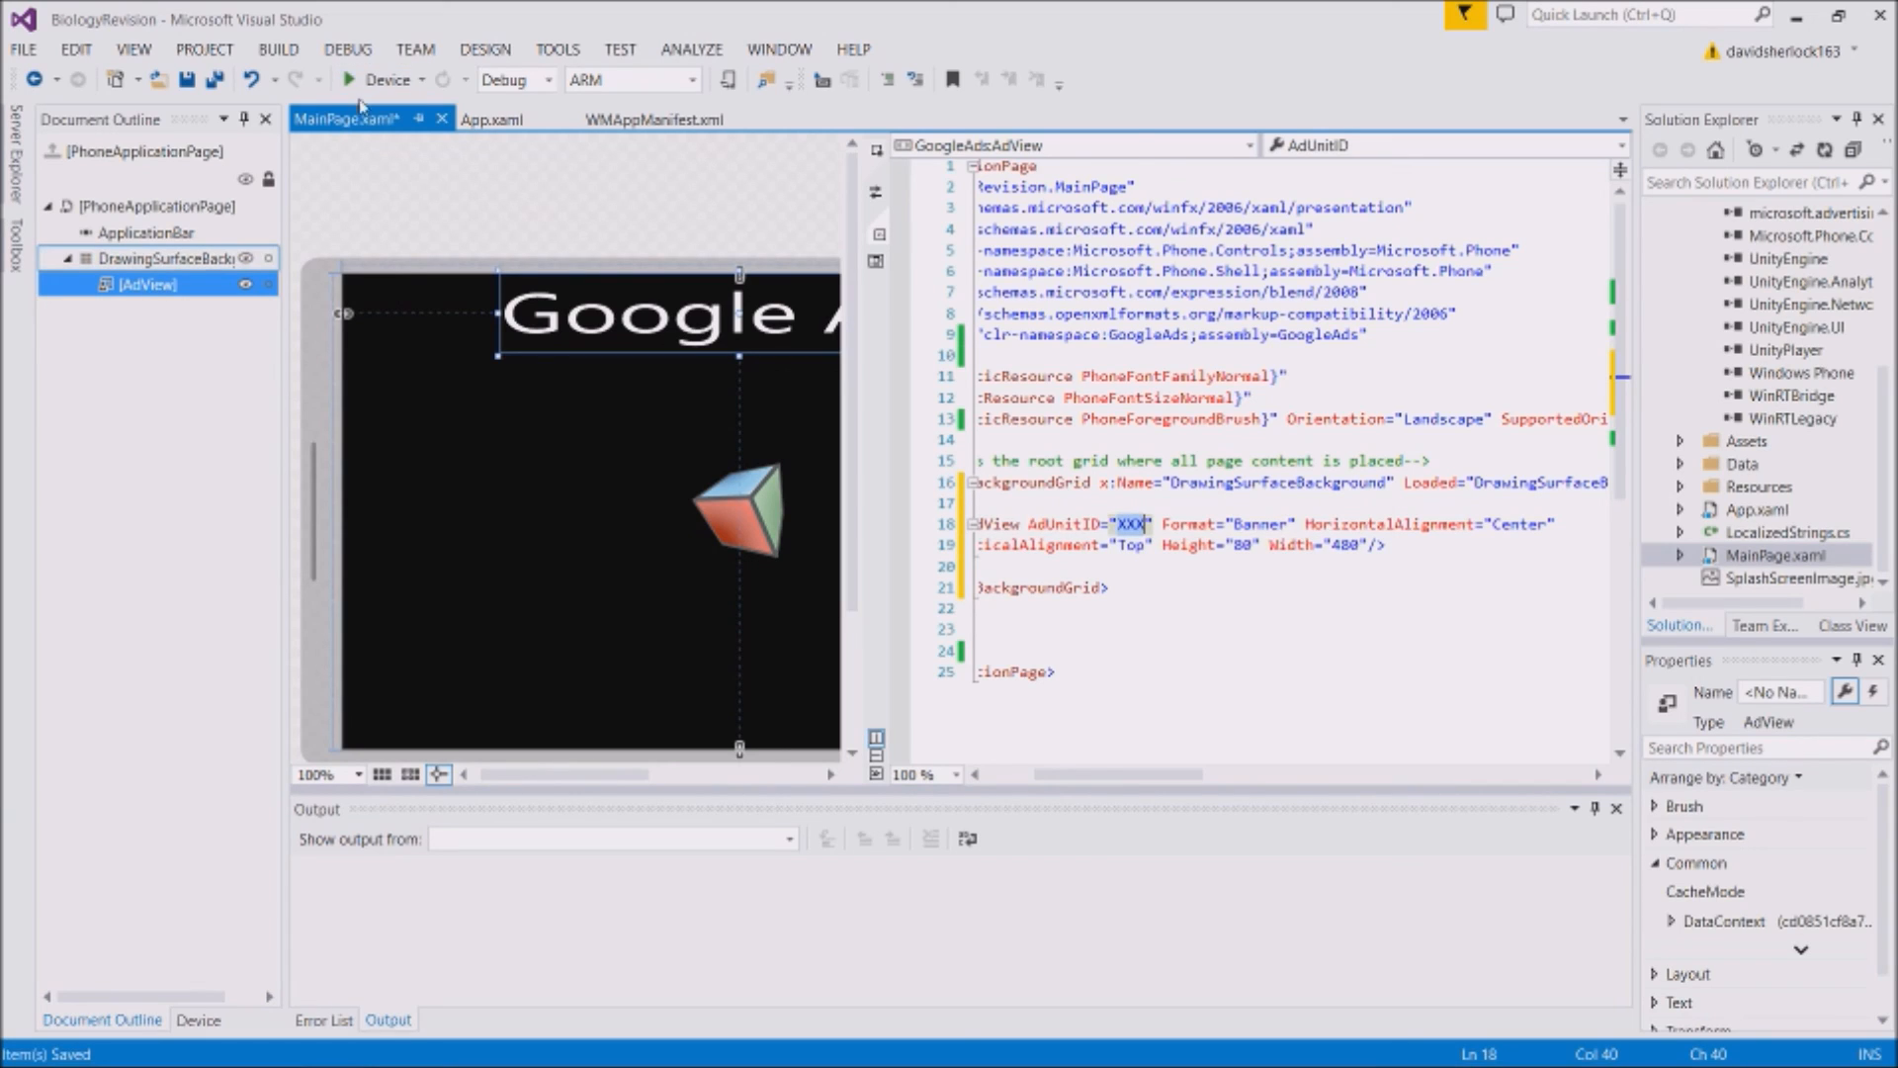
{"action": "mouse_move", "coordinate": [266, 109]}
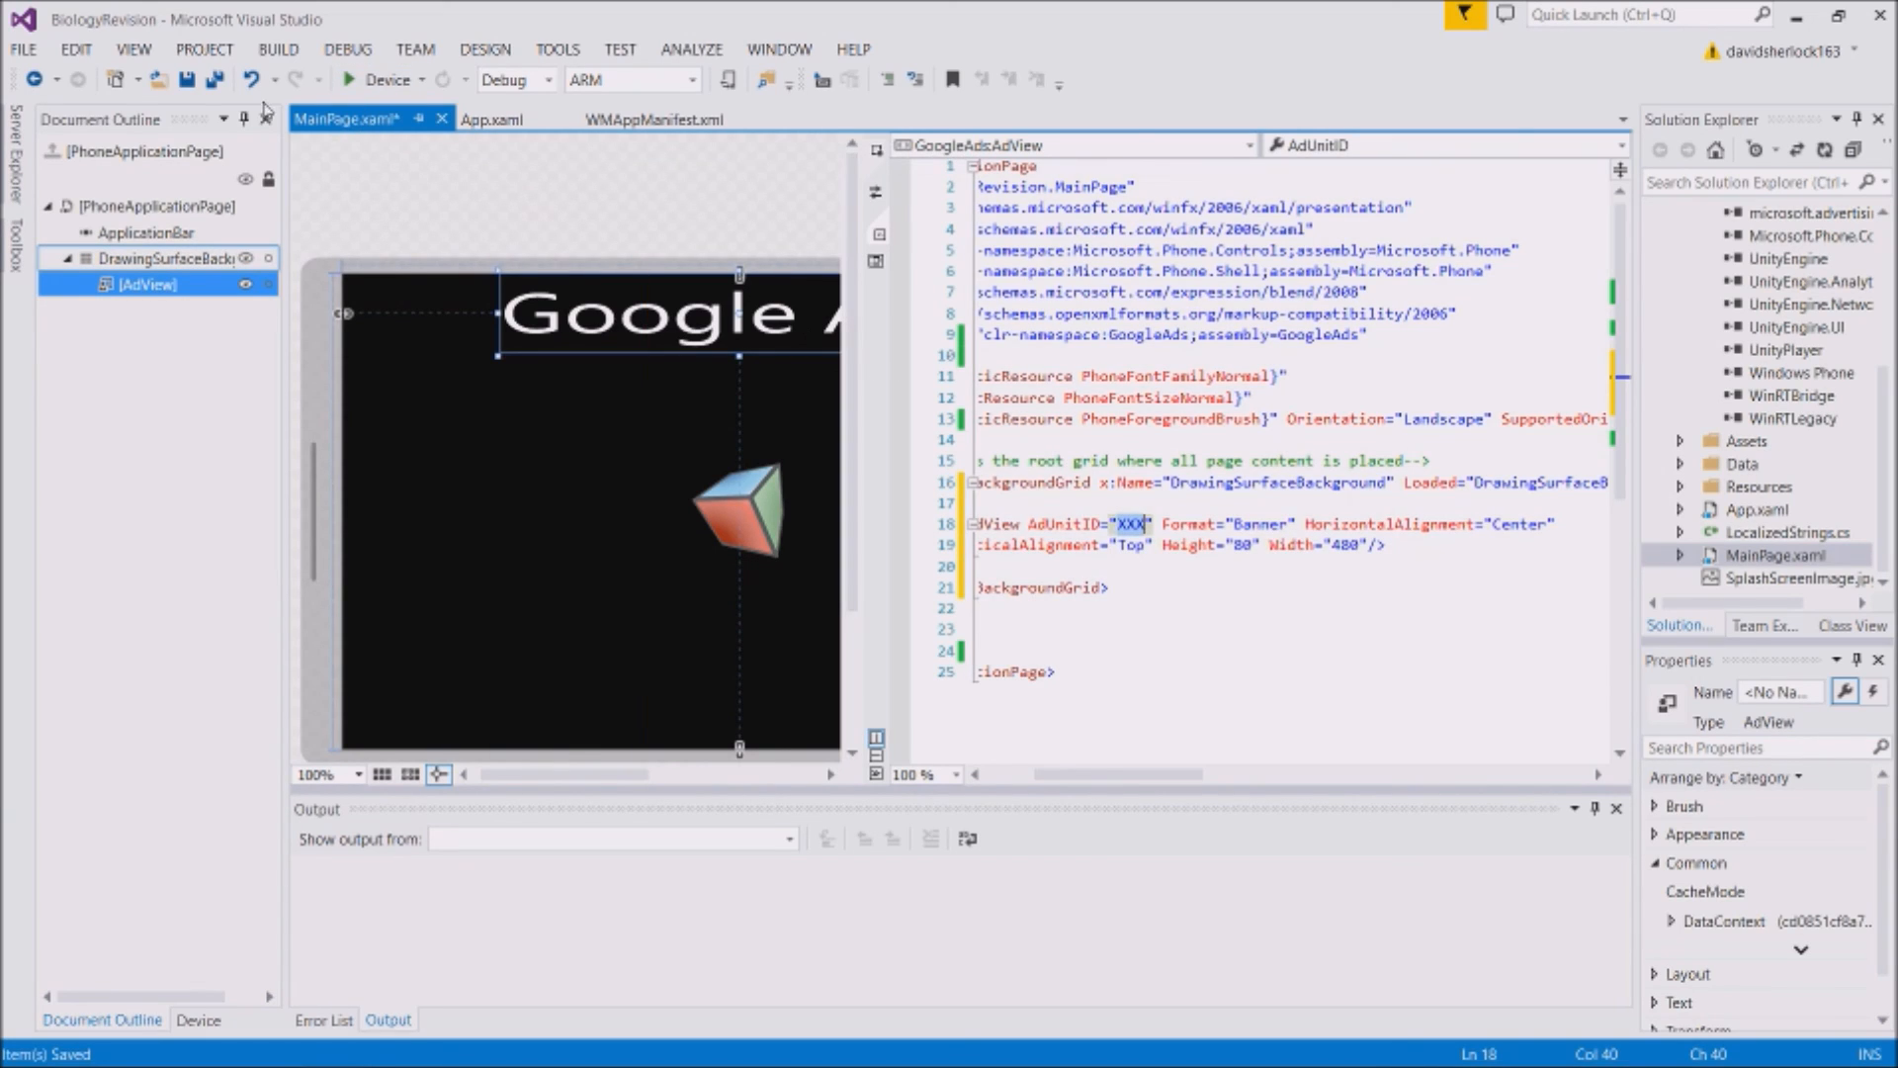
{"action": "mouse_move", "coordinate": [383, 79]}
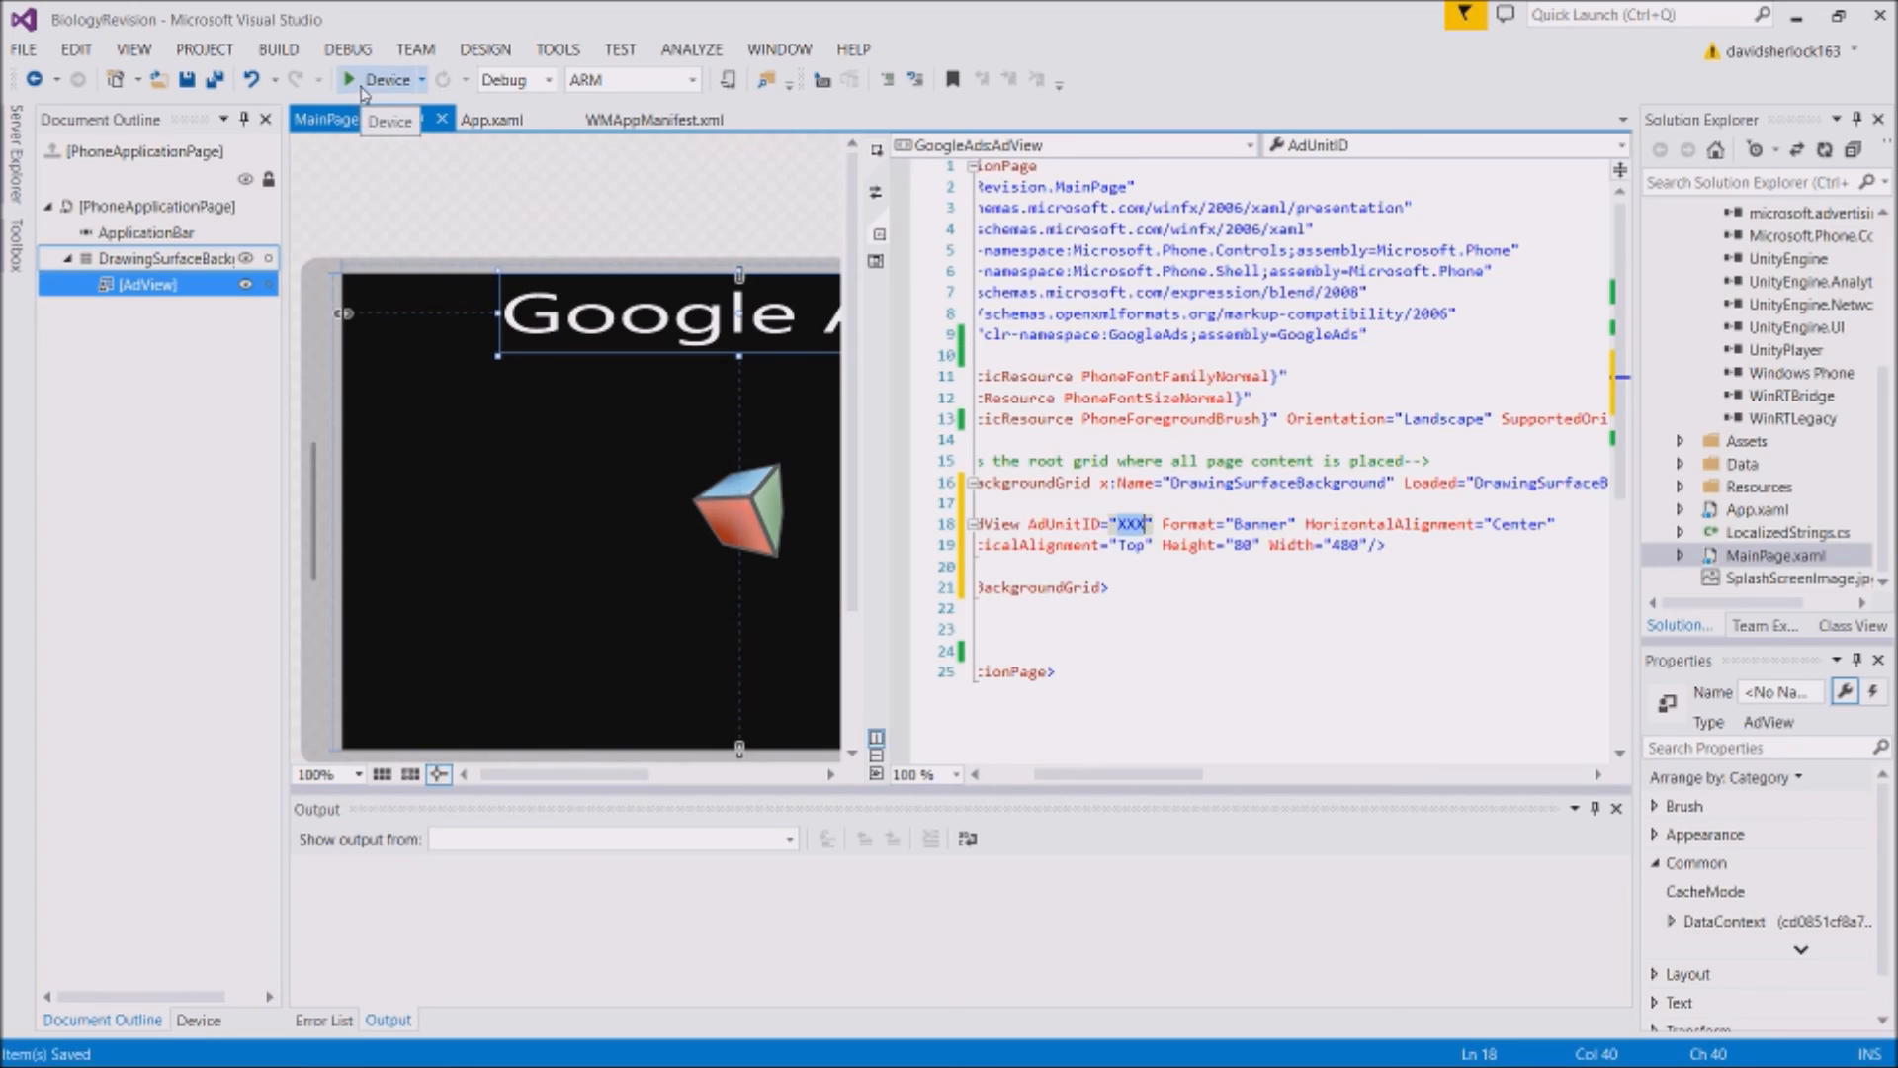